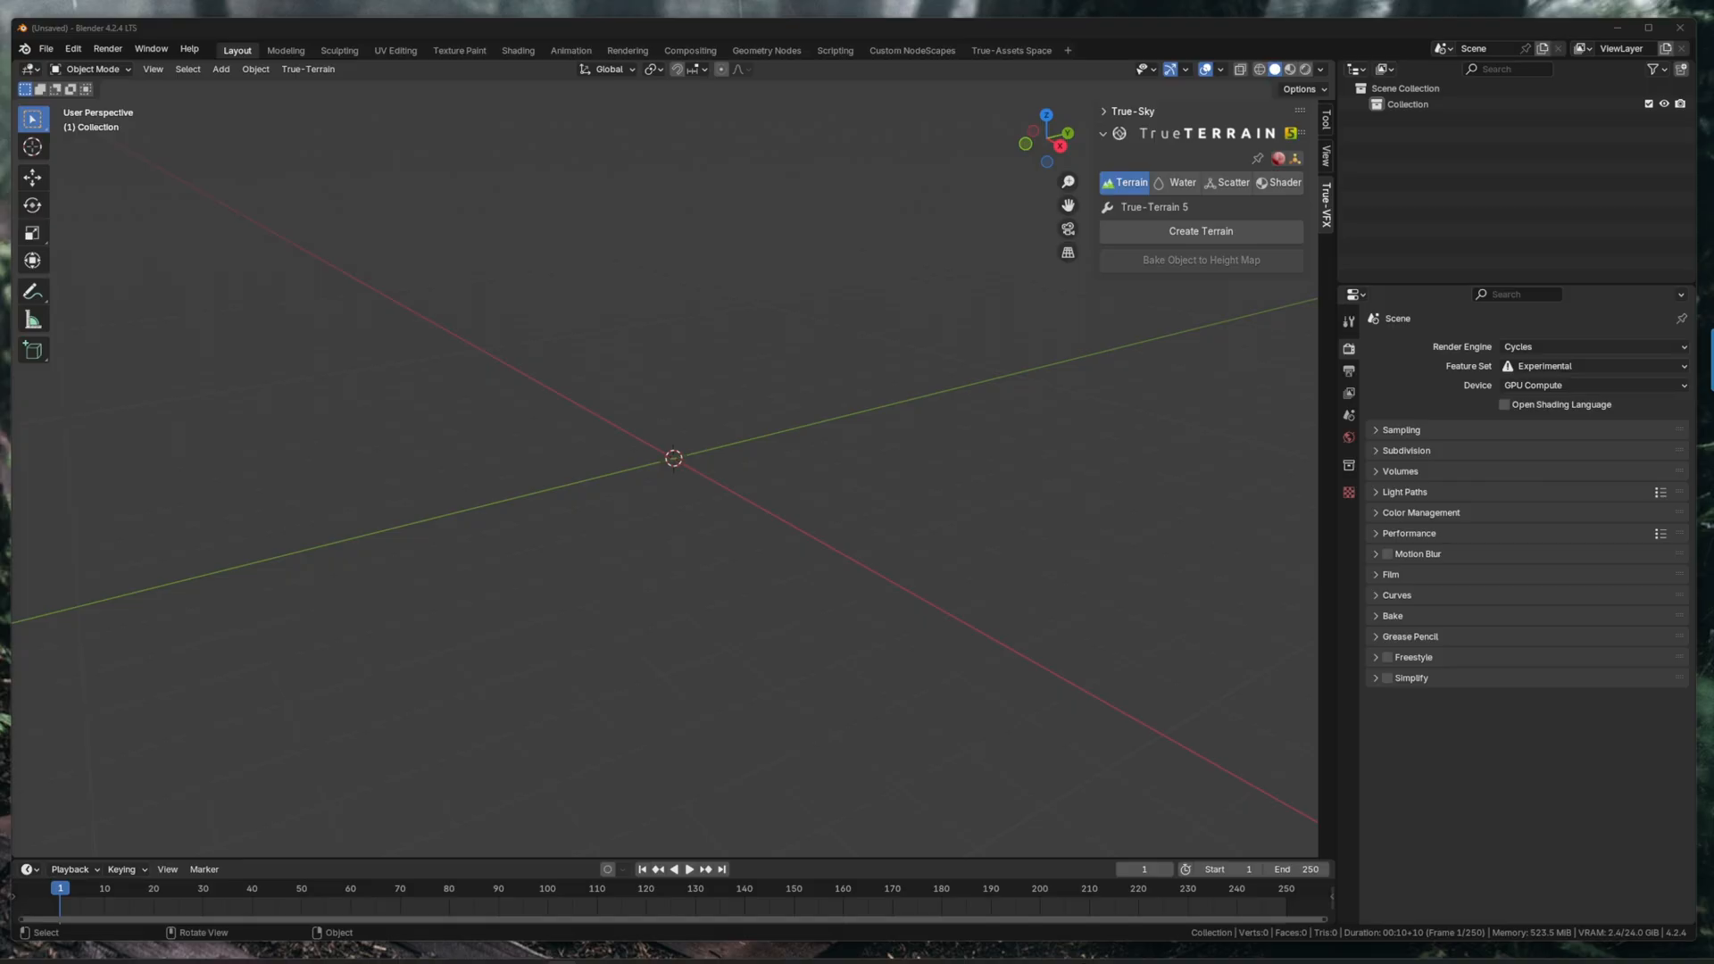
pyautogui.moveTo(679, 421)
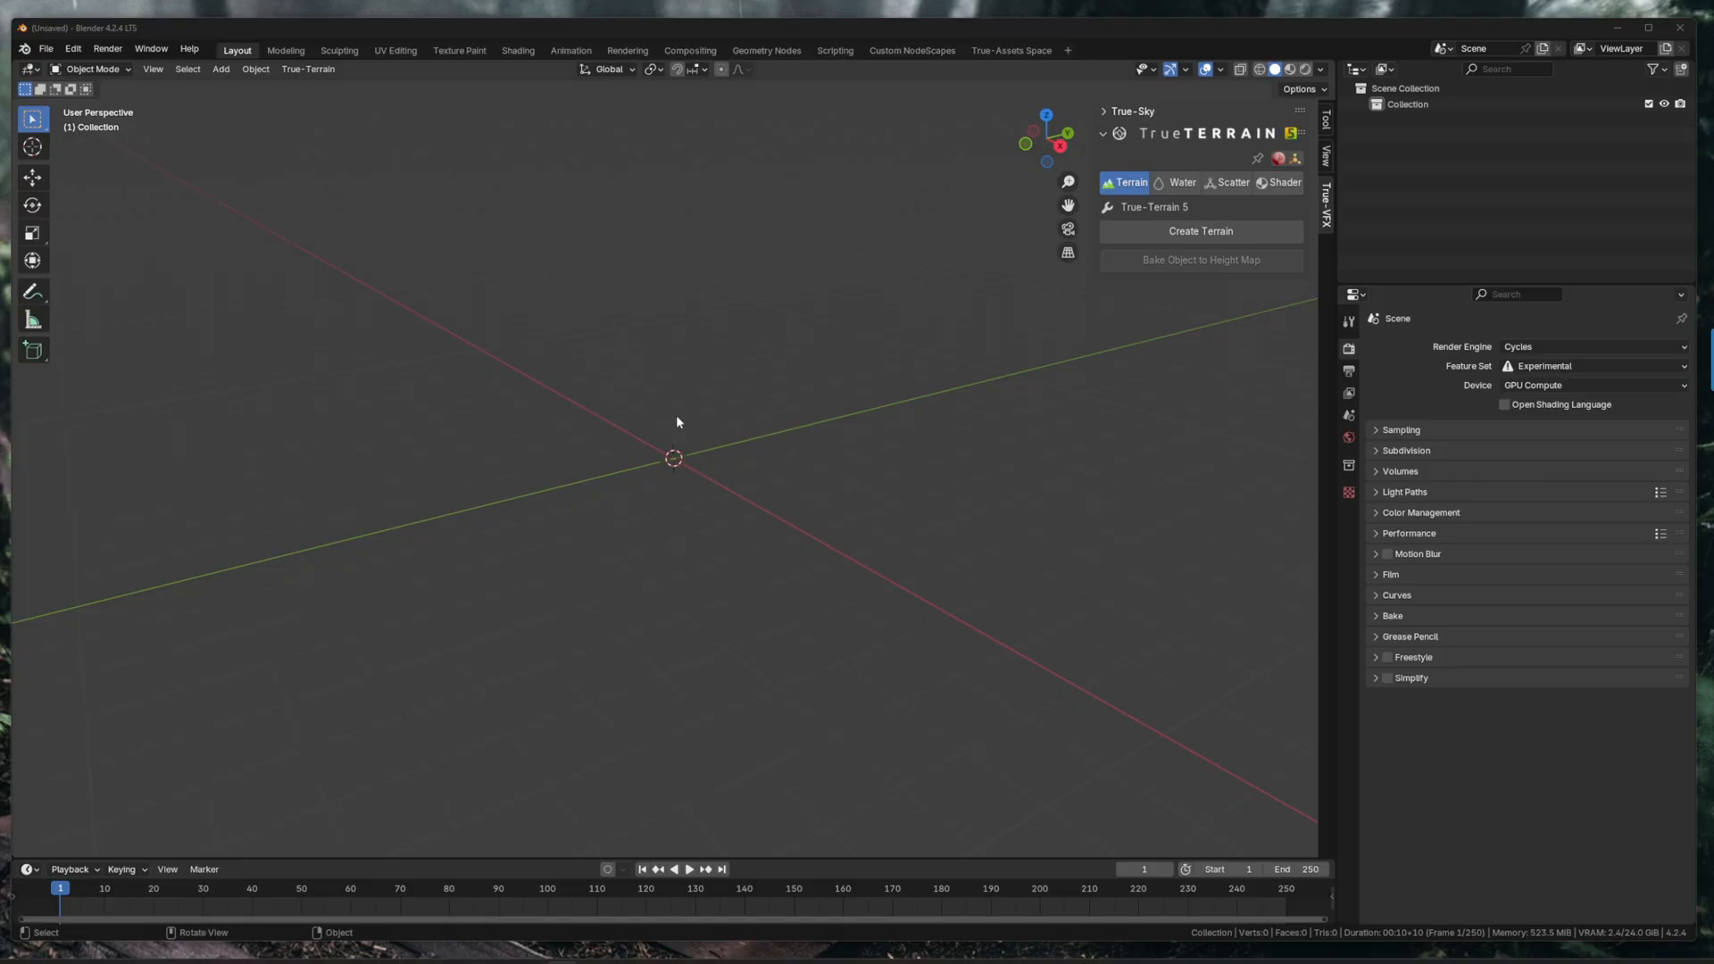
# Create a new True-Terrain terrain with default presets, giving a default noise layer.
pyautogui.click(1200, 230)
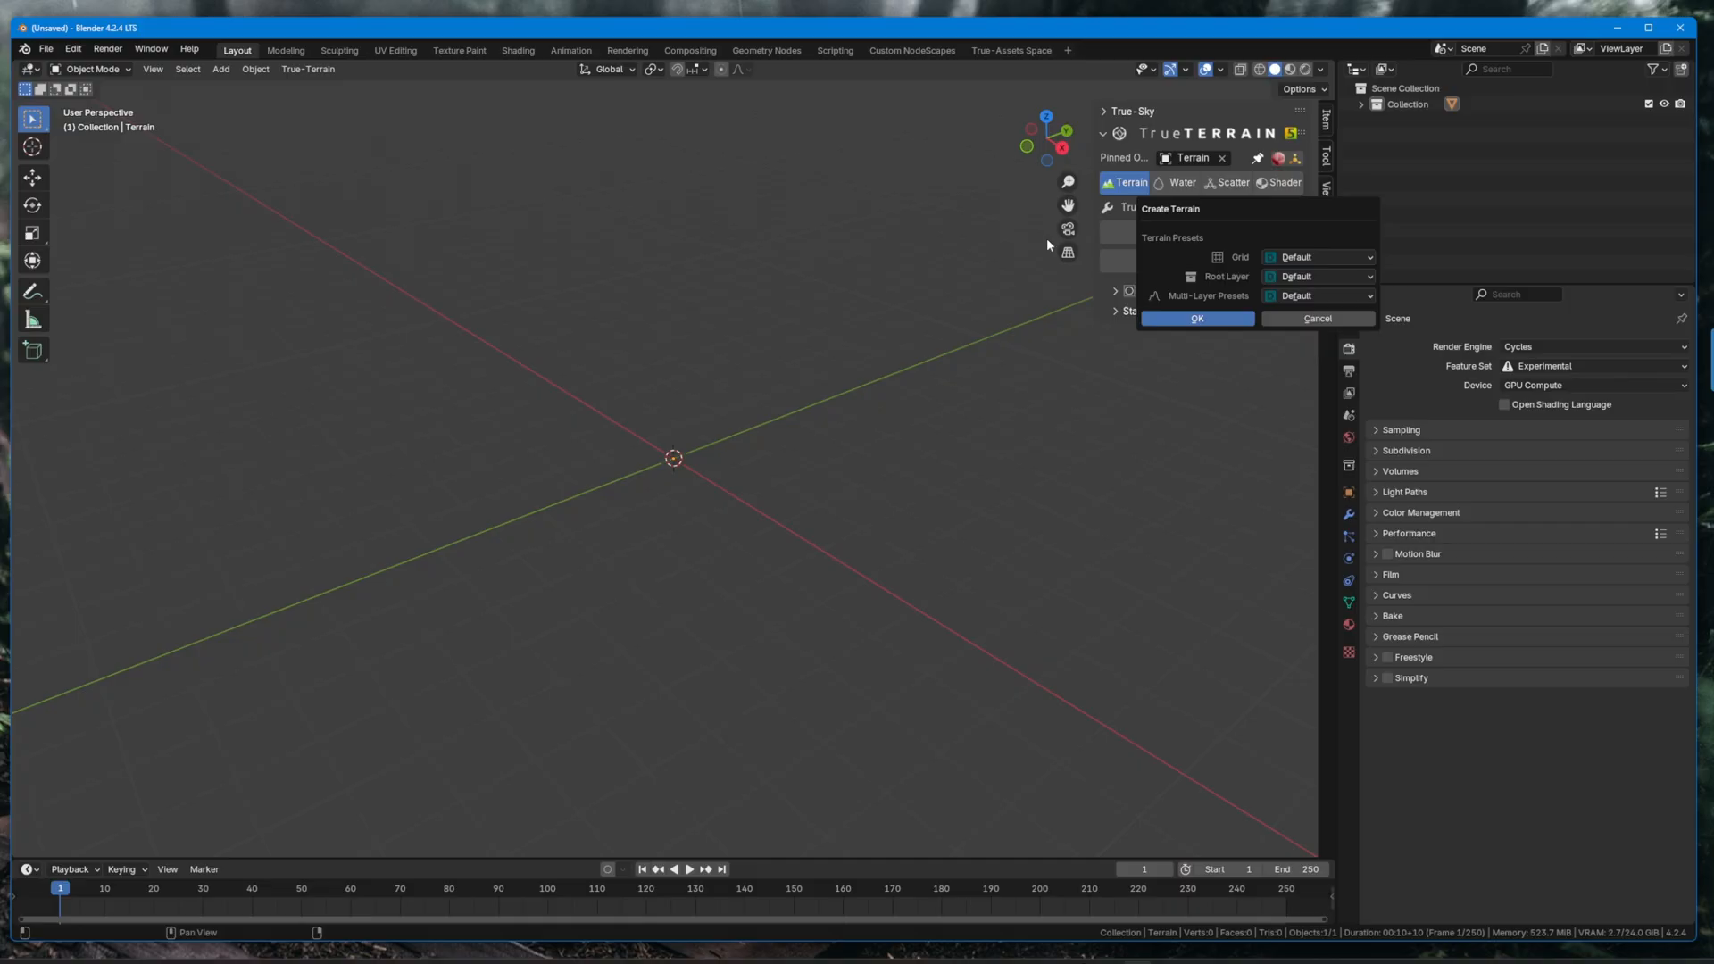
pyautogui.click(1196, 318)
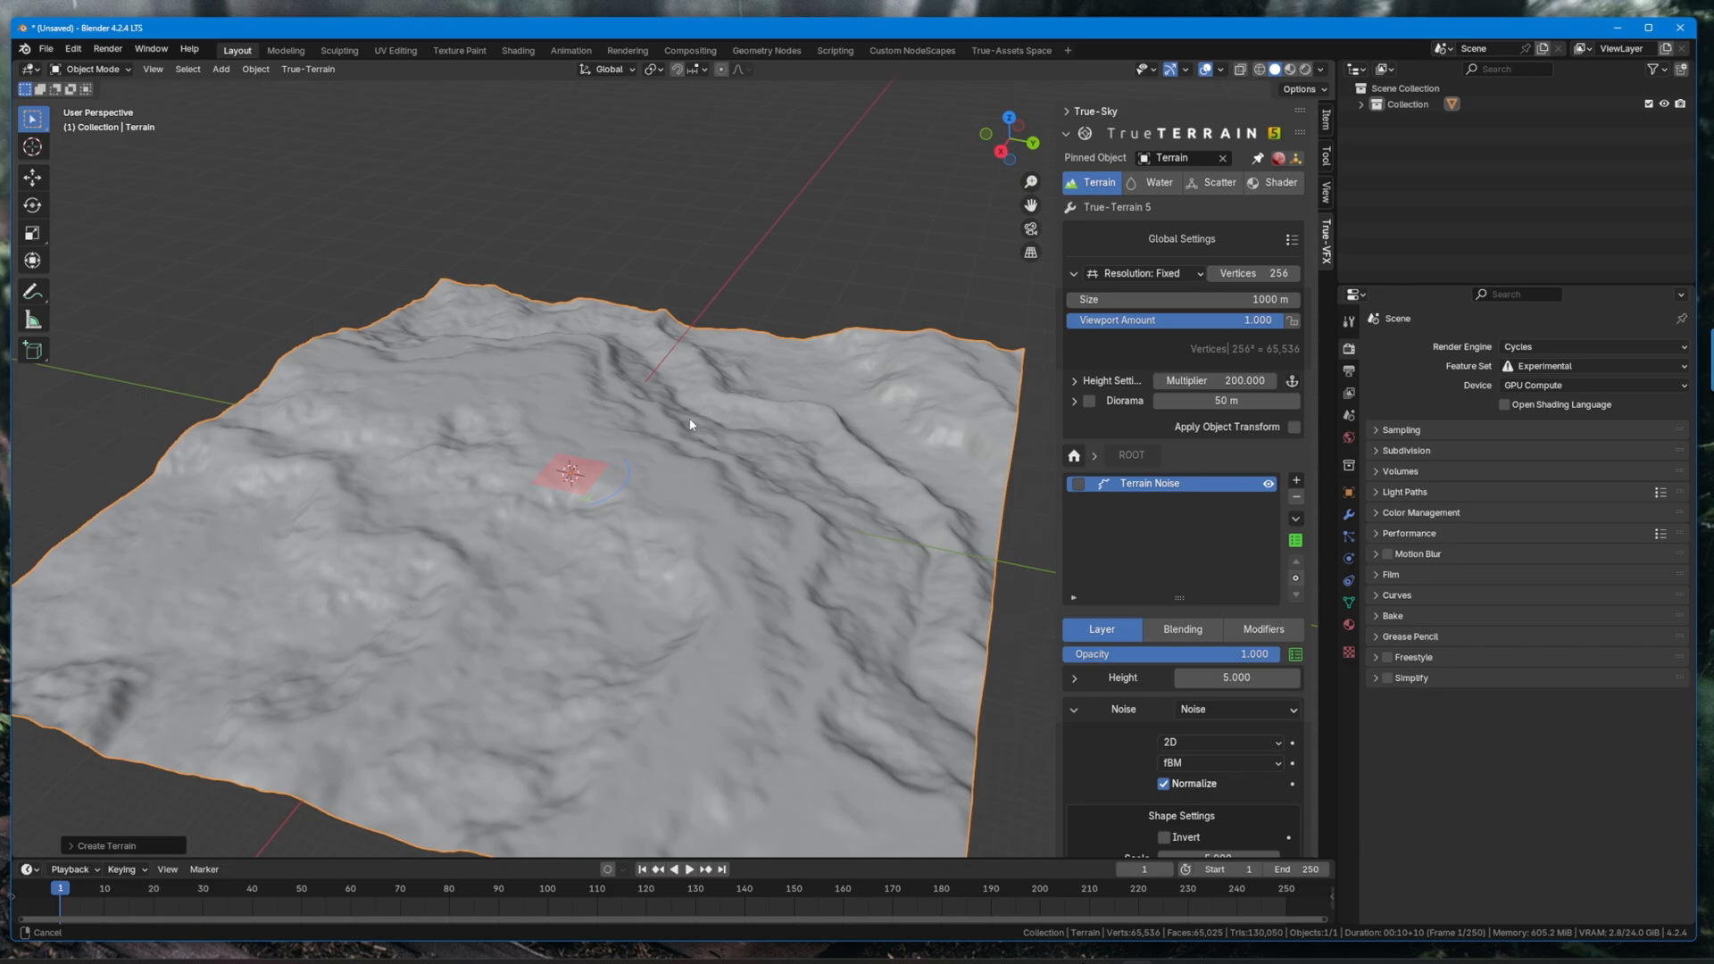
pyautogui.moveTo(689, 425); pyautogui.dragTo(659, 416)
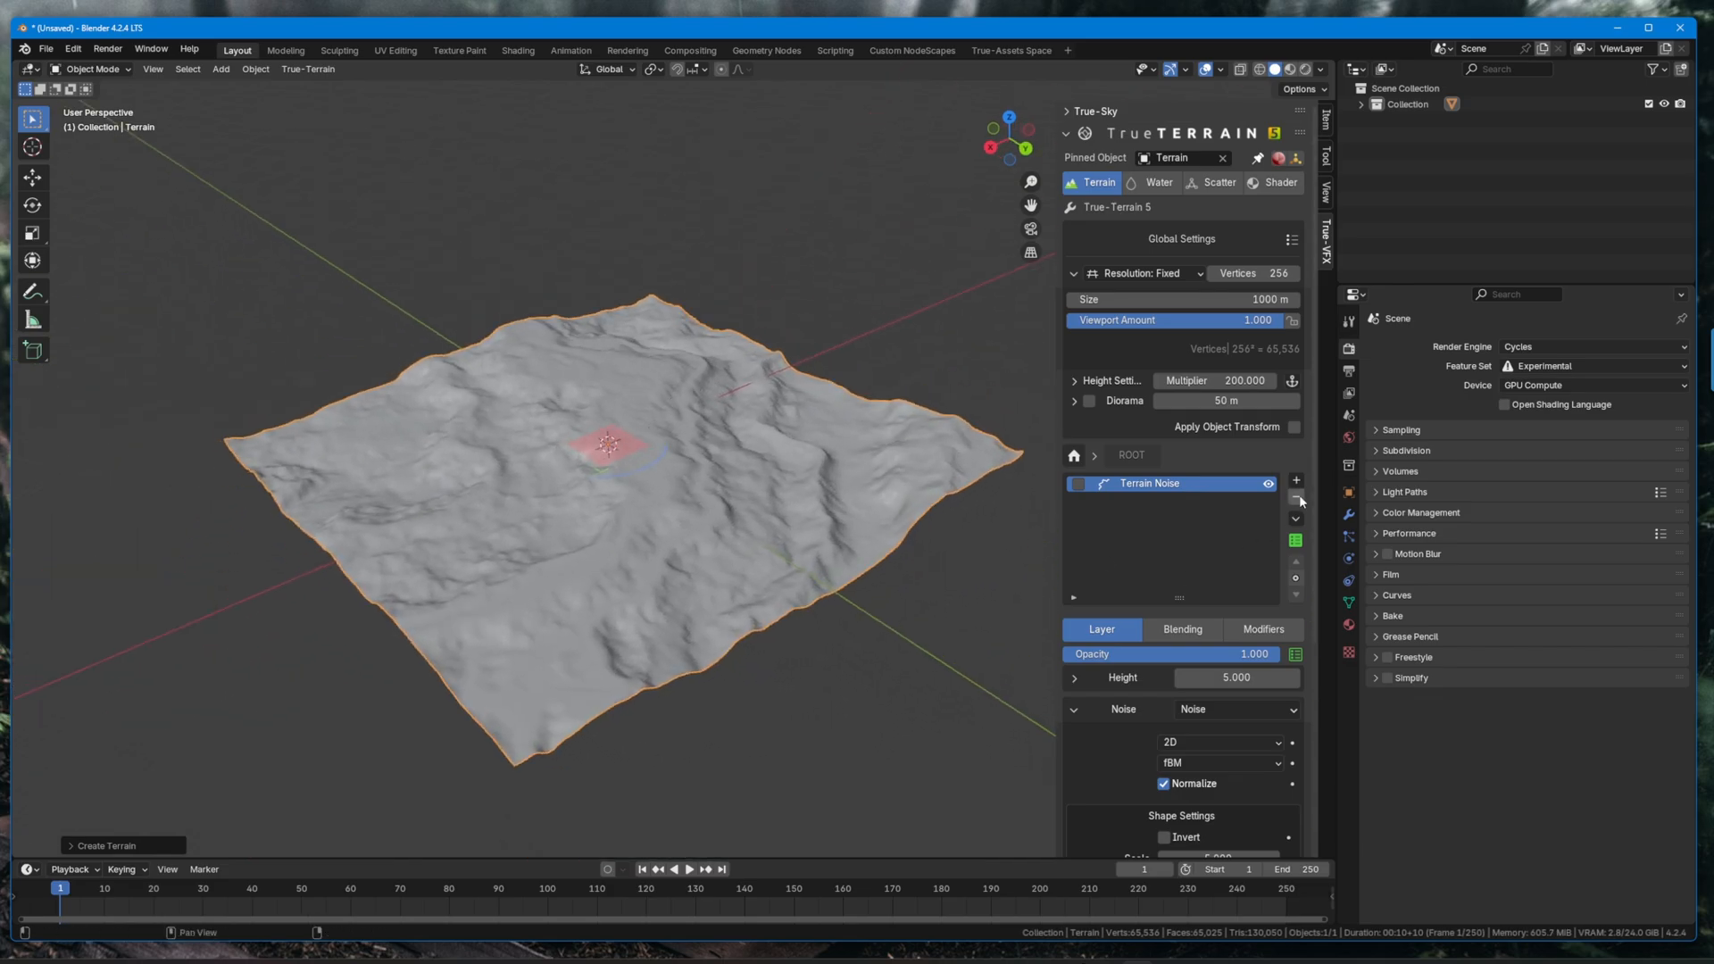
# Remove the default noise layer and add a tVFX Mountain height-map layer.
pyautogui.click(1296, 499)
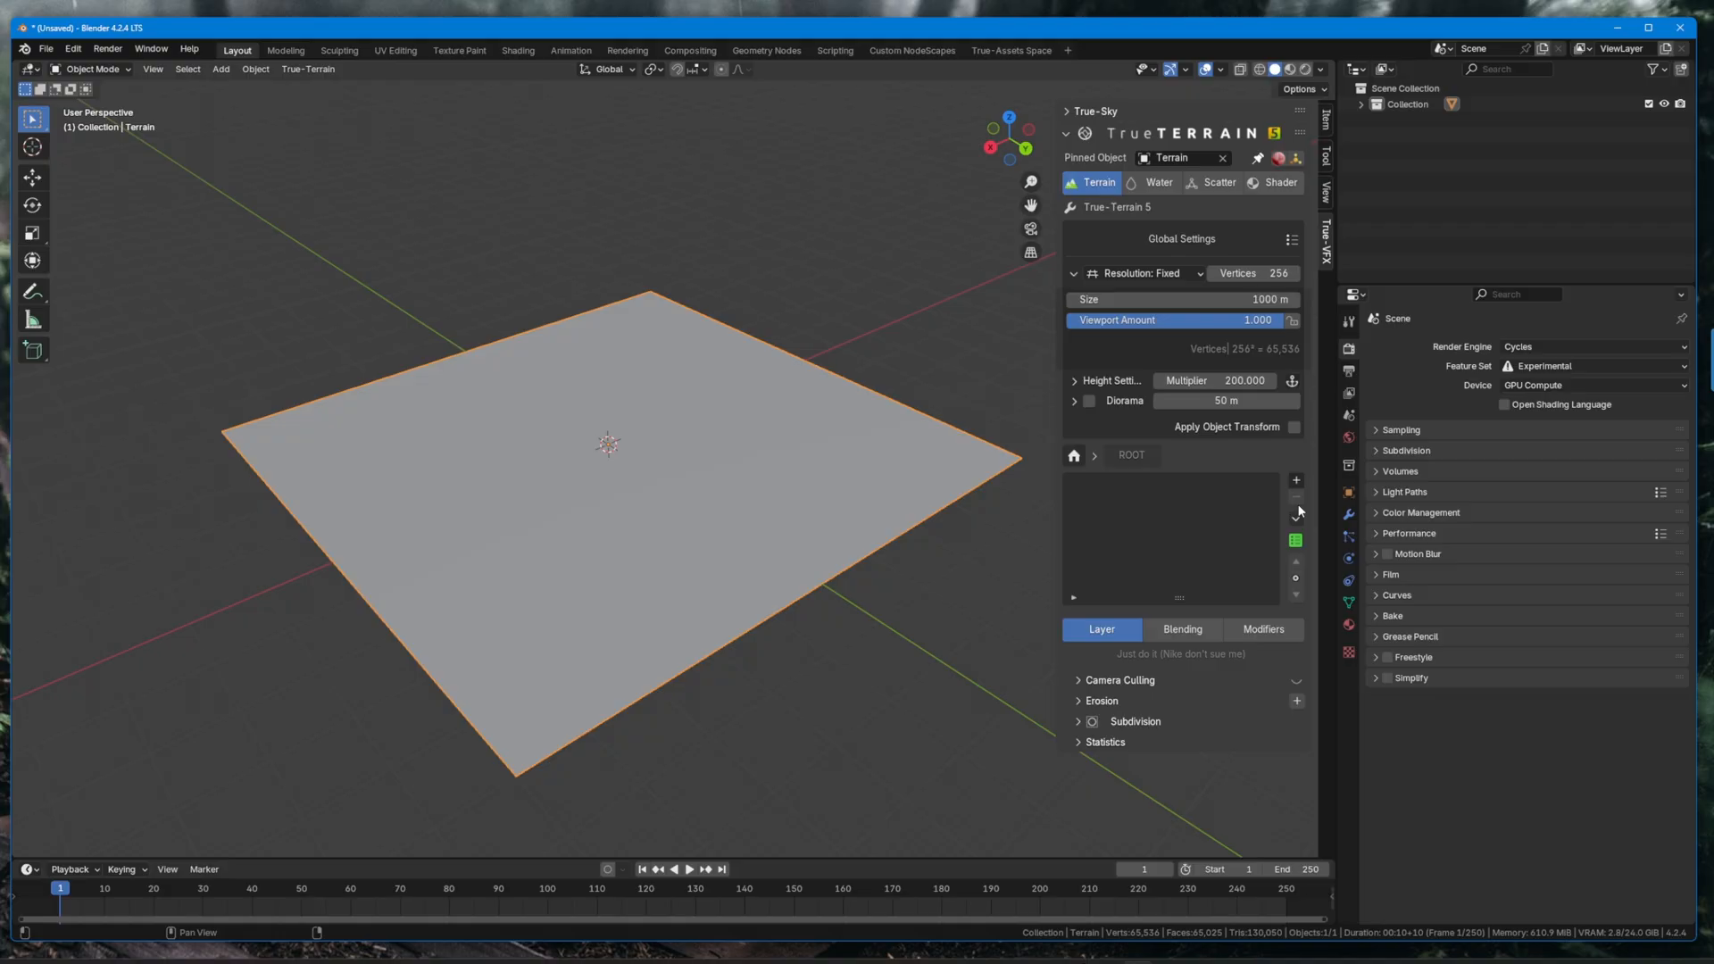
pyautogui.click(1296, 480)
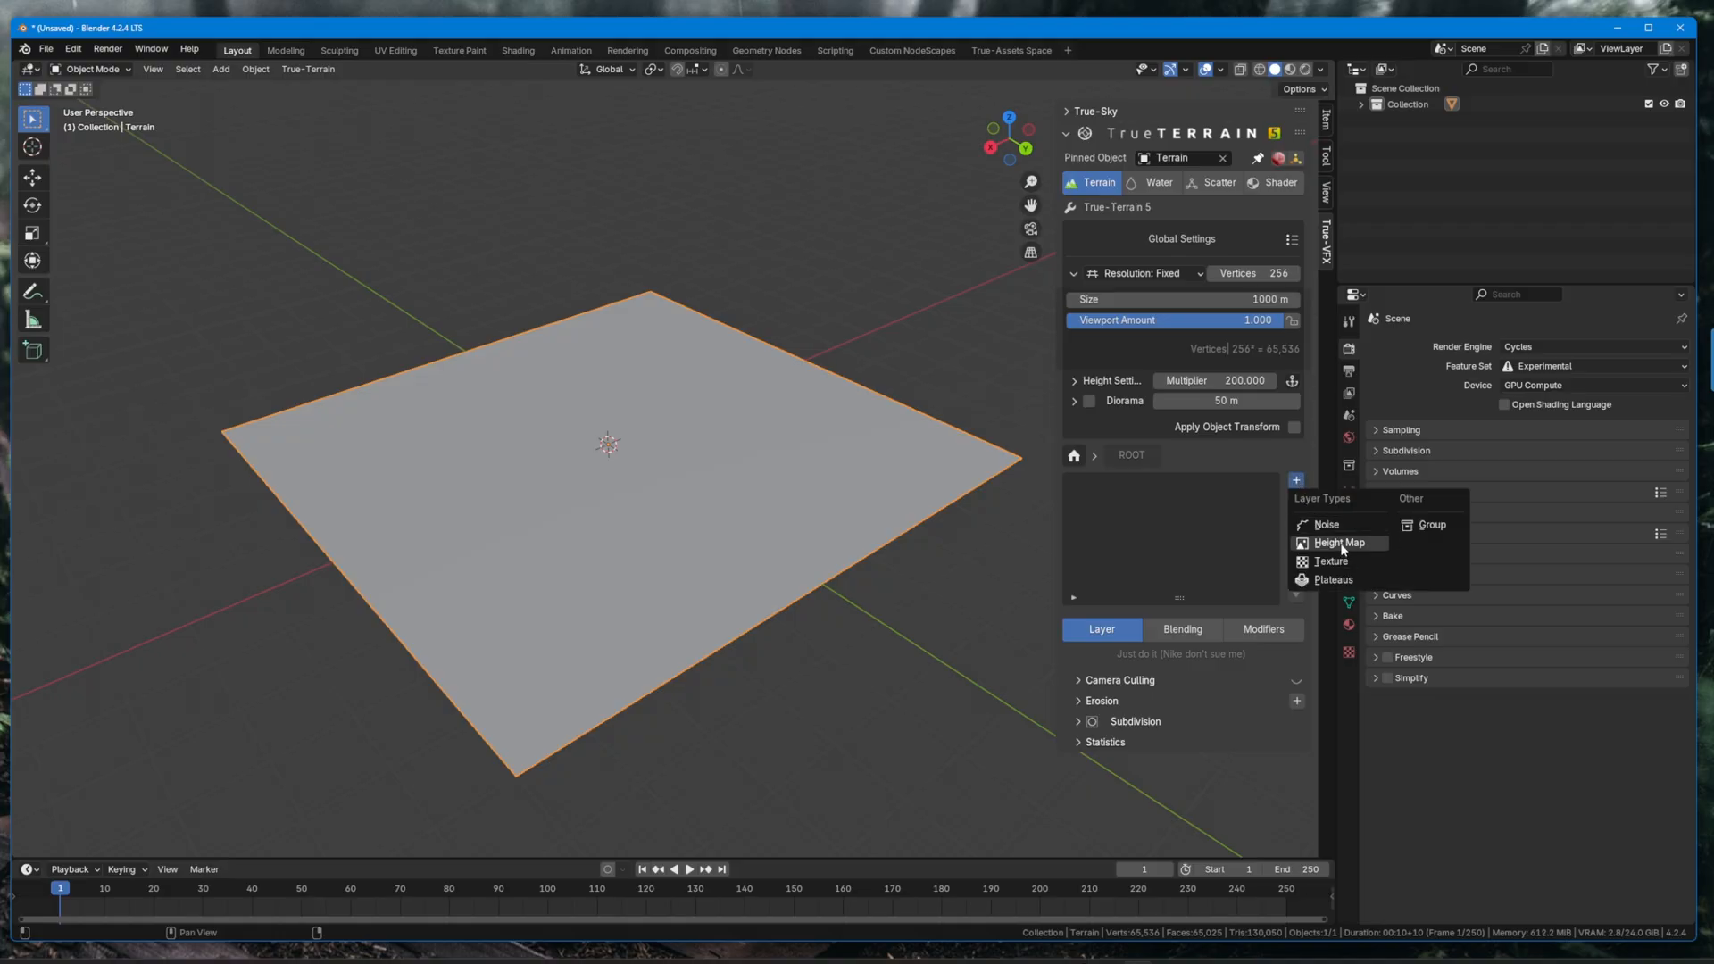
pyautogui.click(1339, 543)
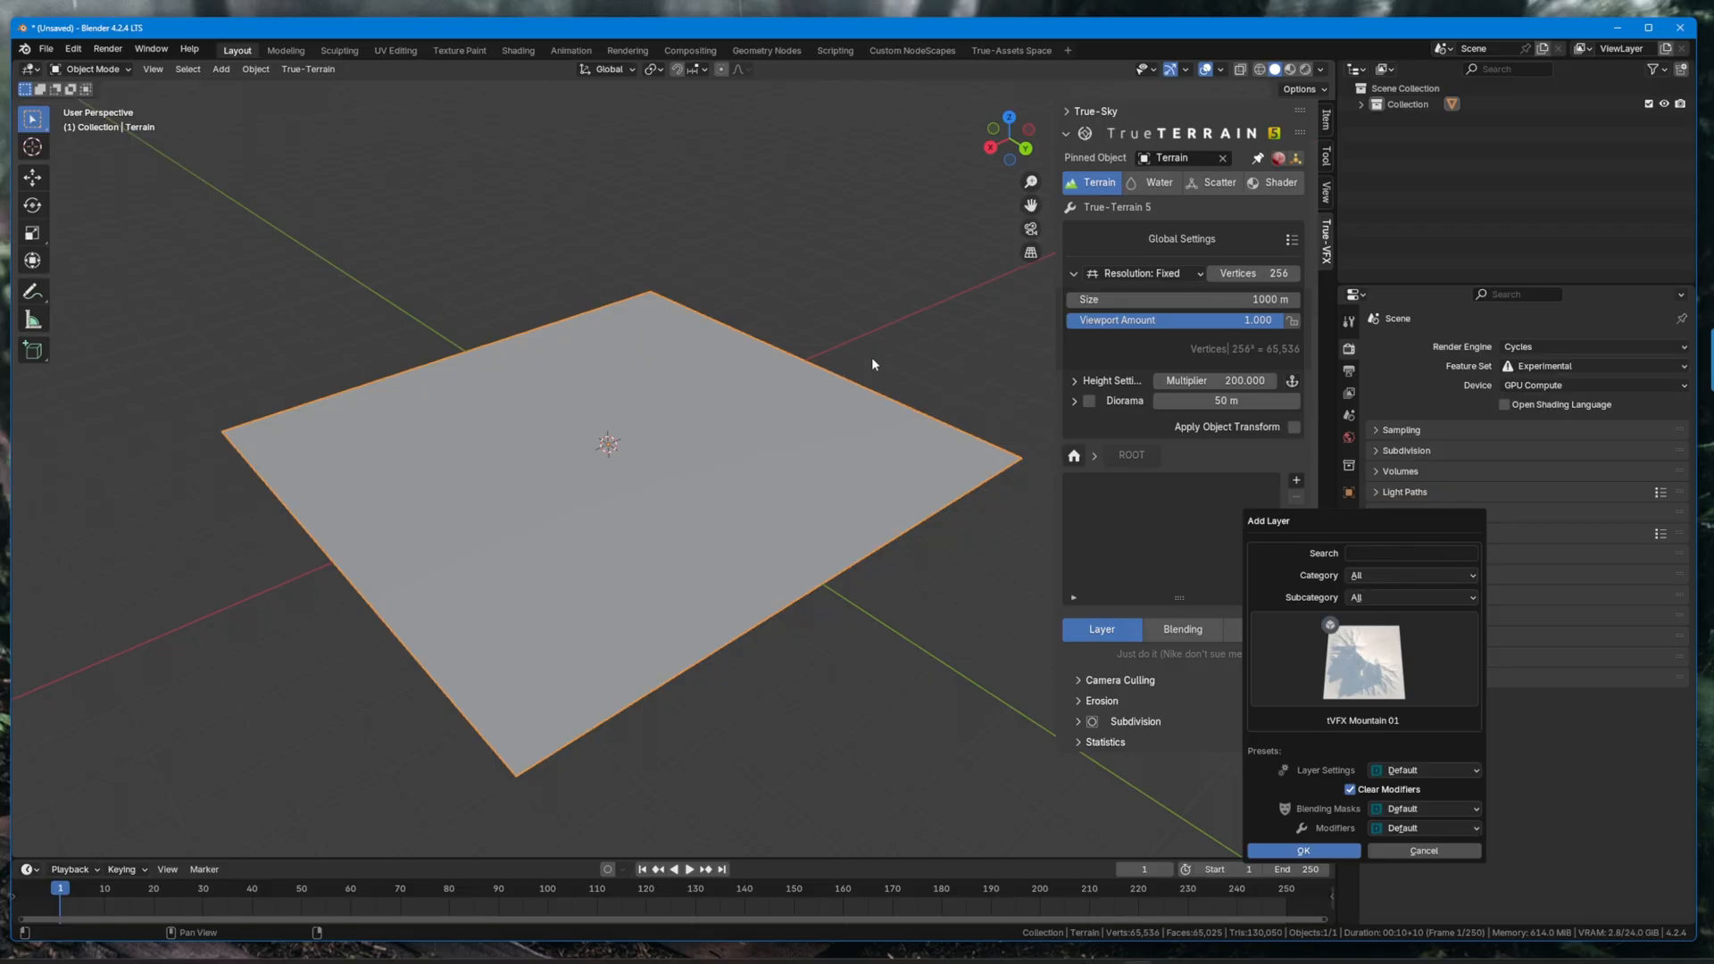
pyautogui.click(1303, 850)
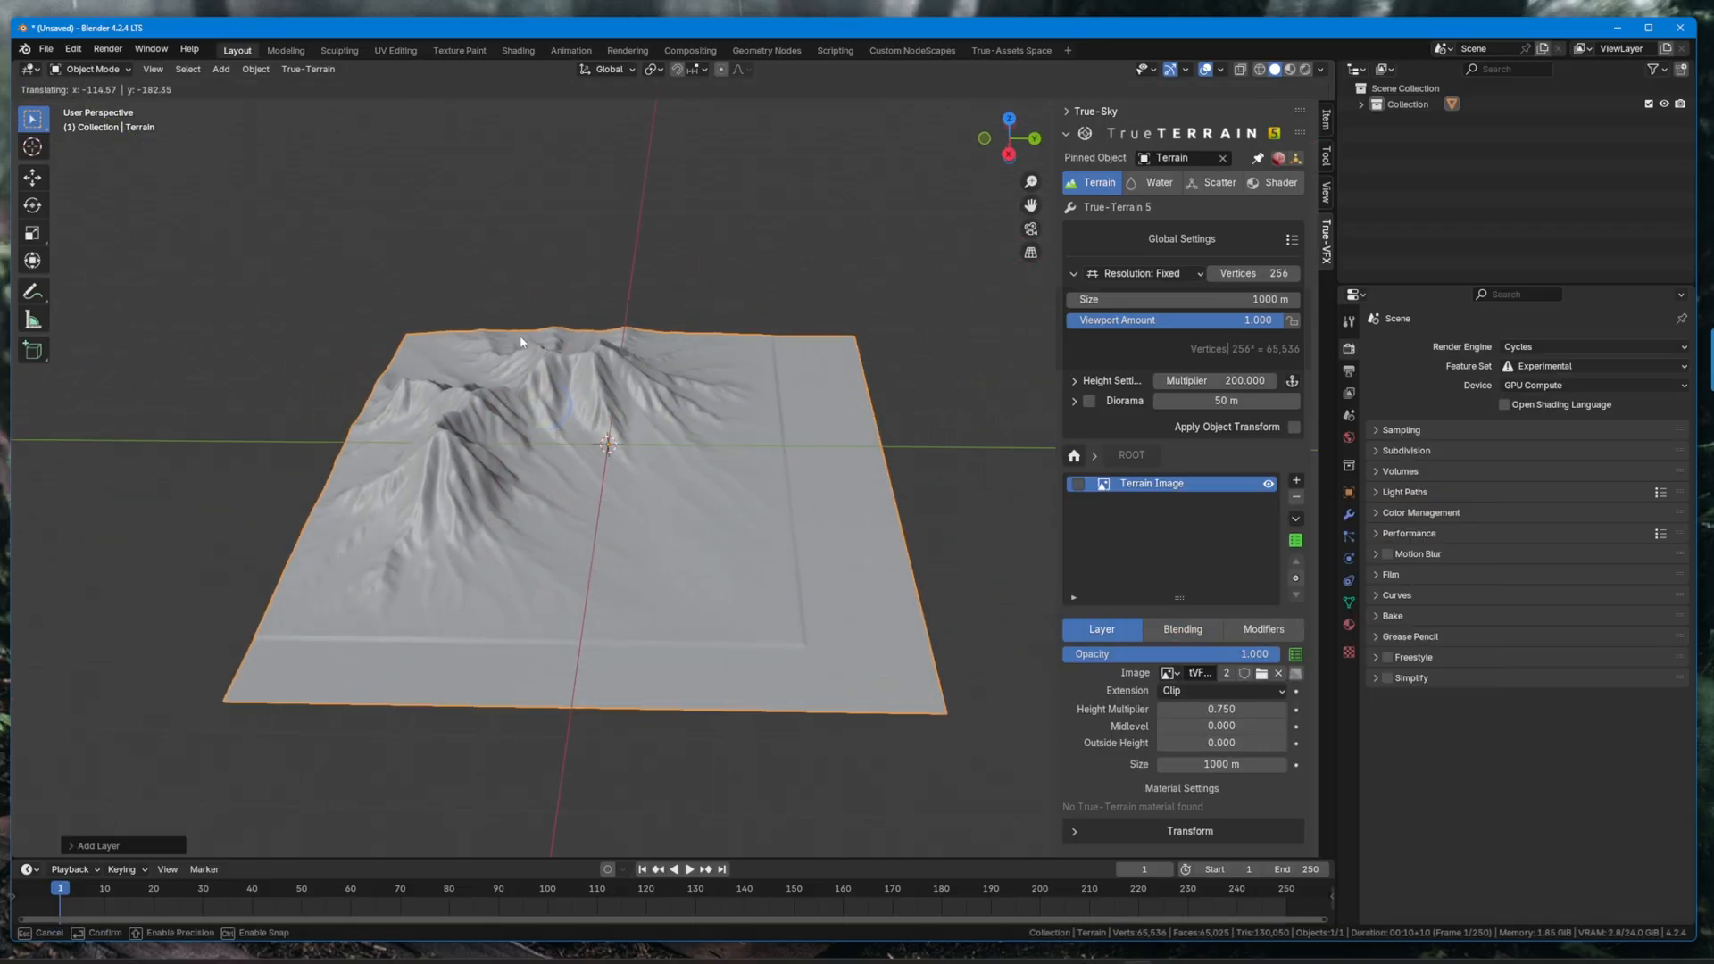
# Add a second mountain height-map layer offset beside the first at 0.85 height.
pyautogui.click(1296, 478)
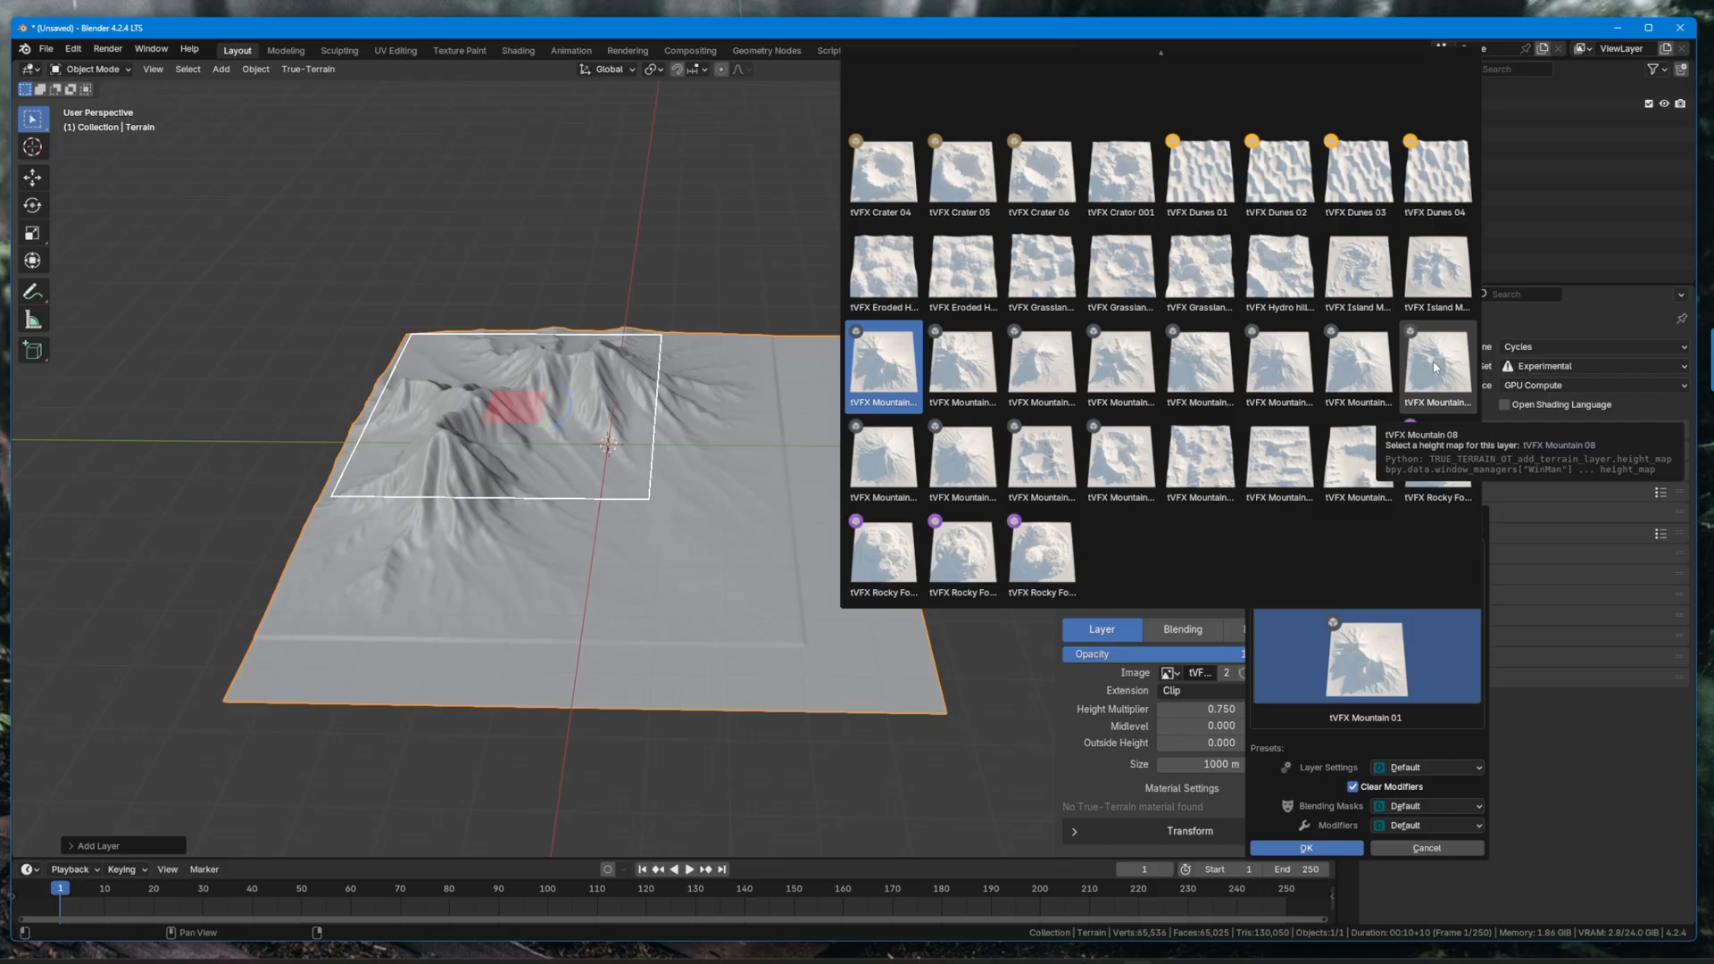
pyautogui.click(1307, 848)
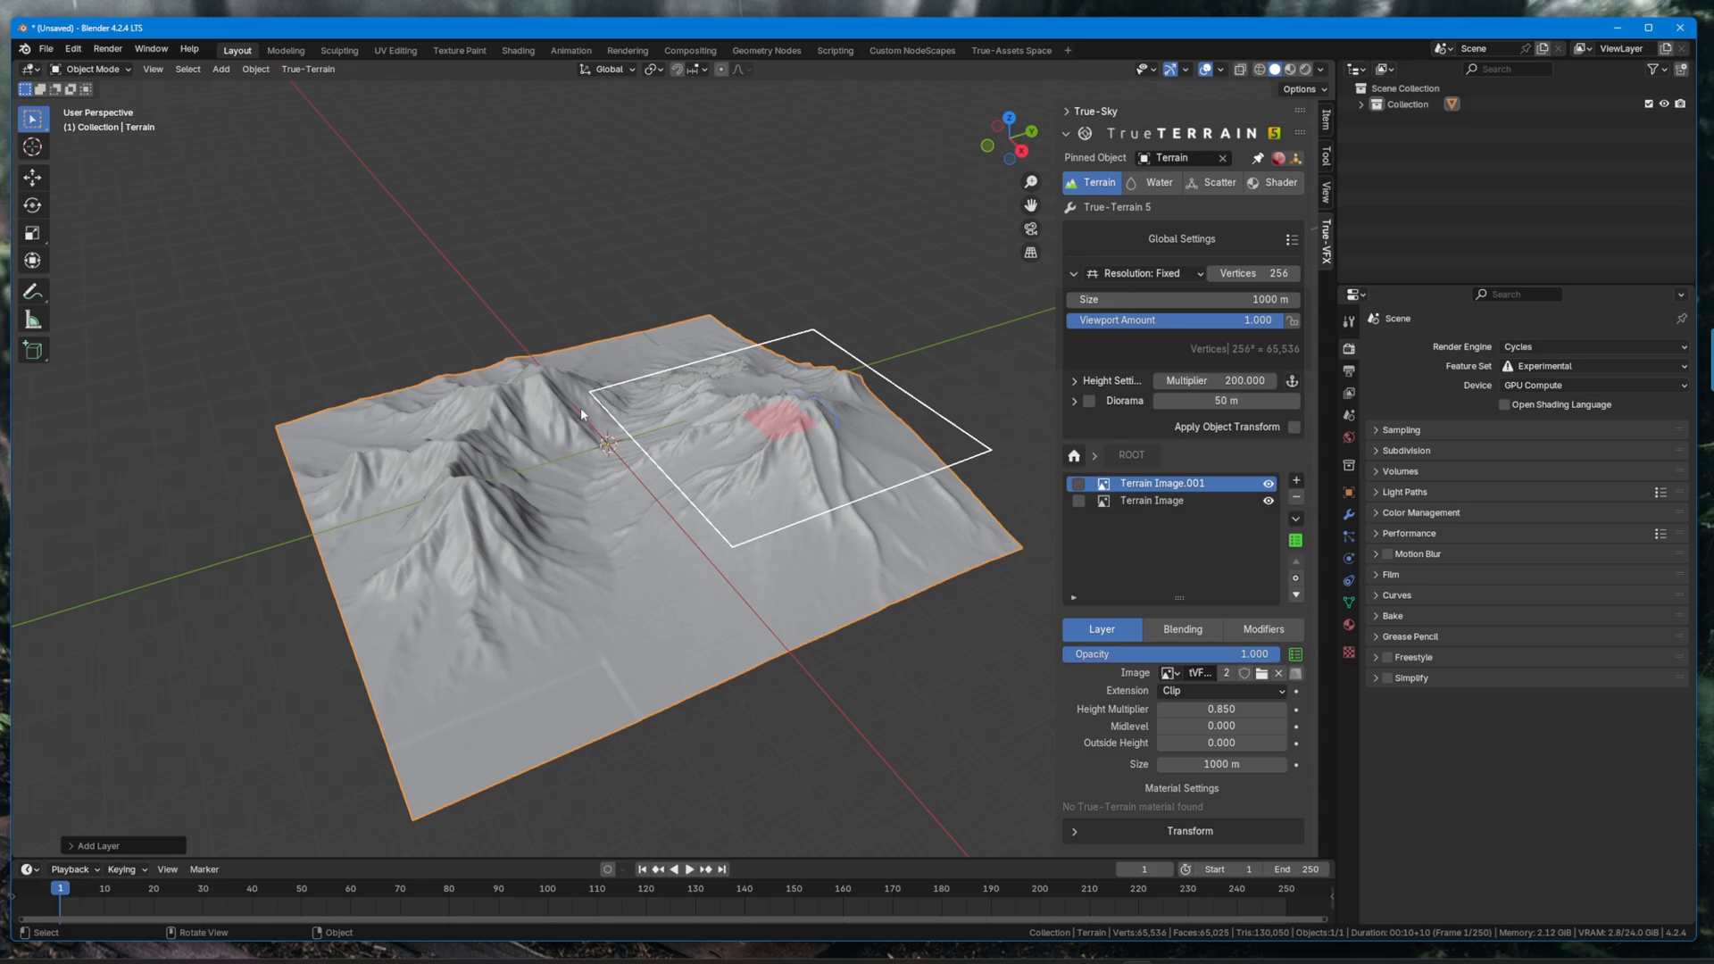
# Add a default Zero Edge Border blending mask to each mountain layer.
pyautogui.click(1182, 629)
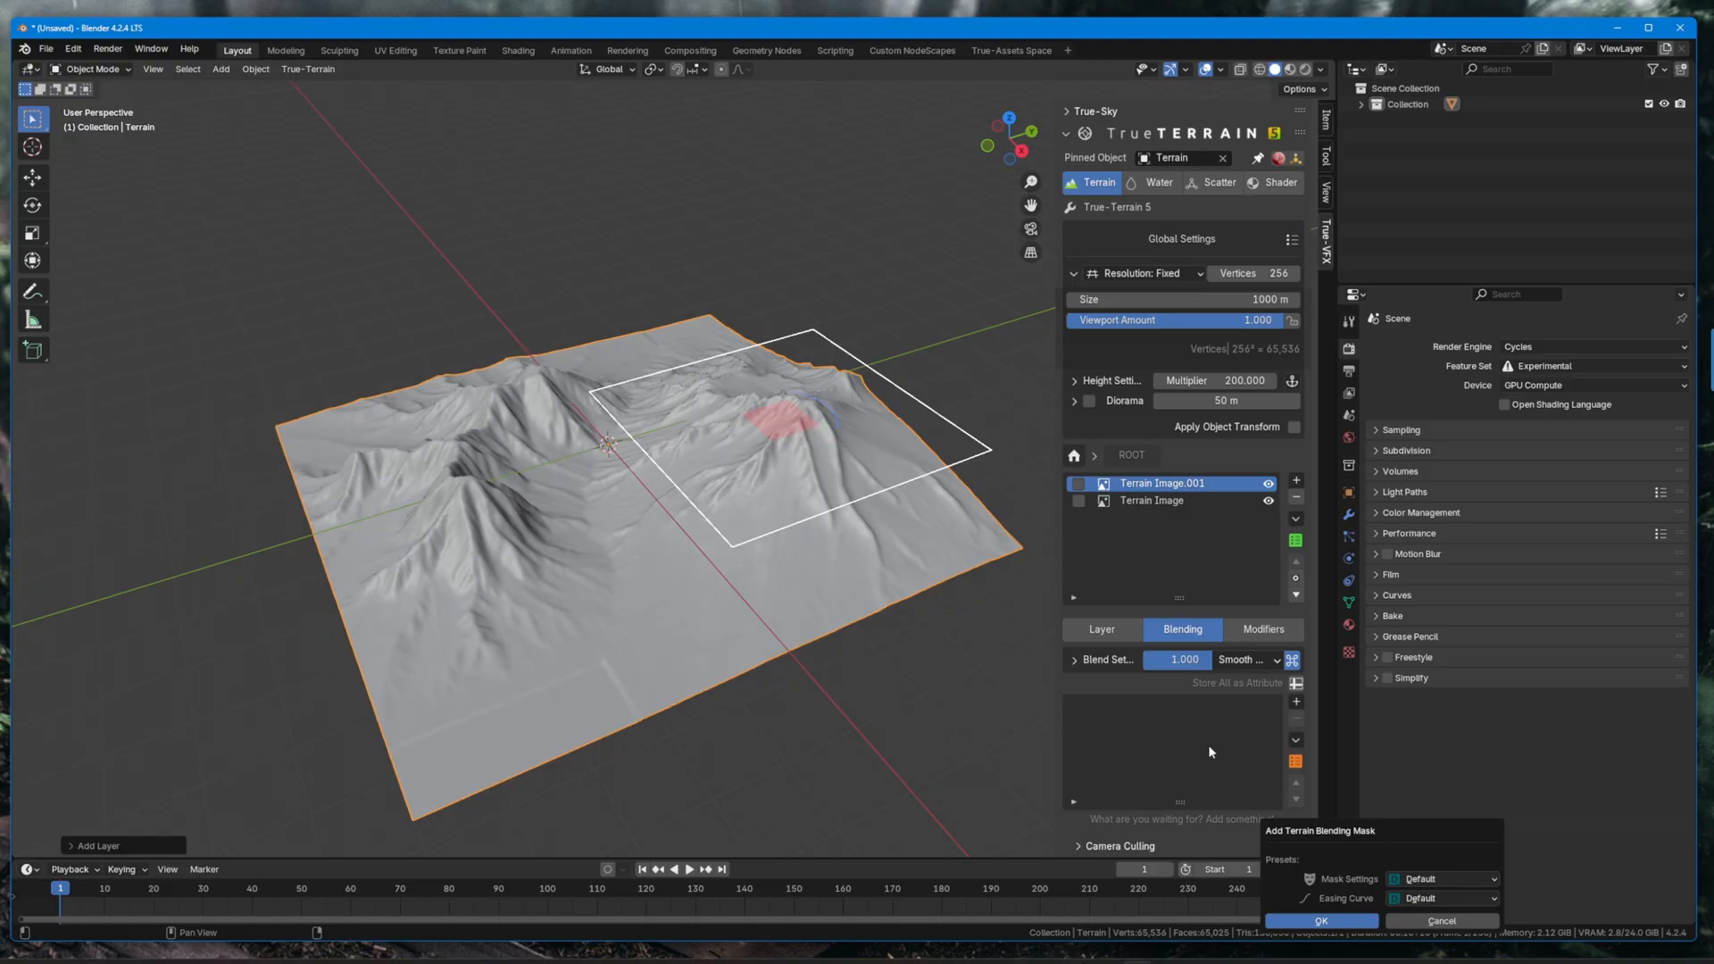
pyautogui.click(1322, 921)
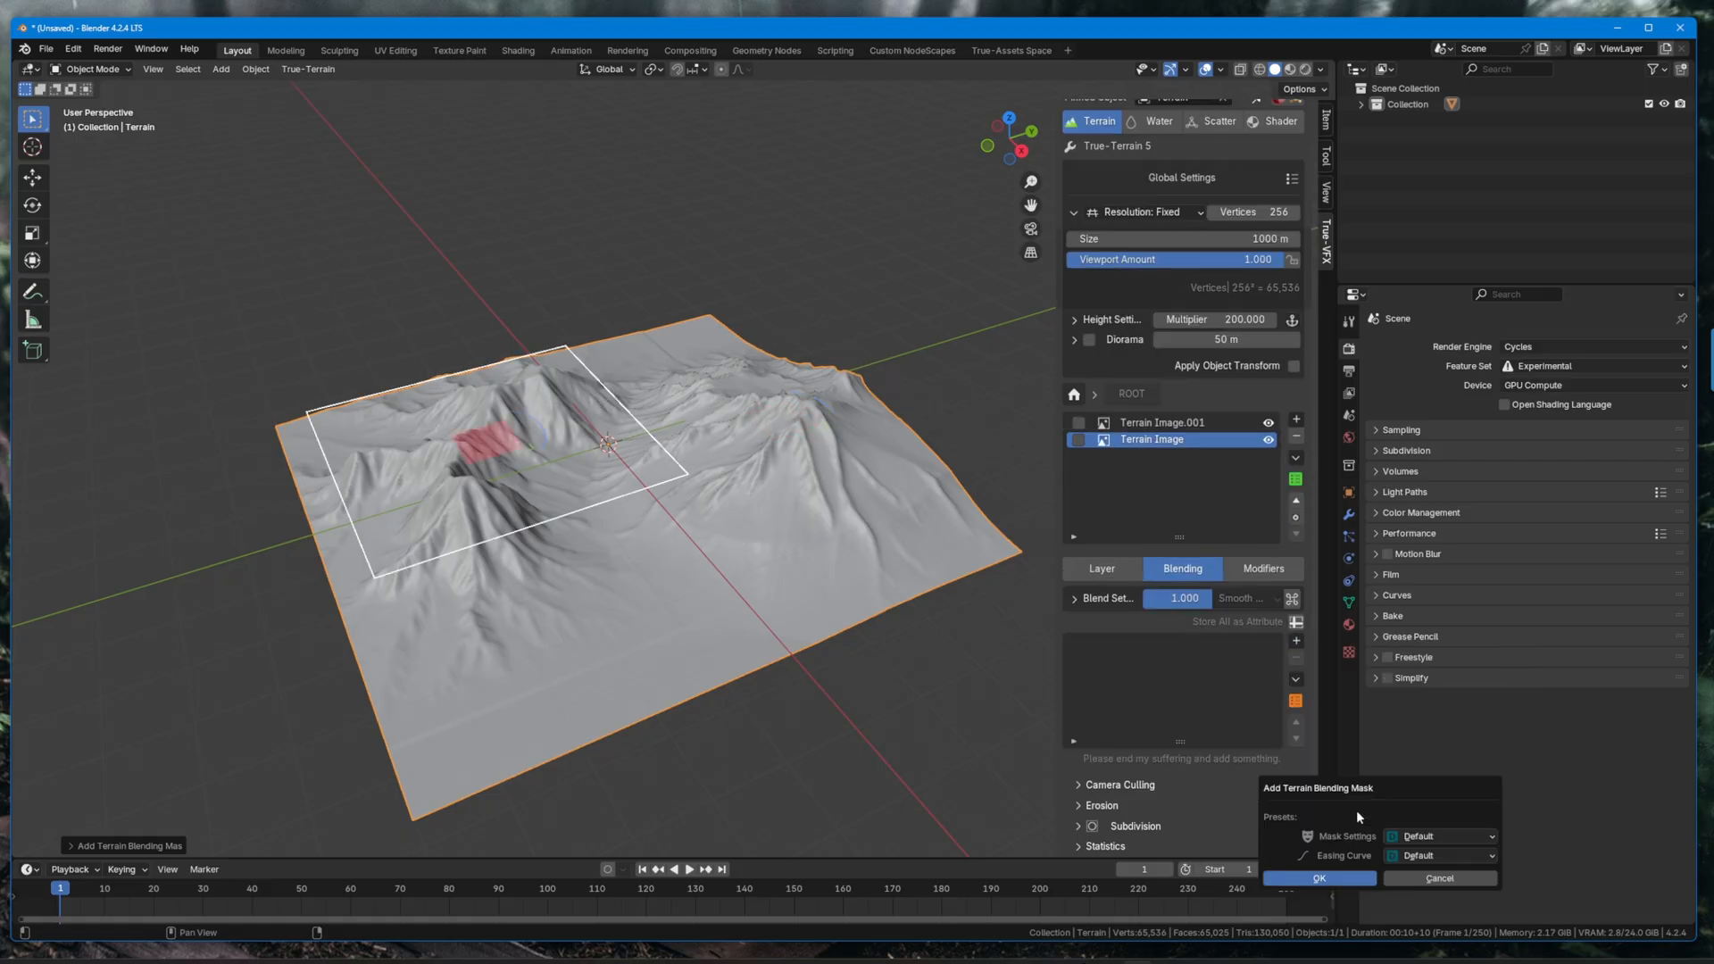
pyautogui.click(1318, 879)
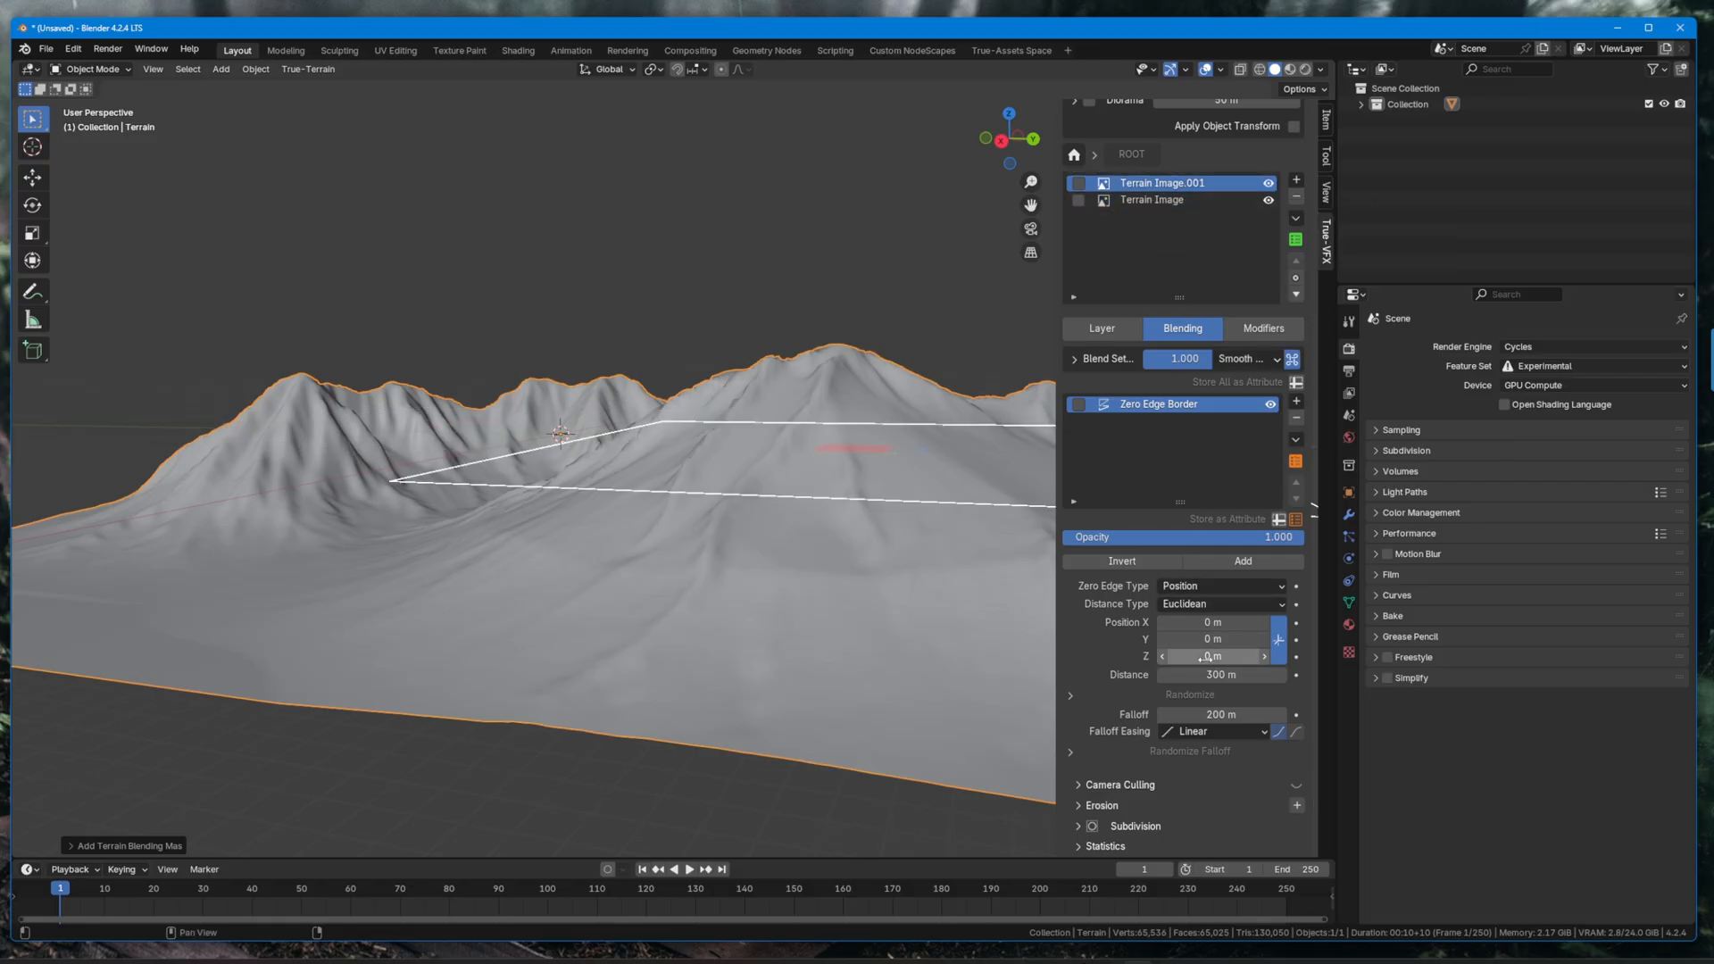
# Set the top layer's falloff easing to Custom and apply a curve preset such as Big Drop.
pyautogui.click(1069, 750)
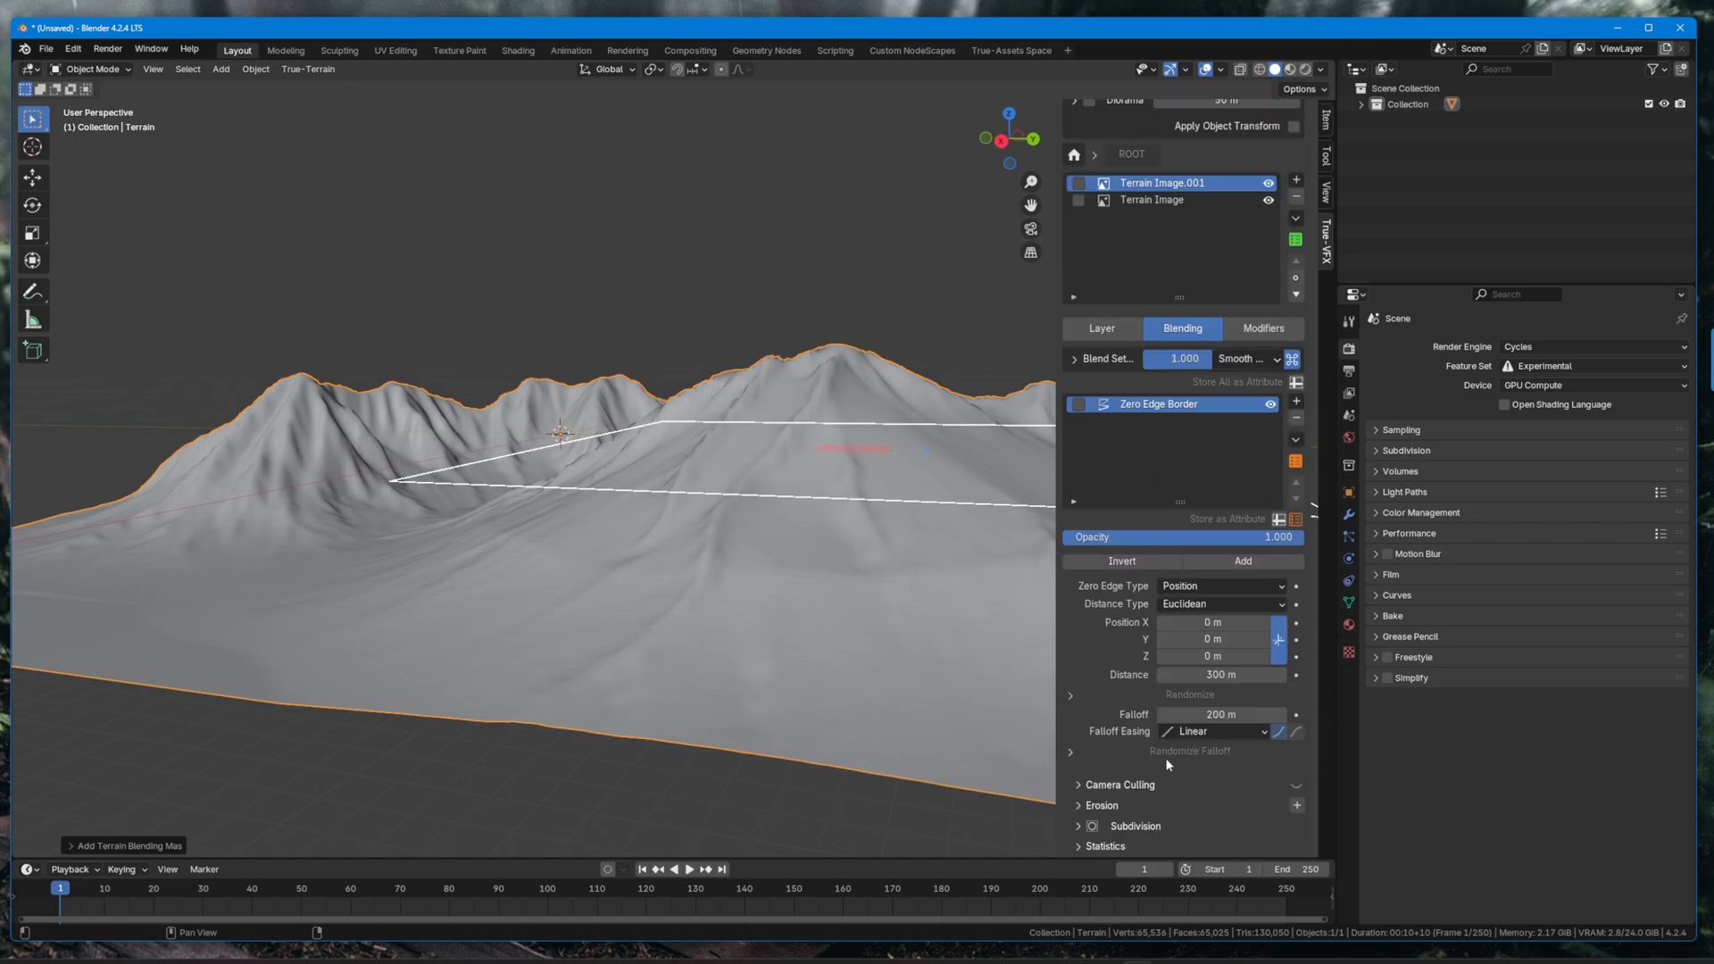
pyautogui.click(1211, 732)
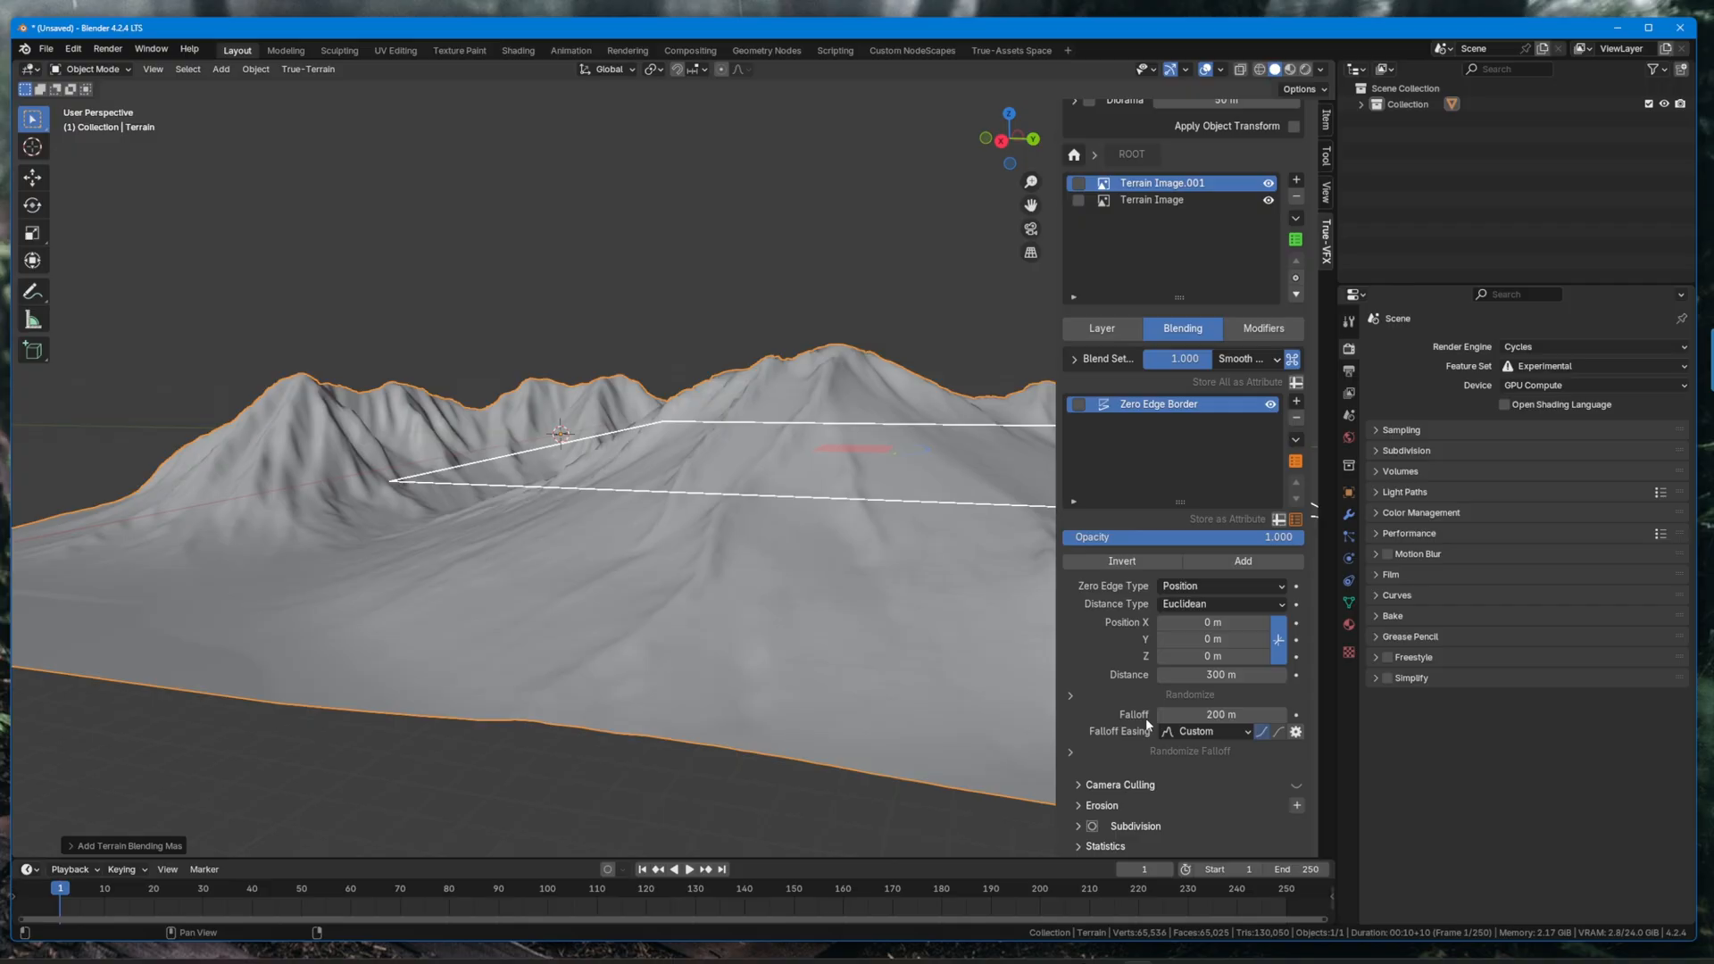
pyautogui.click(1296, 732)
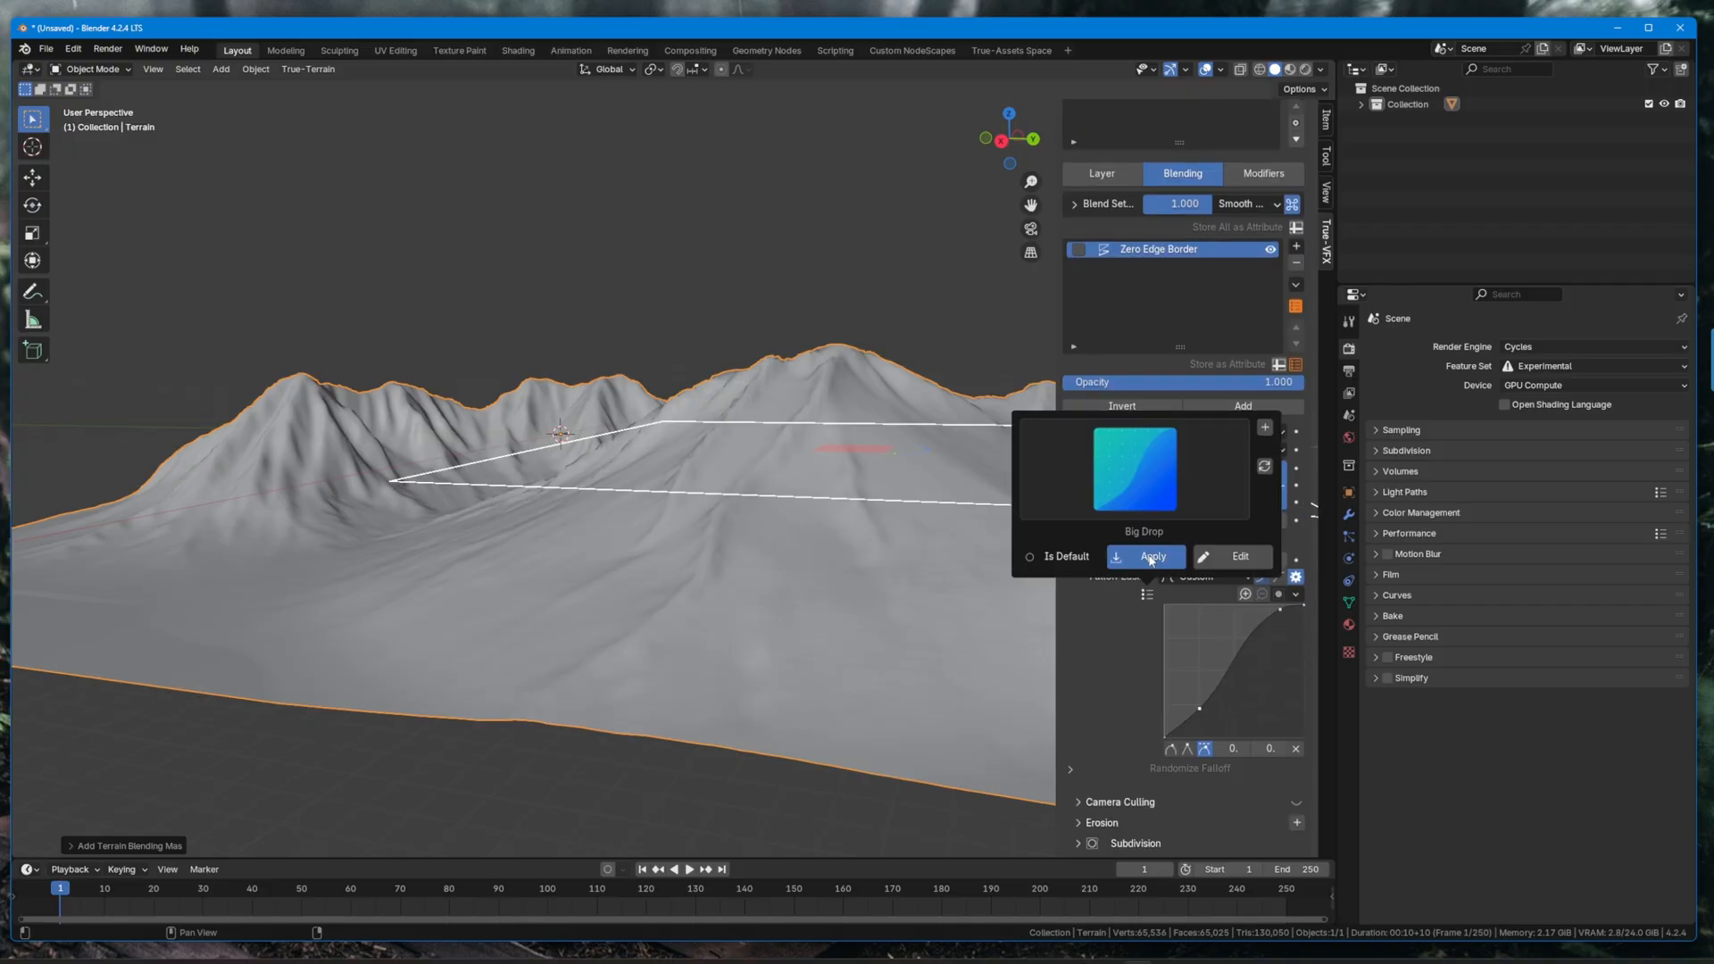
pyautogui.click(1134, 470)
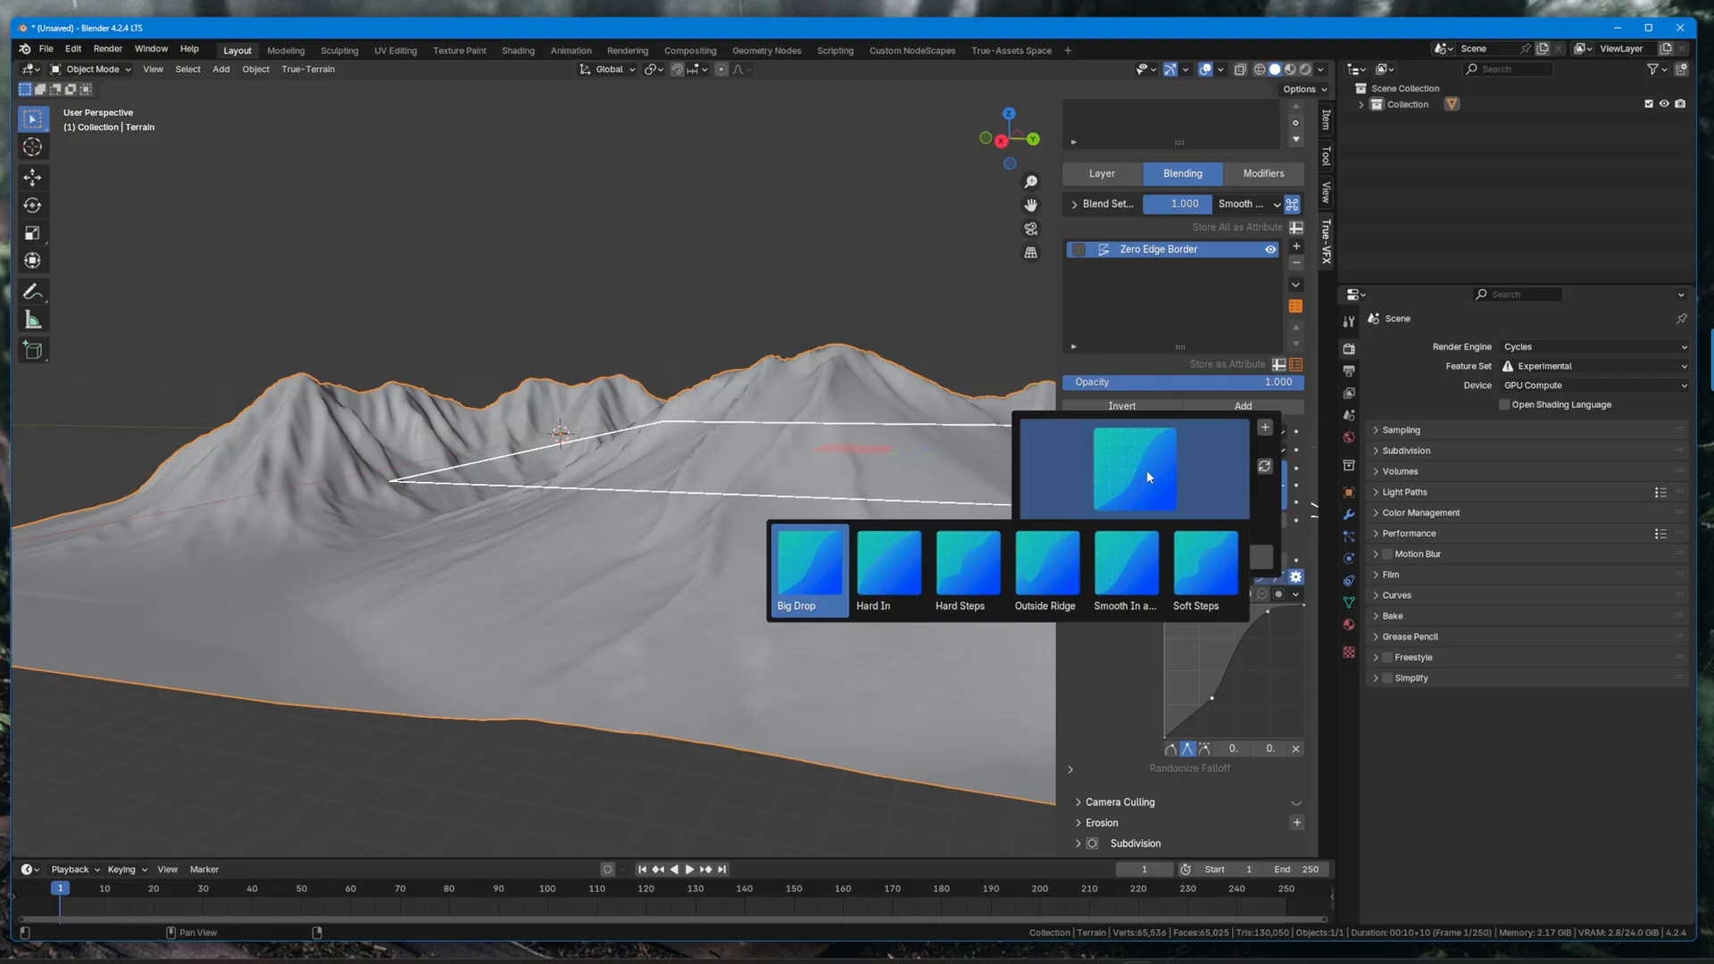
pyautogui.click(1136, 469)
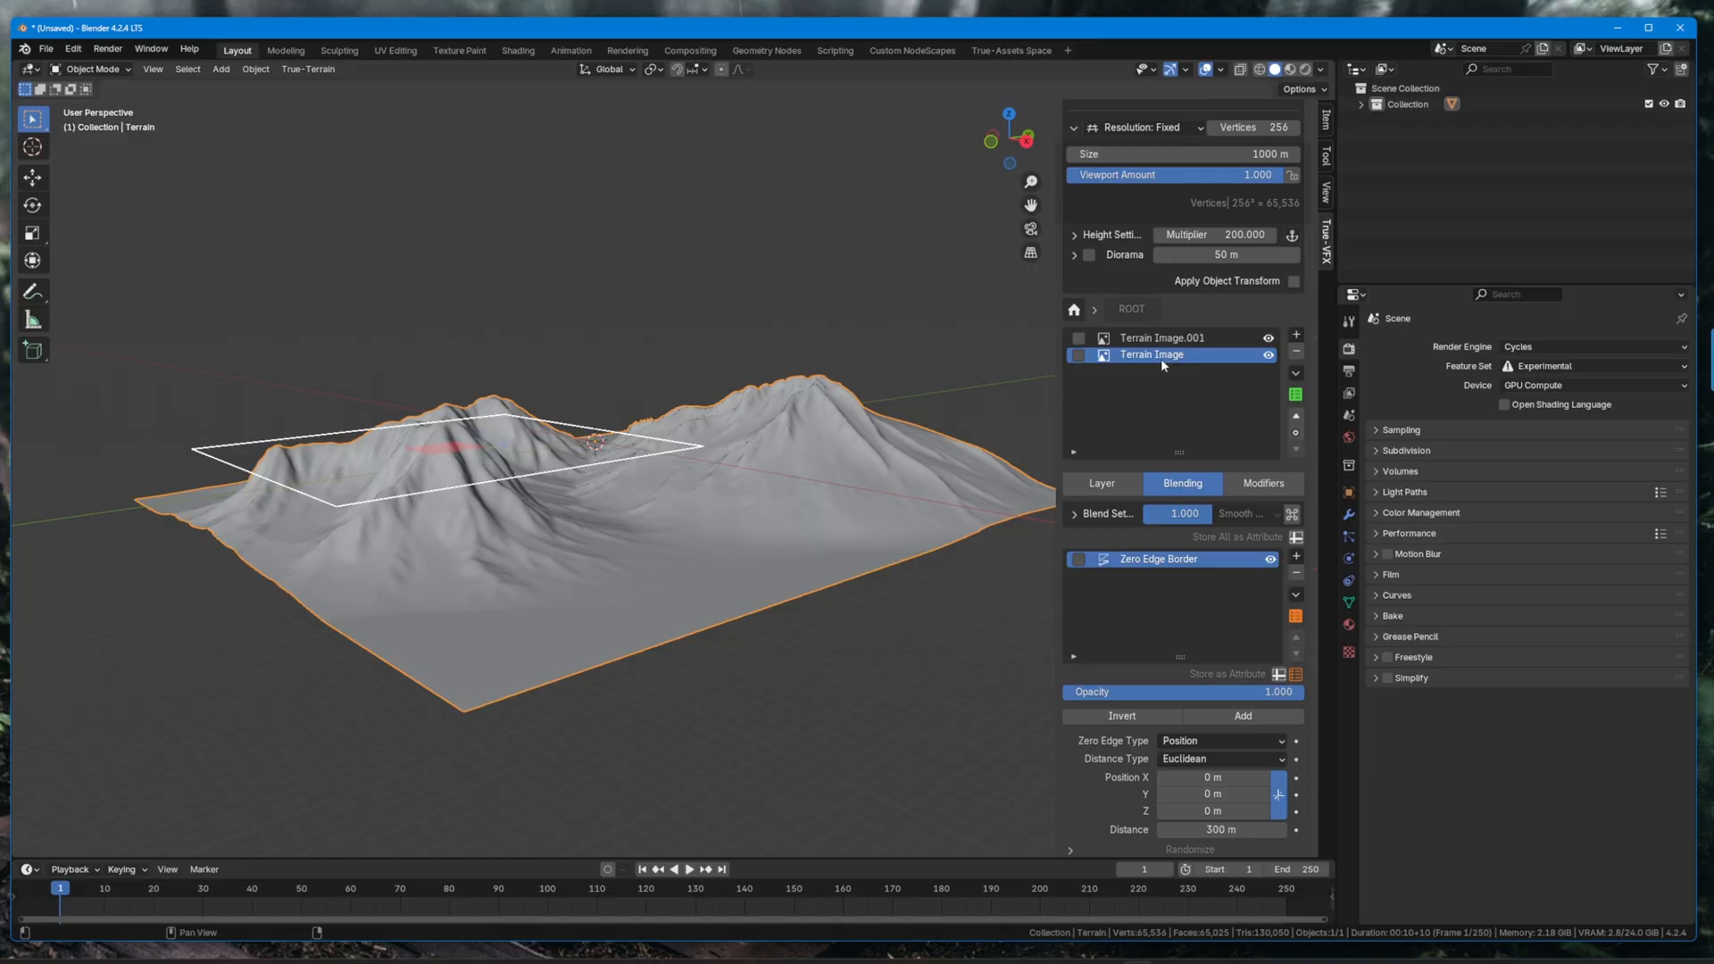
# Give the Terrain Image layer's mask a custom falloff easing from the curve presets too.
pyautogui.click(1214, 732)
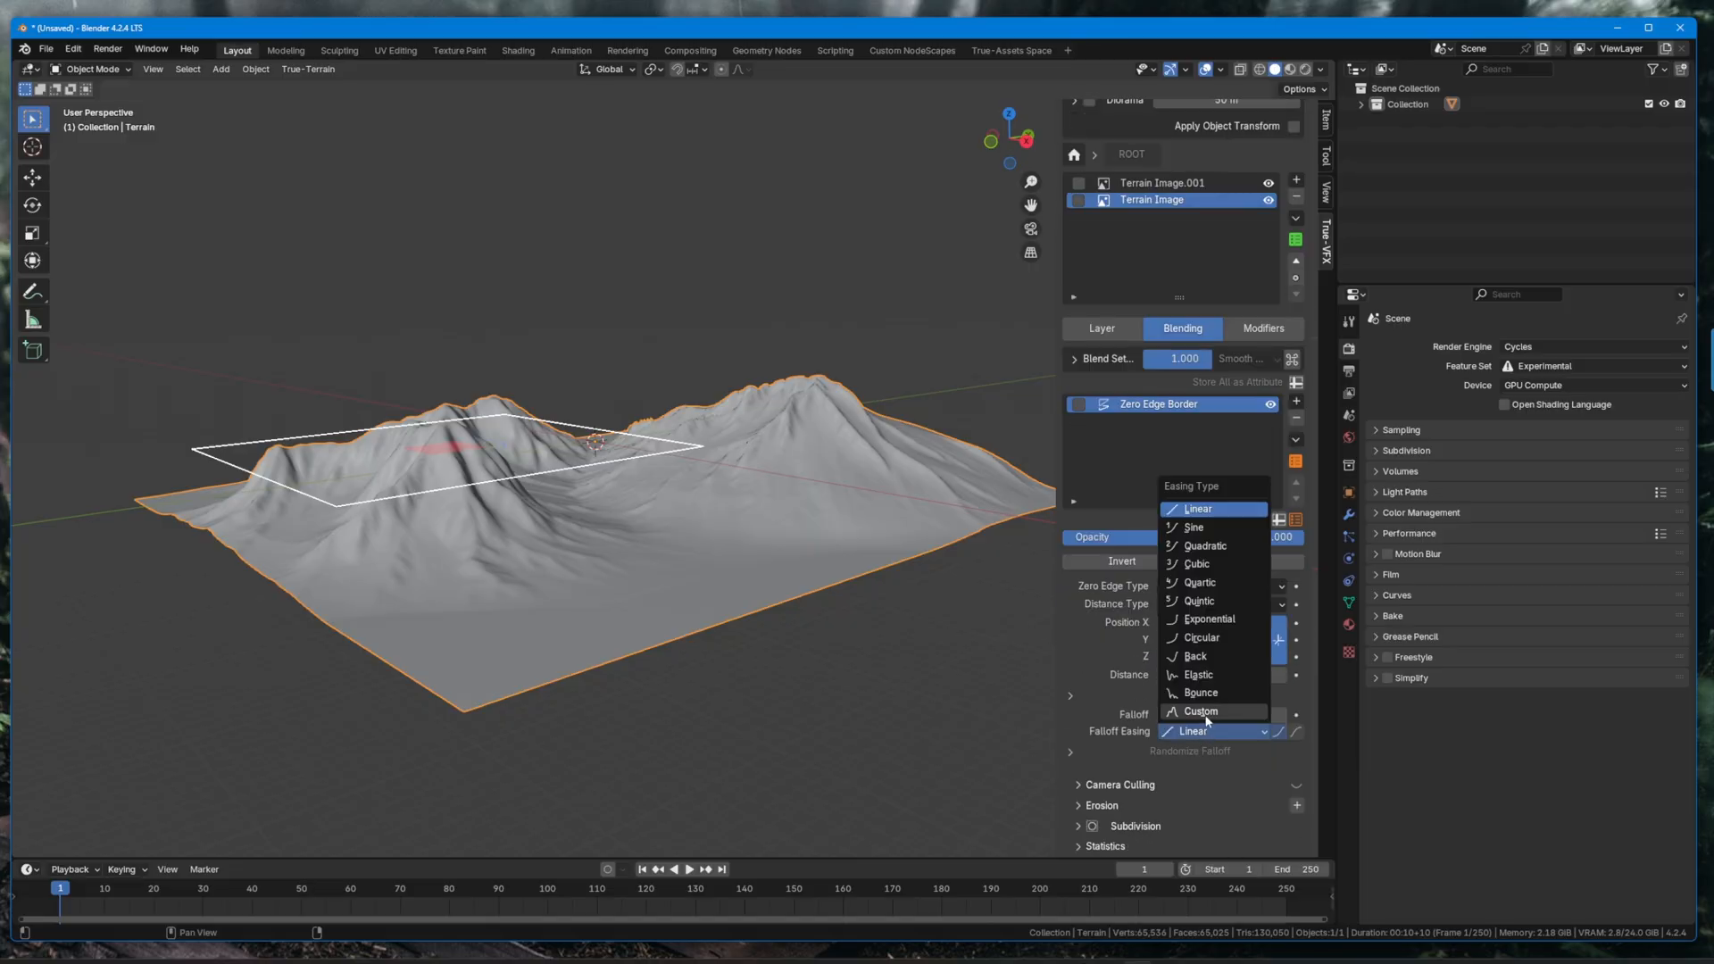
pyautogui.click(1199, 711)
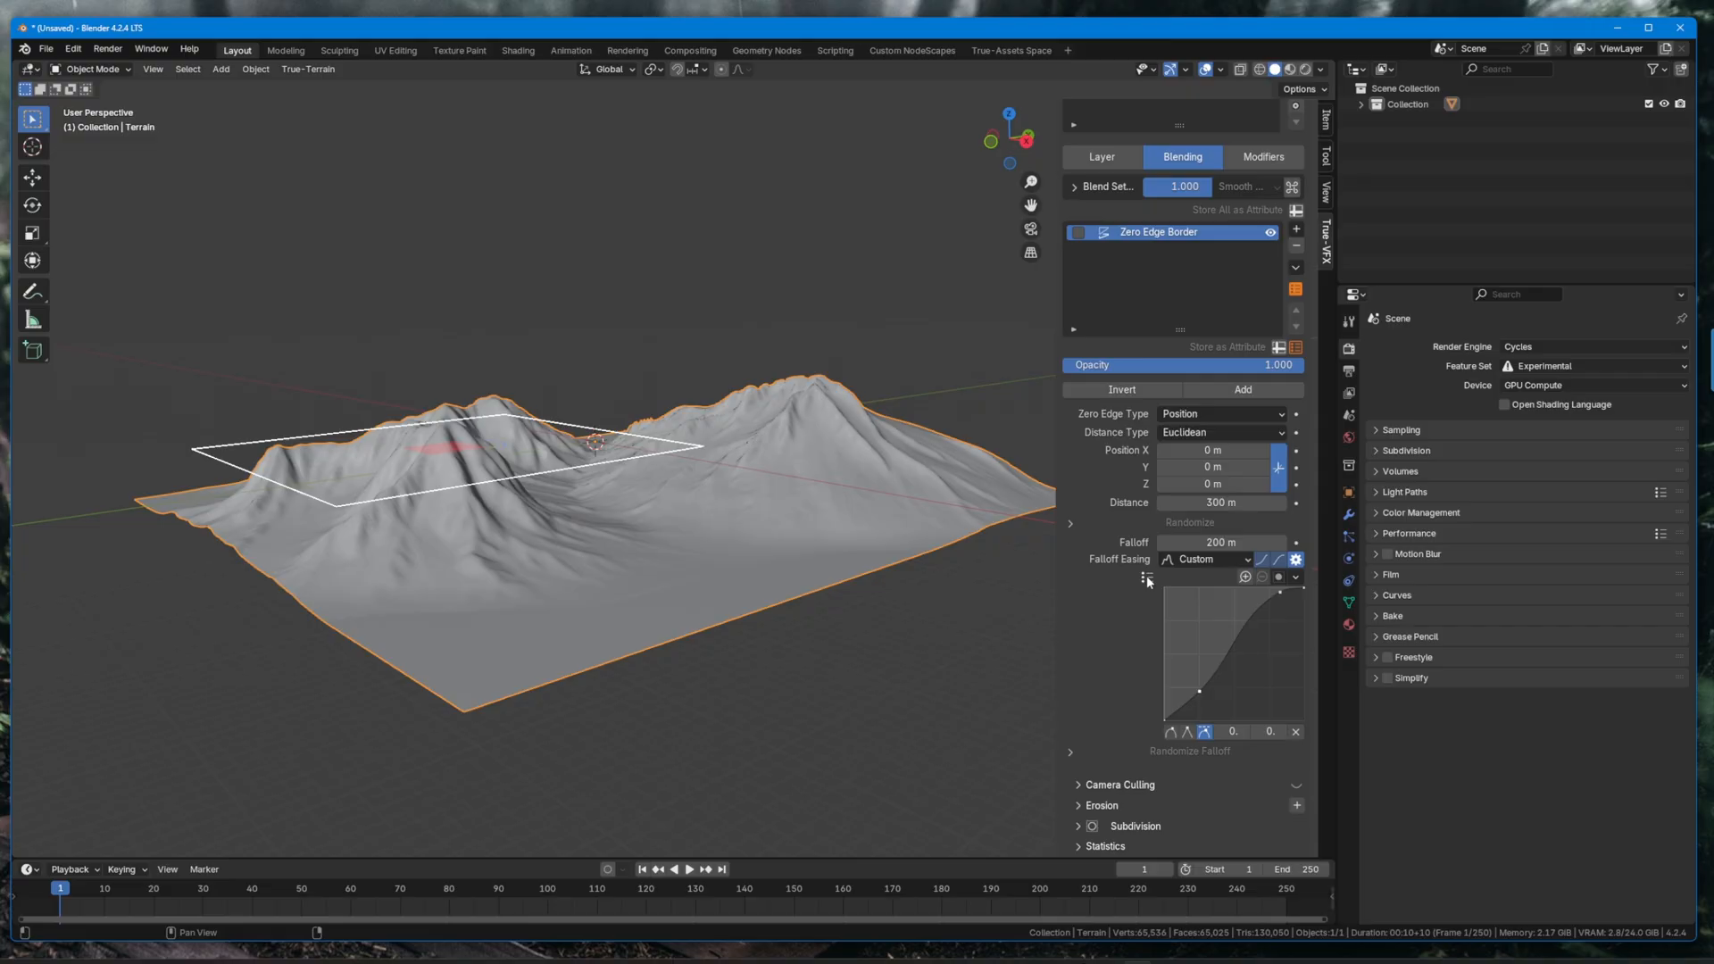
pyautogui.click(1146, 579)
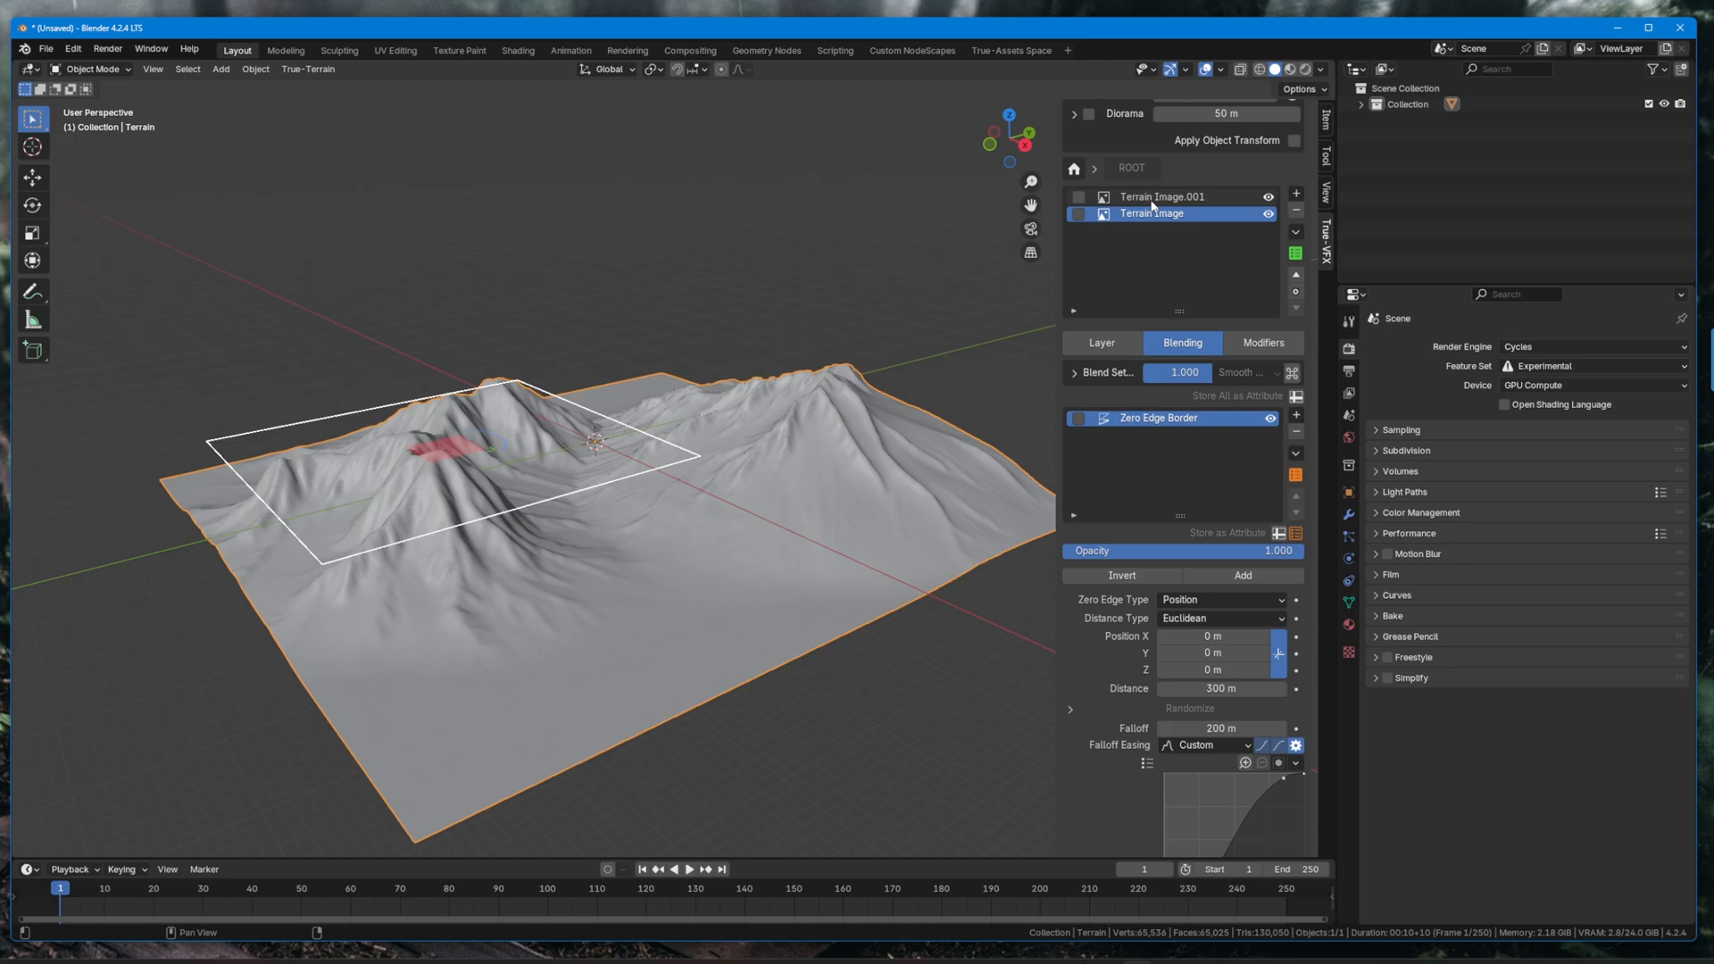
# Select Terrain Image.001 and adjust its Blend Settings extra value for smoother blending.
pyautogui.click(1152, 197)
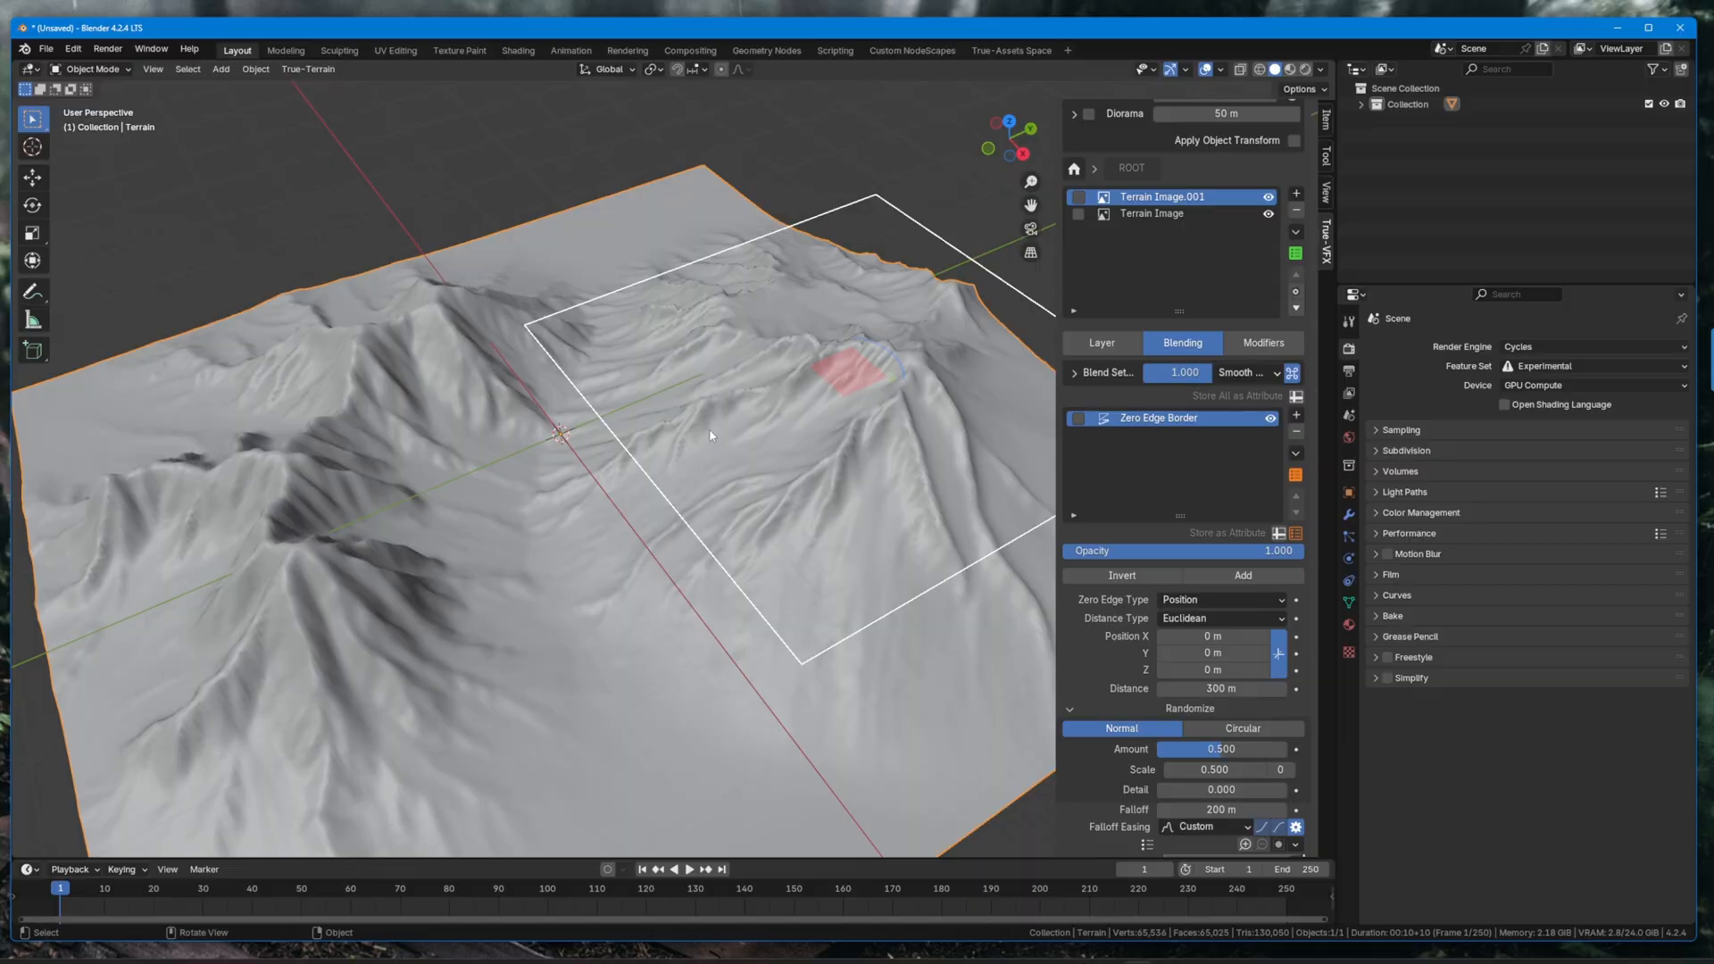
pyautogui.moveTo(711, 437); pyautogui.dragTo(814, 391)
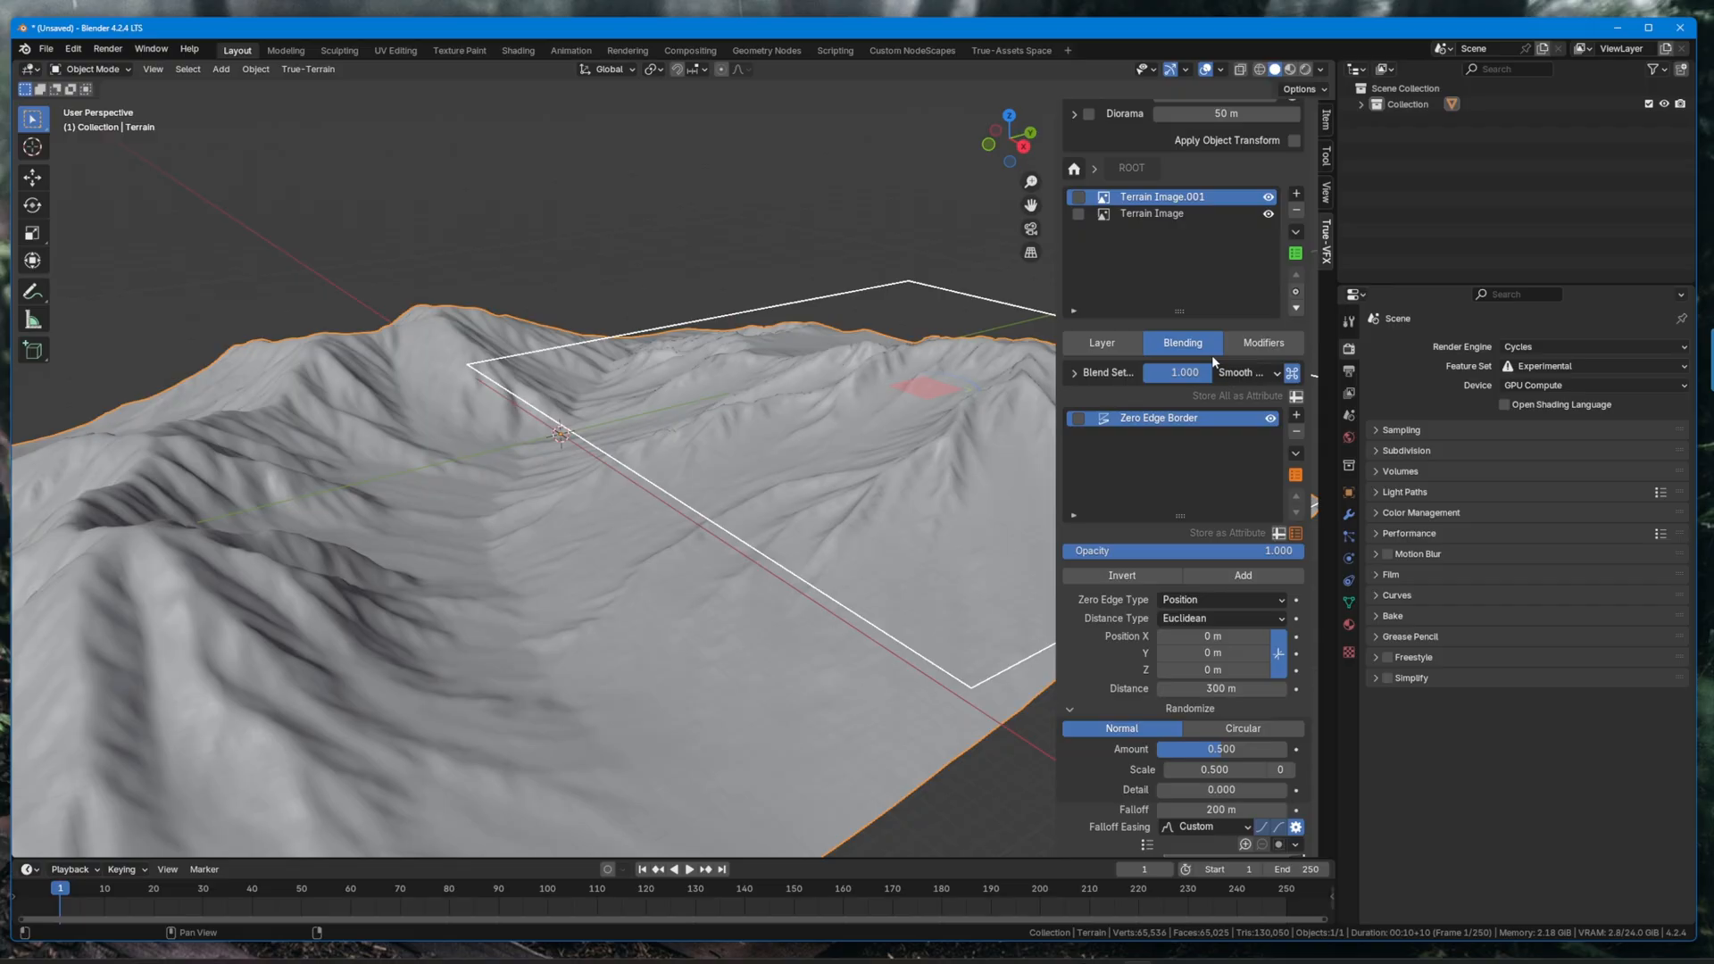
pyautogui.click(1073, 373)
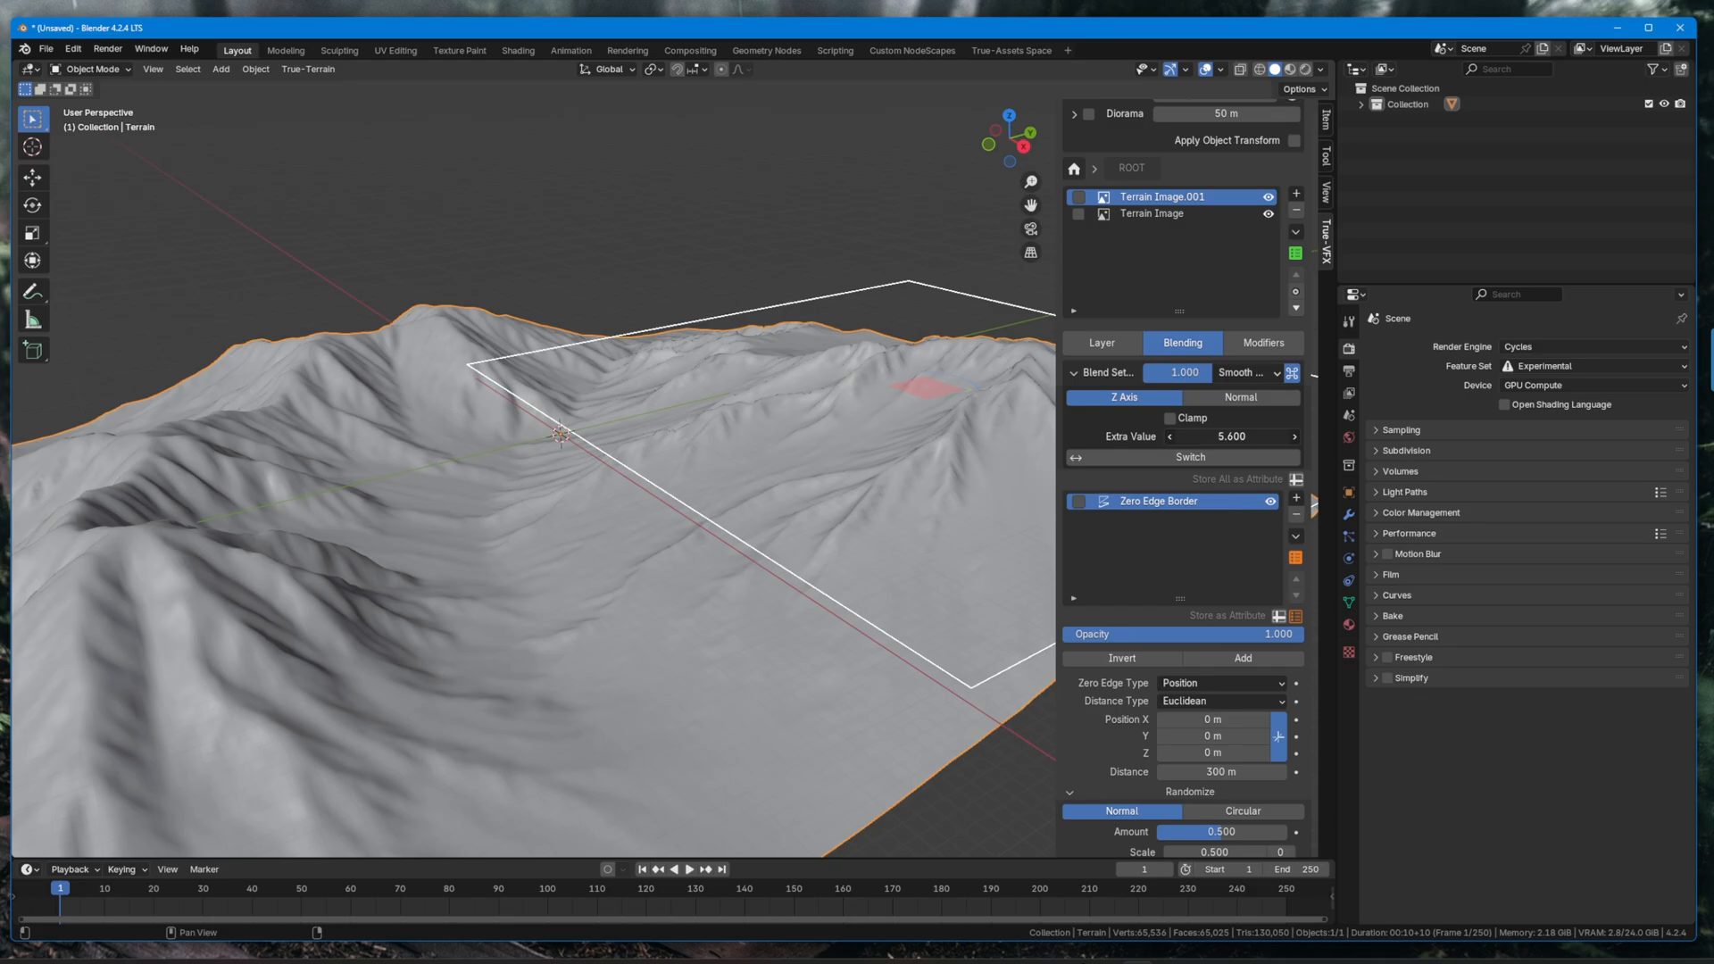
pyautogui.moveTo(1201, 436); pyautogui.dragTo(1225, 435)
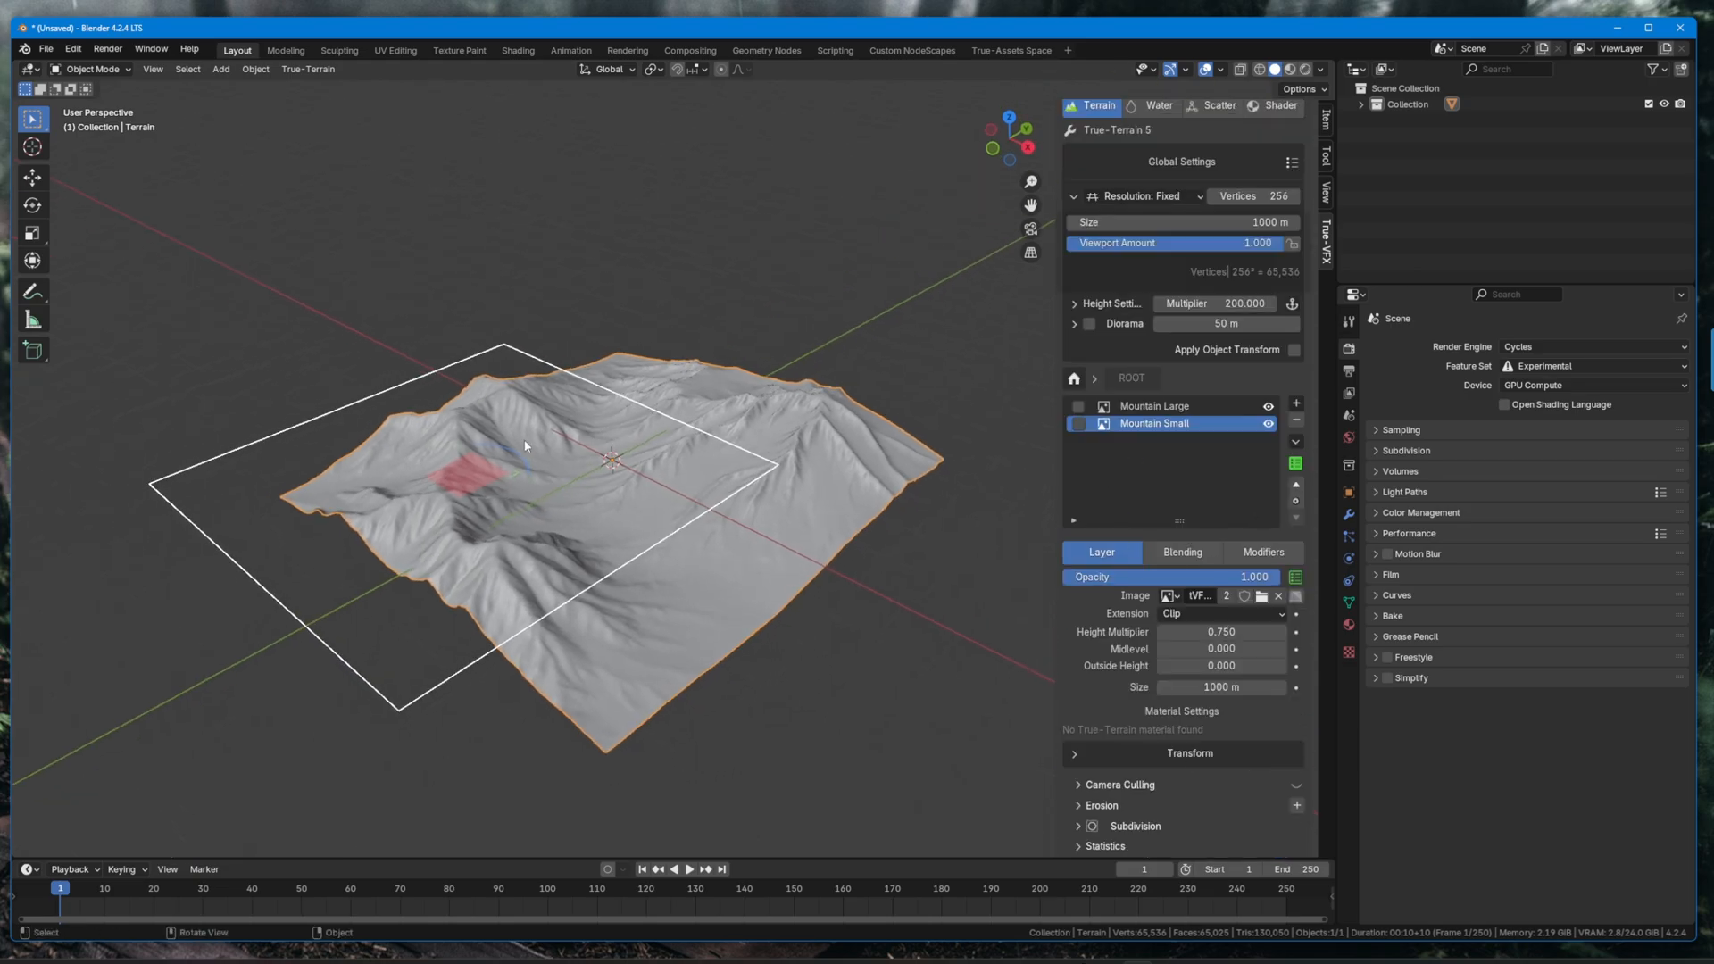
# Orbit the view to inspect the combined Mountain Large and Mountain Small terrain.
pyautogui.moveTo(547, 437); pyautogui.dragTo(656, 426)
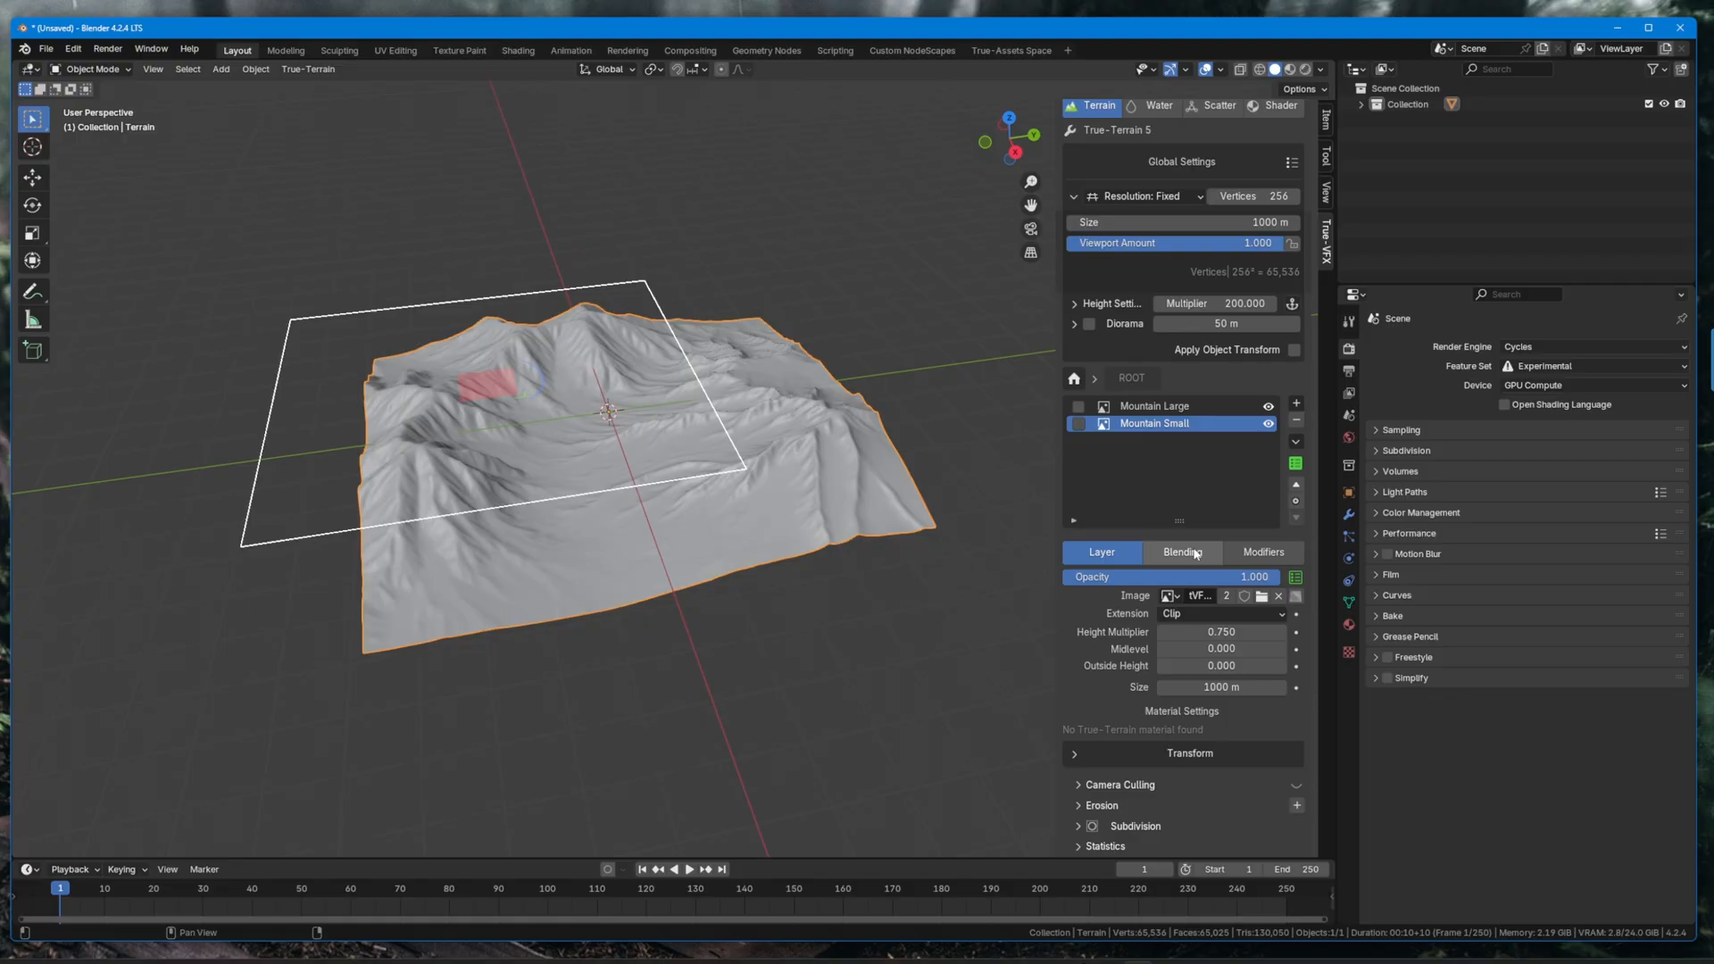
pyautogui.moveTo(1207, 563)
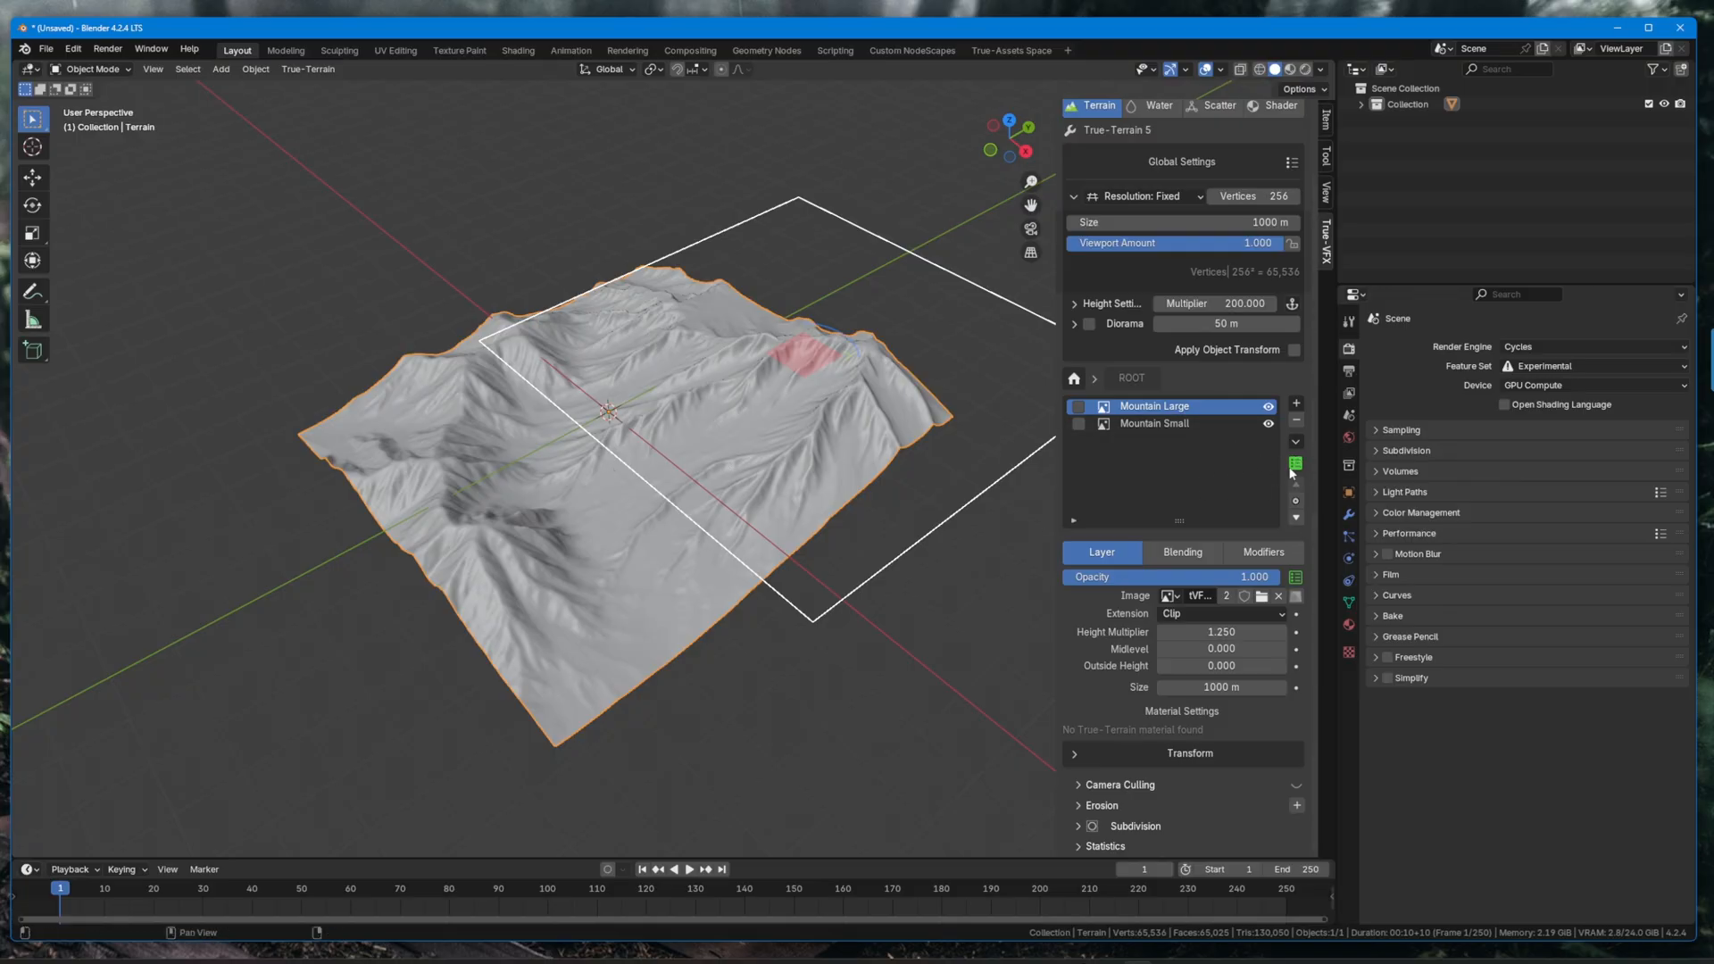
pyautogui.moveTo(1294, 462)
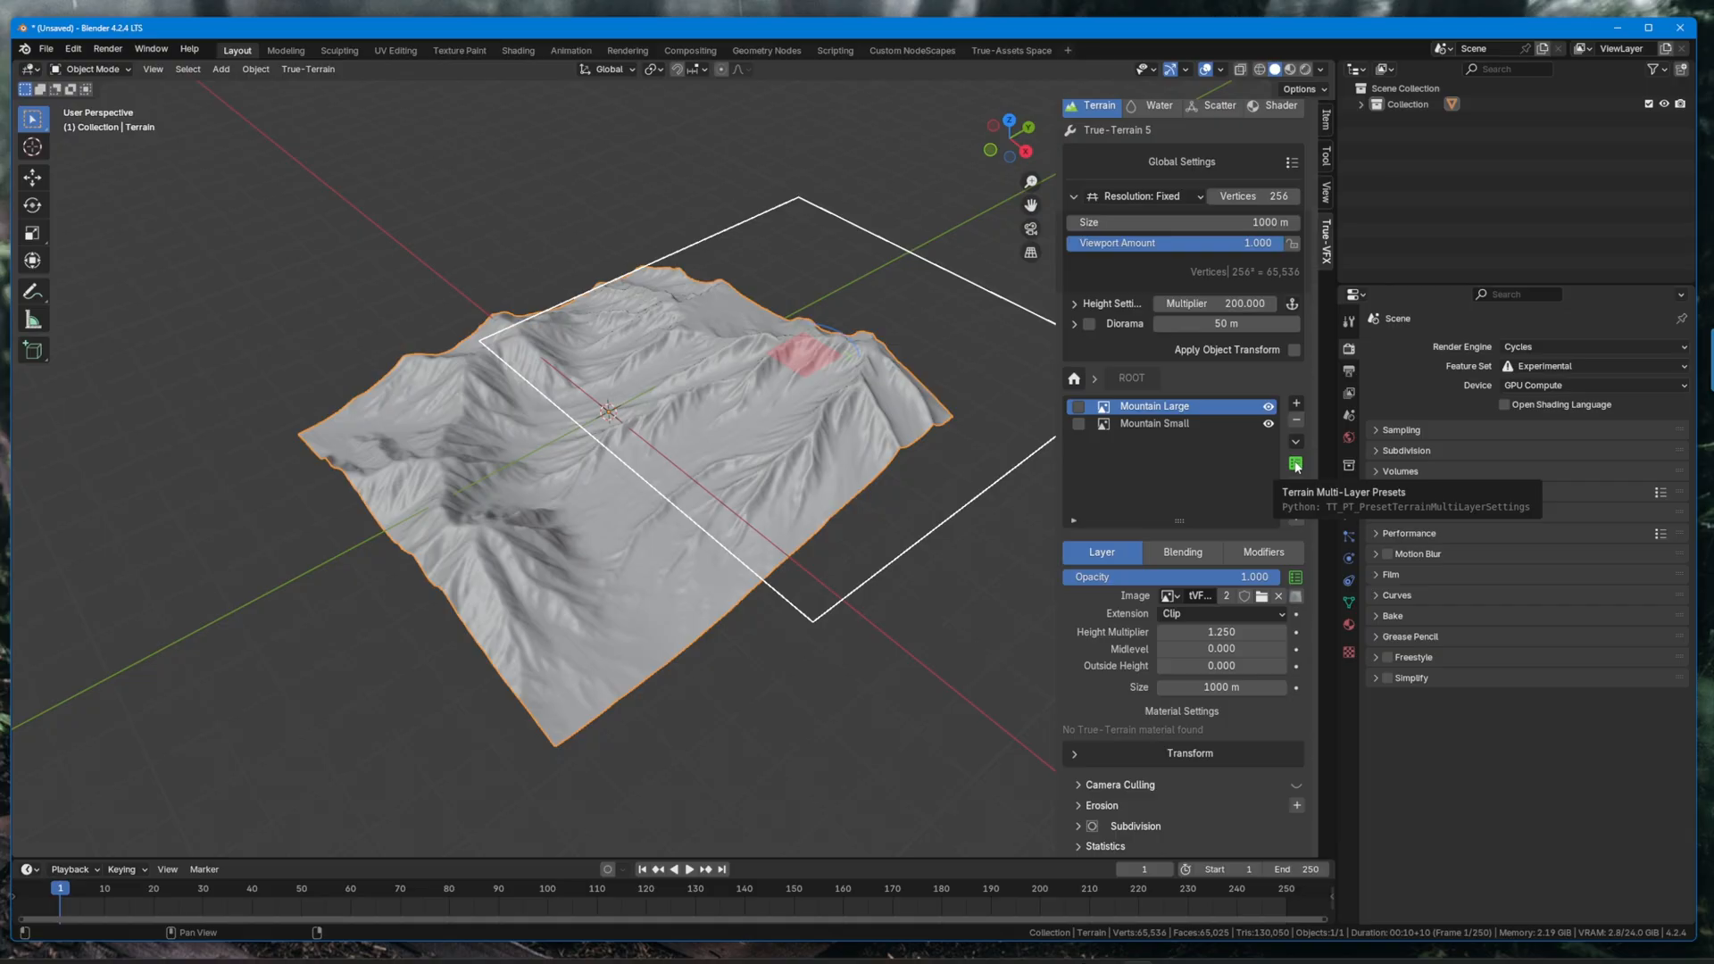
# Save the layers as preset 'My Mountain Range', described as two lovely mountains, author True-VFX.
pyautogui.click(1297, 465)
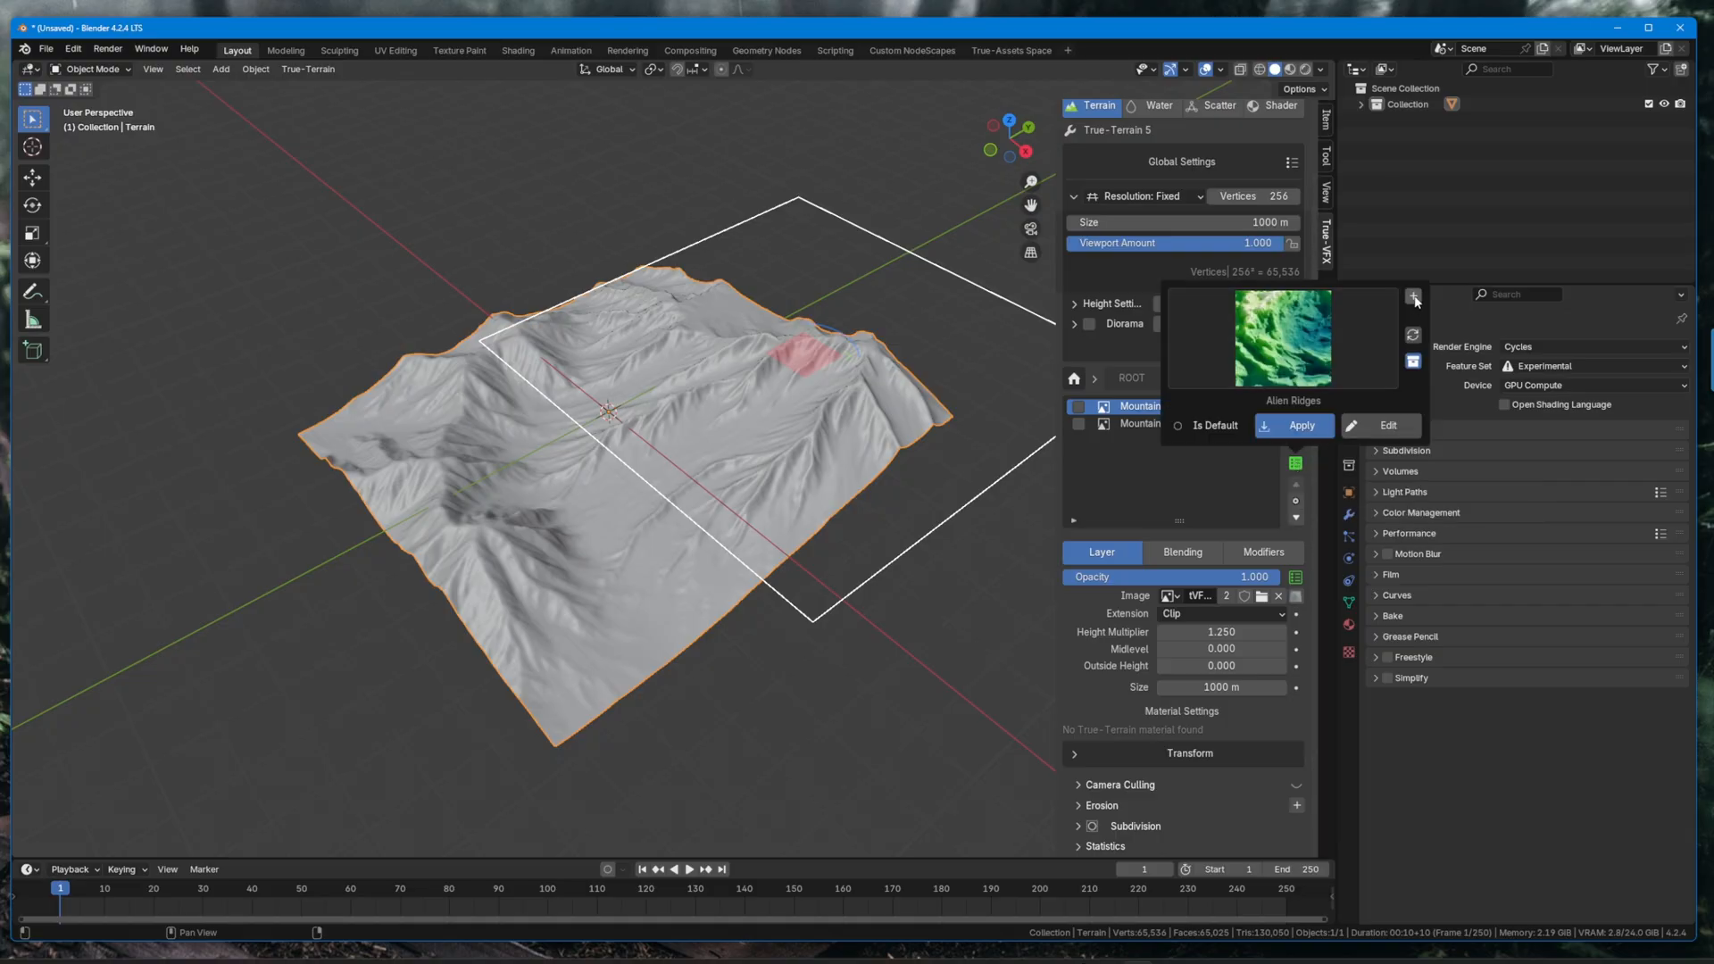
pyautogui.click(1412, 296)
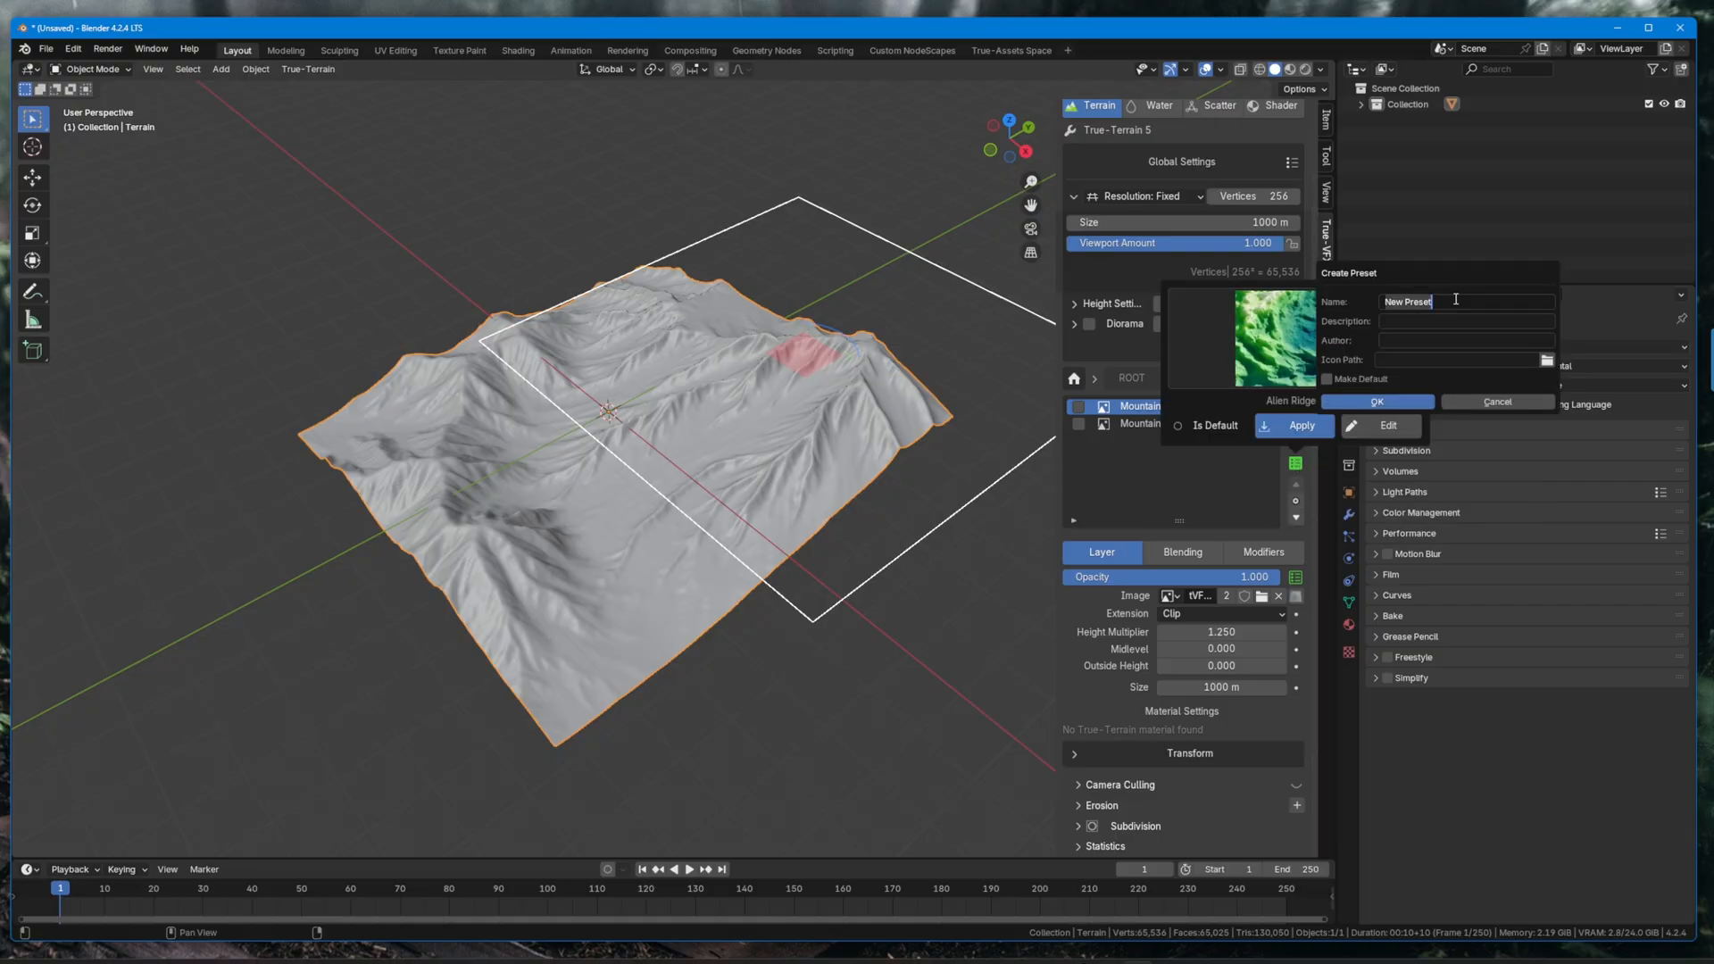
pyautogui.write('M')
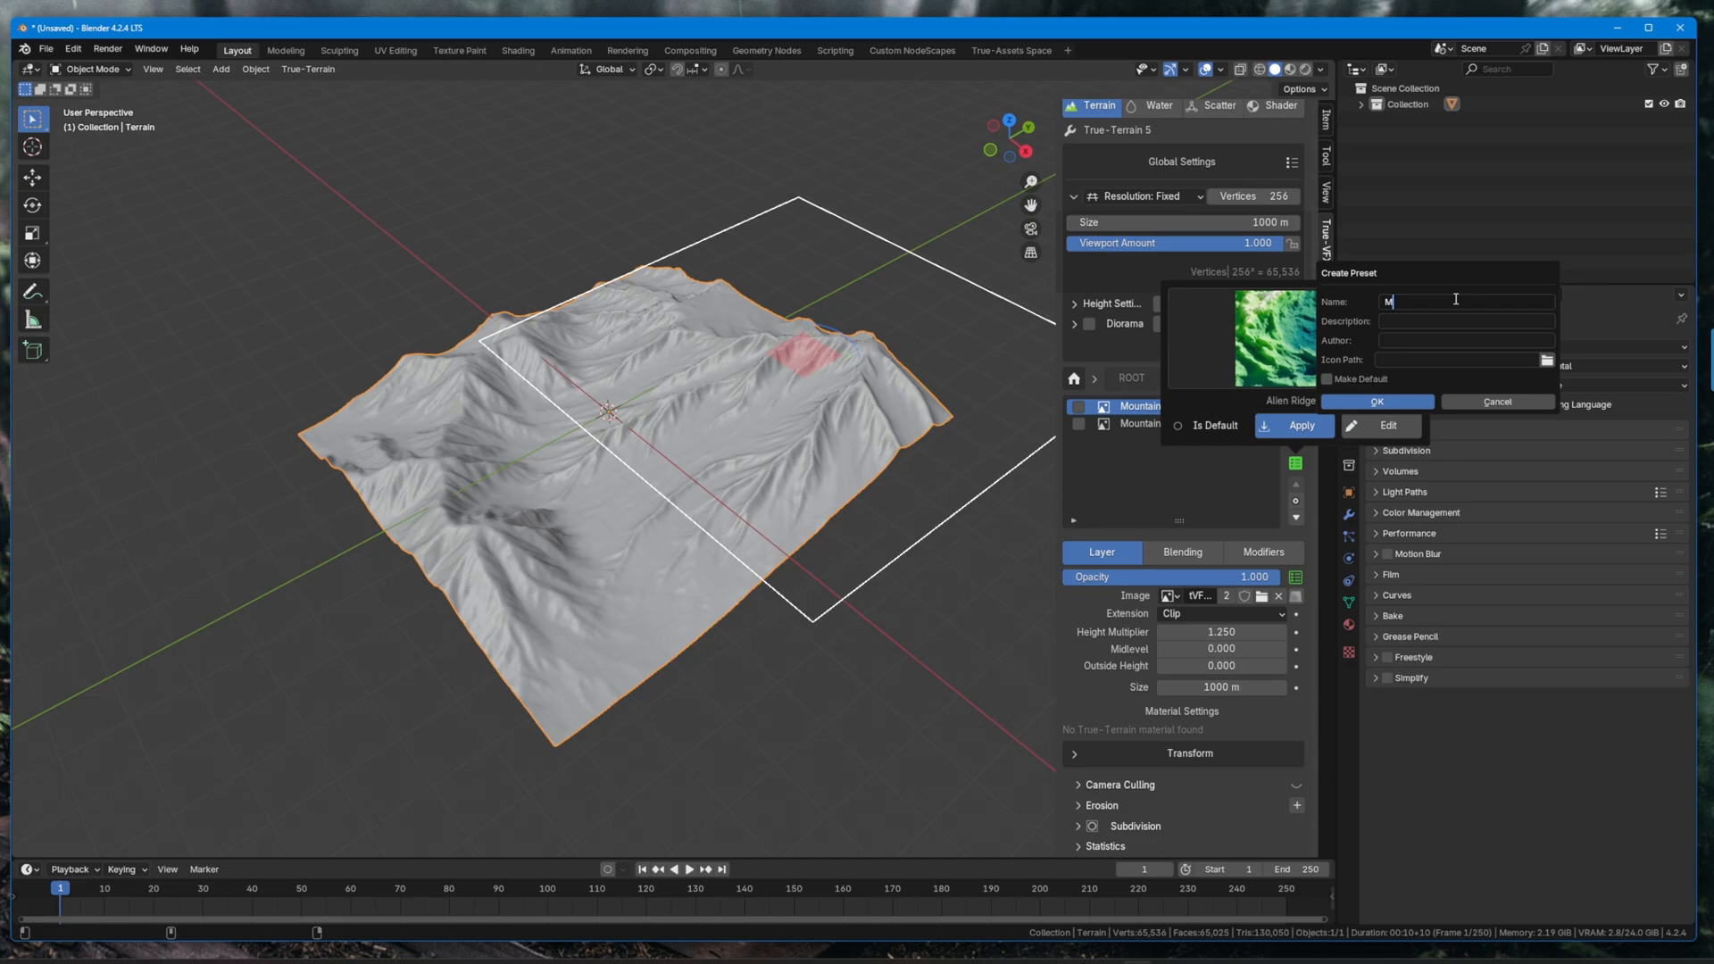
pyautogui.write('y Mounta')
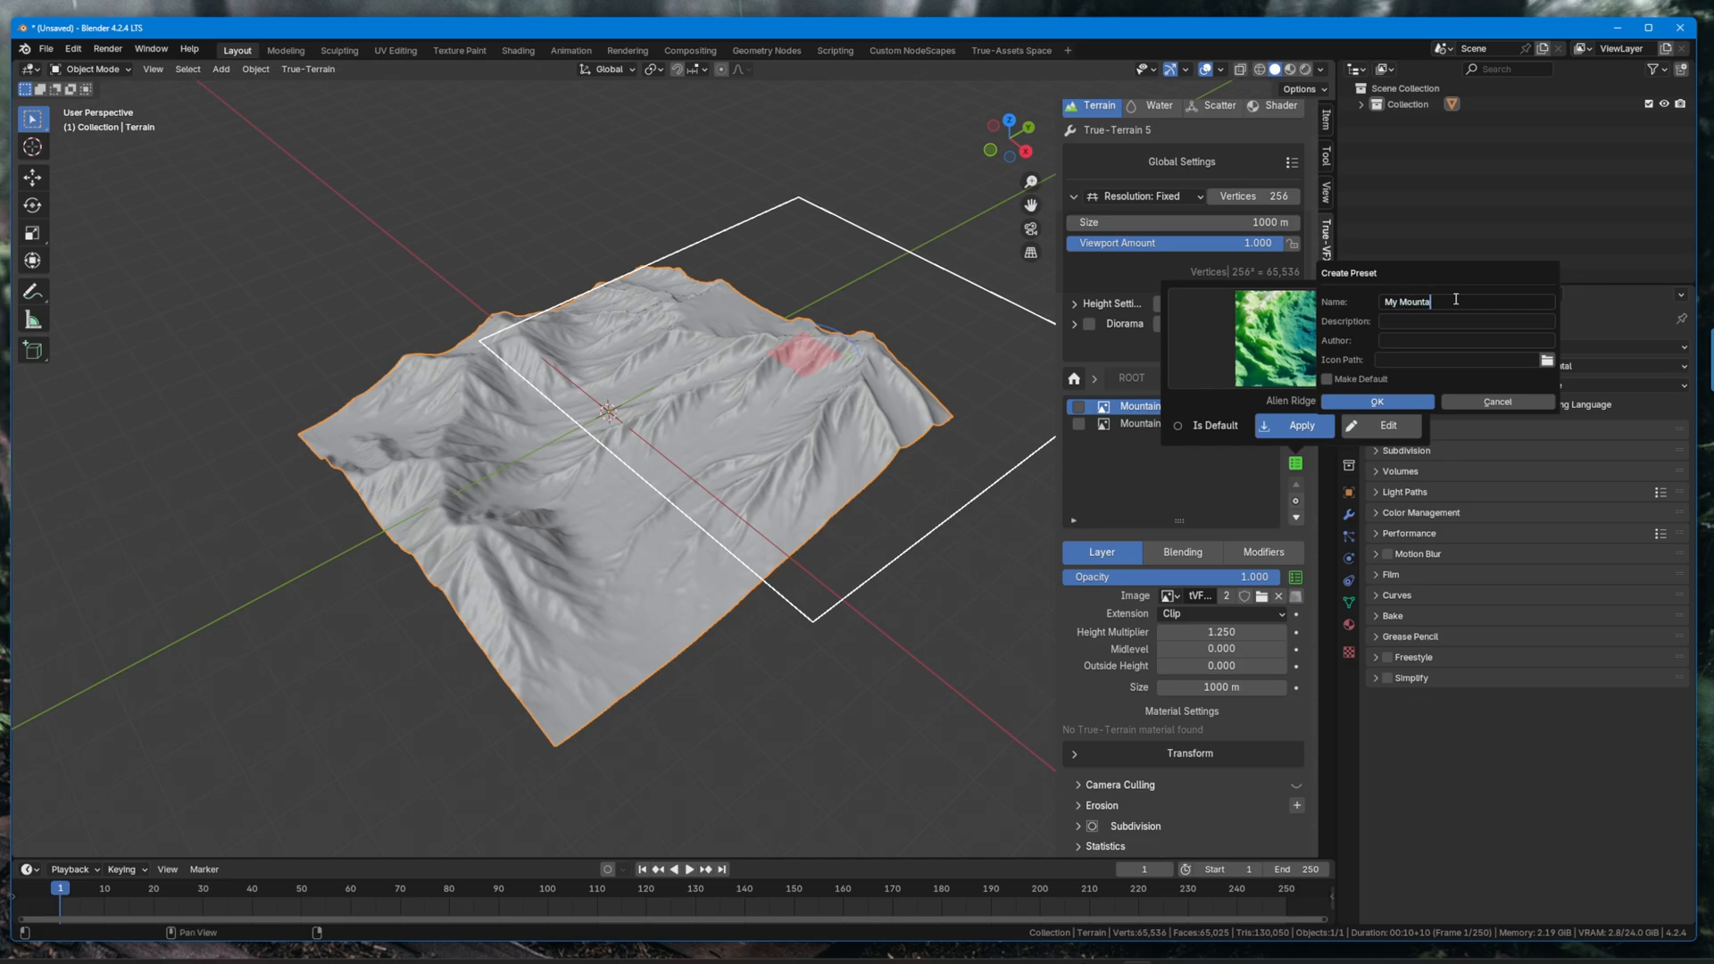
pyautogui.write('Range')
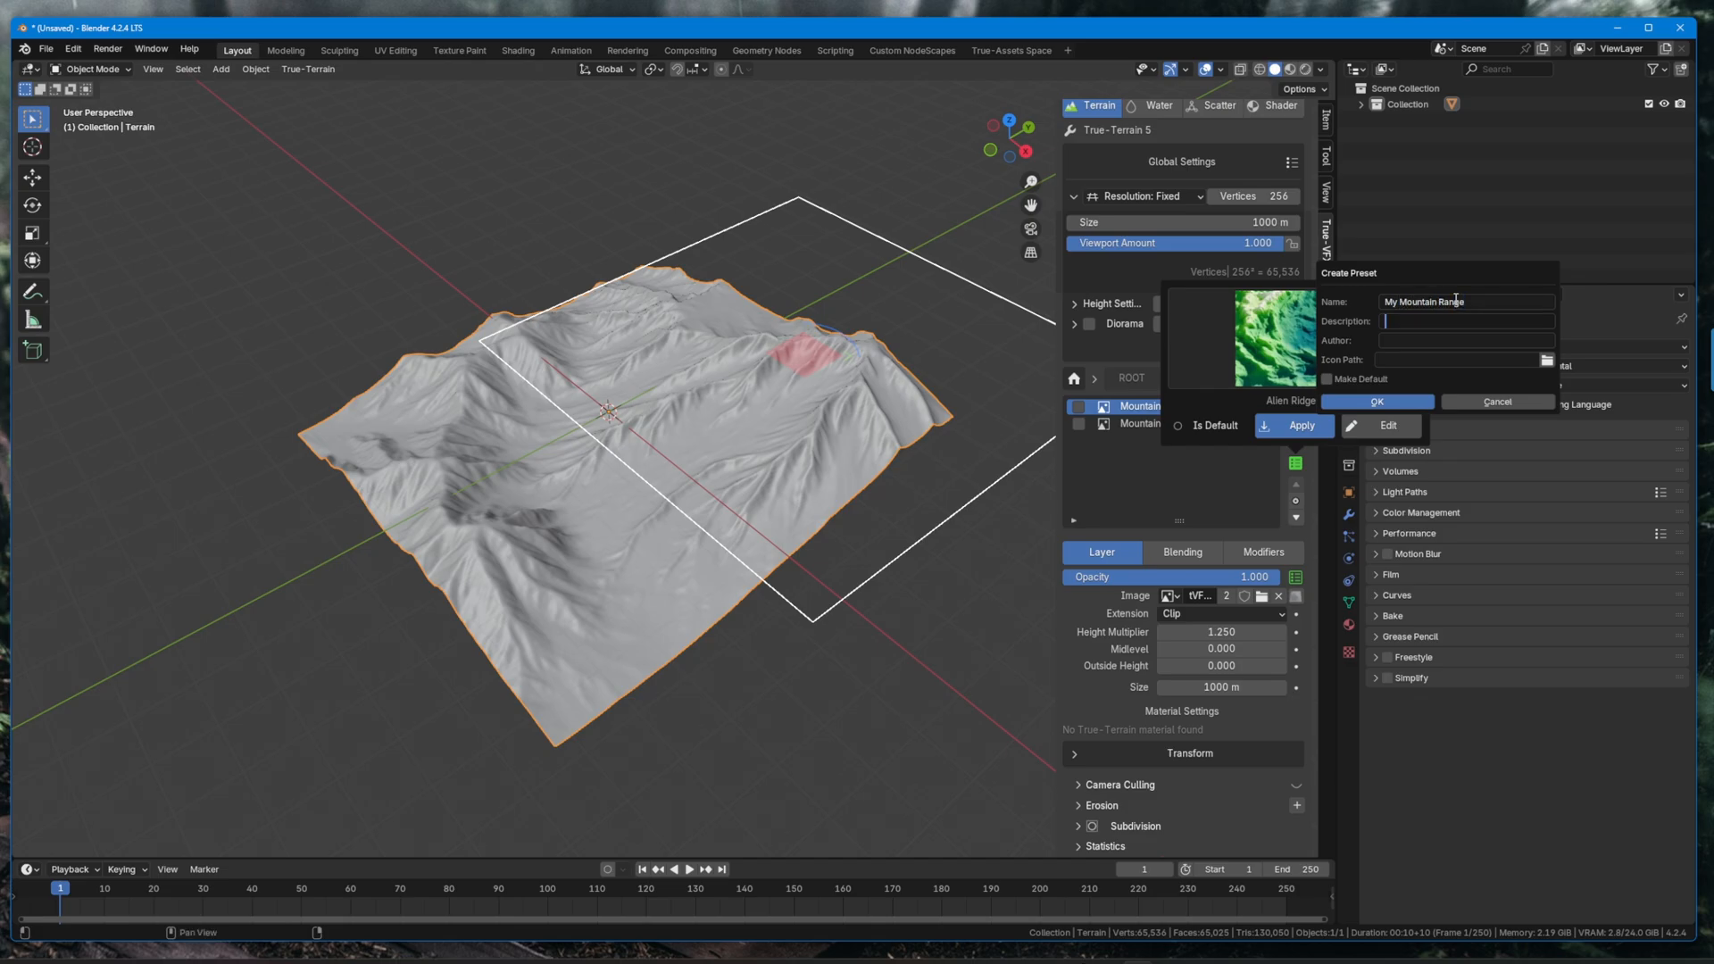
pyautogui.write('This is')
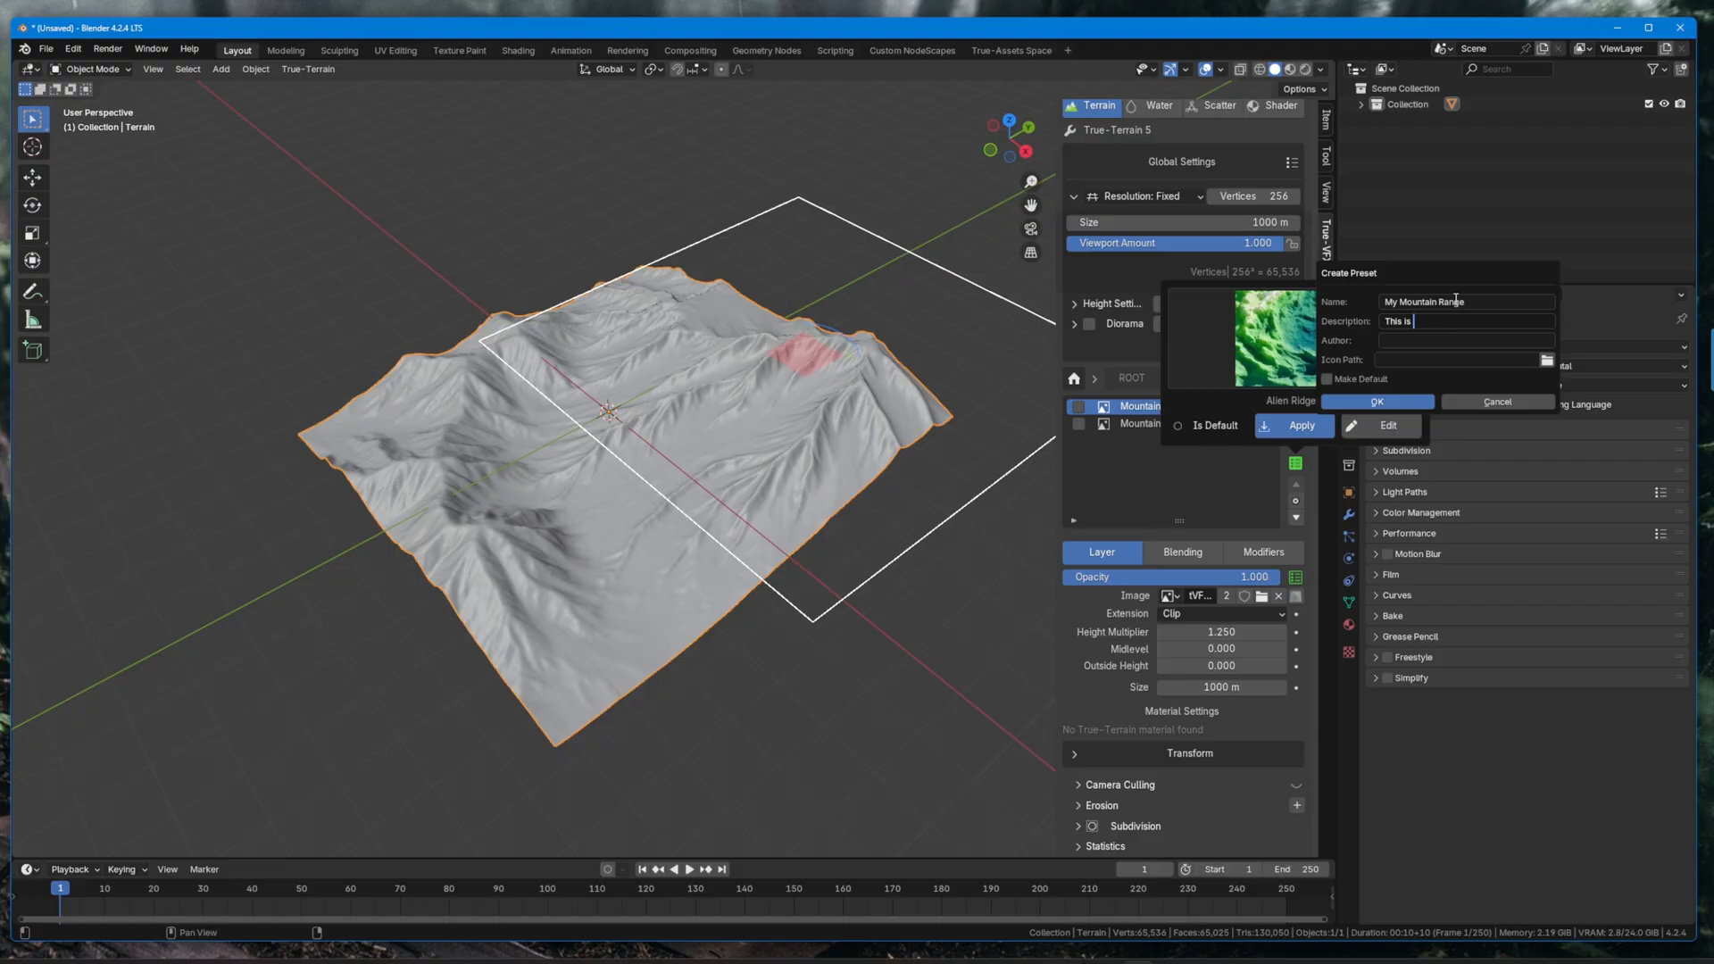
pyautogui.write('two lovely mountains together')
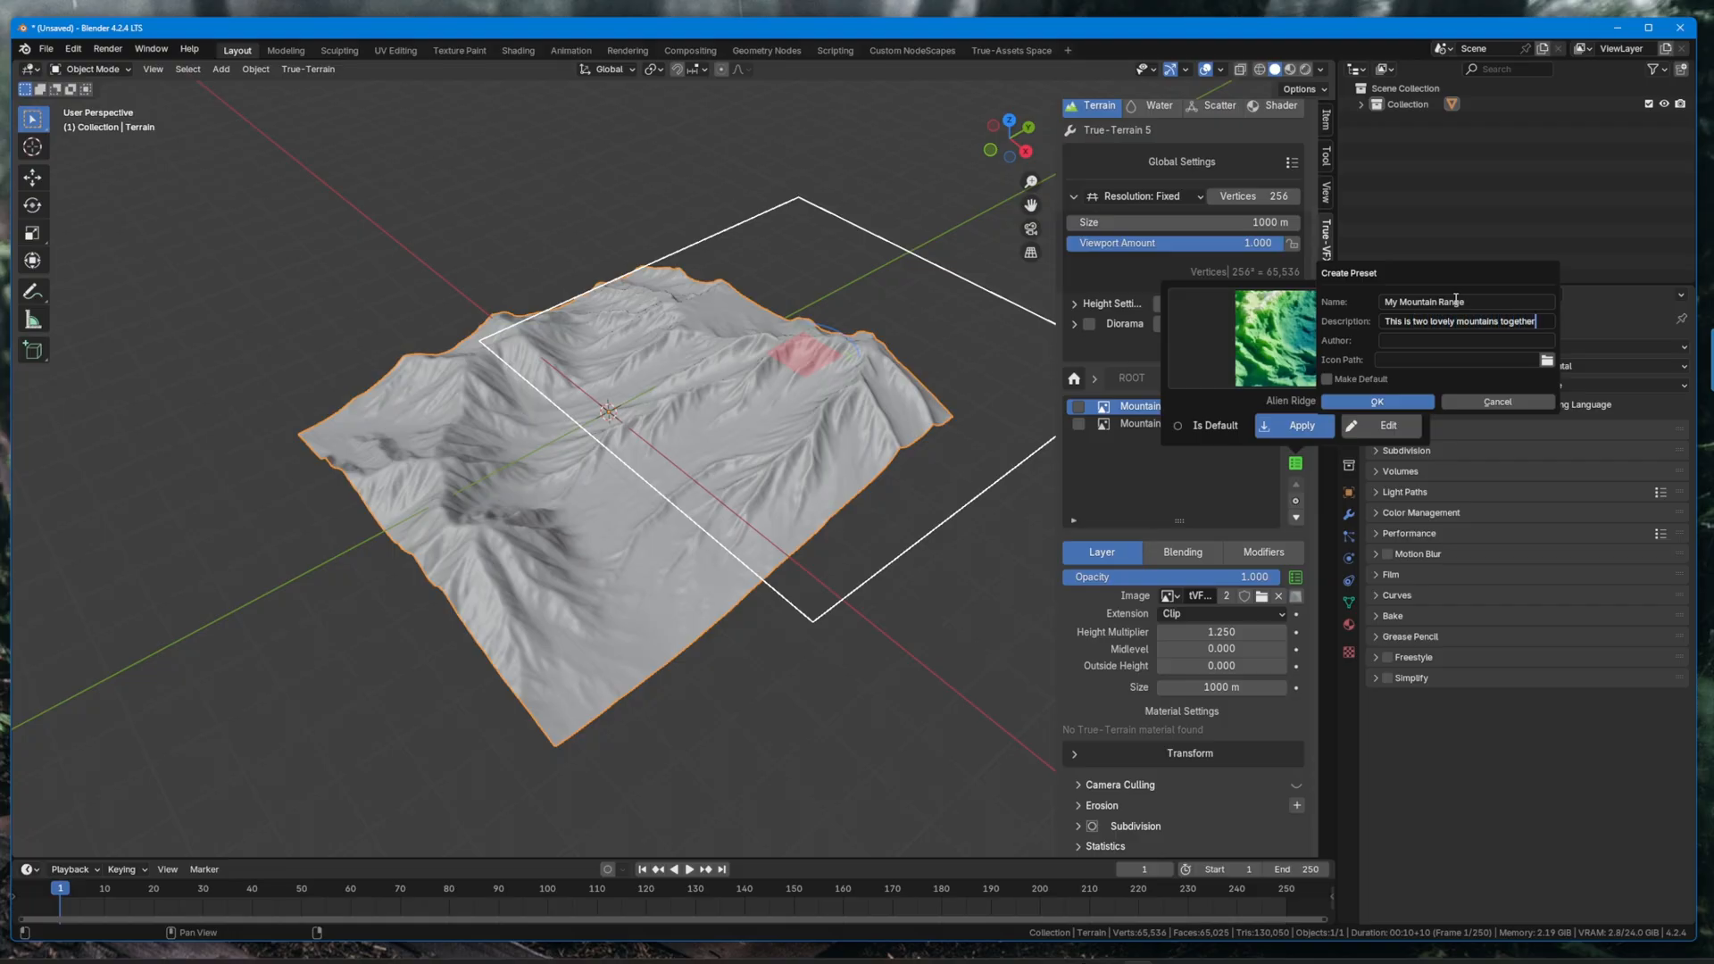
pyautogui.write('True-')
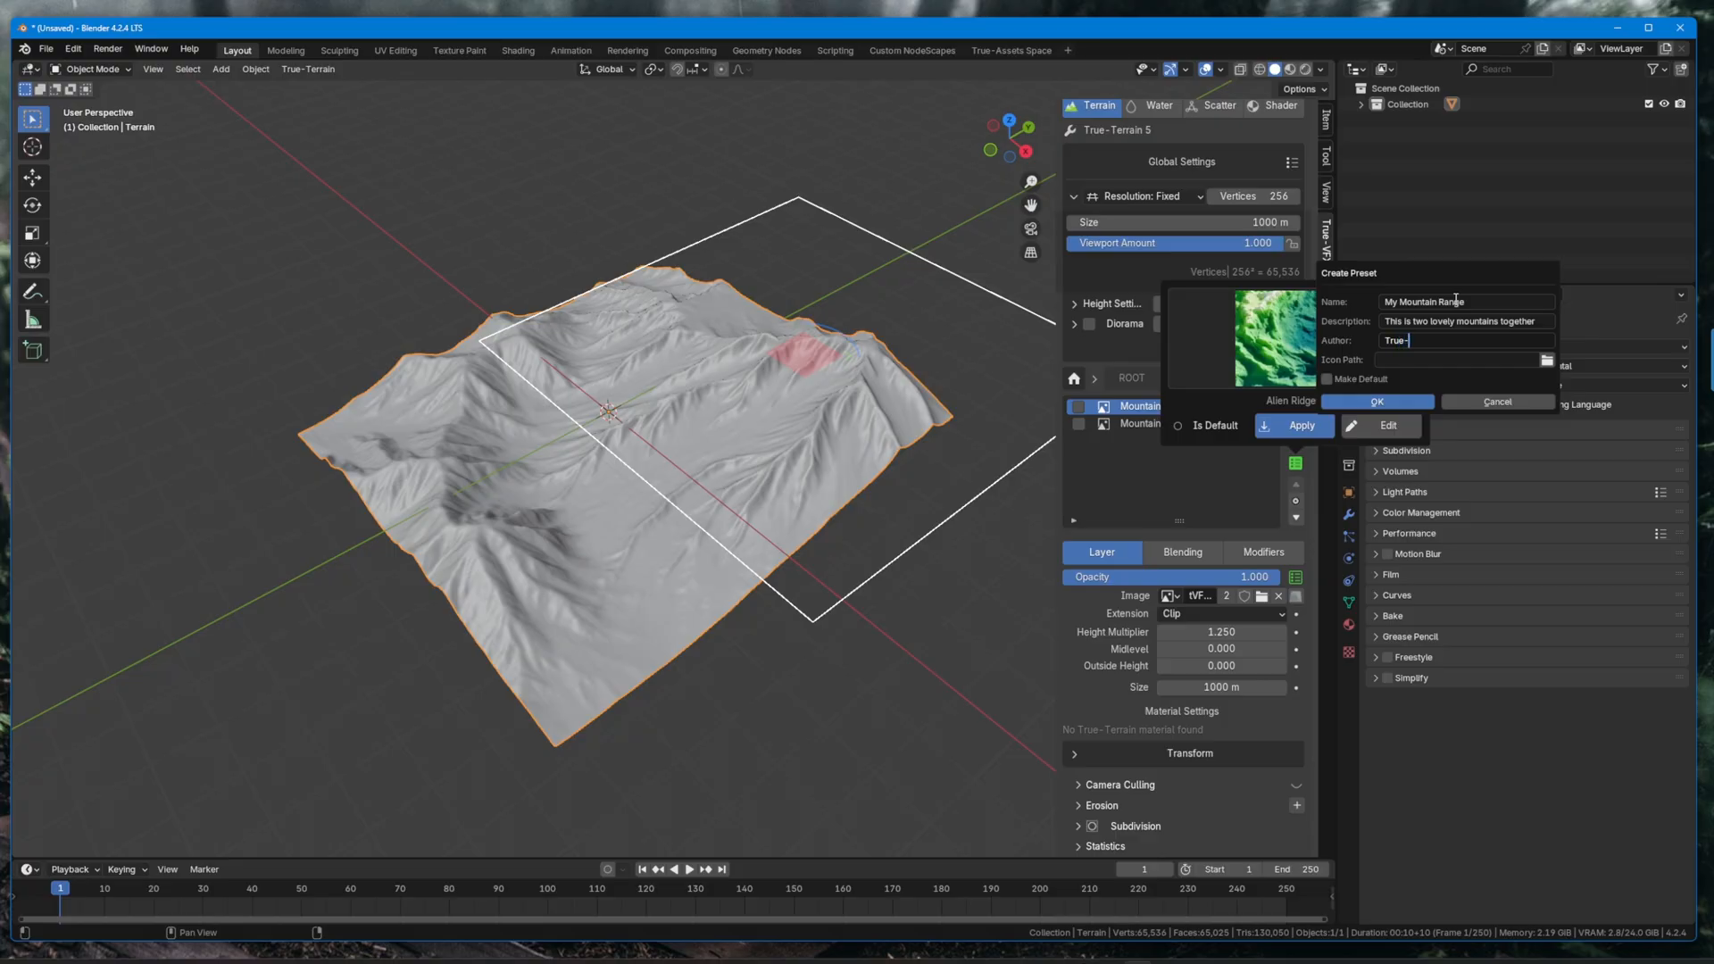
pyautogui.write('VFX')
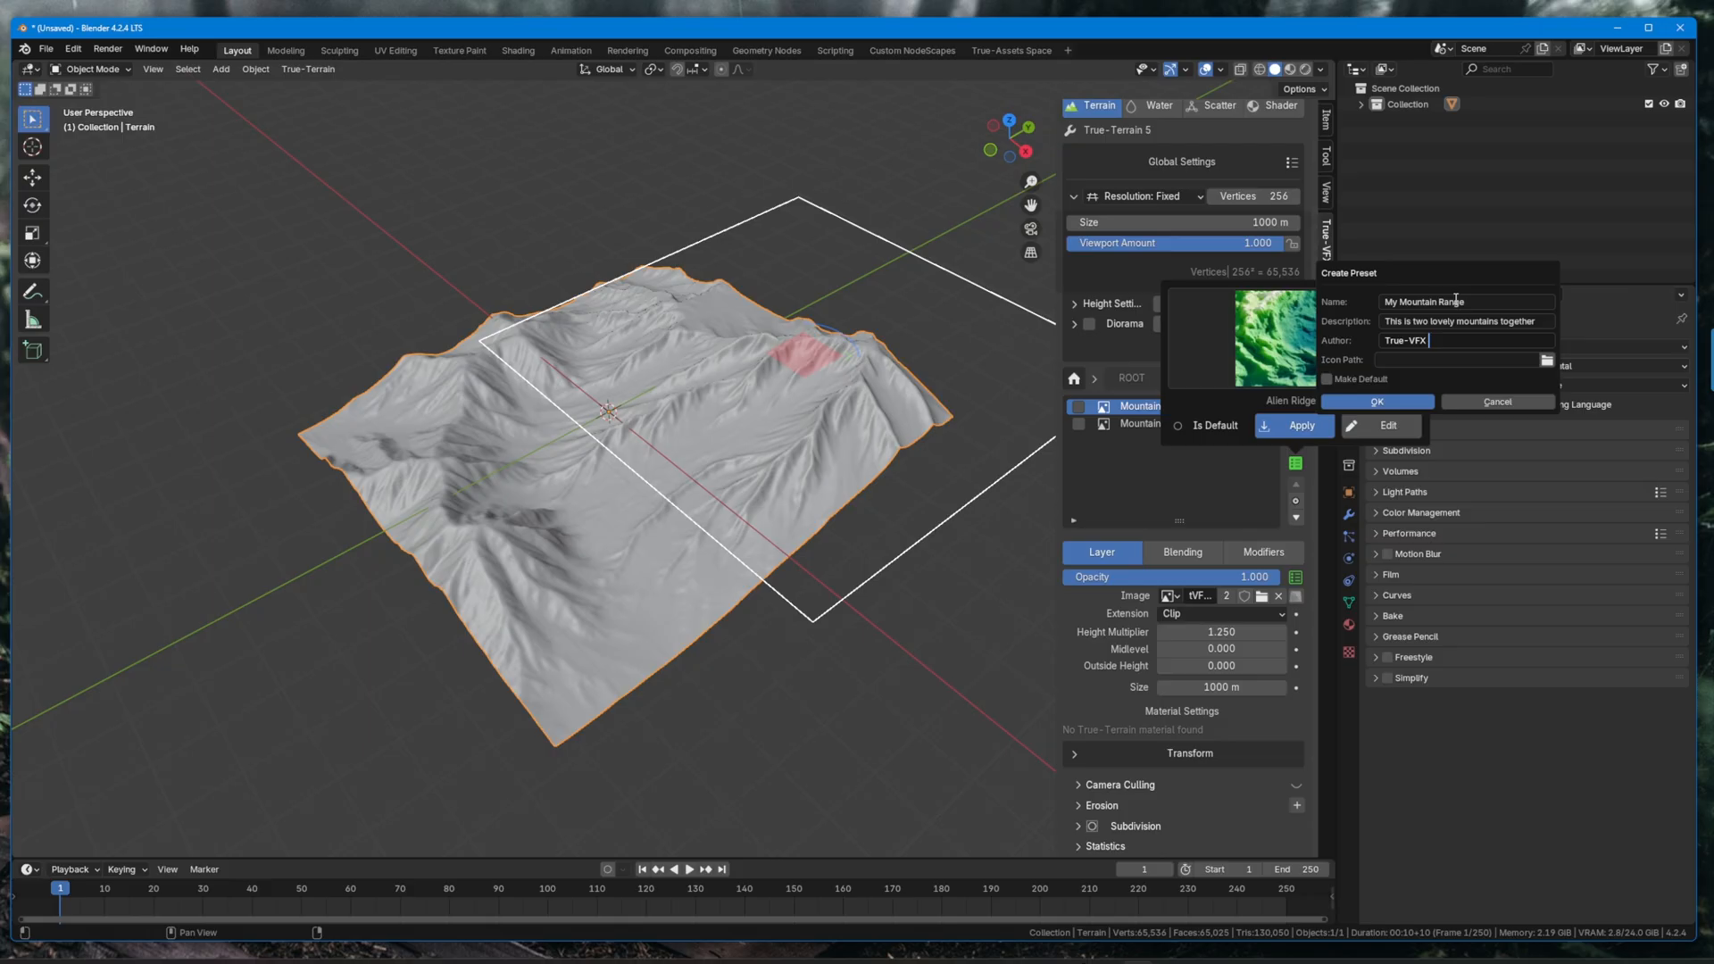
pyautogui.click(1378, 402)
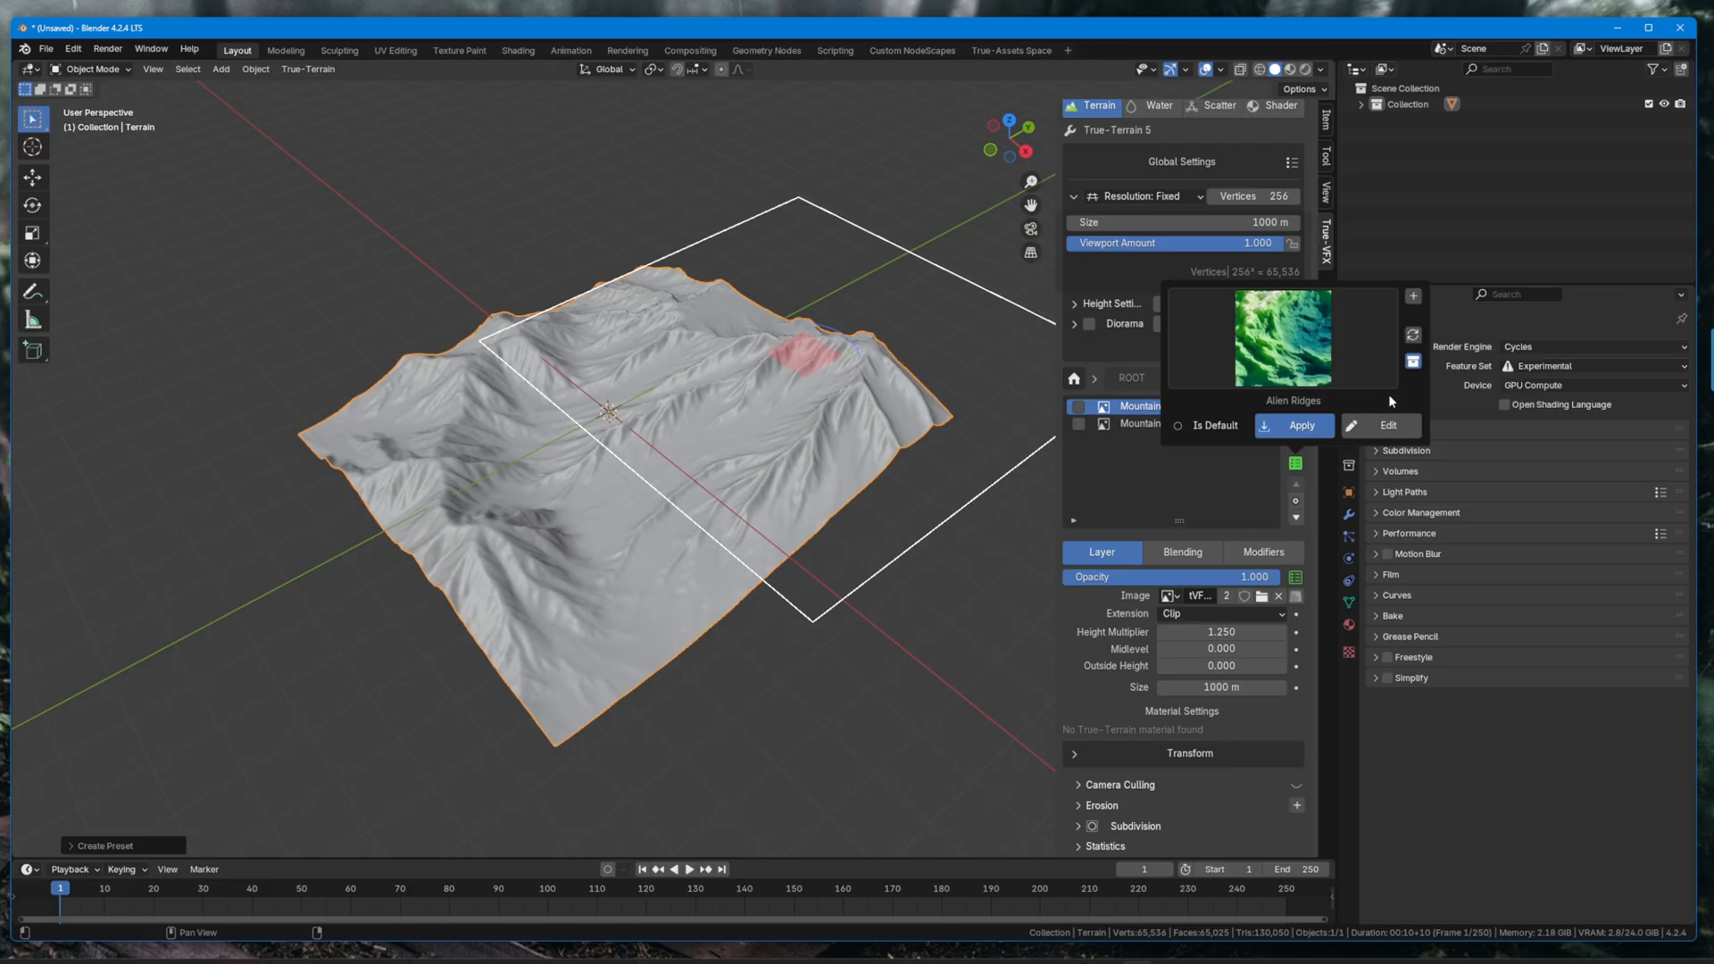
# Check the preset gallery for My Mountain Range and close it.
pyautogui.click(1284, 339)
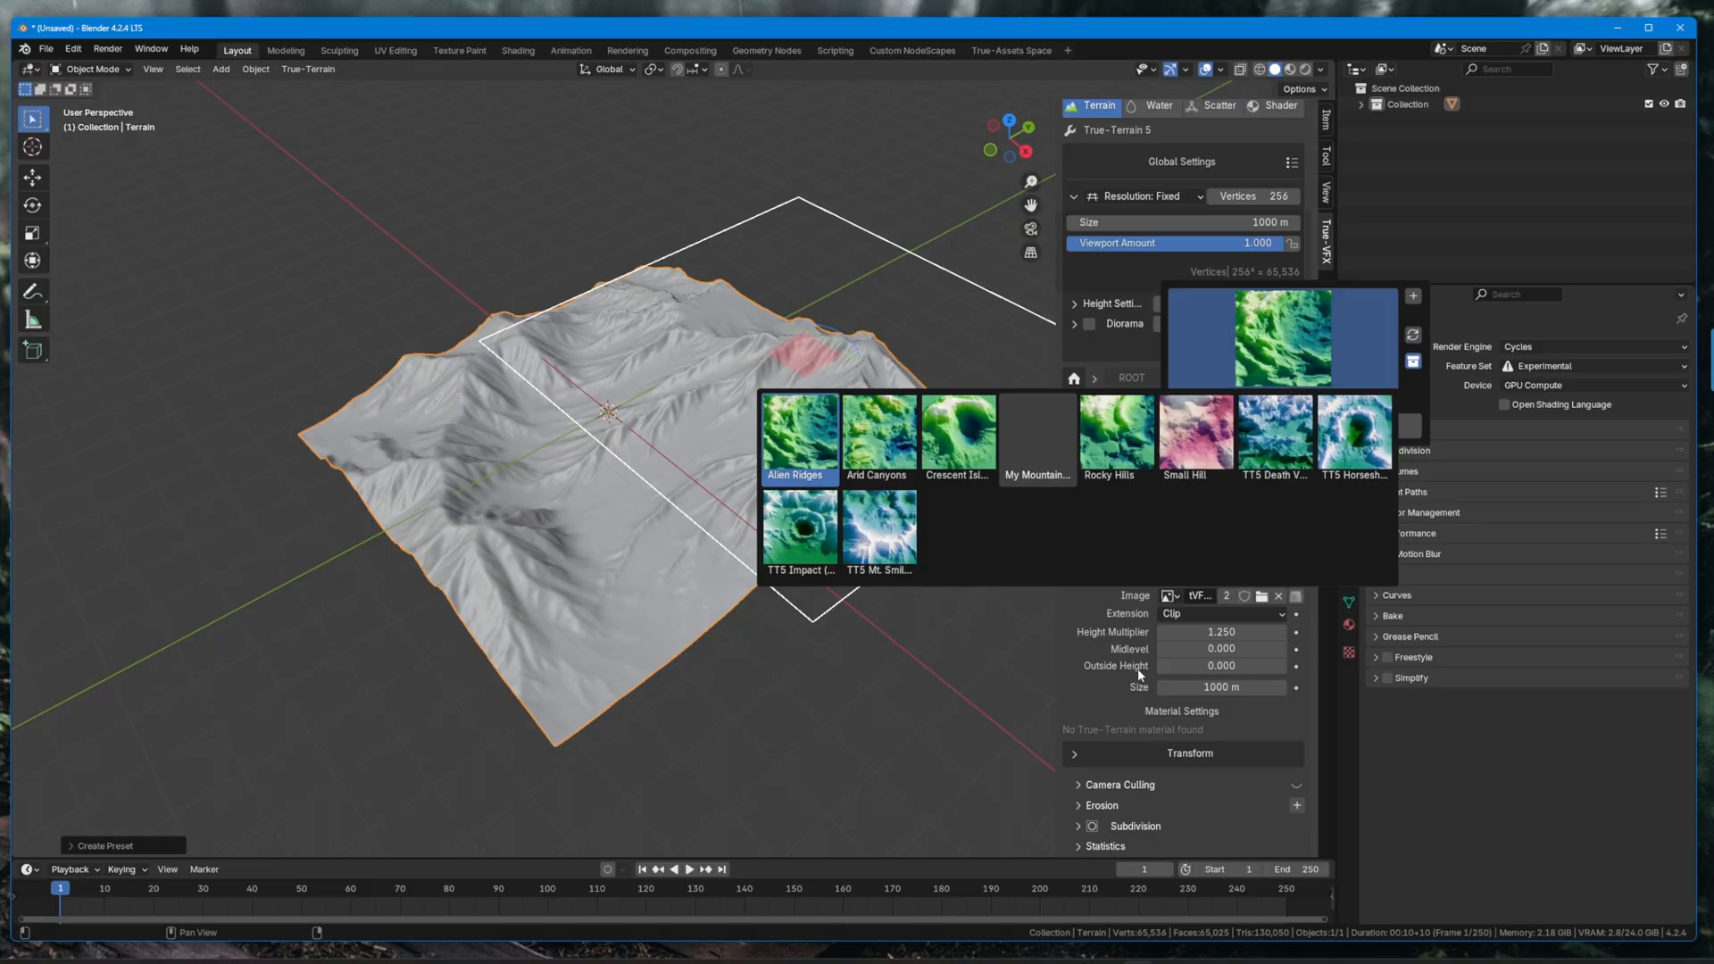
pyautogui.click(799, 434)
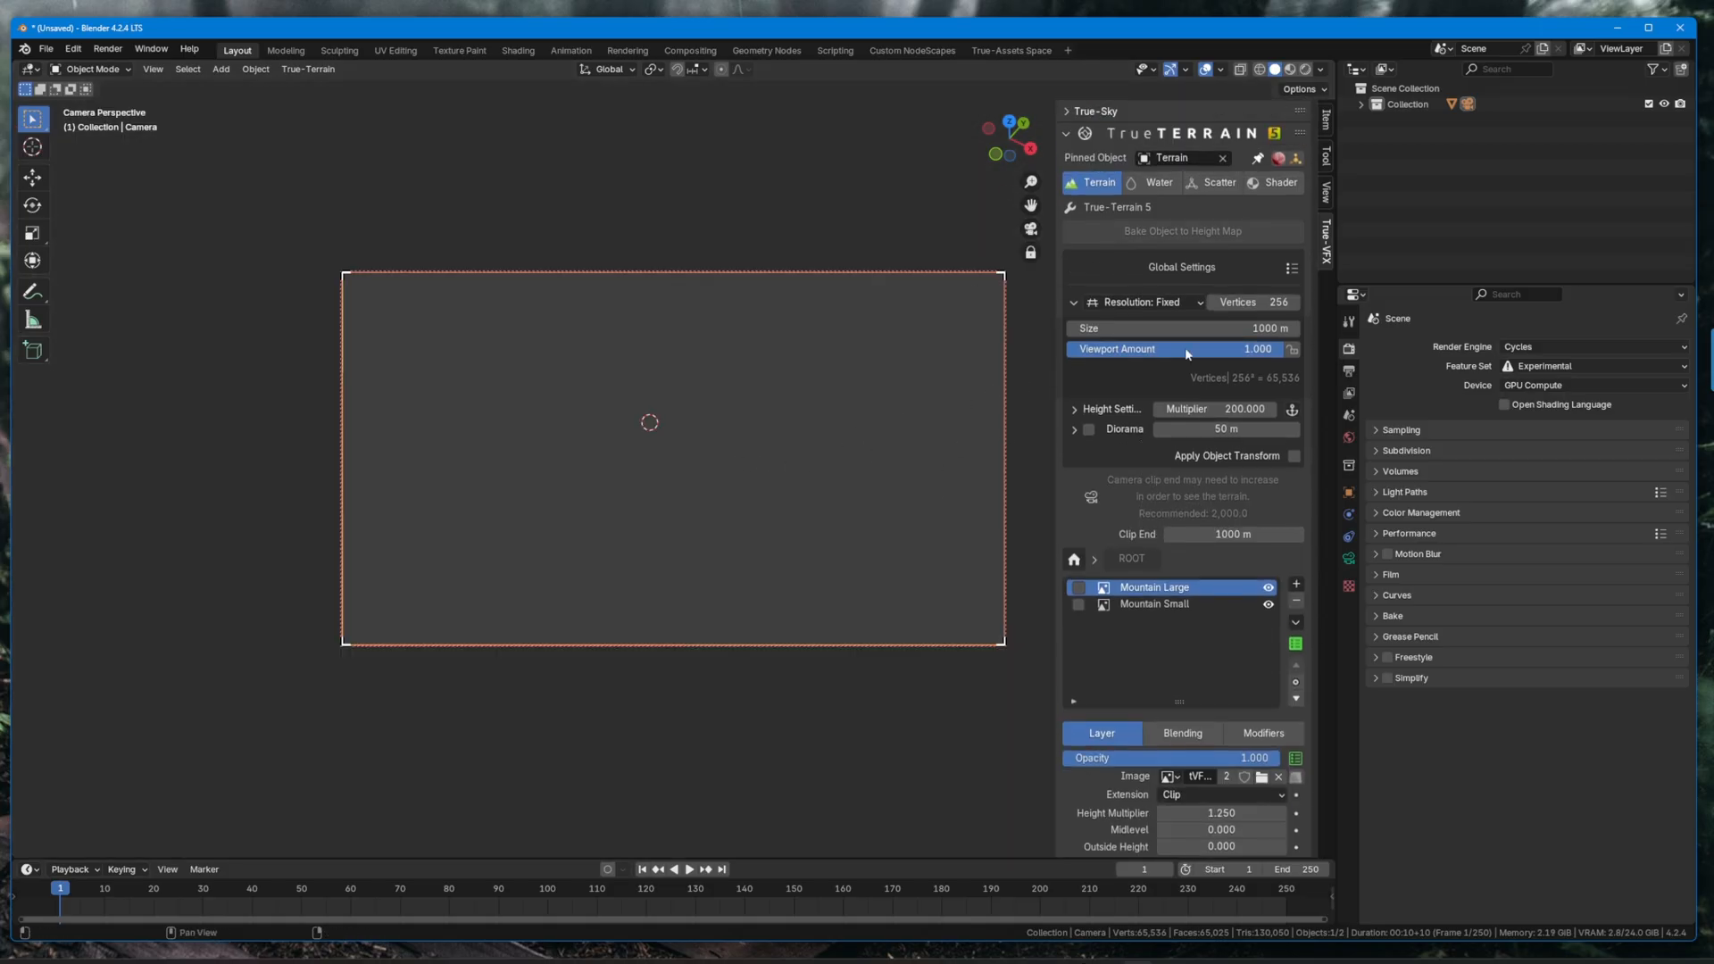
# Select Terrain, apply the recommended camera Clip End fix, and show the render output settings.
pyautogui.click(1418, 135)
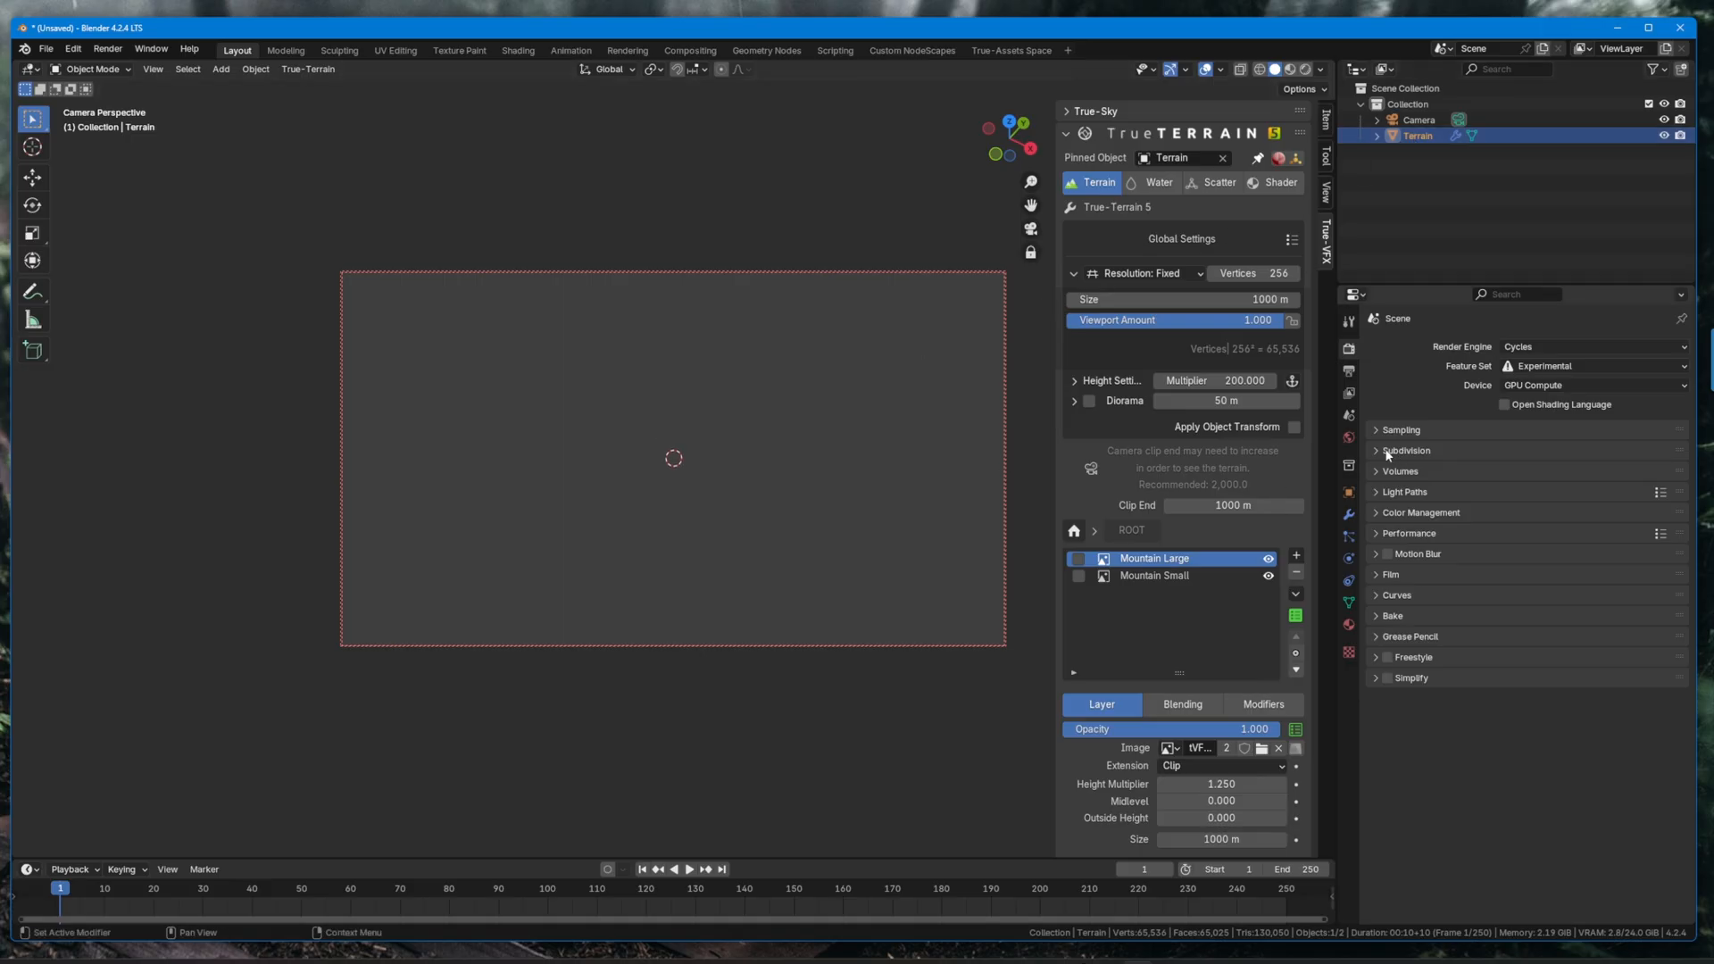
pyautogui.click(1232, 505)
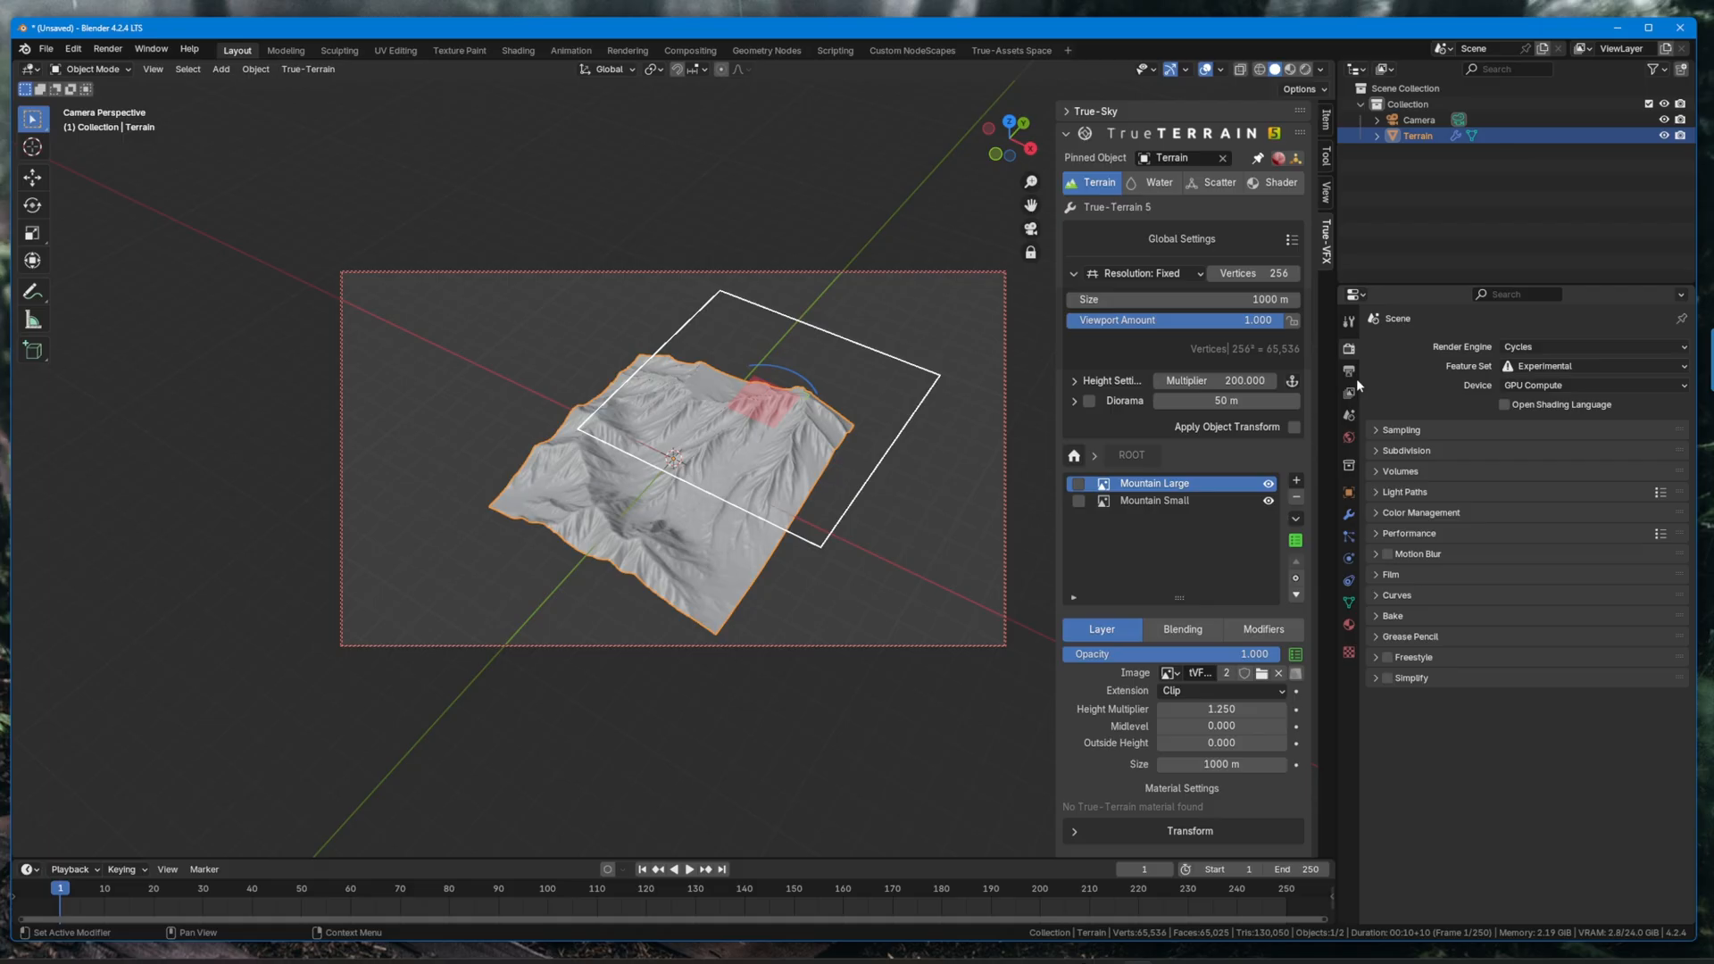
pyautogui.click(1349, 372)
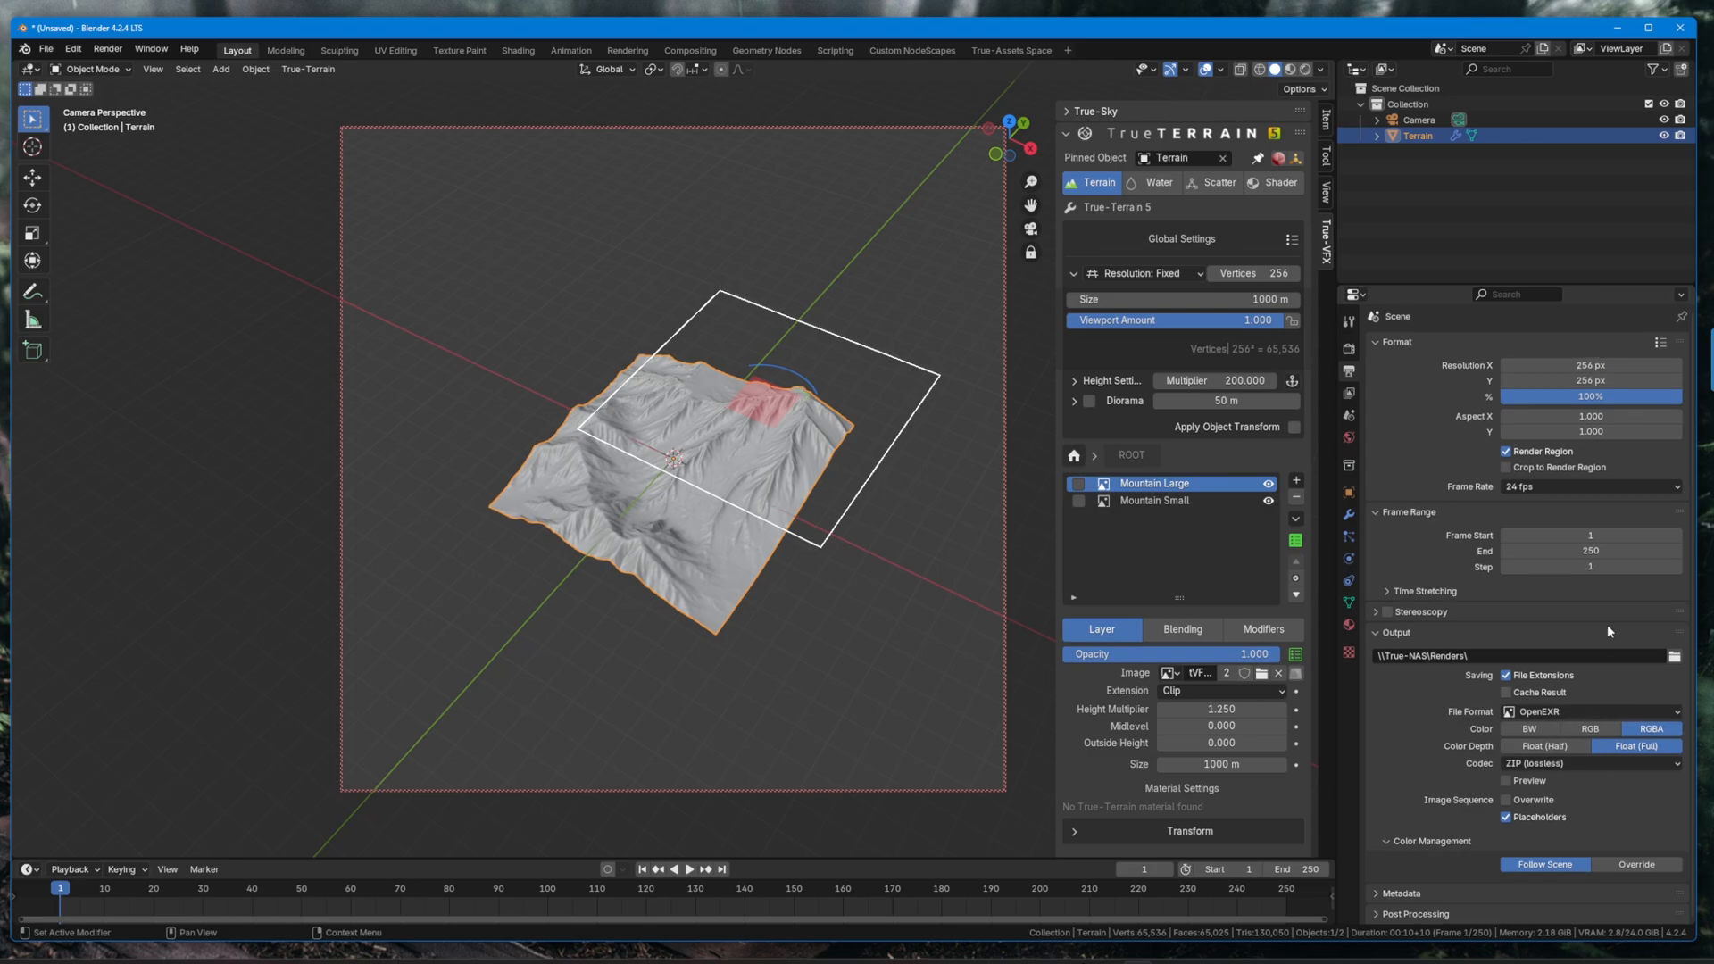
pyautogui.moveTo(1589, 634)
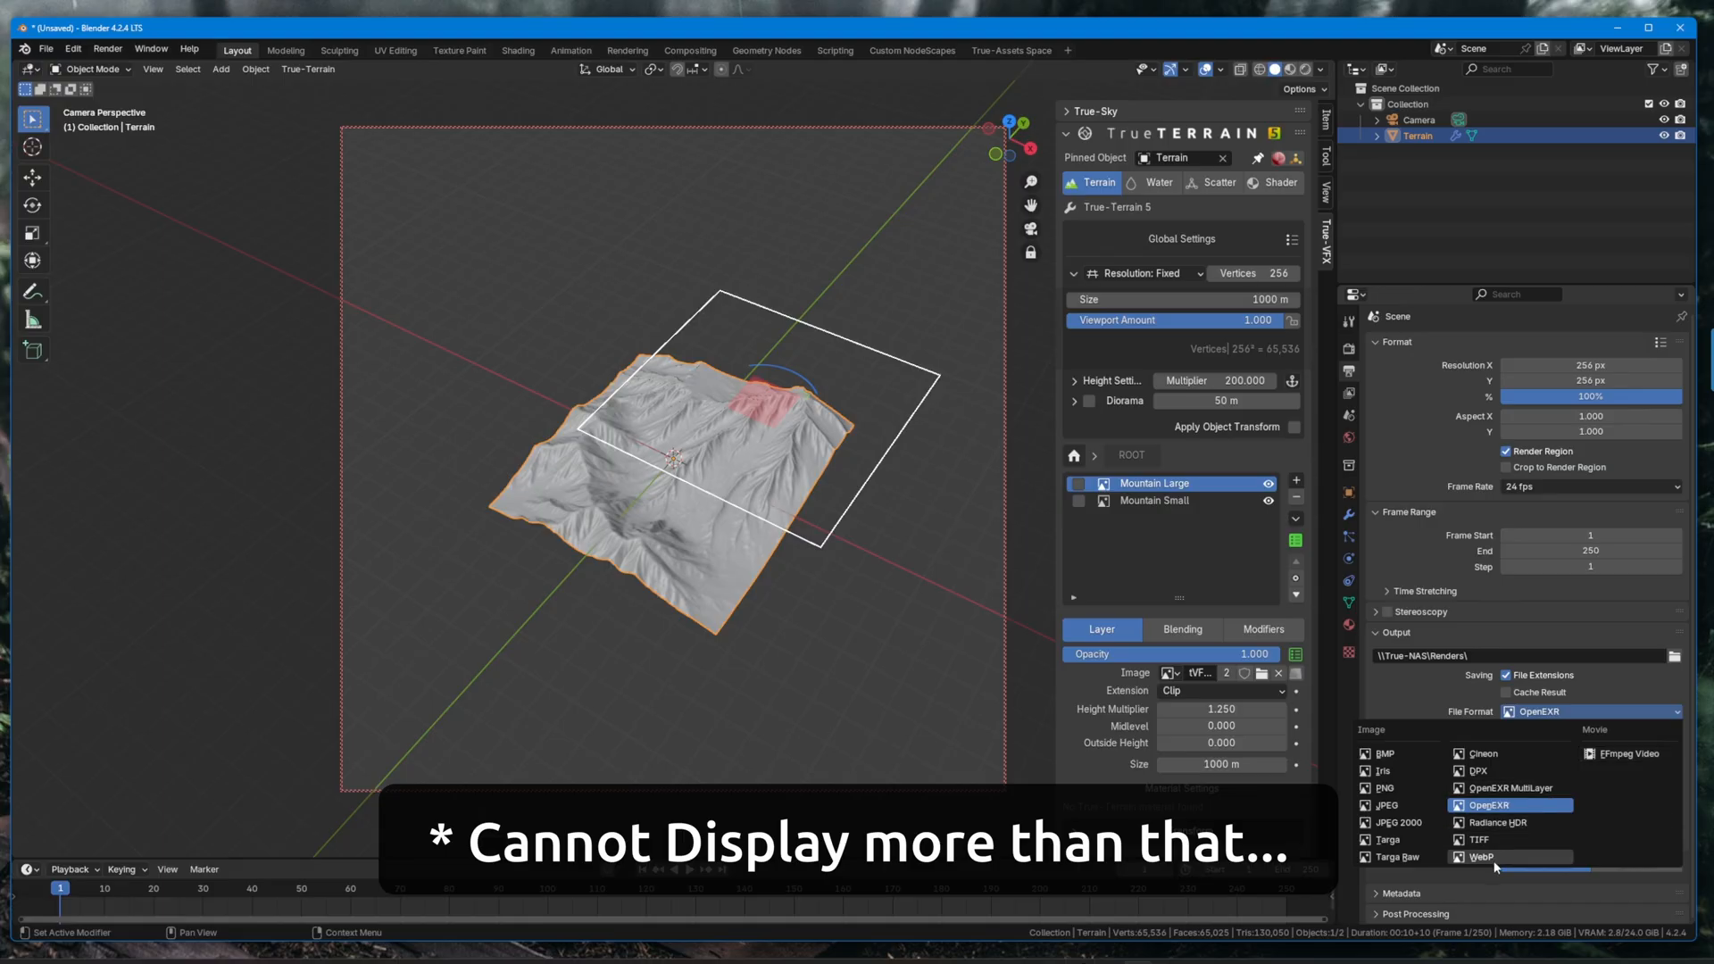
# Set the render output file format to WebP.
pyautogui.click(1489, 857)
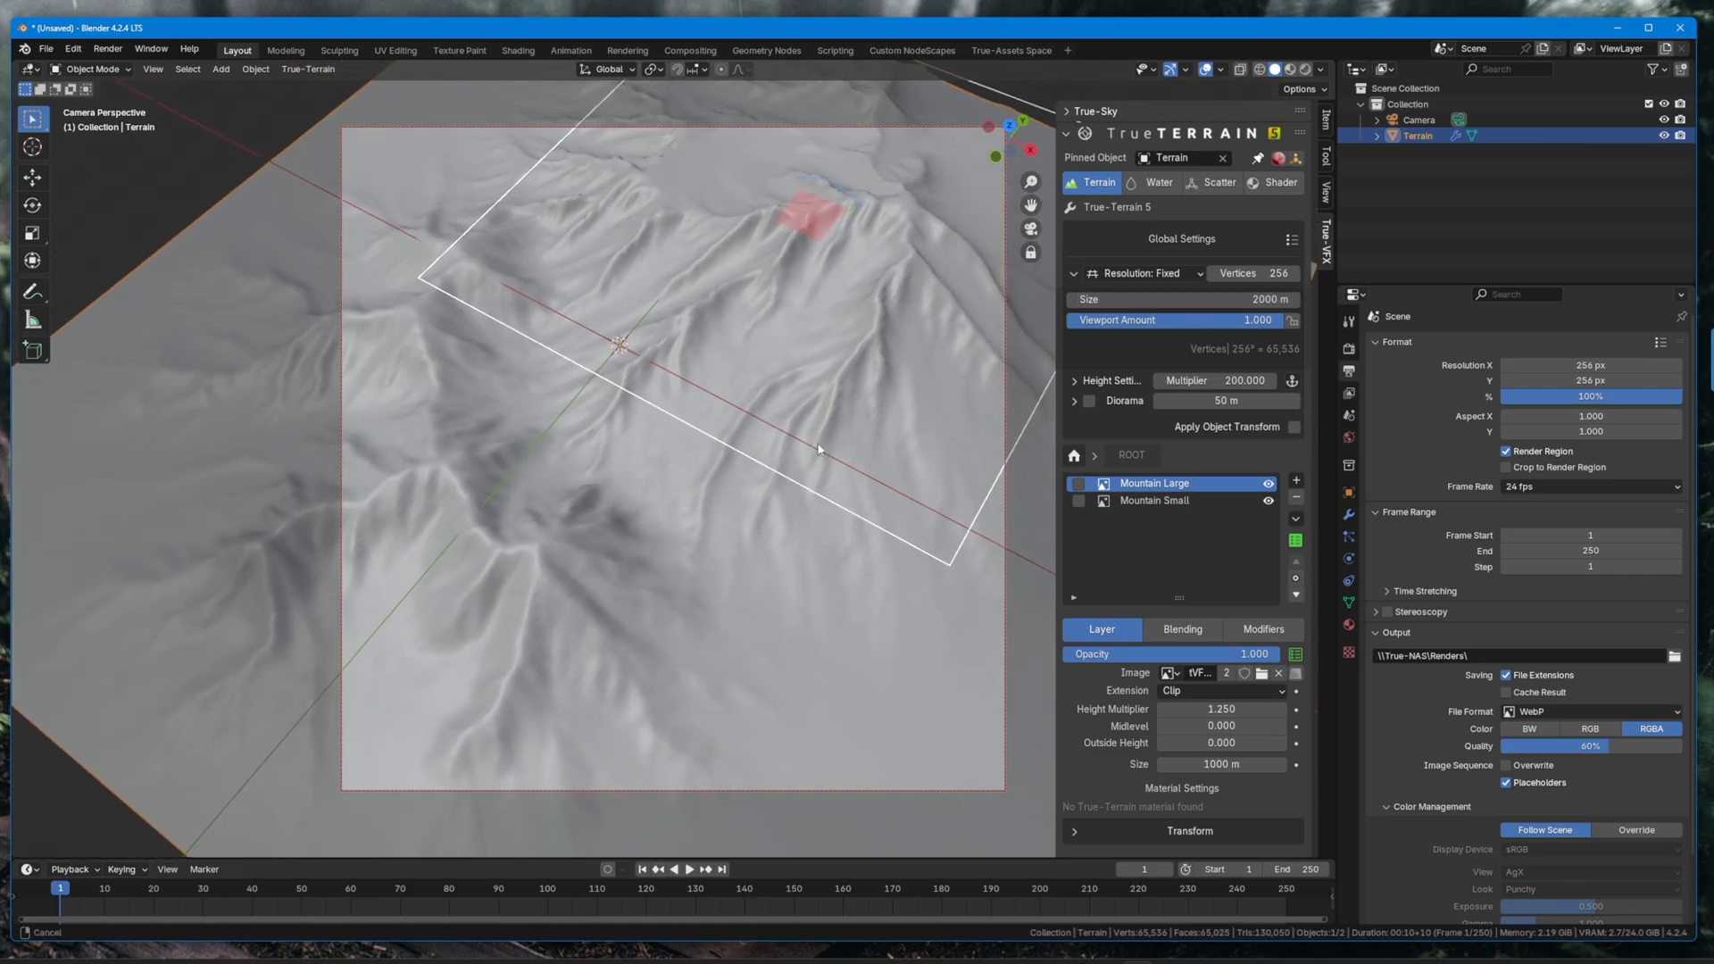
# Switch the viewport to Rendered shading to preview the snowy mountains.
pyautogui.click(1253, 273)
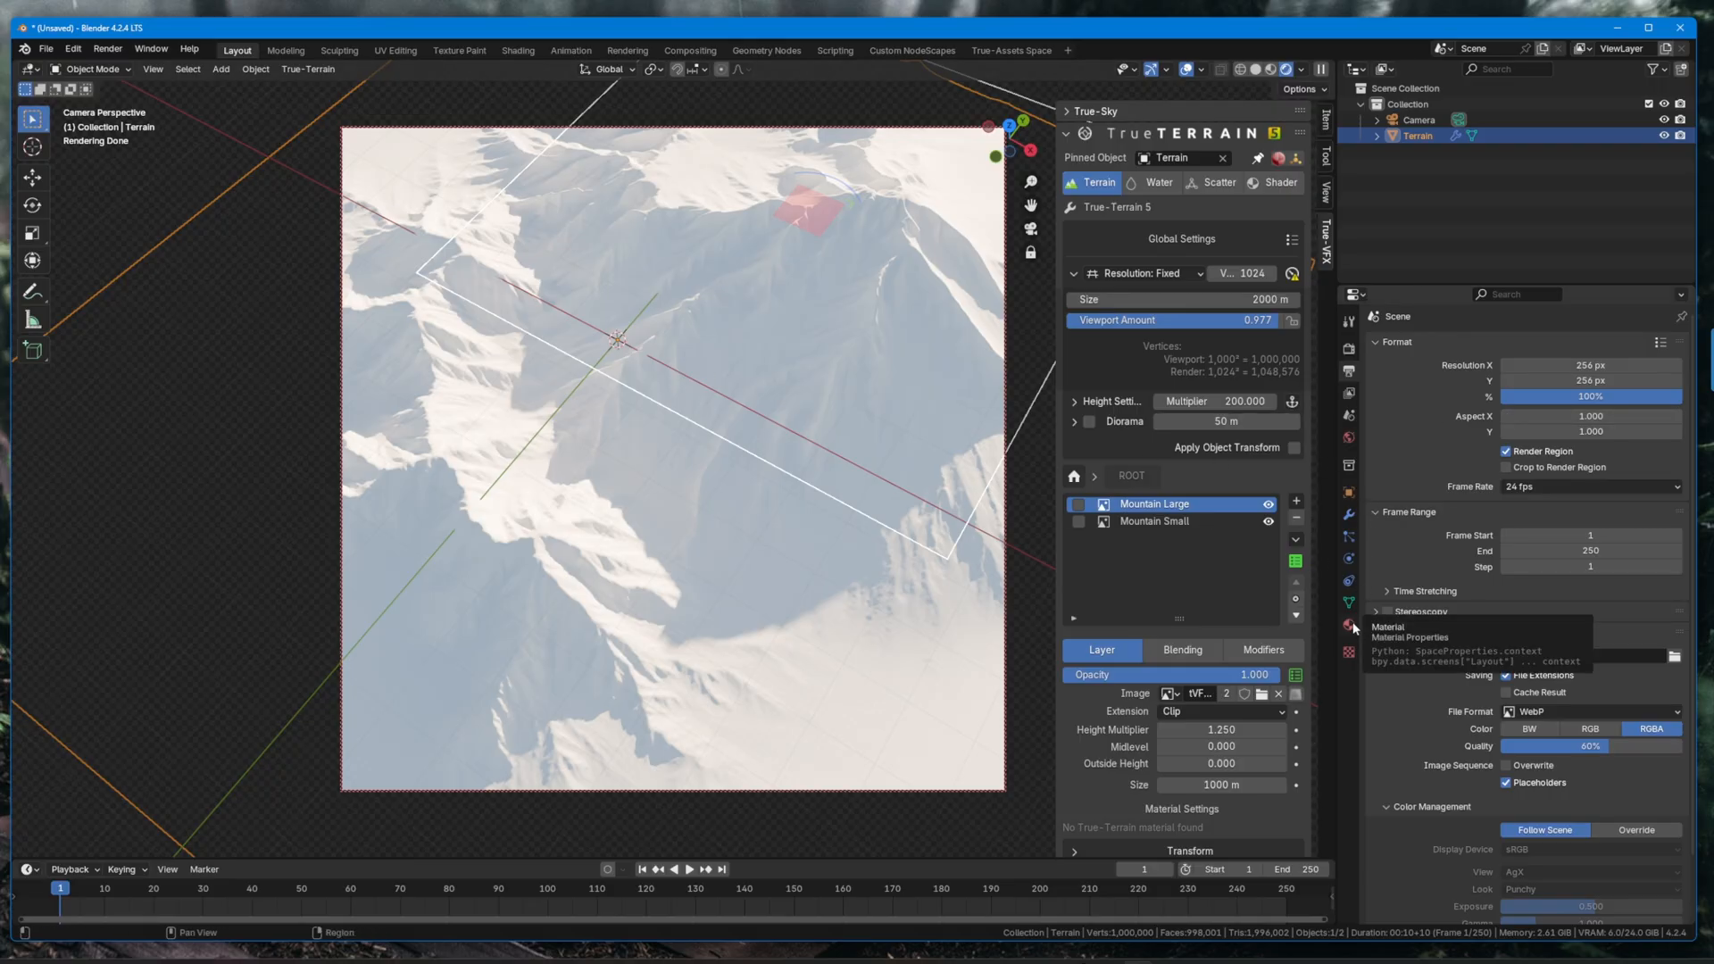
# Assign a new orange-based material to the terrain in the Material tab.
pyautogui.click(1348, 625)
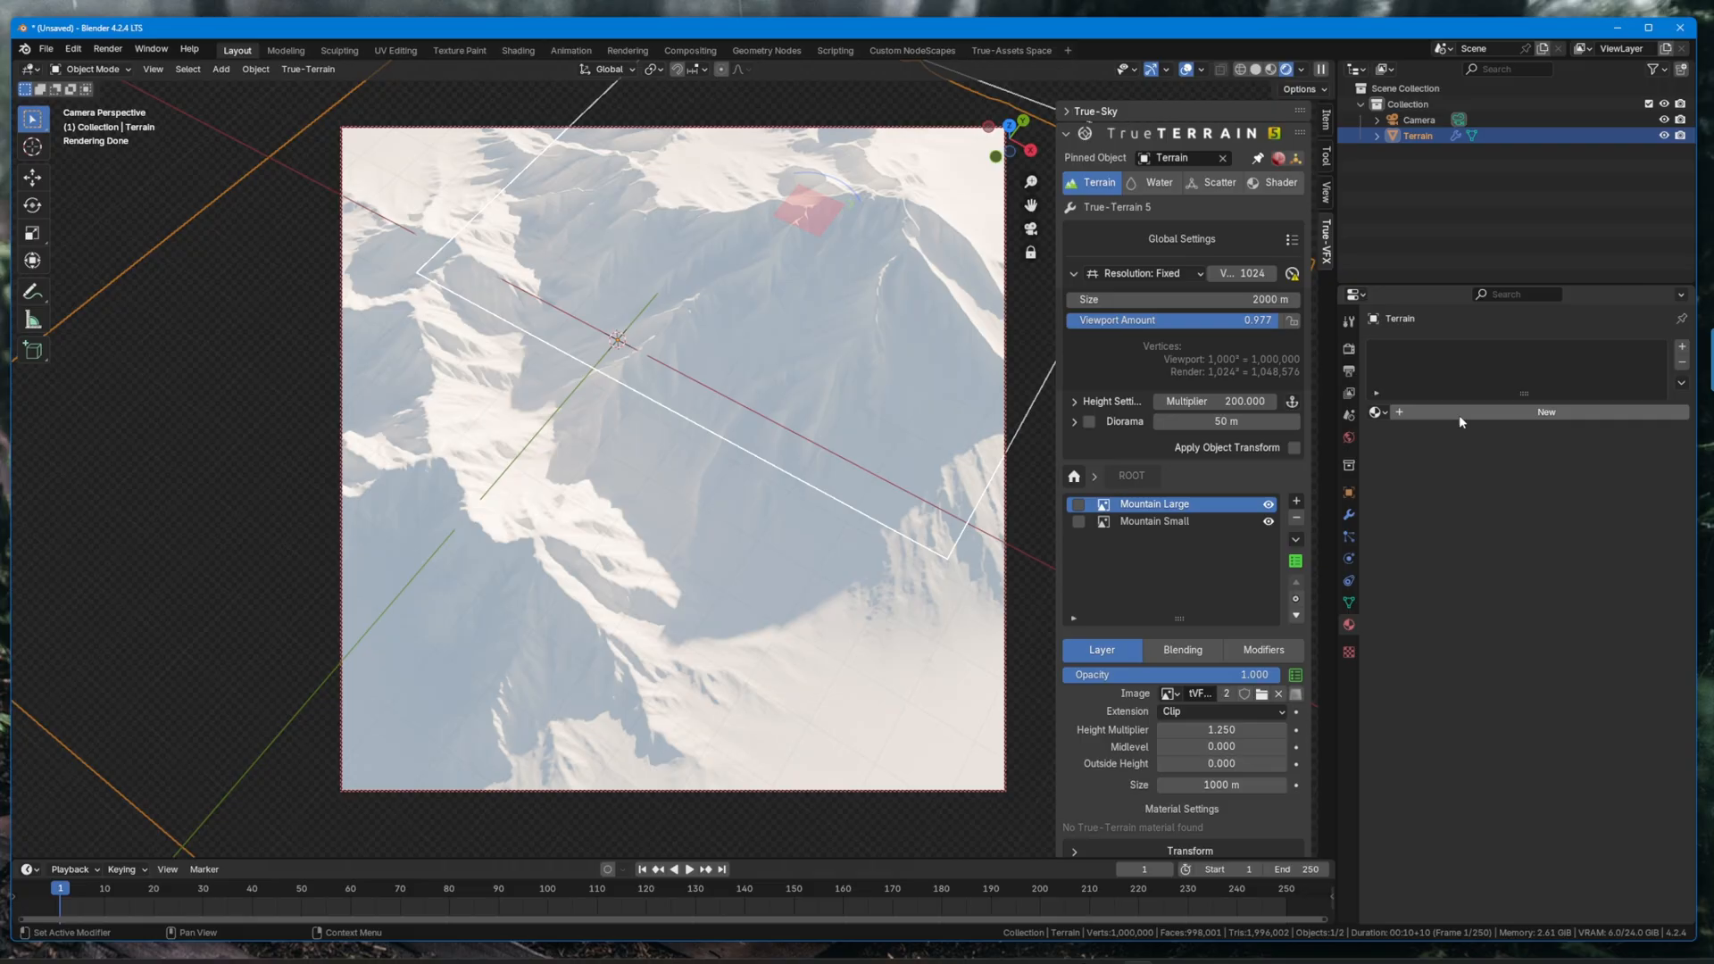
pyautogui.click(1546, 410)
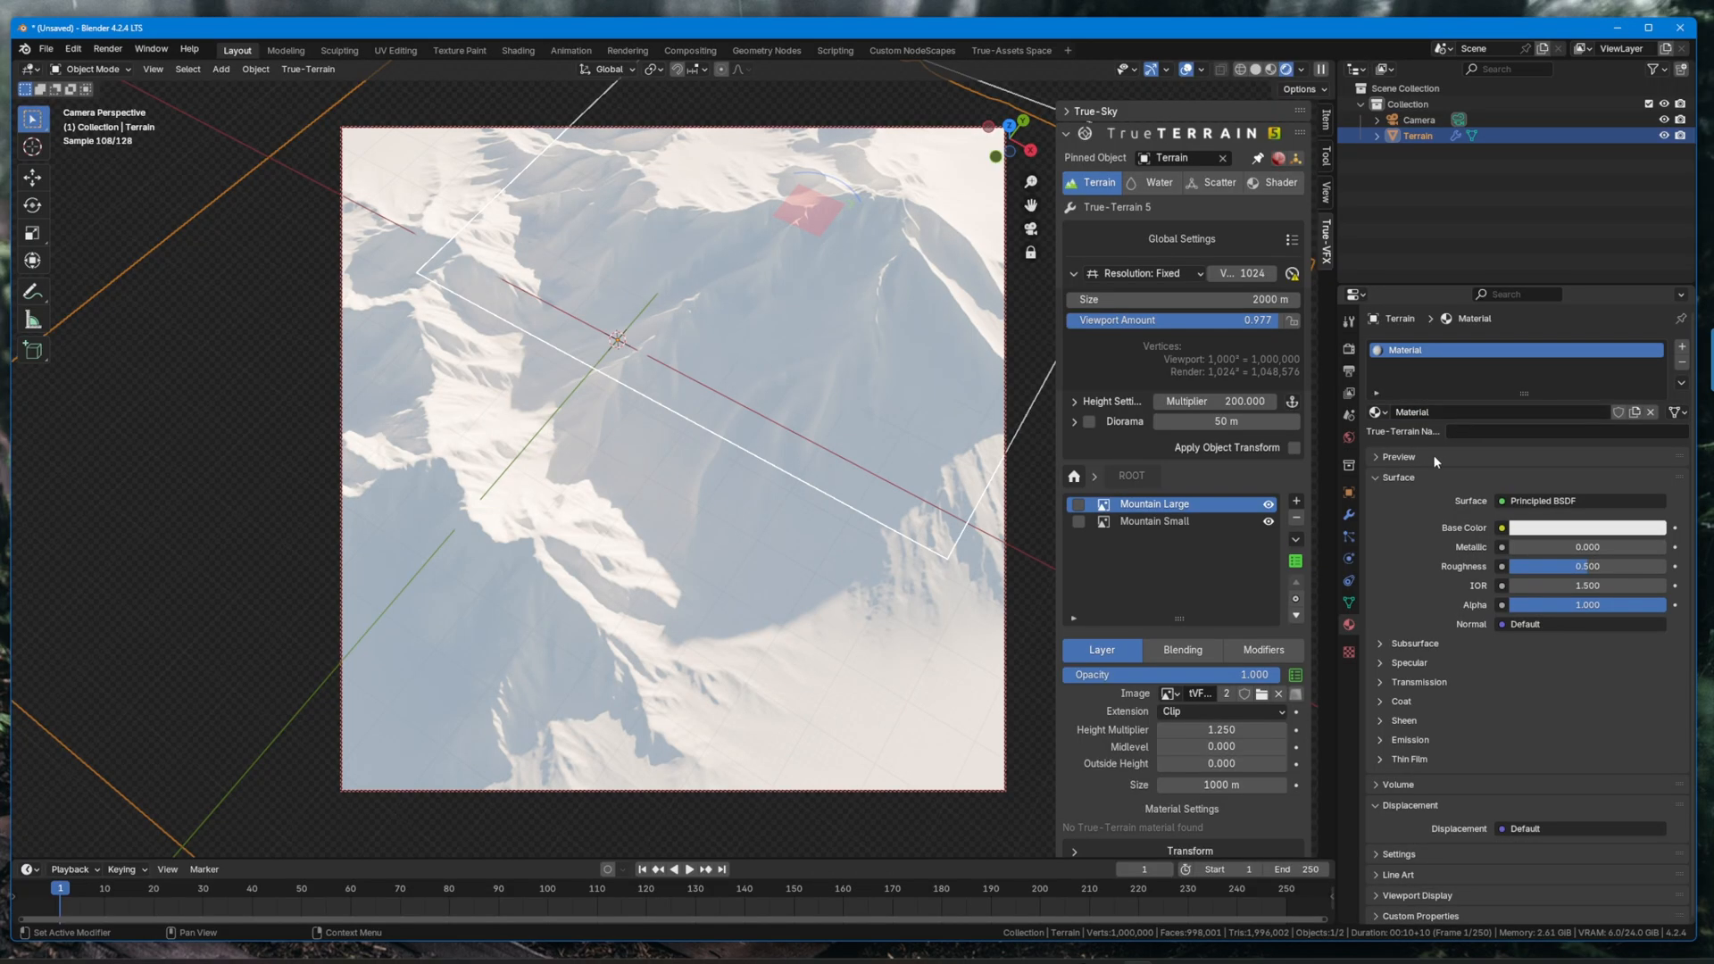
pyautogui.moveTo(1500, 528)
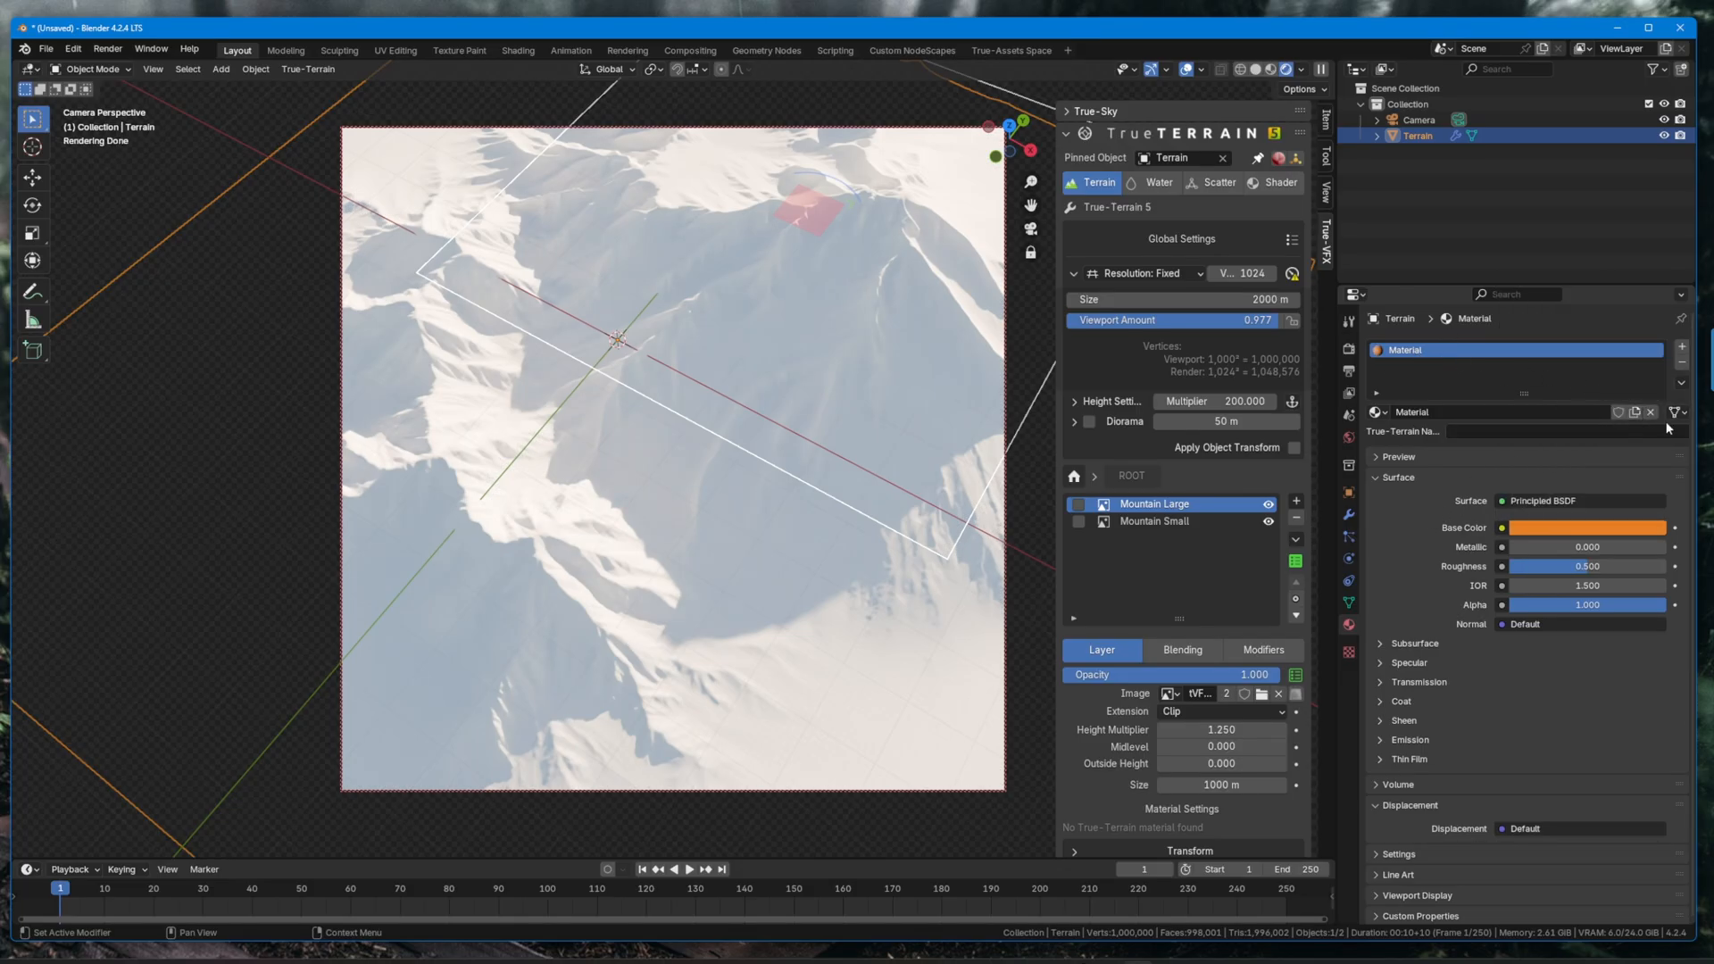
pyautogui.click(1675, 411)
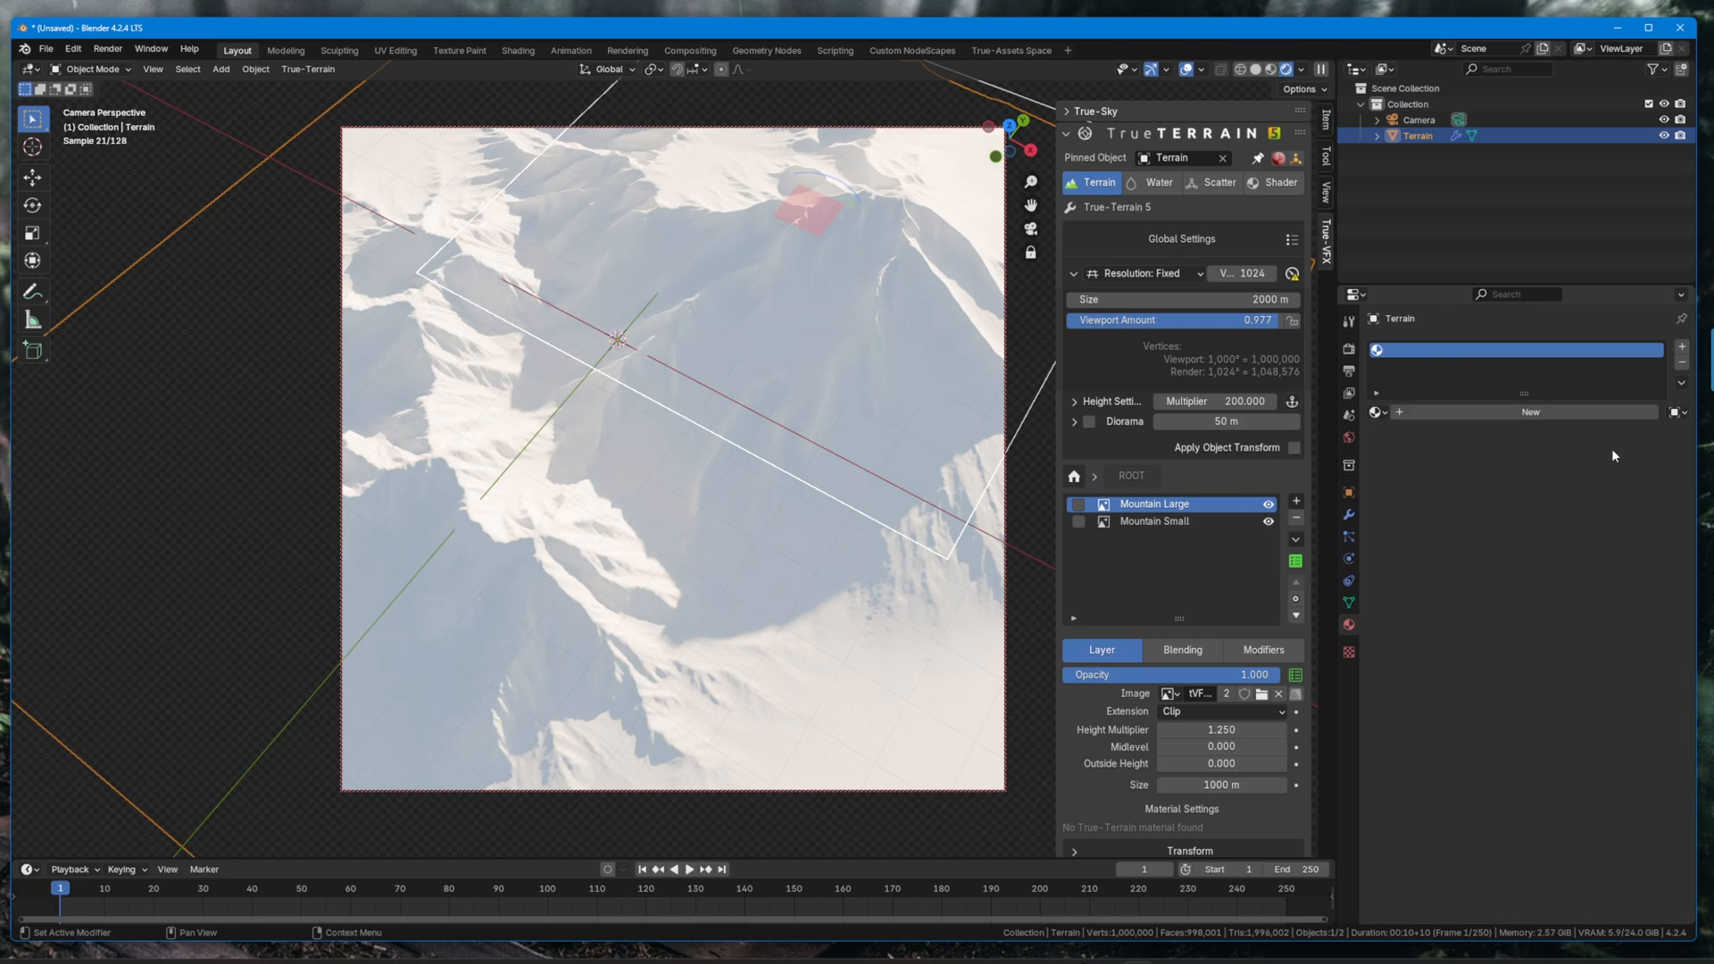
pyautogui.click(1375, 410)
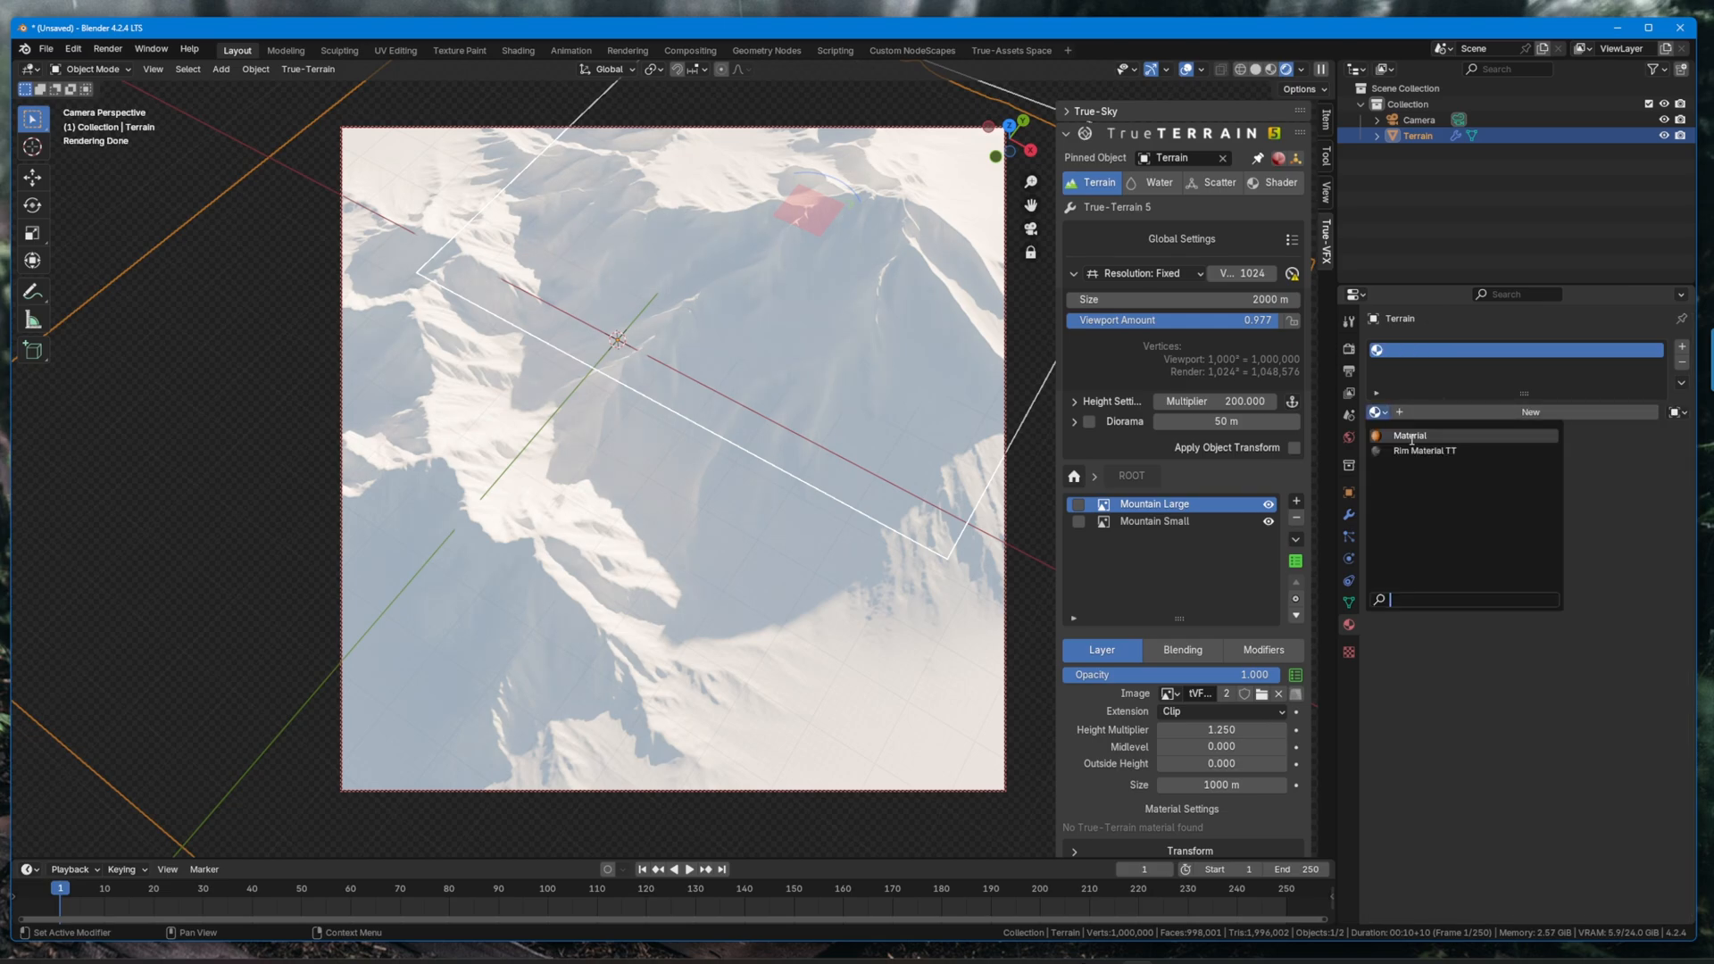
pyautogui.click(1409, 434)
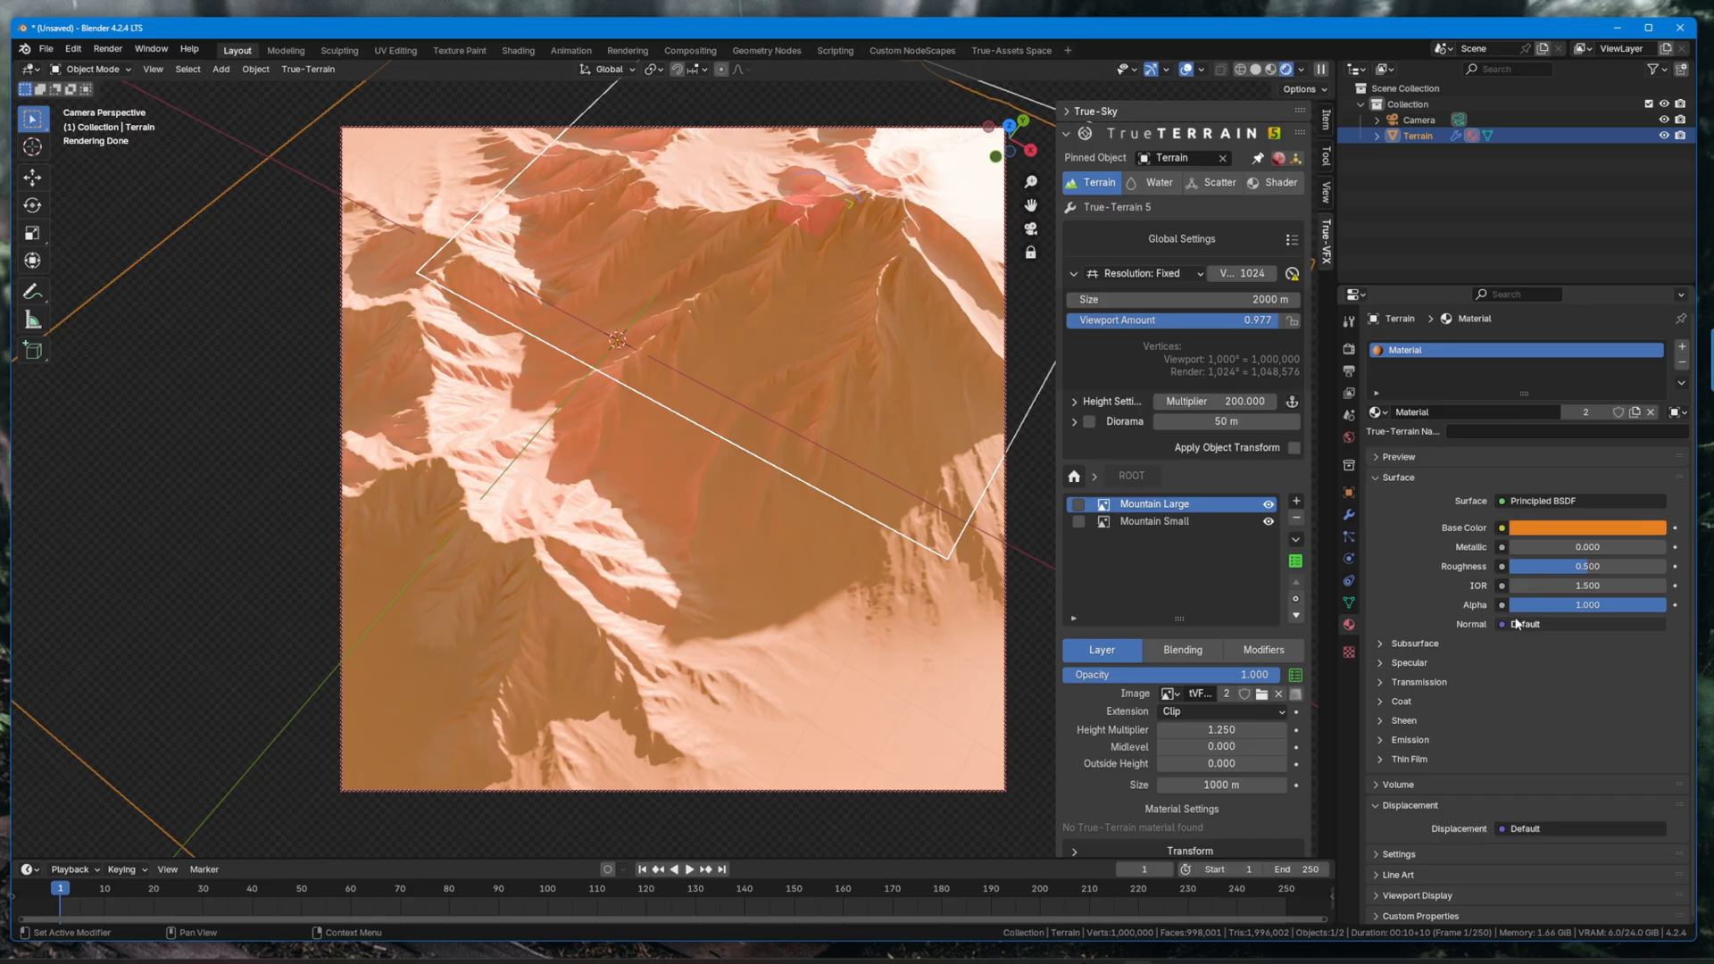
# Show the World's Nishita sky texture settings.
pyautogui.click(1418, 682)
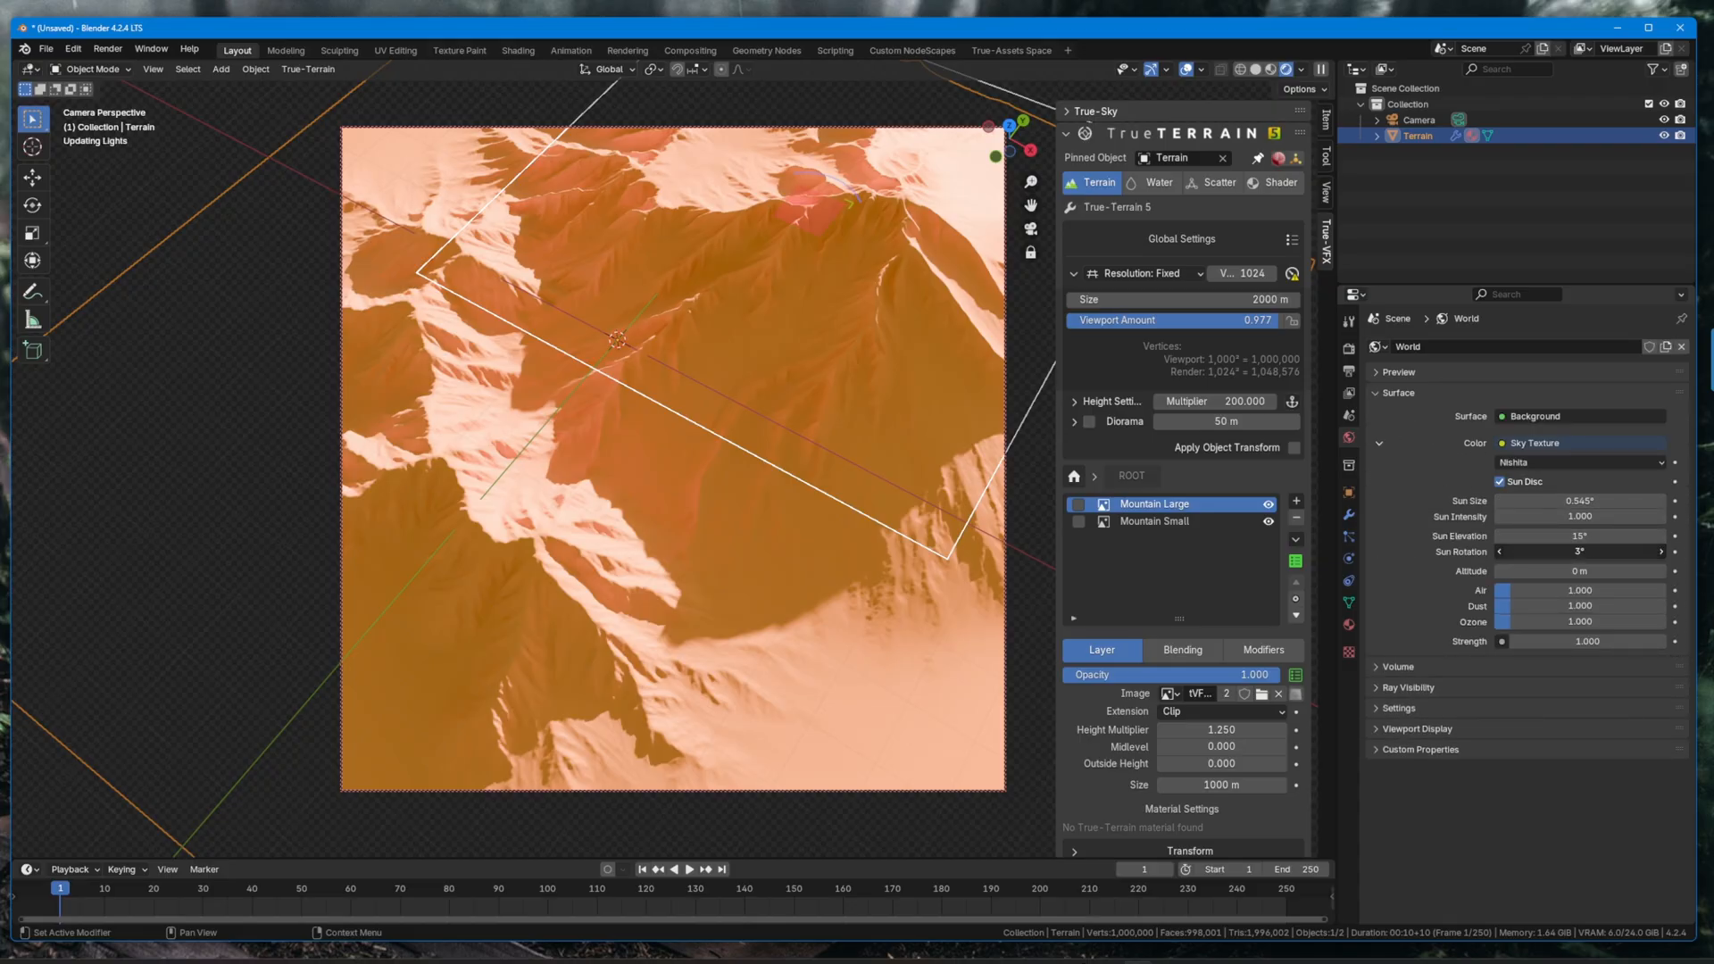
# Set Sun Rotation to about -52.5° and render the orange mountains with F12.
pyautogui.moveTo(1580, 552); pyautogui.dragTo(1519, 552)
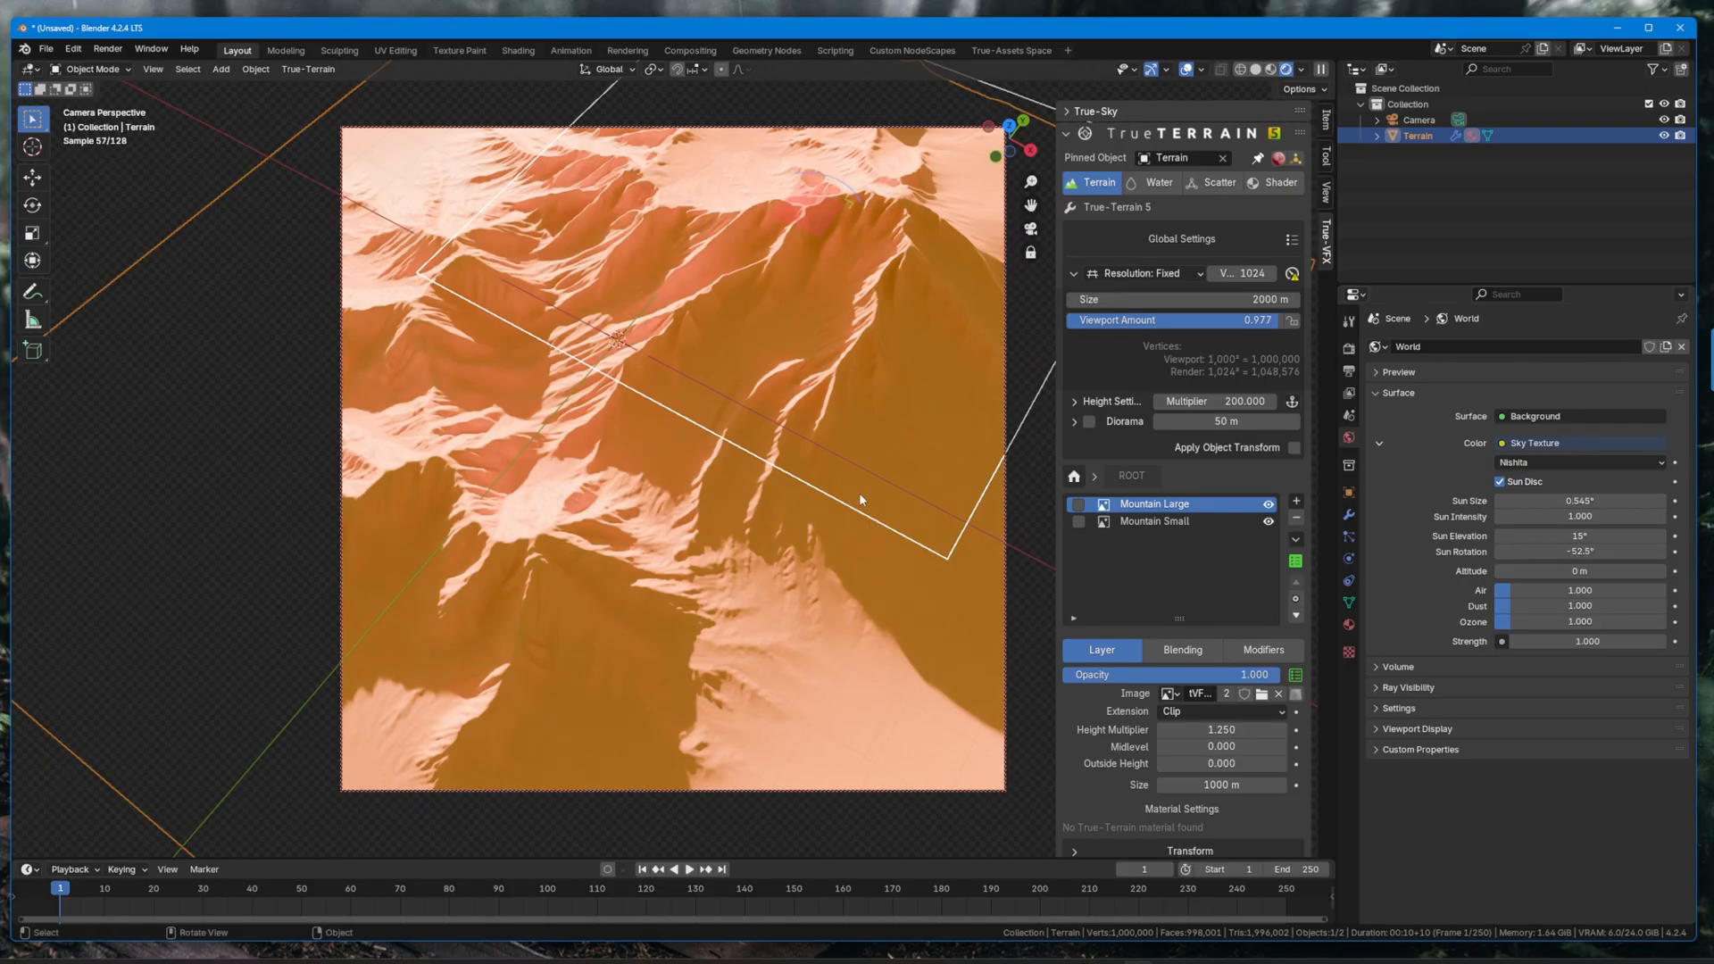
pyautogui.press('F12')
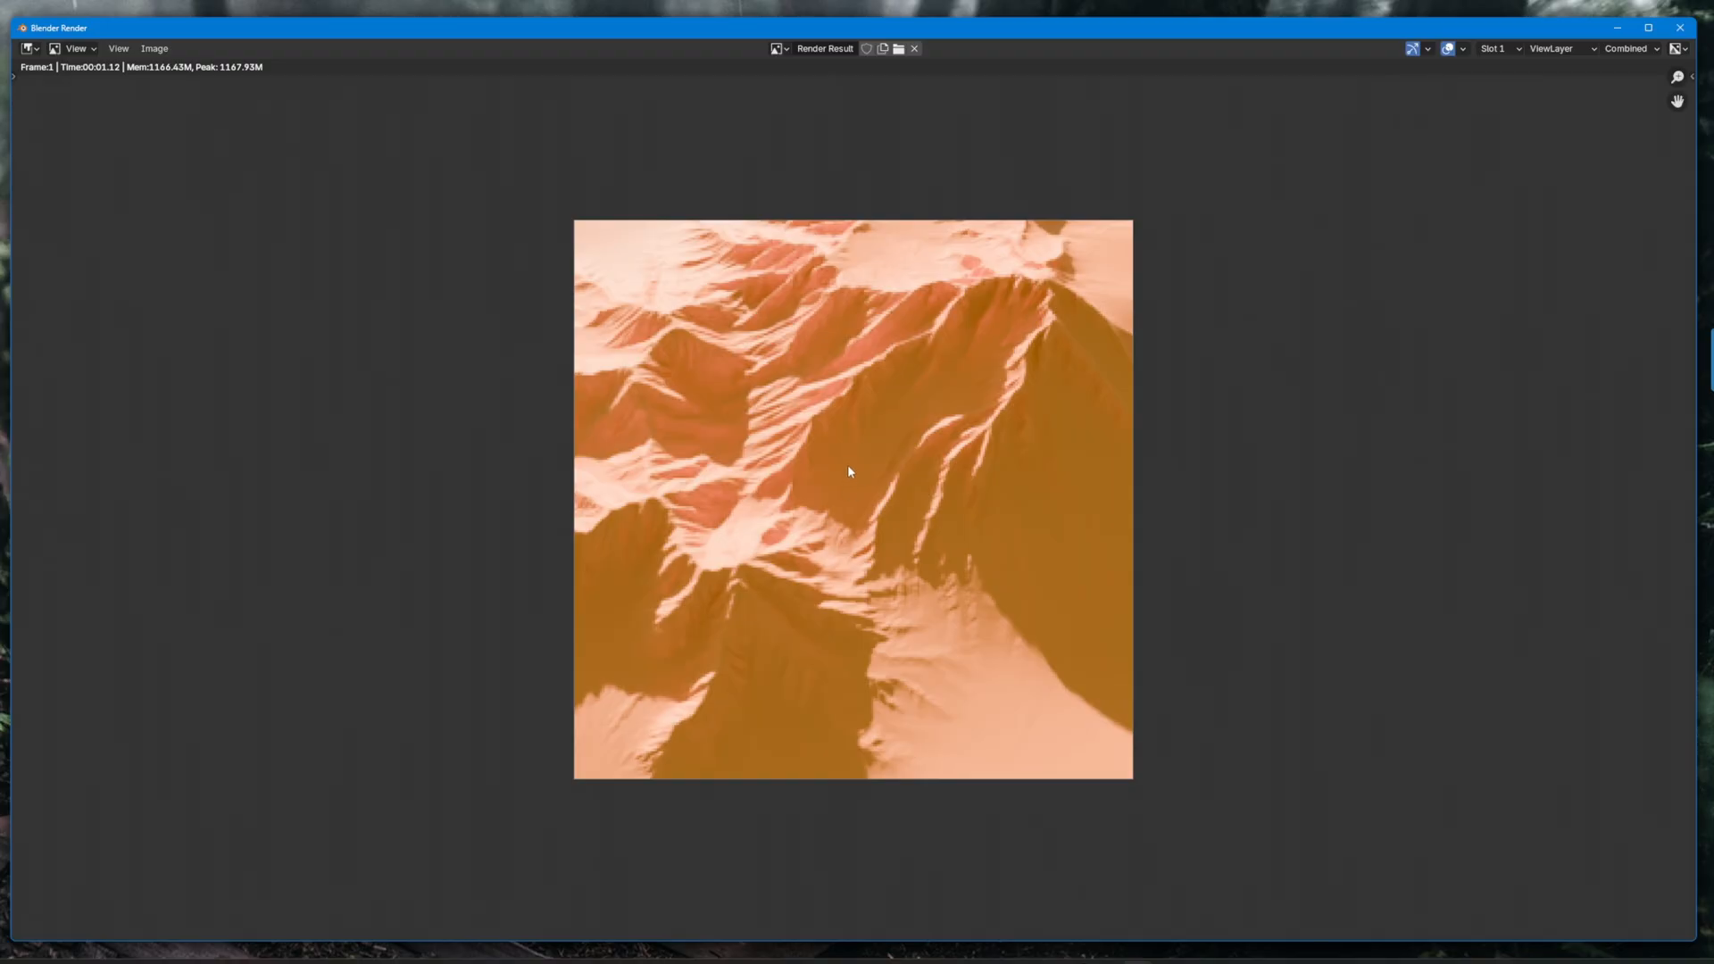
pyautogui.moveTo(1601, 257)
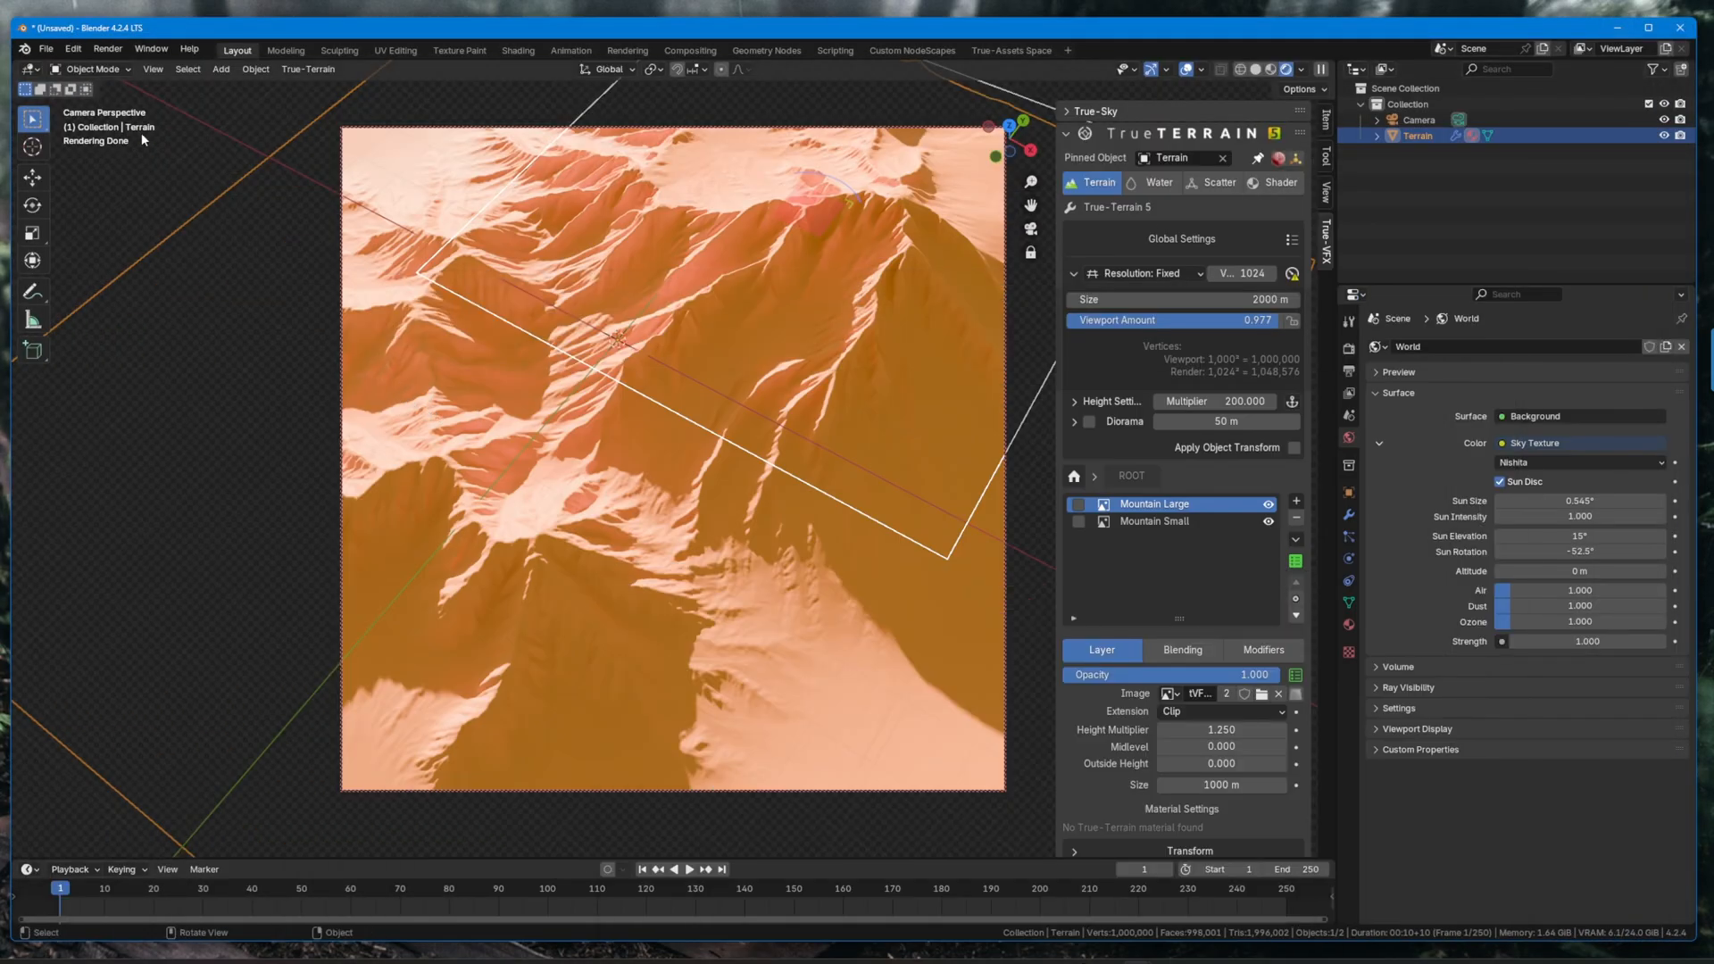
# Close the Blender Render window to return to the main layout.
pyautogui.click(71, 50)
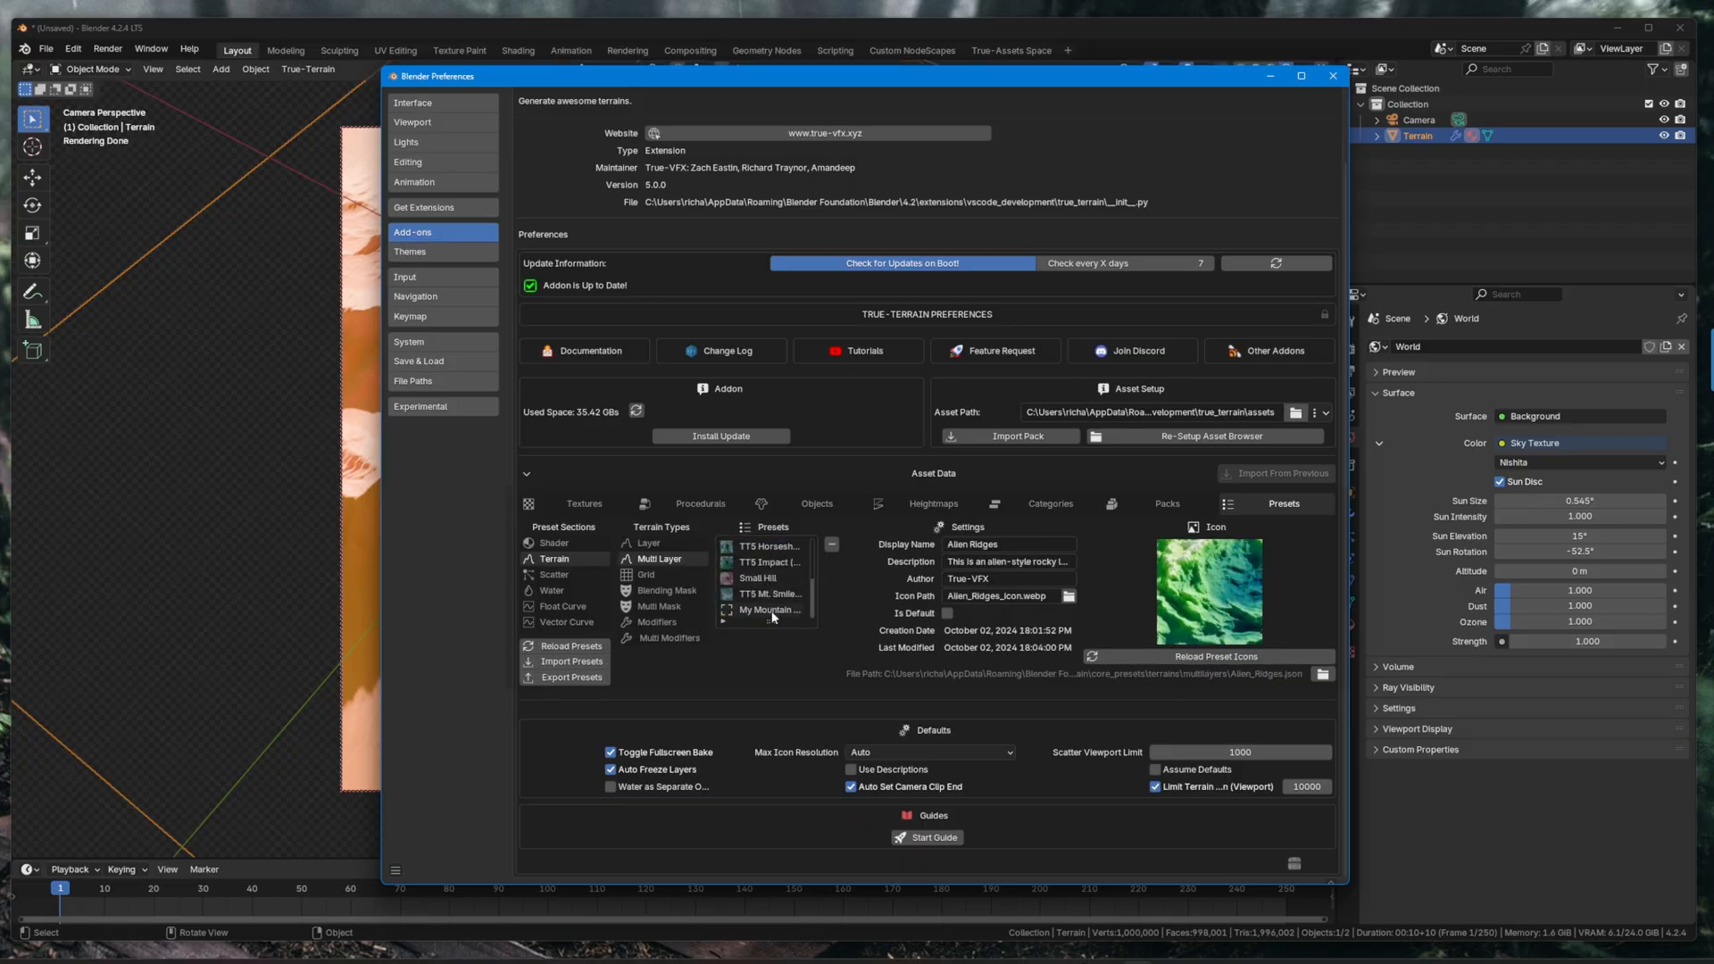
# Select the saved My Mountain Range entry under Terrain > Multi Layer presets.
pyautogui.click(769, 609)
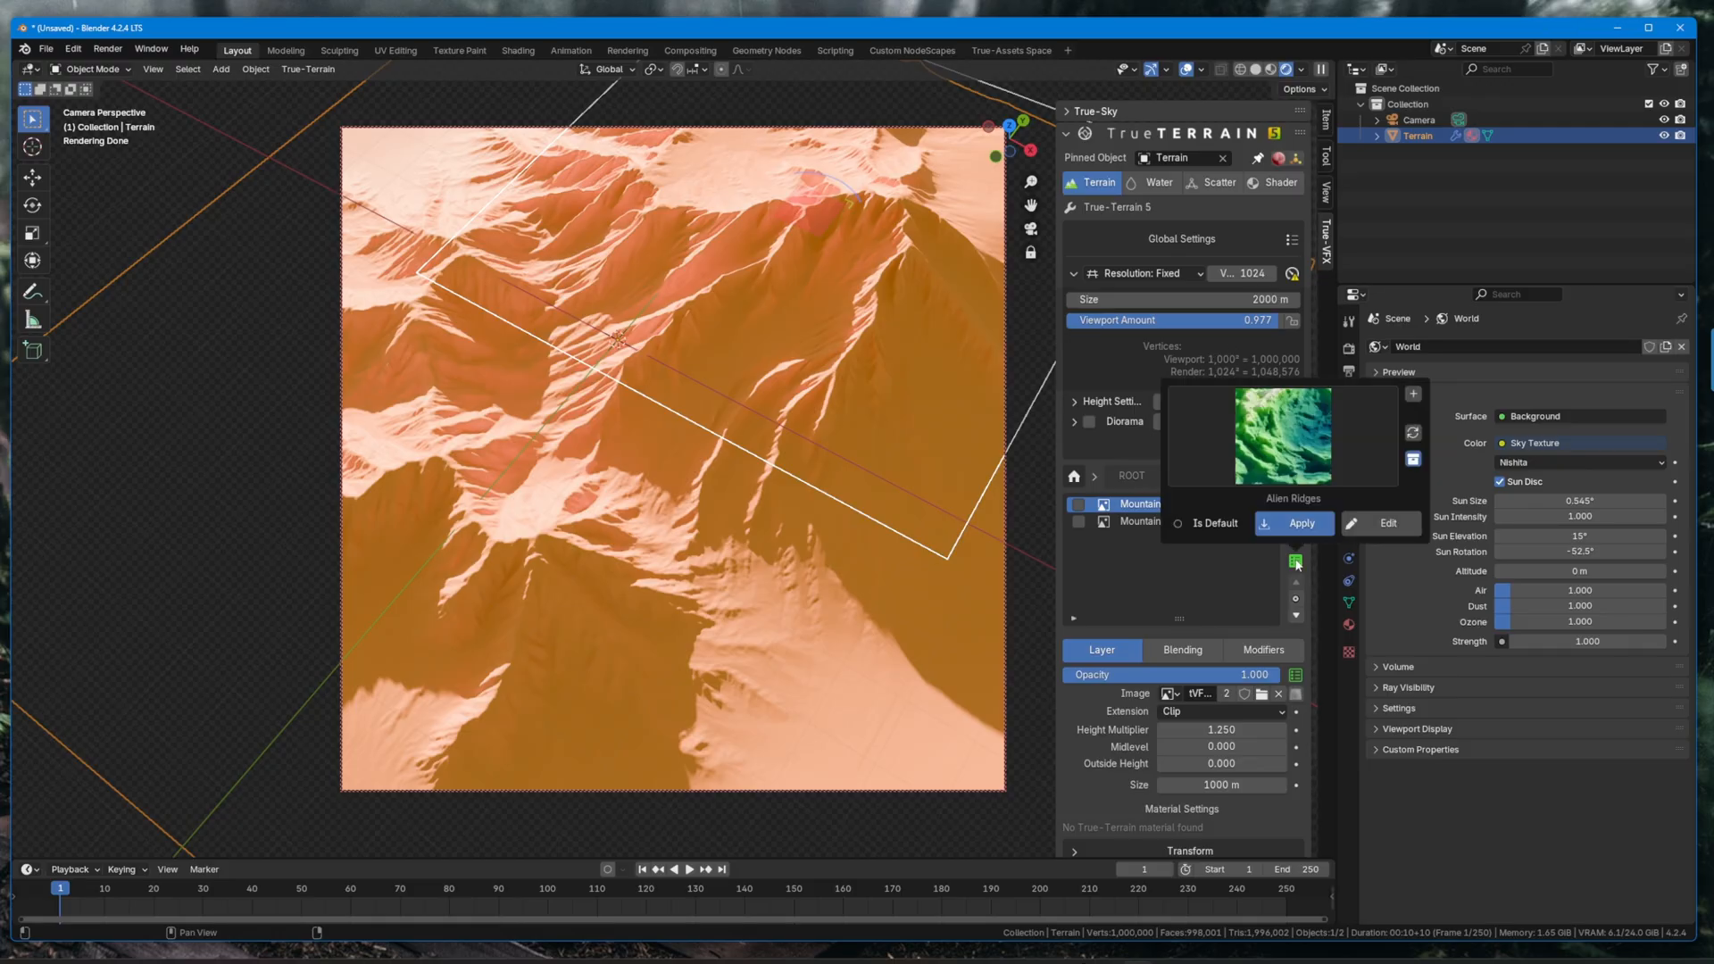
# Choose My Mountain Range from the preset gallery and apply it, replacing the terrain layers.
pyautogui.click(1294, 560)
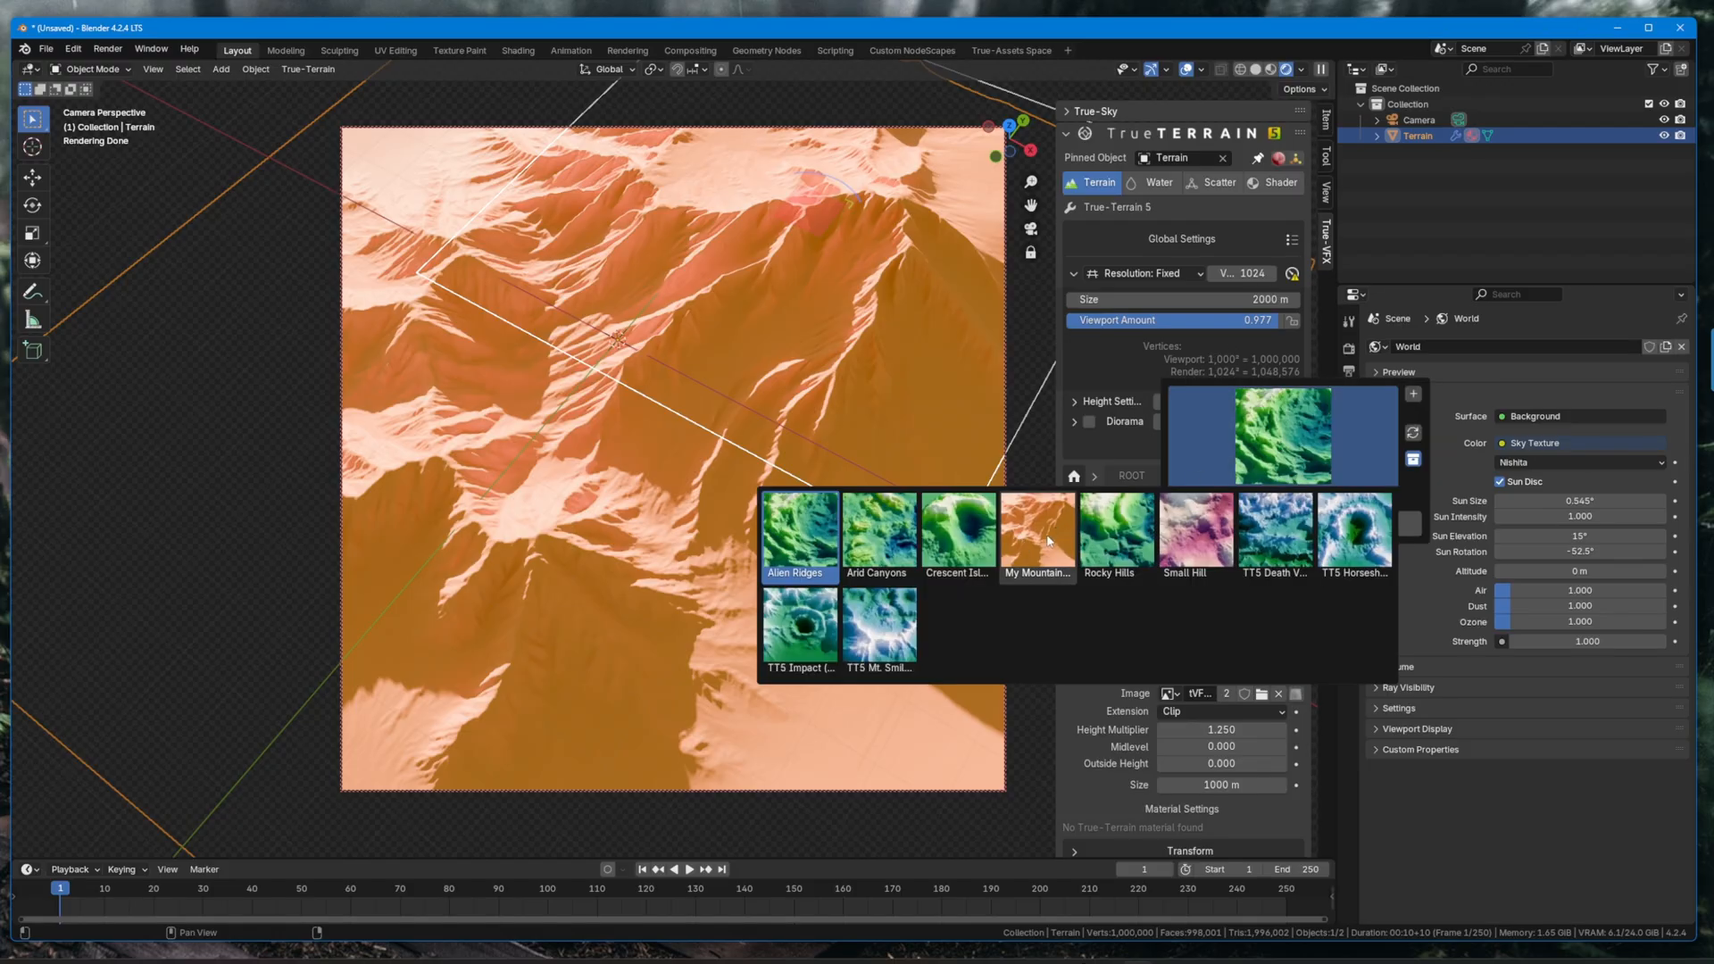
pyautogui.click(1035, 532)
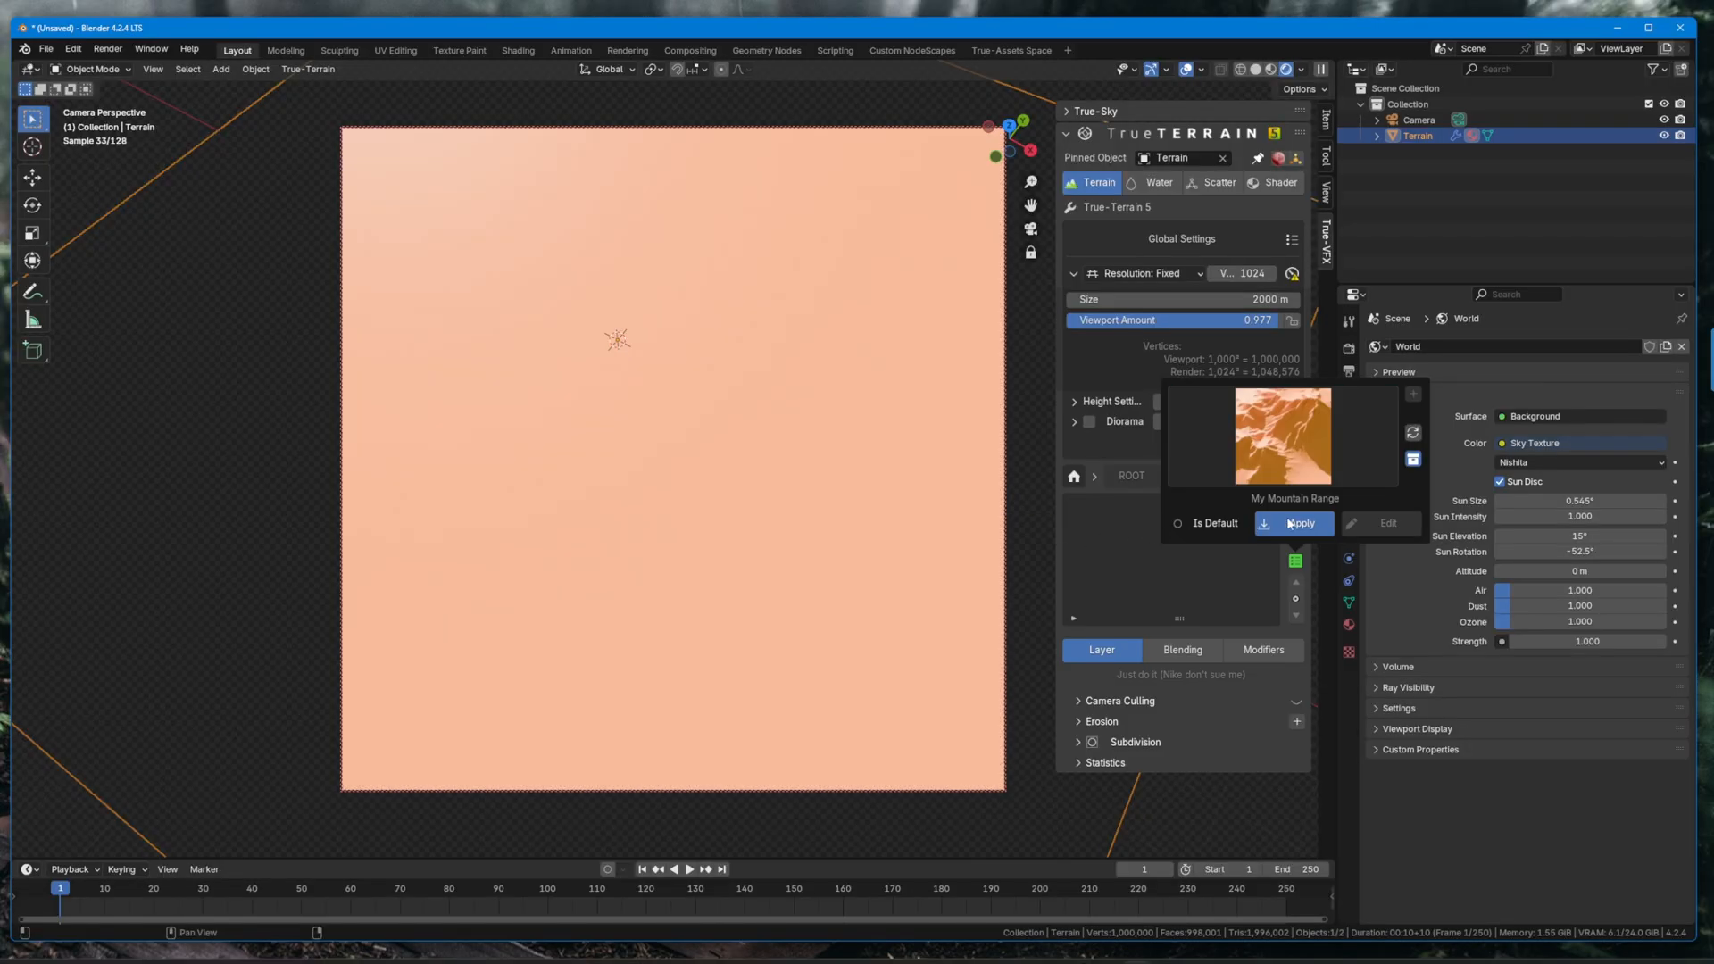
pyautogui.click(1294, 523)
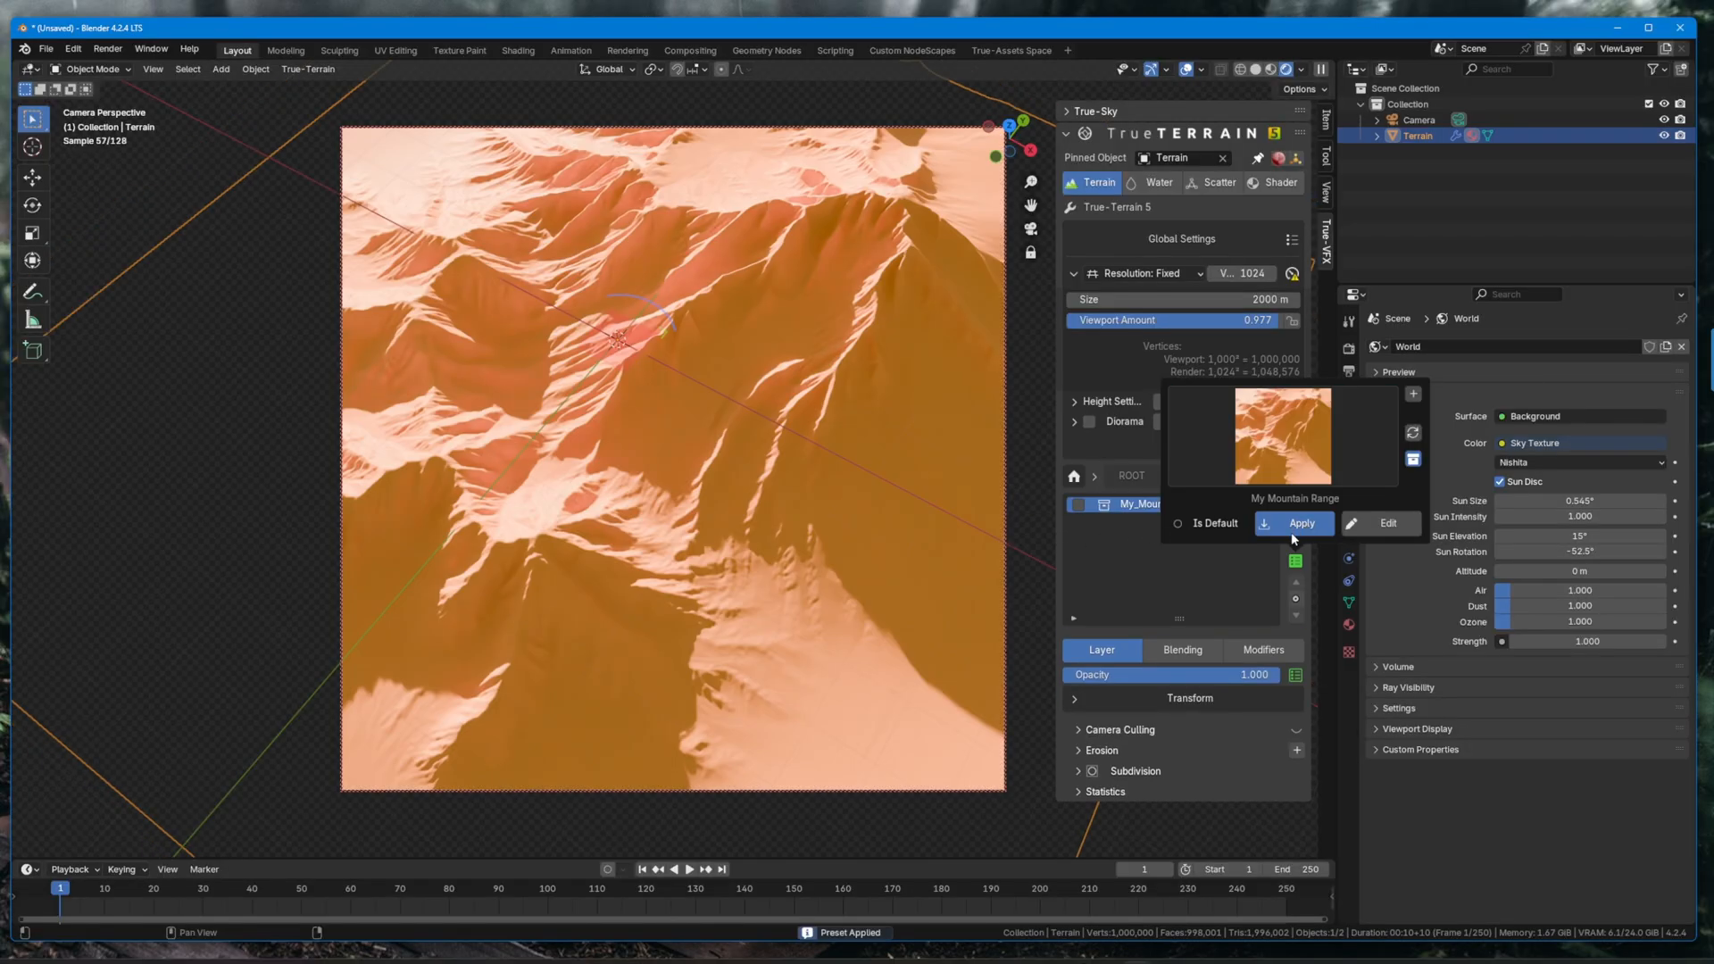
pyautogui.click(1300, 523)
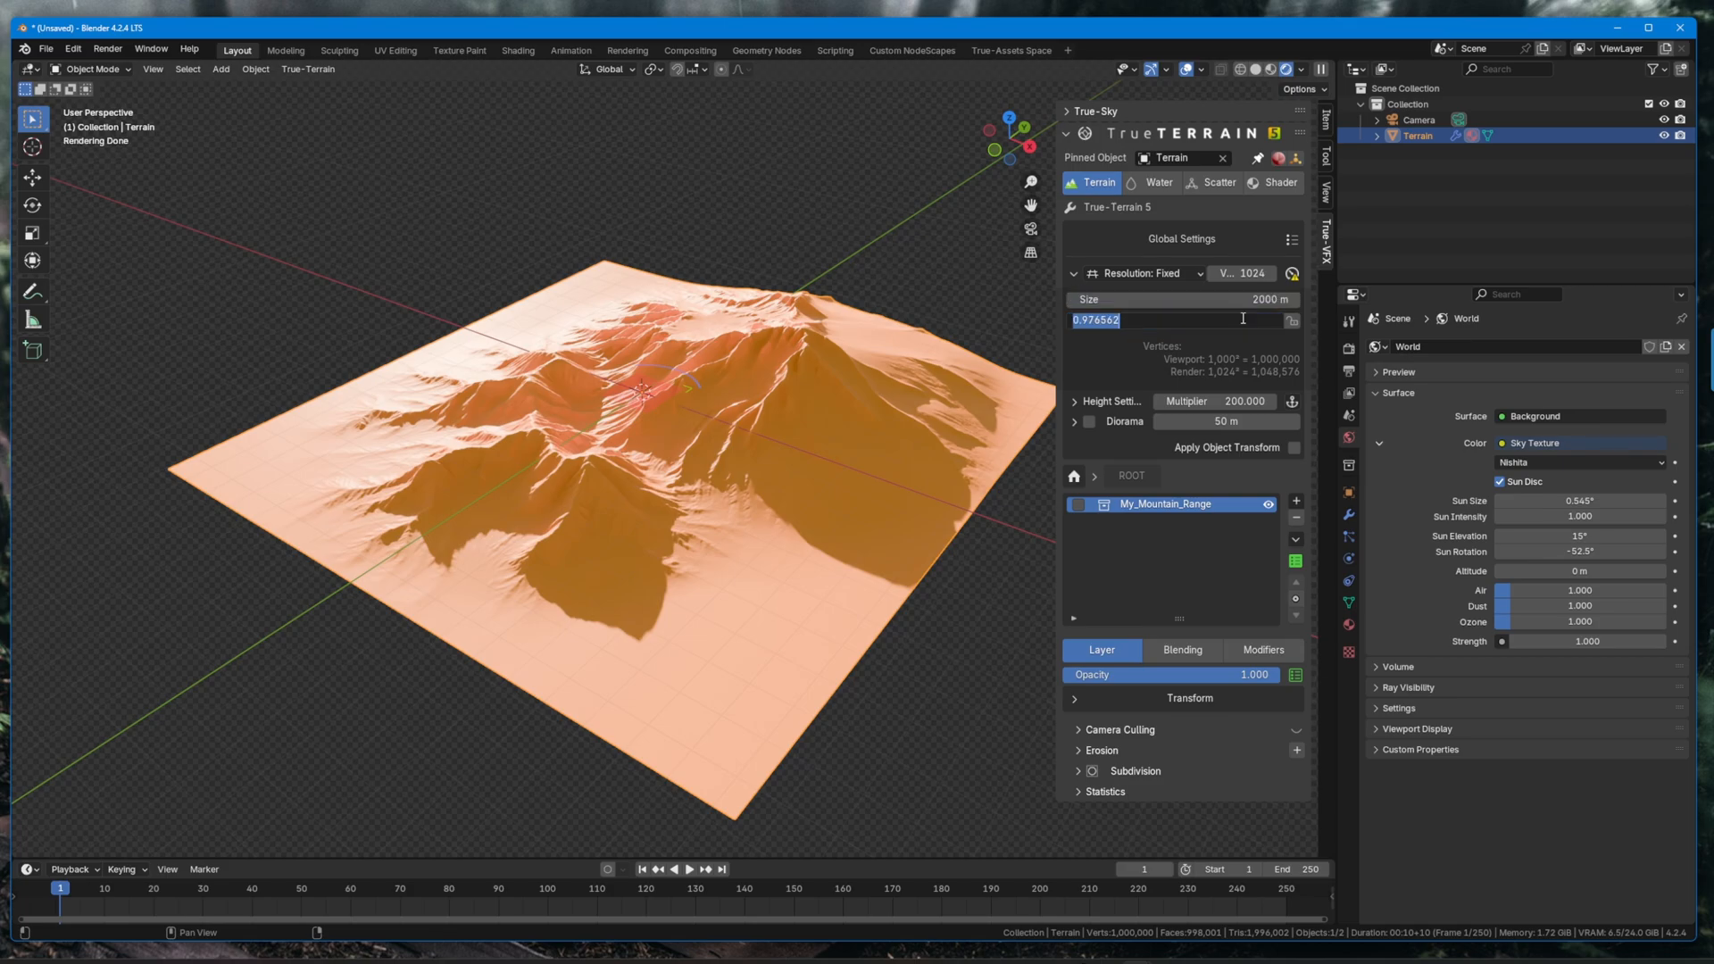
# Set Viewport Amount to 0.250, add a second My_Mountain_Range layer, and return to the Layer tab.
pyautogui.write('0.250')
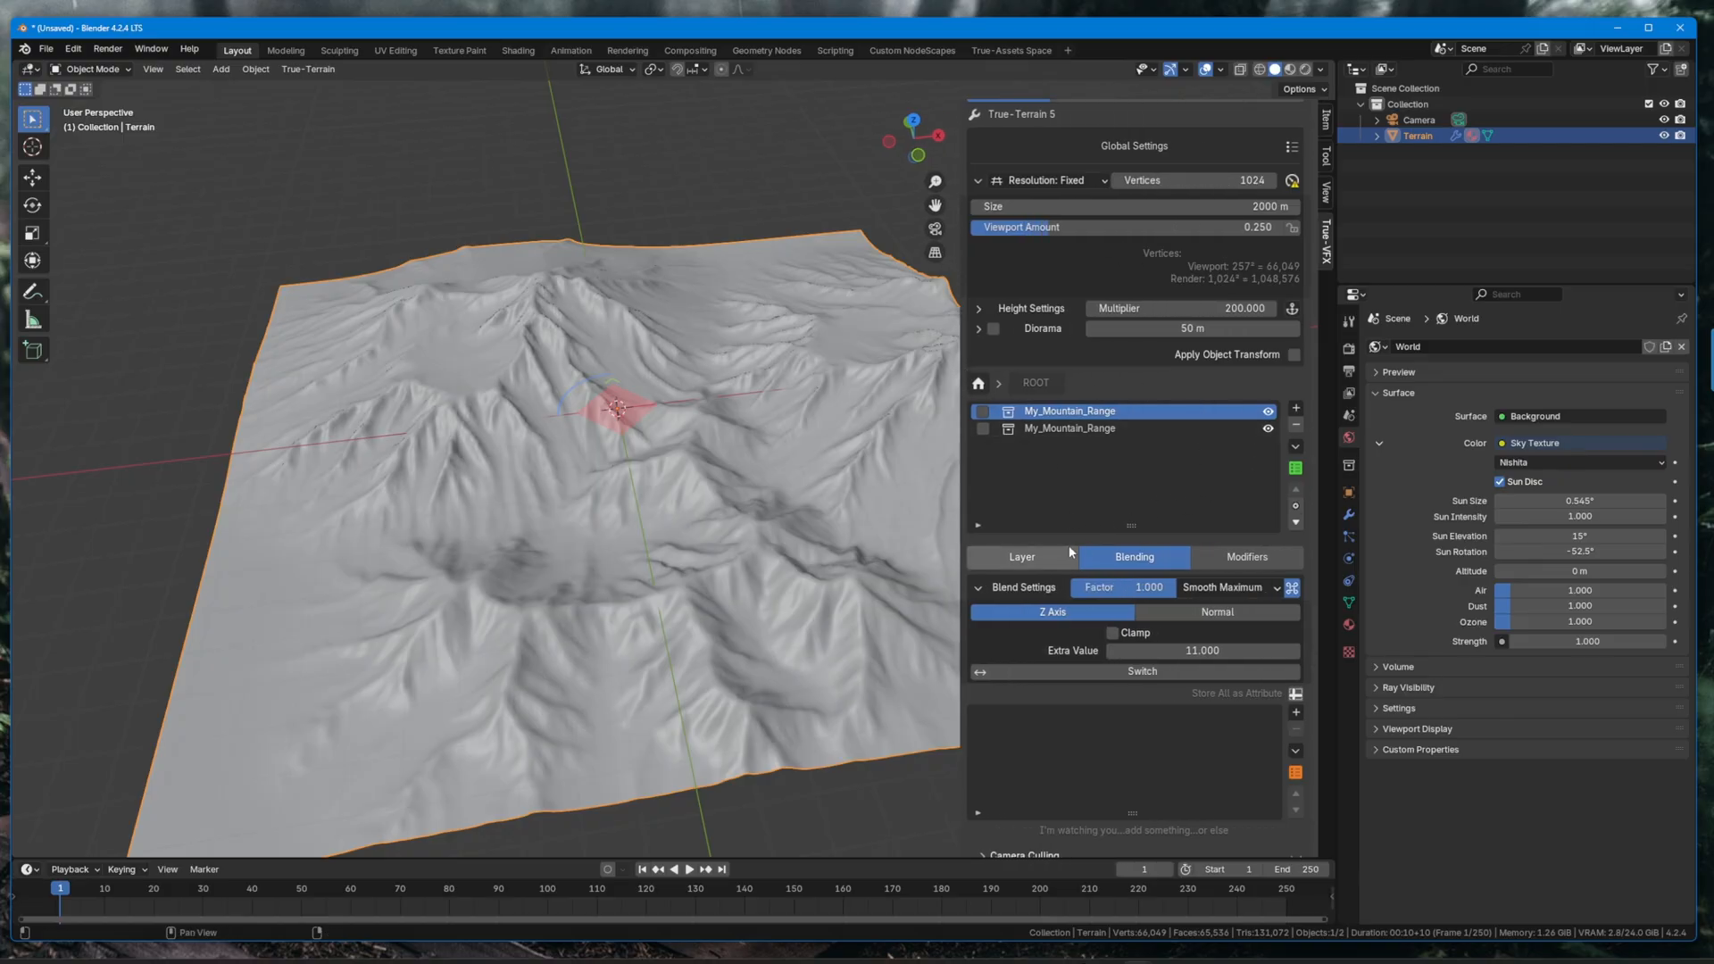
pyautogui.click(1021, 557)
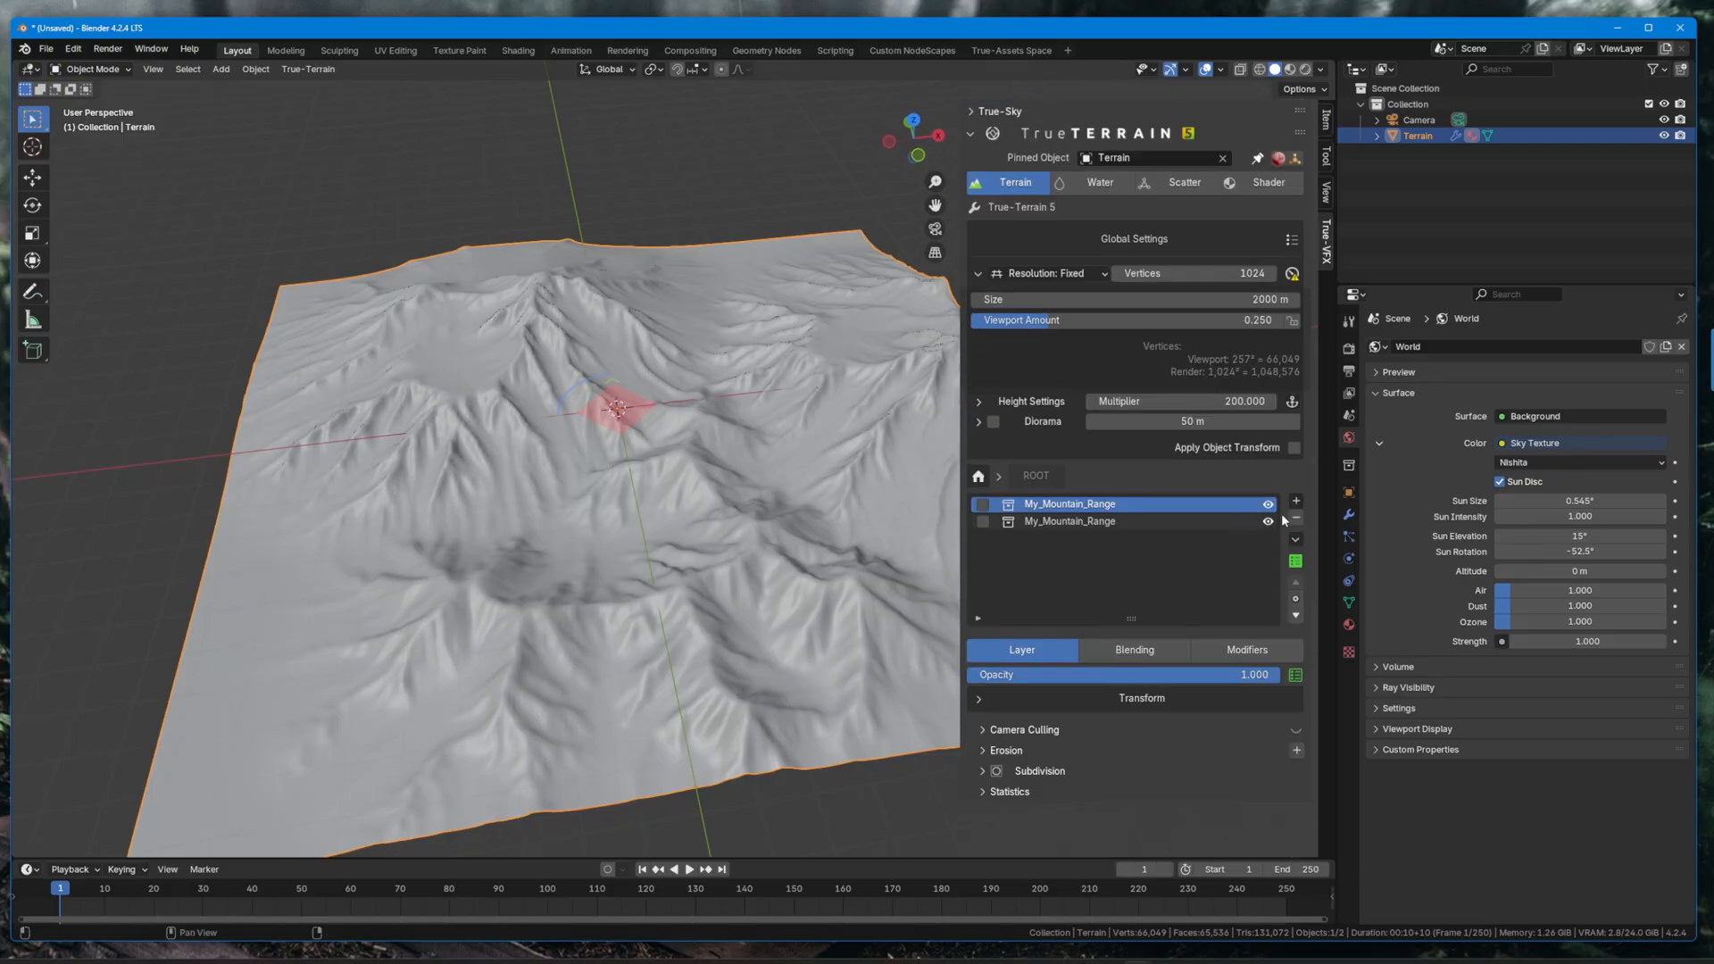
# Replace the layers with Terrain Noise and show its blending mask presets.
pyautogui.click(1296, 500)
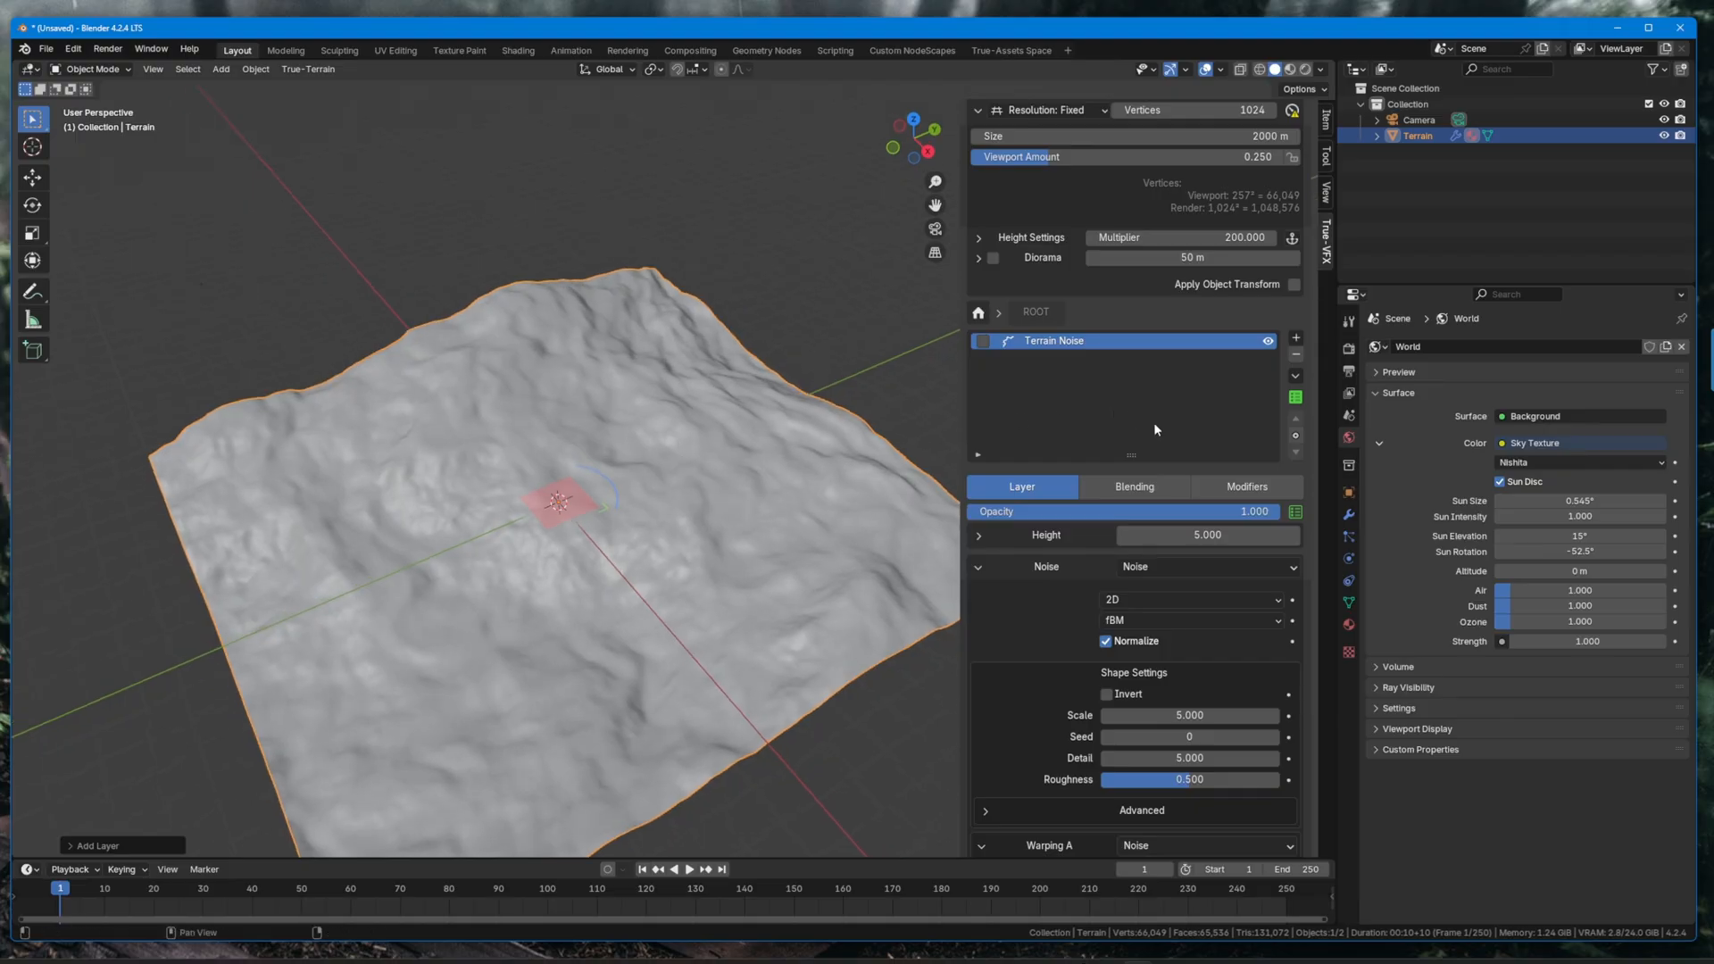
pyautogui.click(1134, 486)
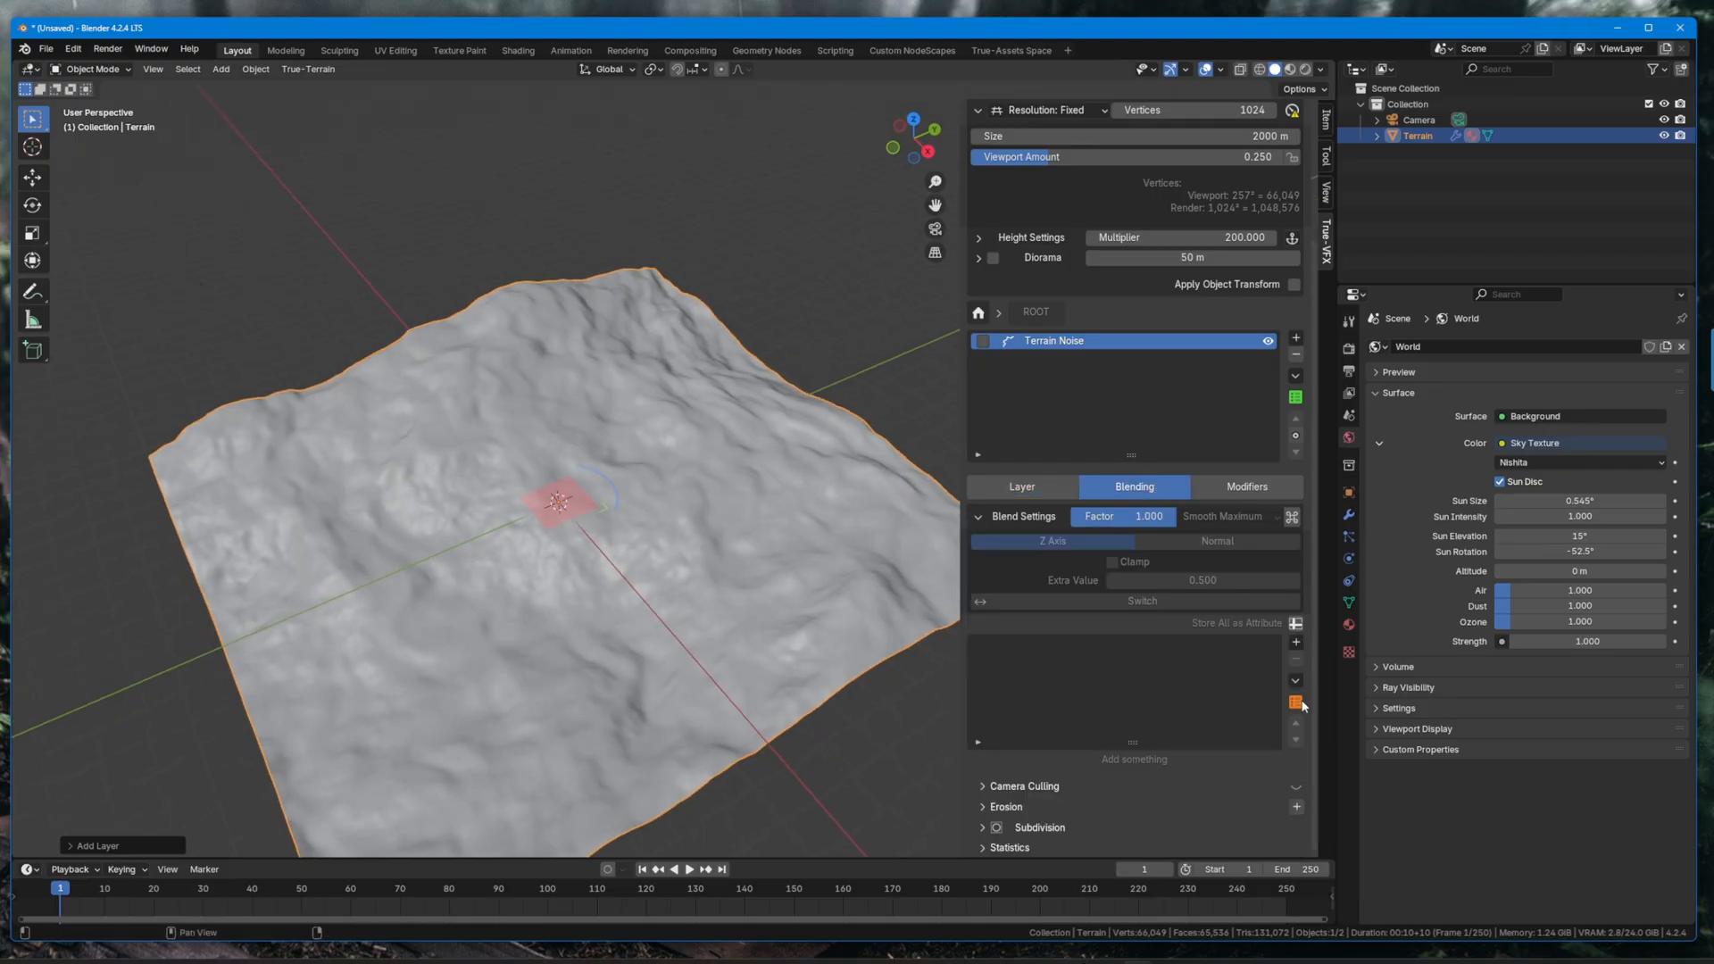
pyautogui.click(1294, 700)
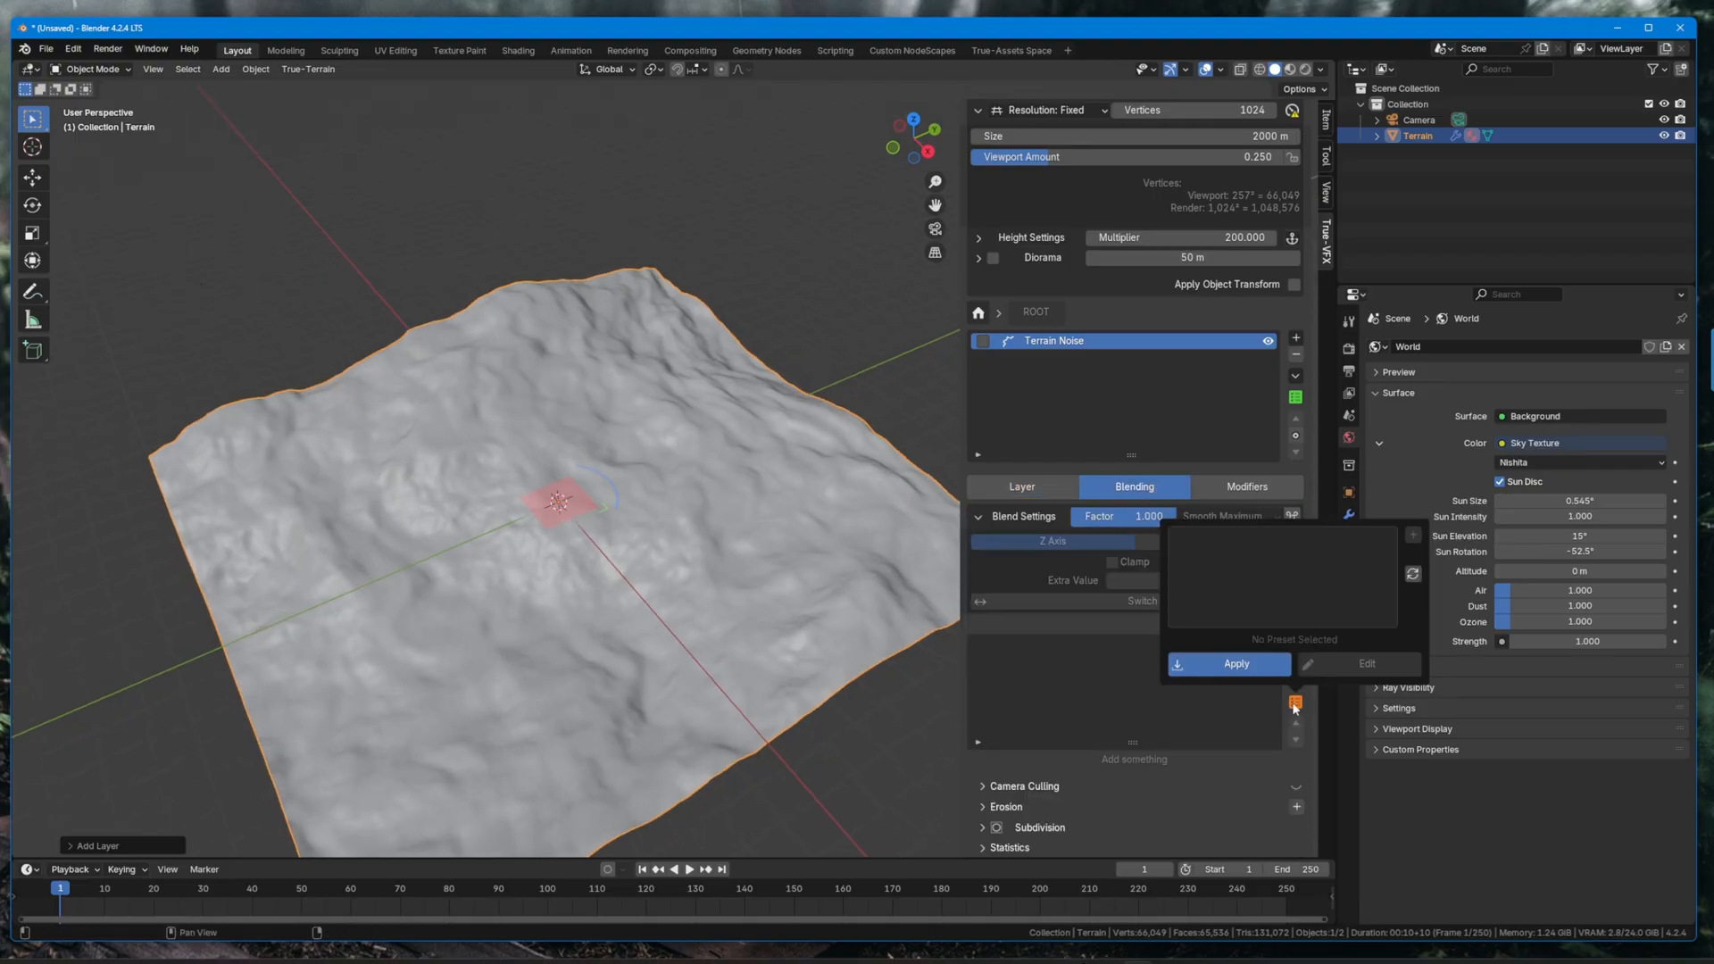
# Add a Normal Mask and a Distance Mask to the Terrain Noise blending.
pyautogui.click(1296, 641)
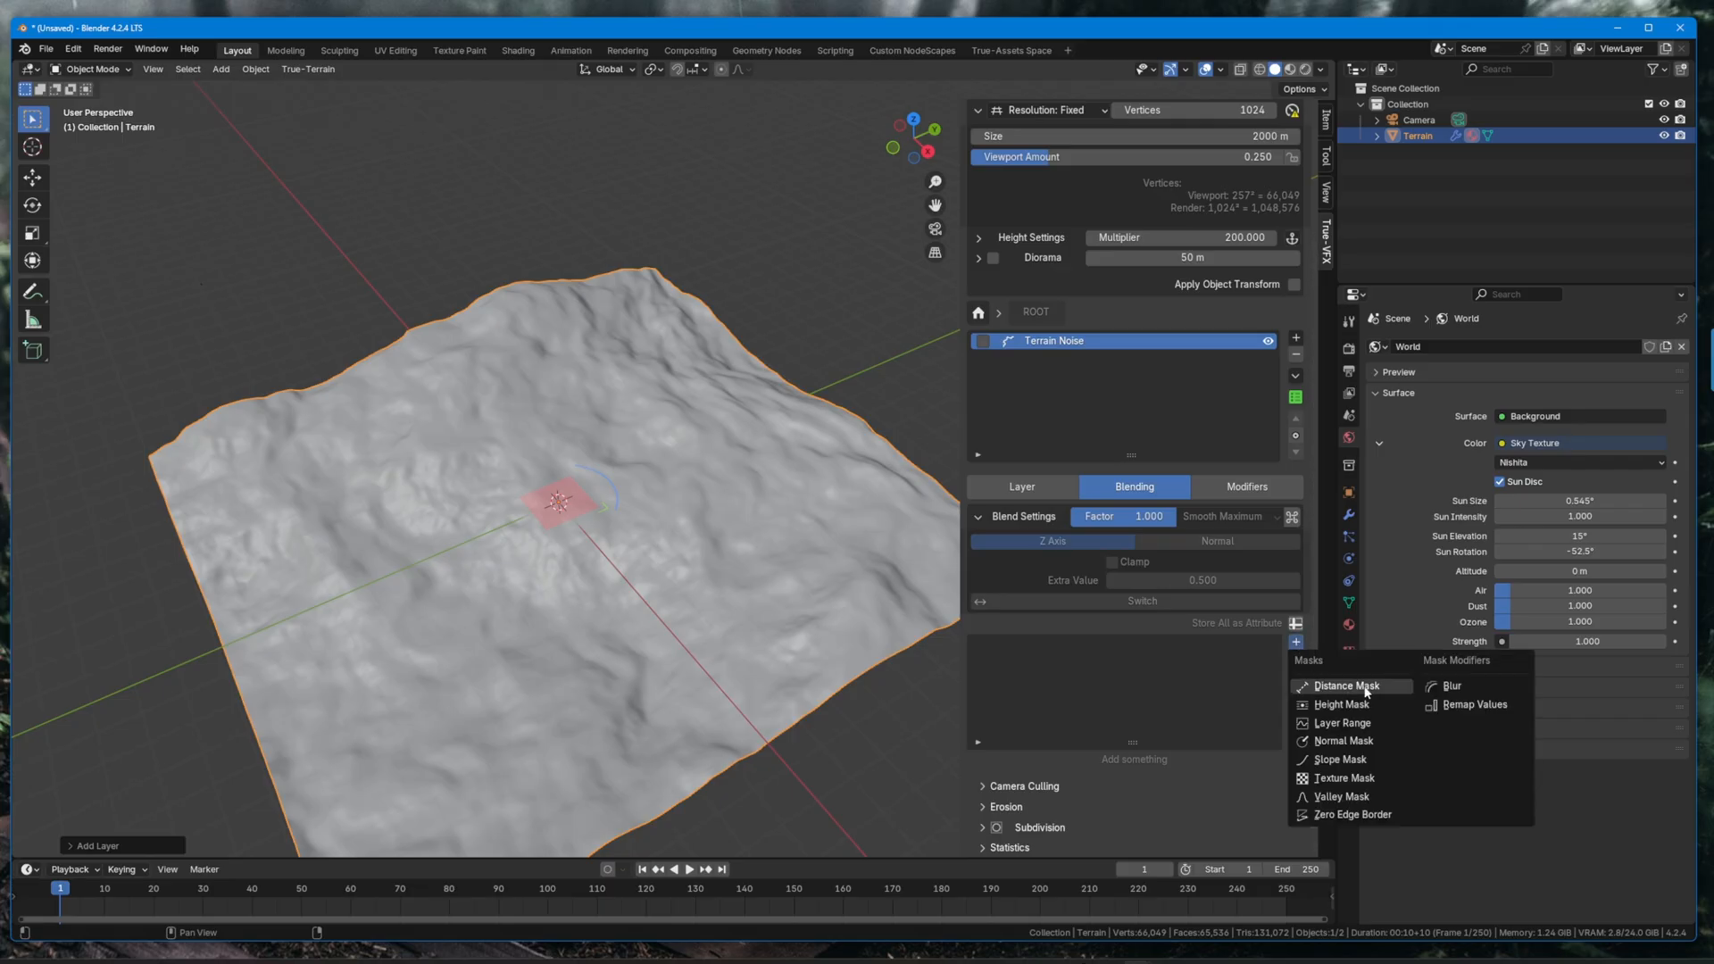
pyautogui.click(1350, 685)
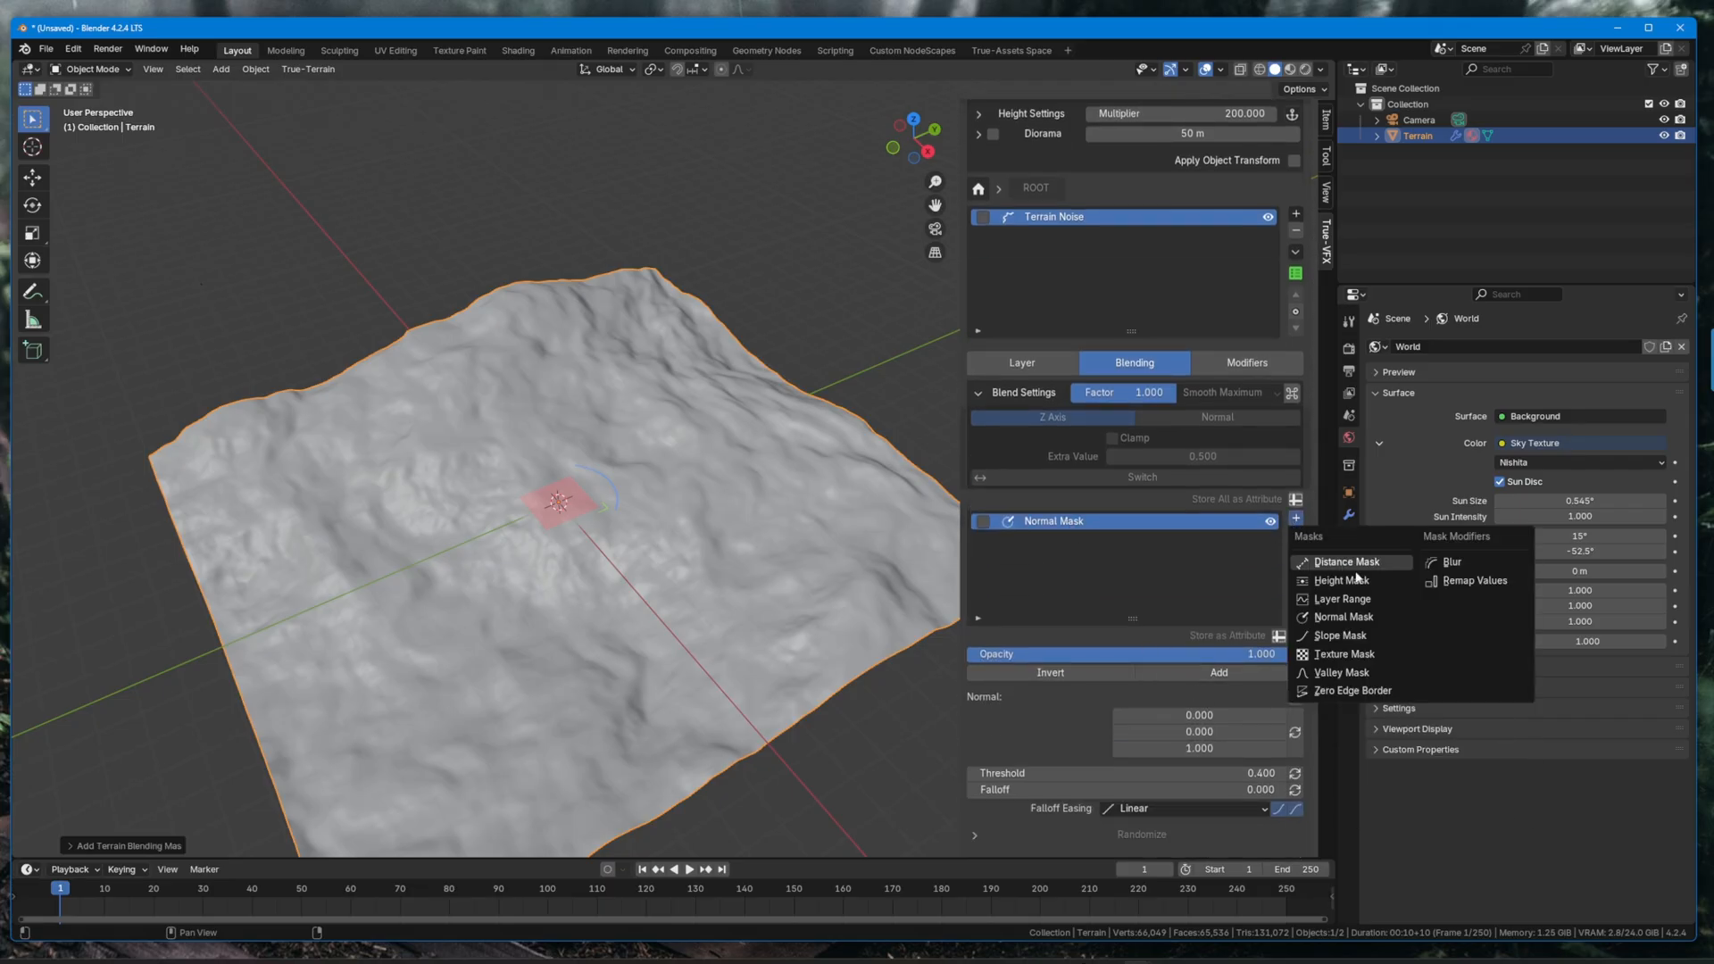
pyautogui.click(1346, 560)
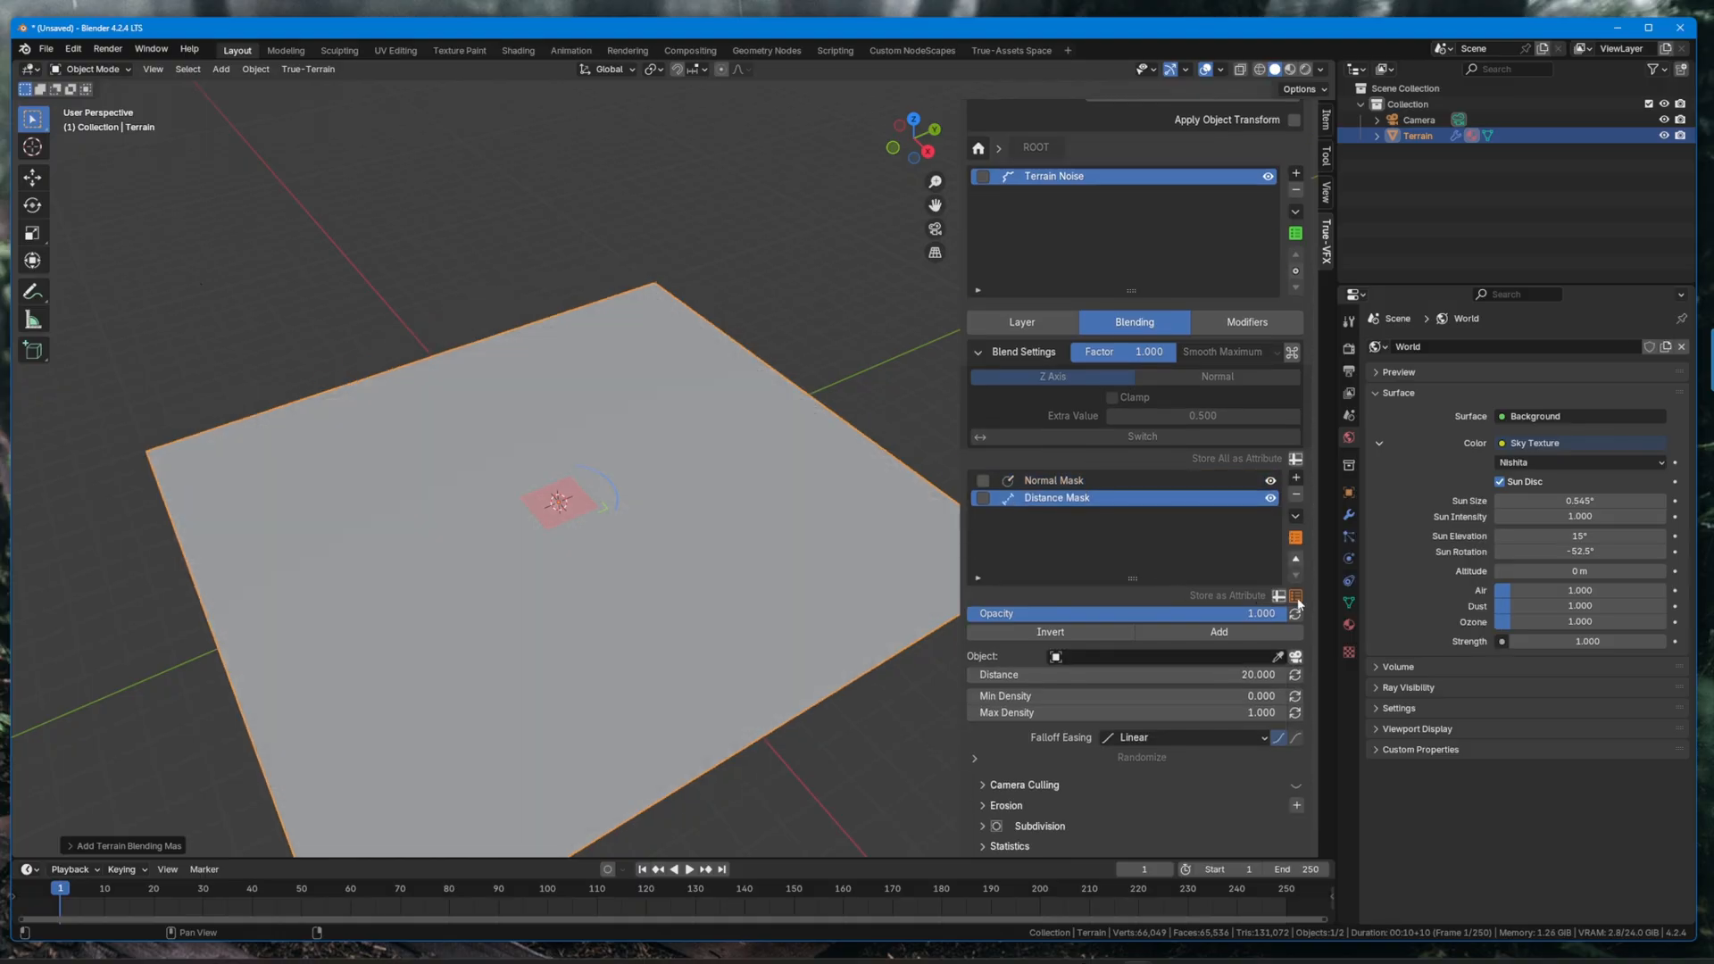
pyautogui.click(1054, 481)
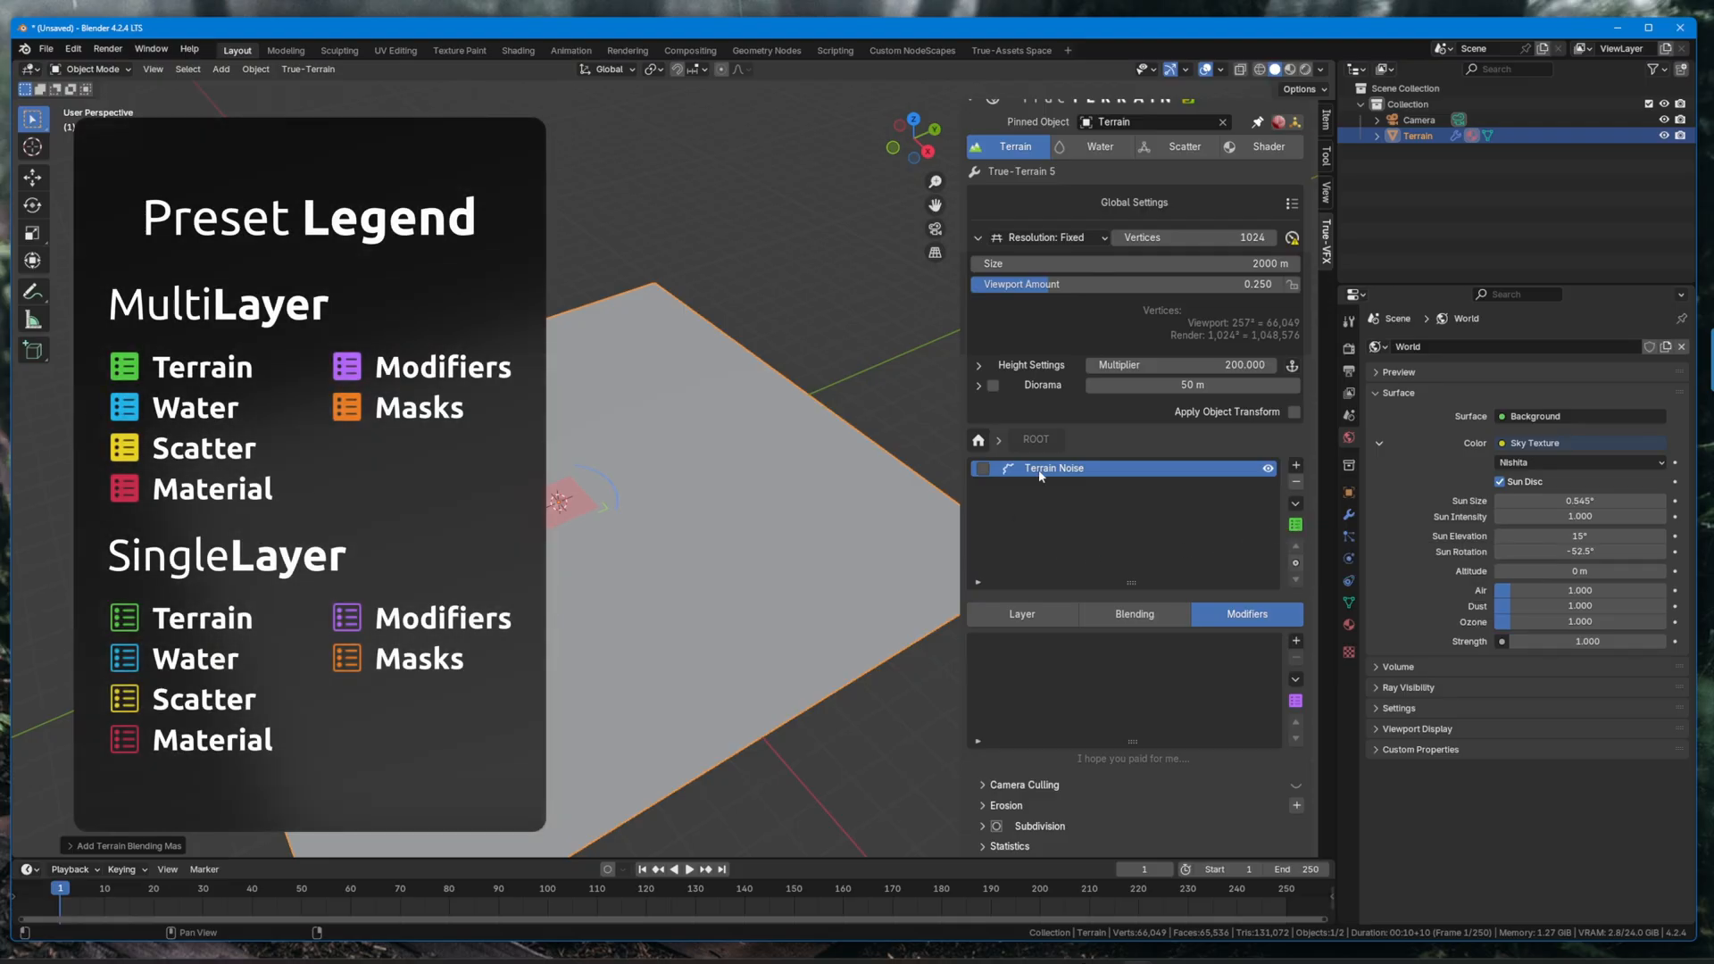
# Add a mountain heightmap Terrain Image layer, then select Terrain Noise and its Distance Mask.
pyautogui.click(1294, 464)
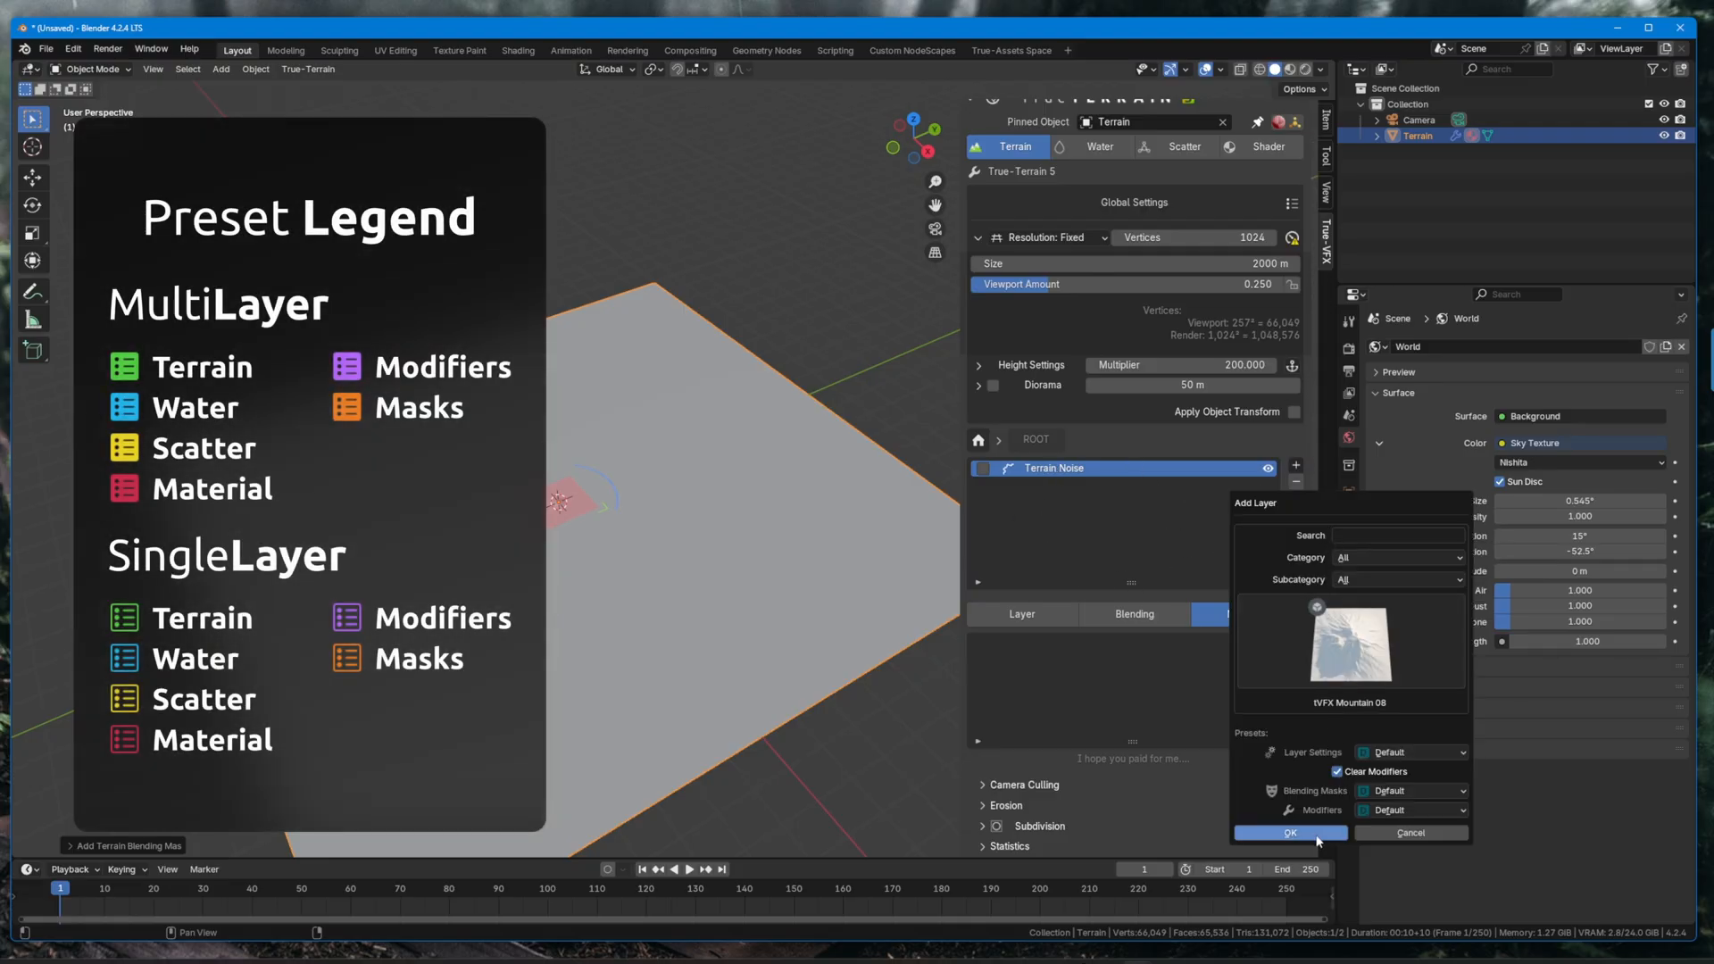
pyautogui.click(1289, 832)
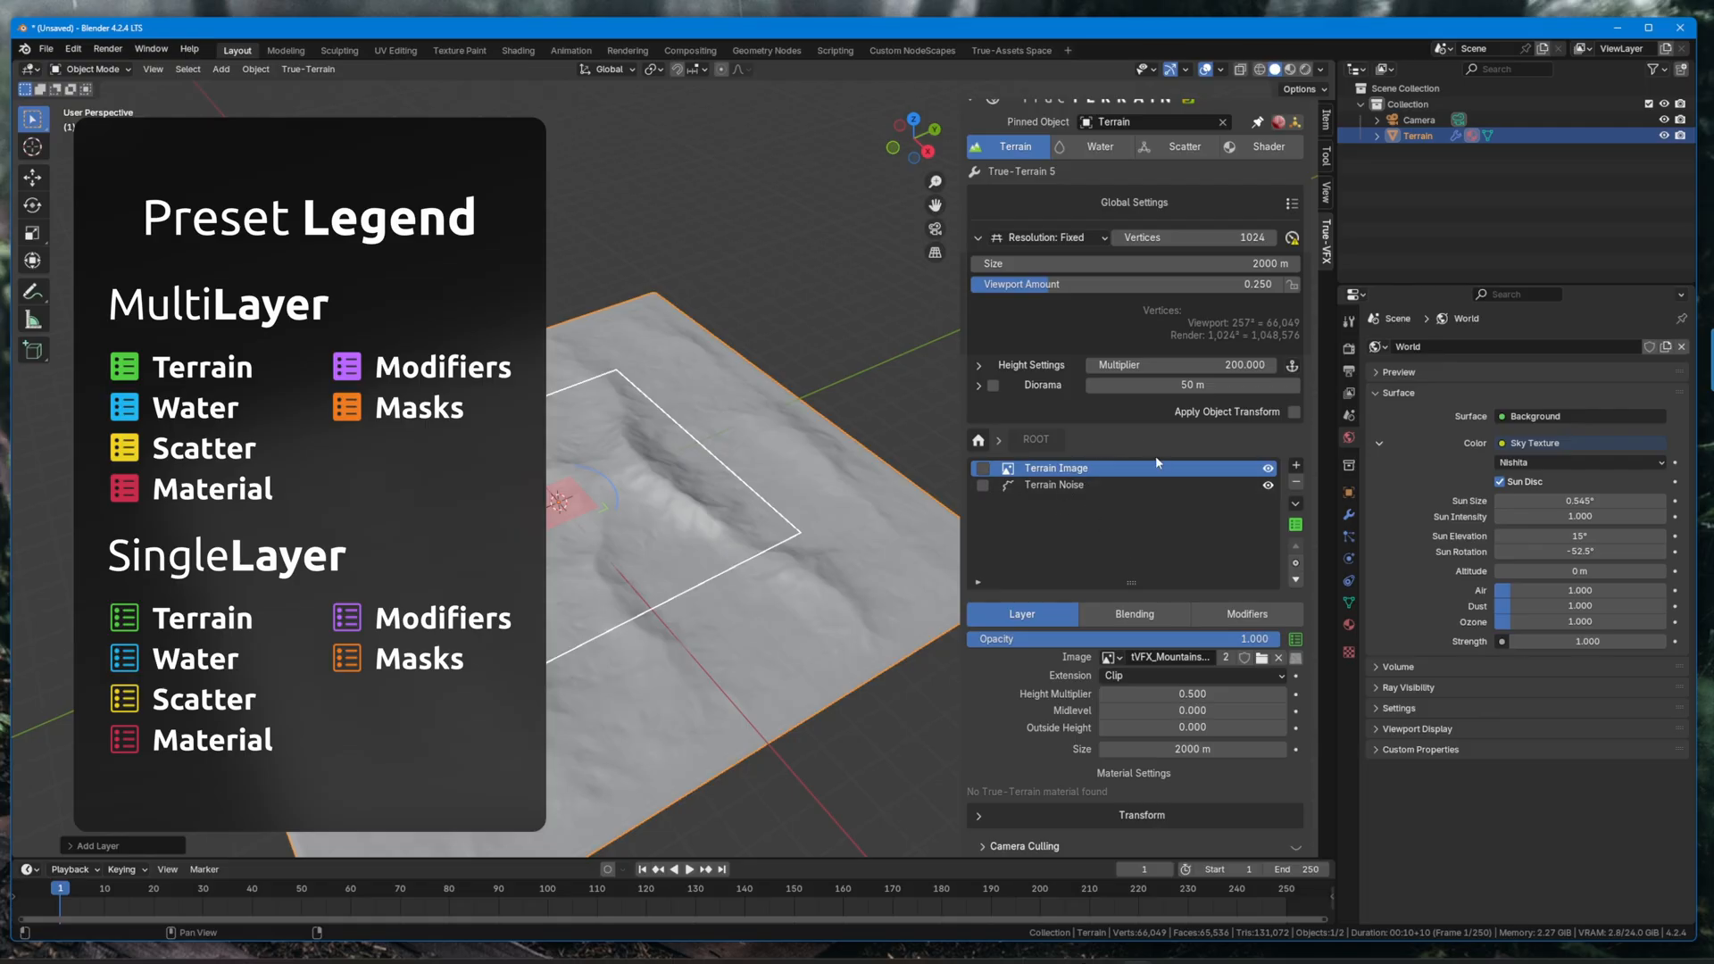
pyautogui.moveTo(1207, 518)
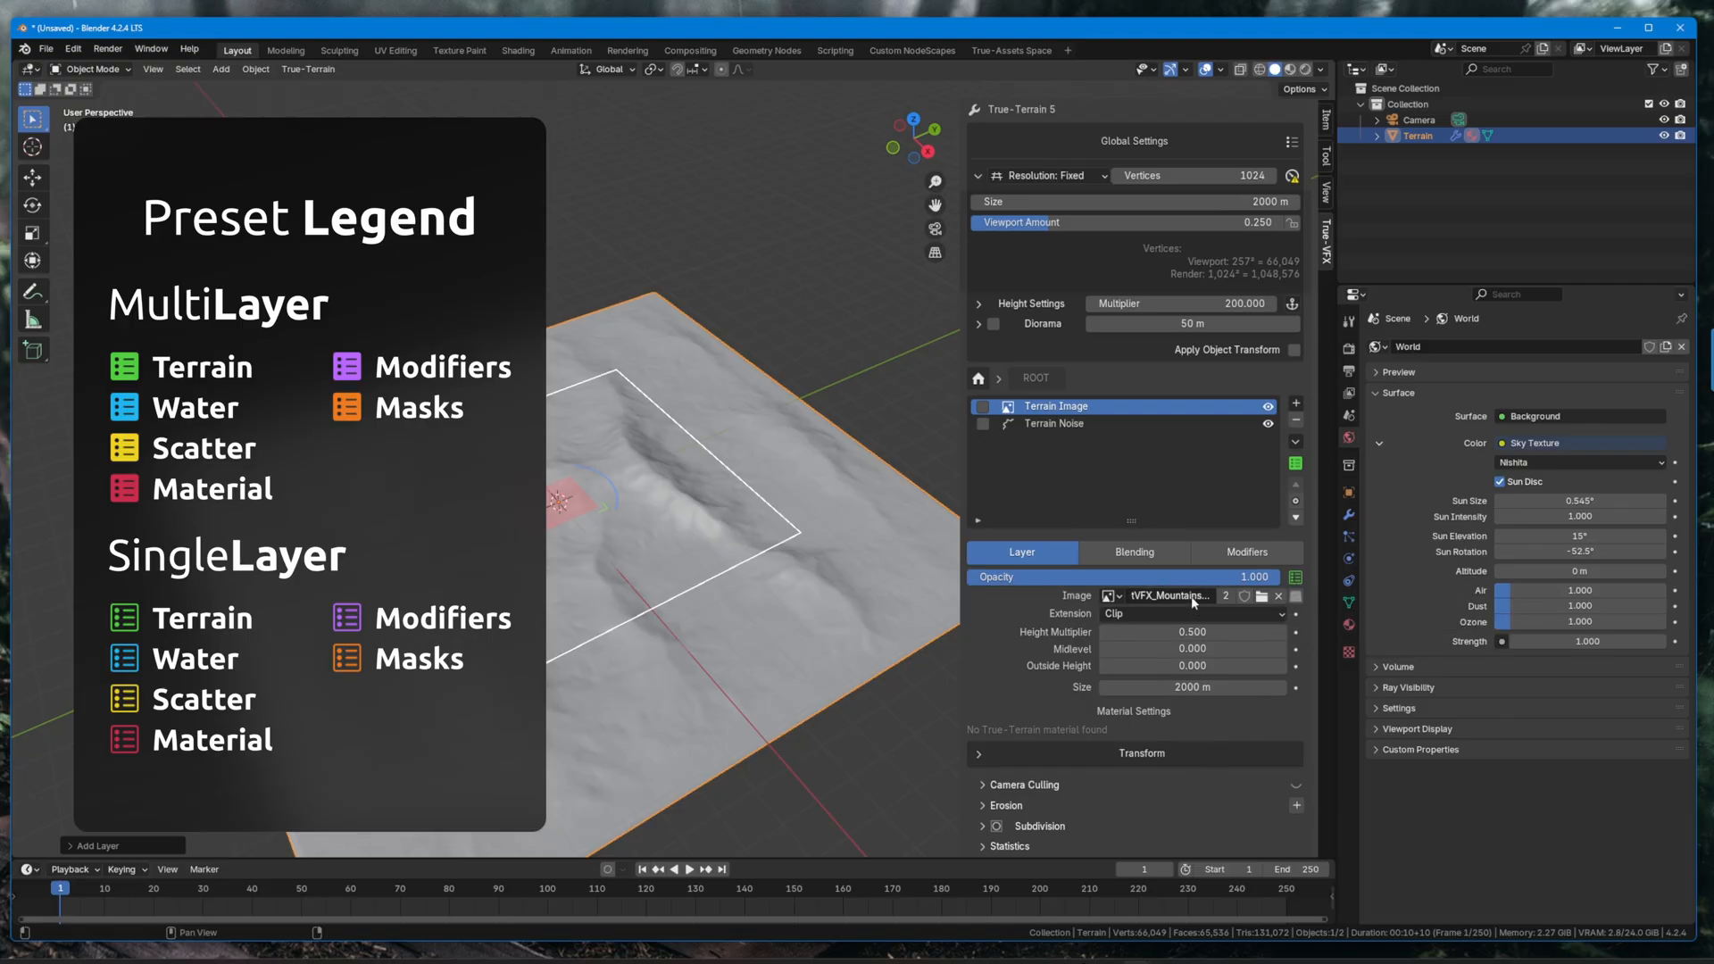
pyautogui.click(1134, 552)
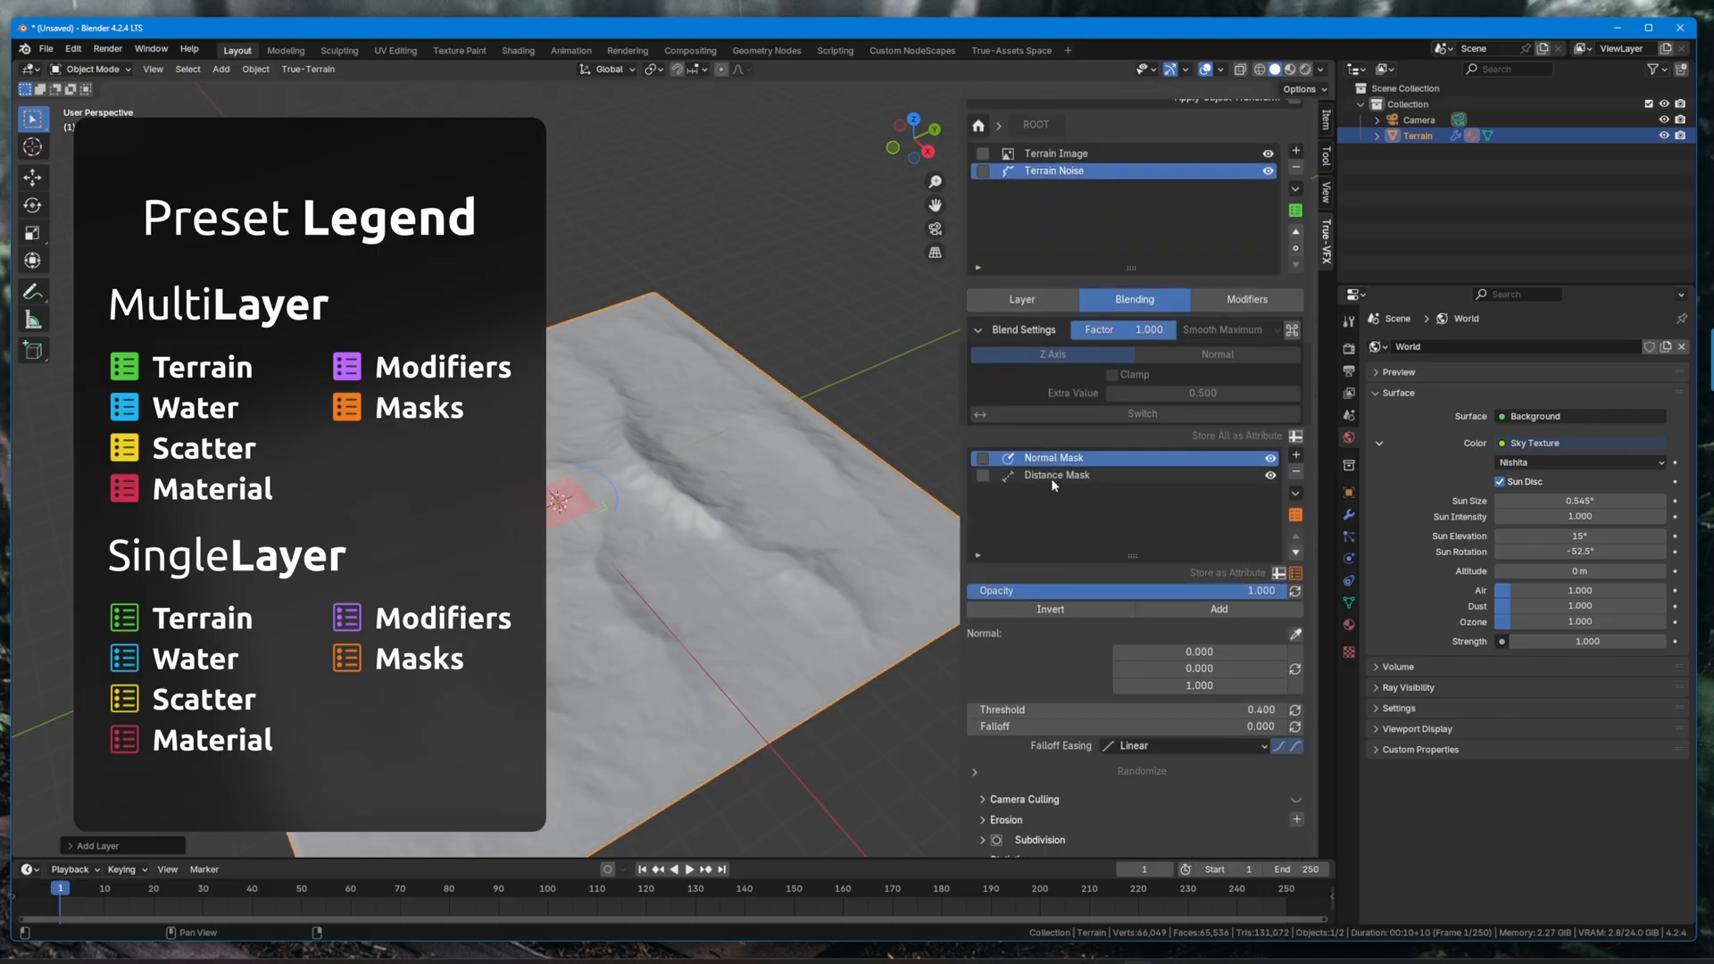
pyautogui.click(1057, 475)
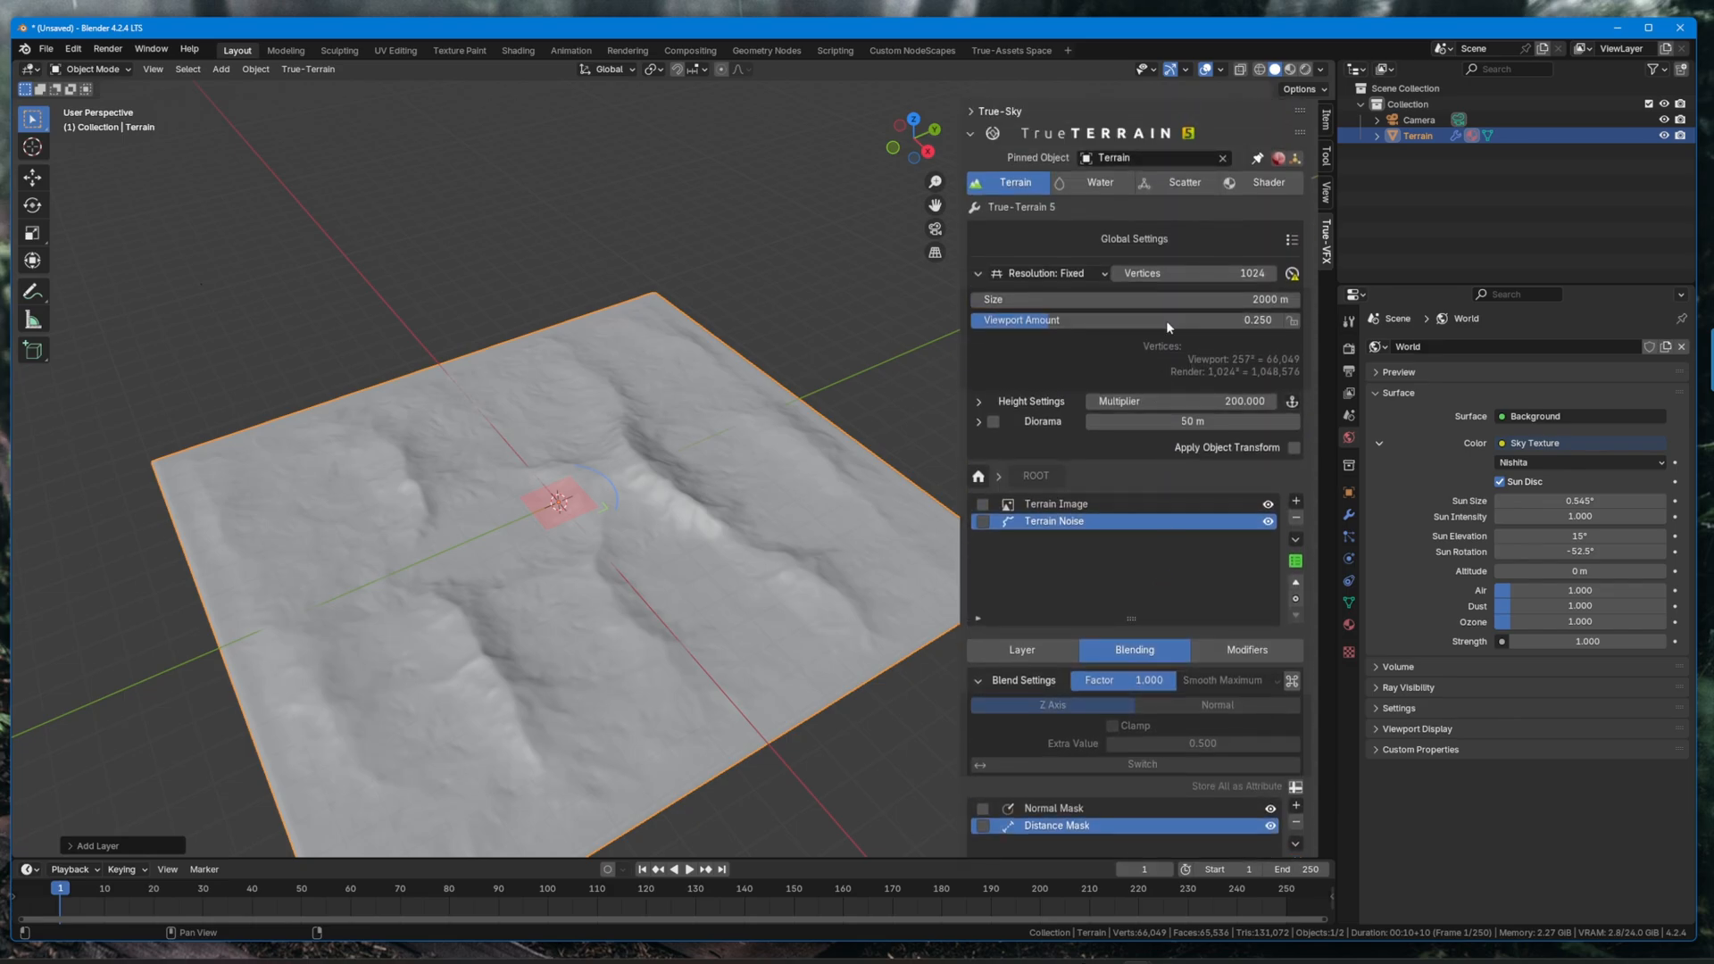
# Create the default True-Terrain material from the Shader tab.
pyautogui.click(1184, 182)
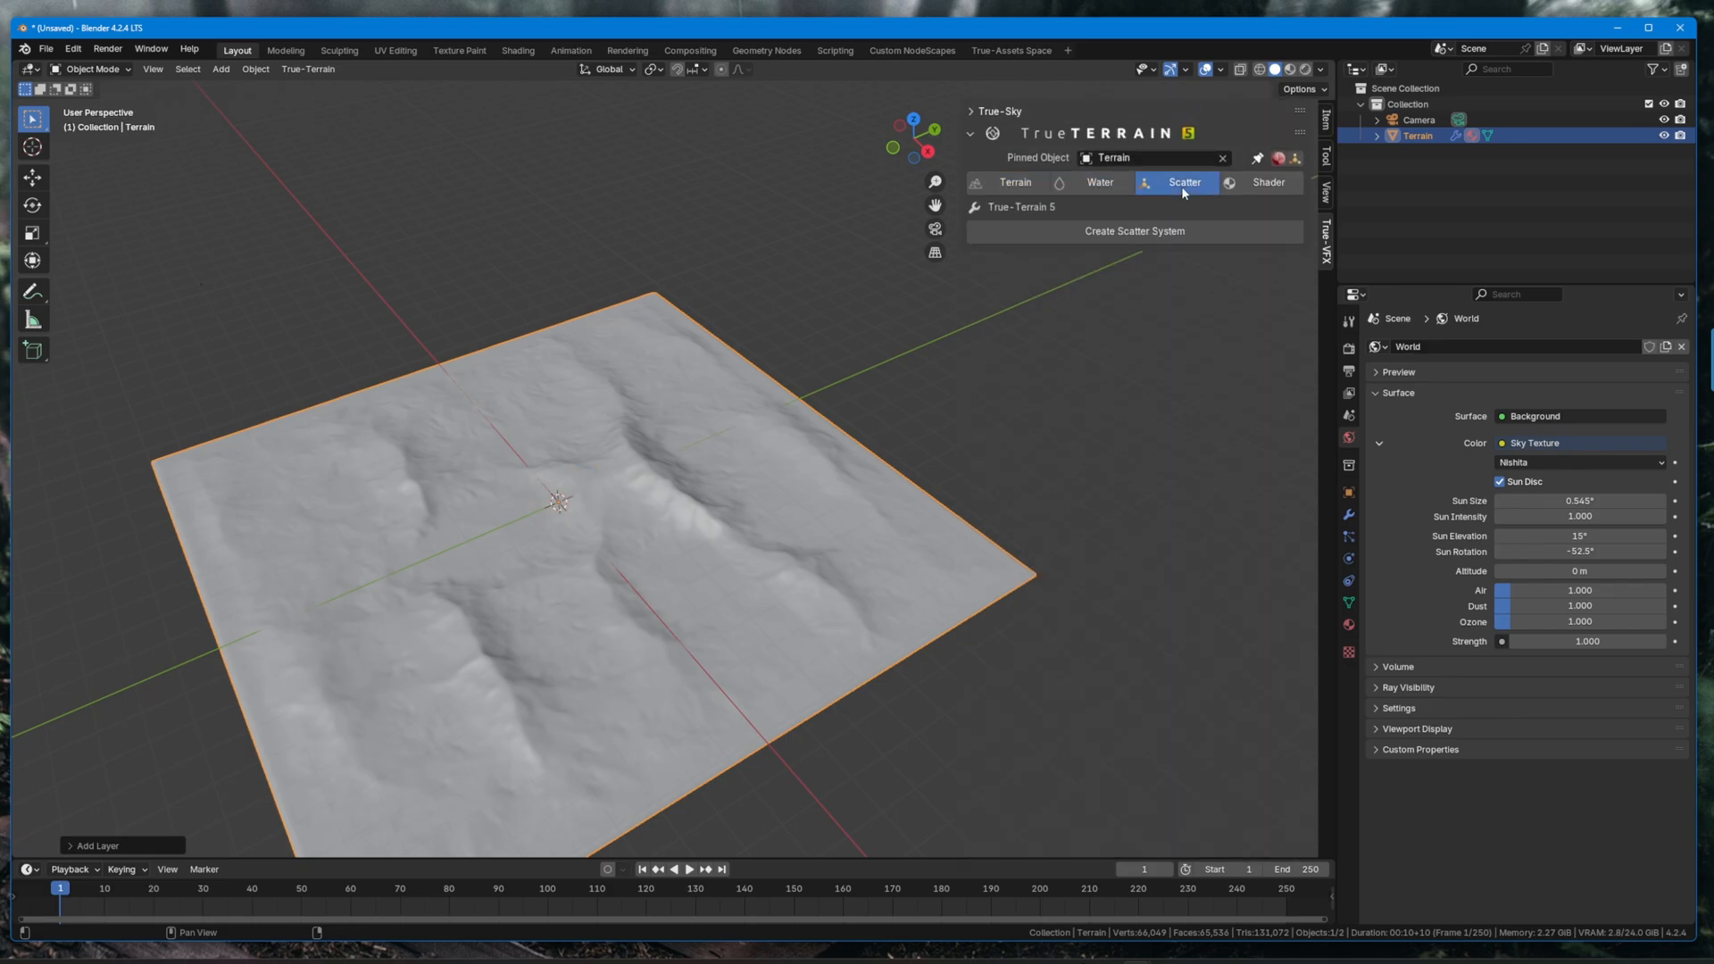
pyautogui.click(1268, 182)
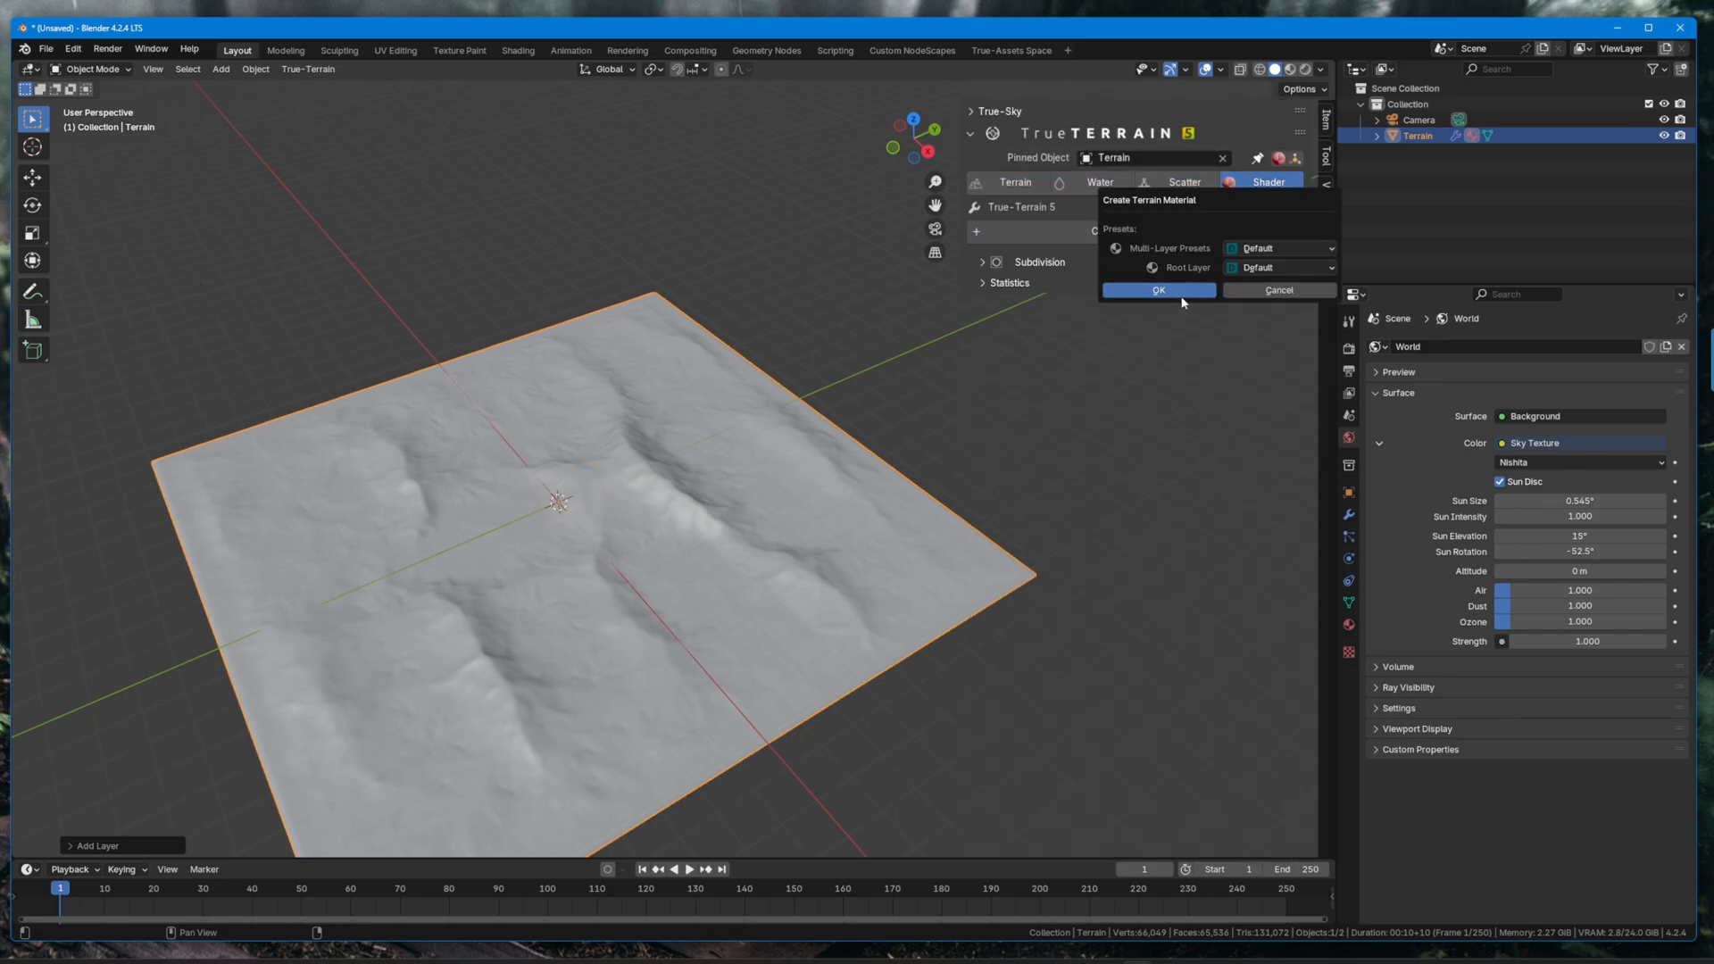
pyautogui.click(1159, 289)
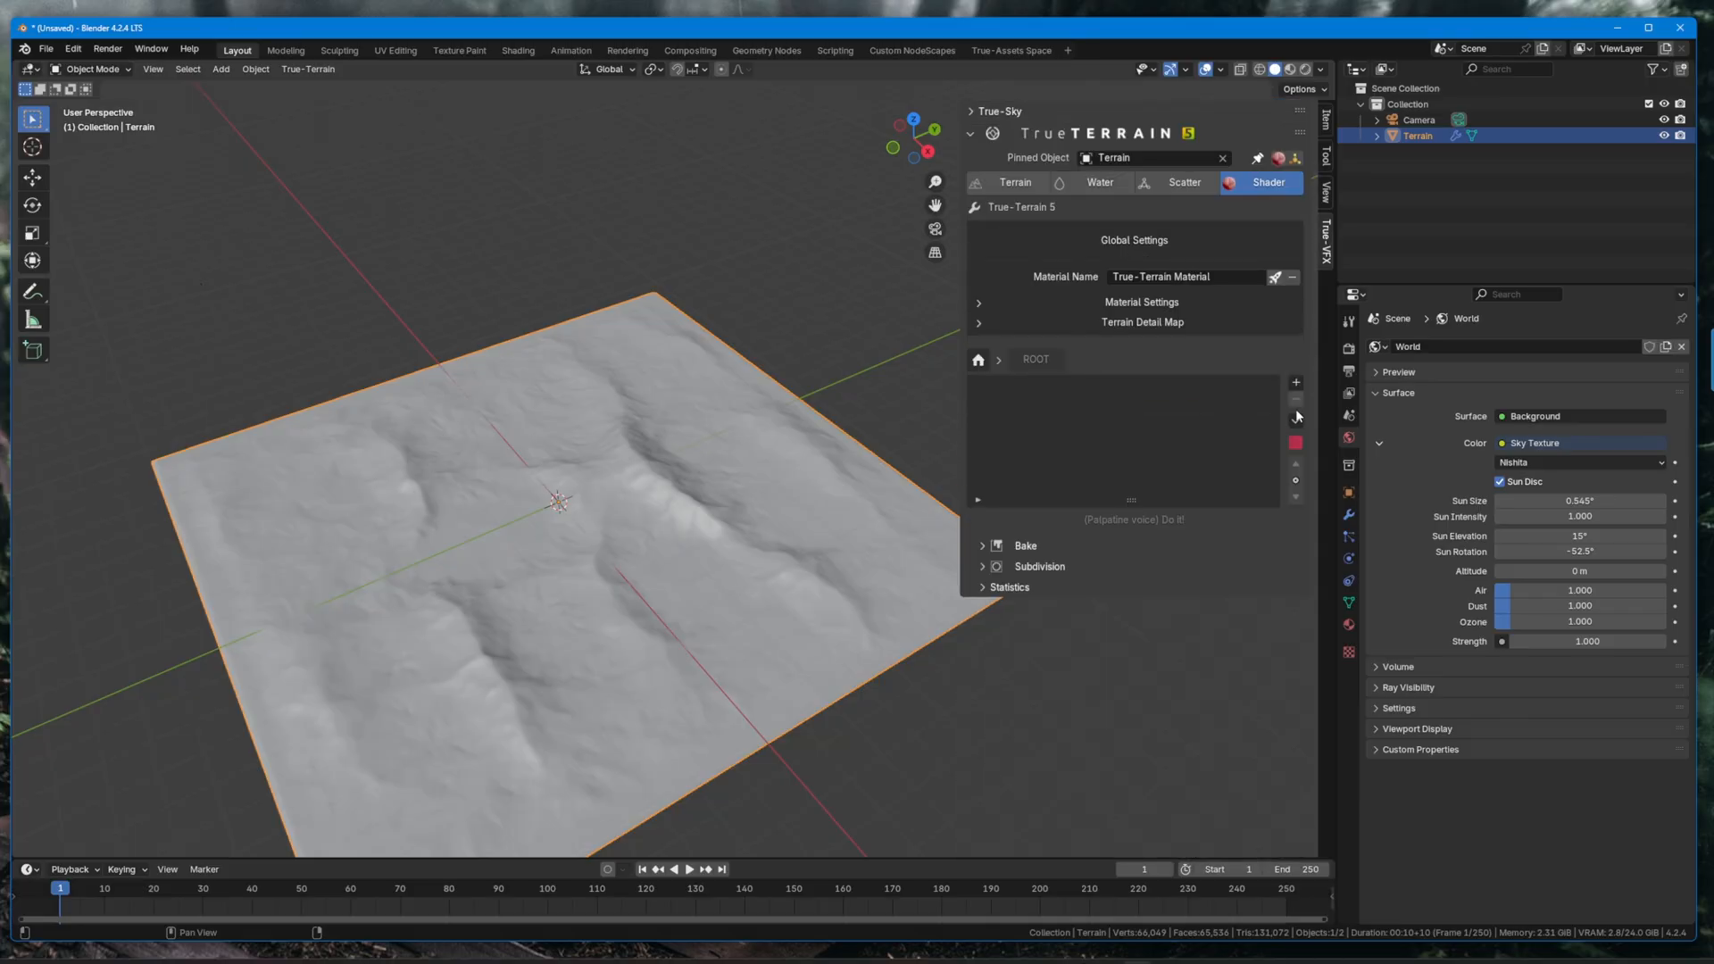
# Apply the My Grassland shader preset and enter its group to see the Grass and Rock layers.
pyautogui.click(1296, 418)
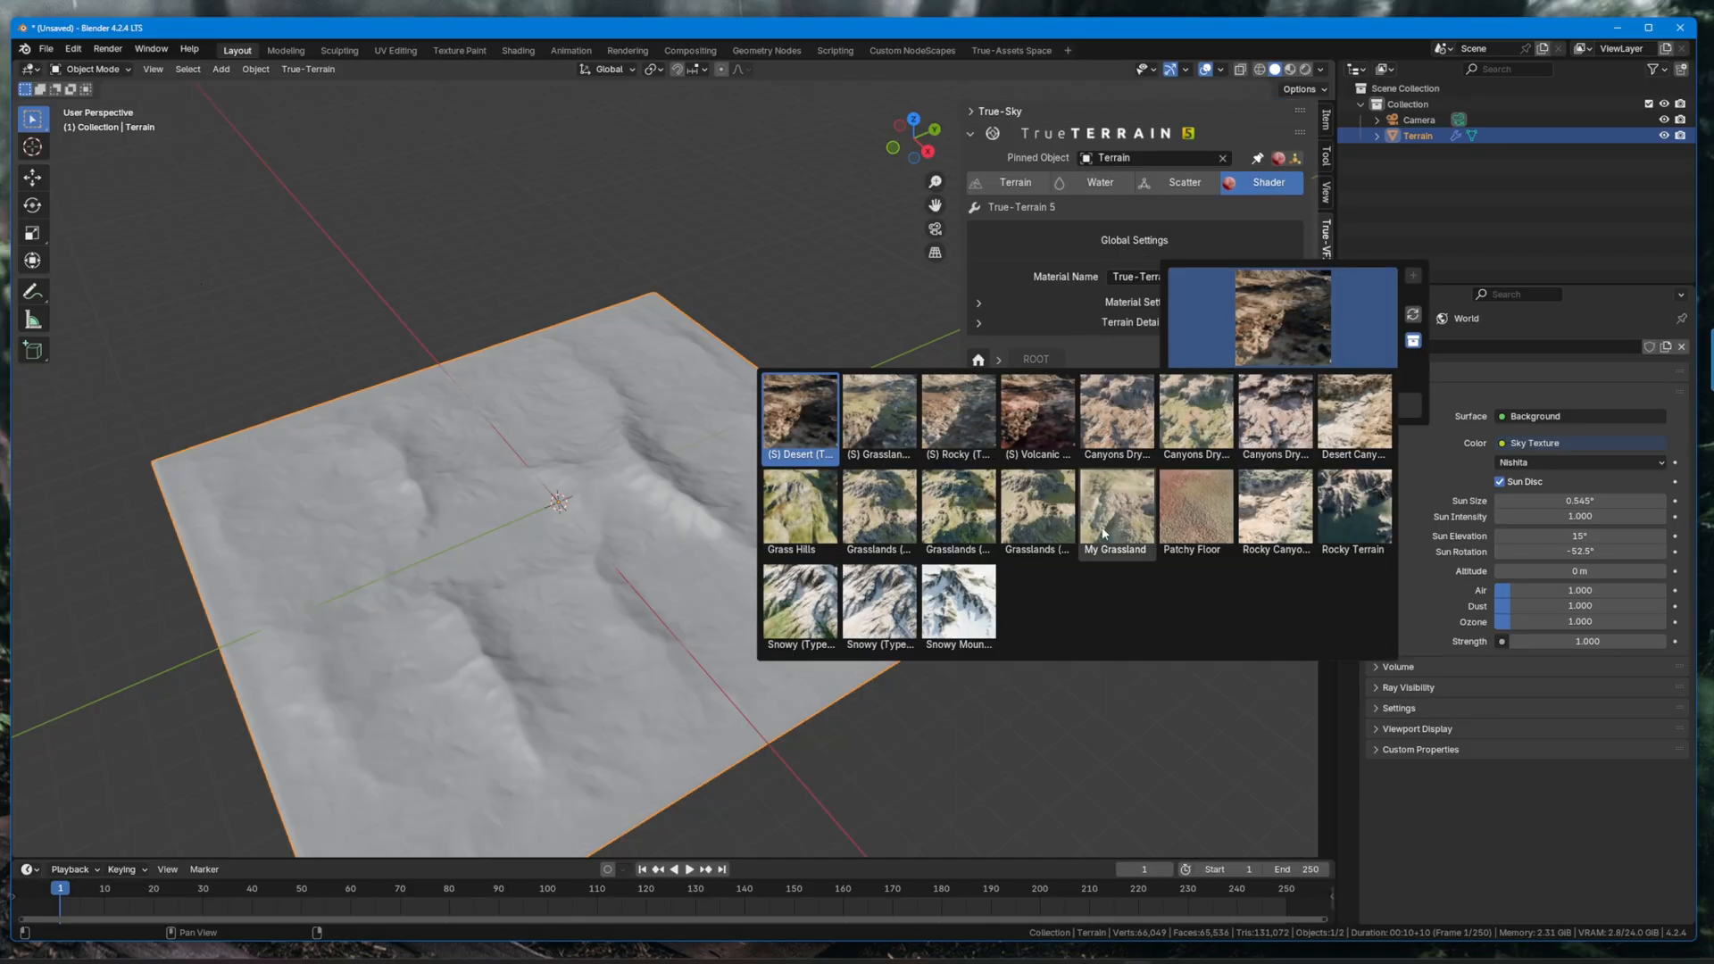
pyautogui.click(1115, 505)
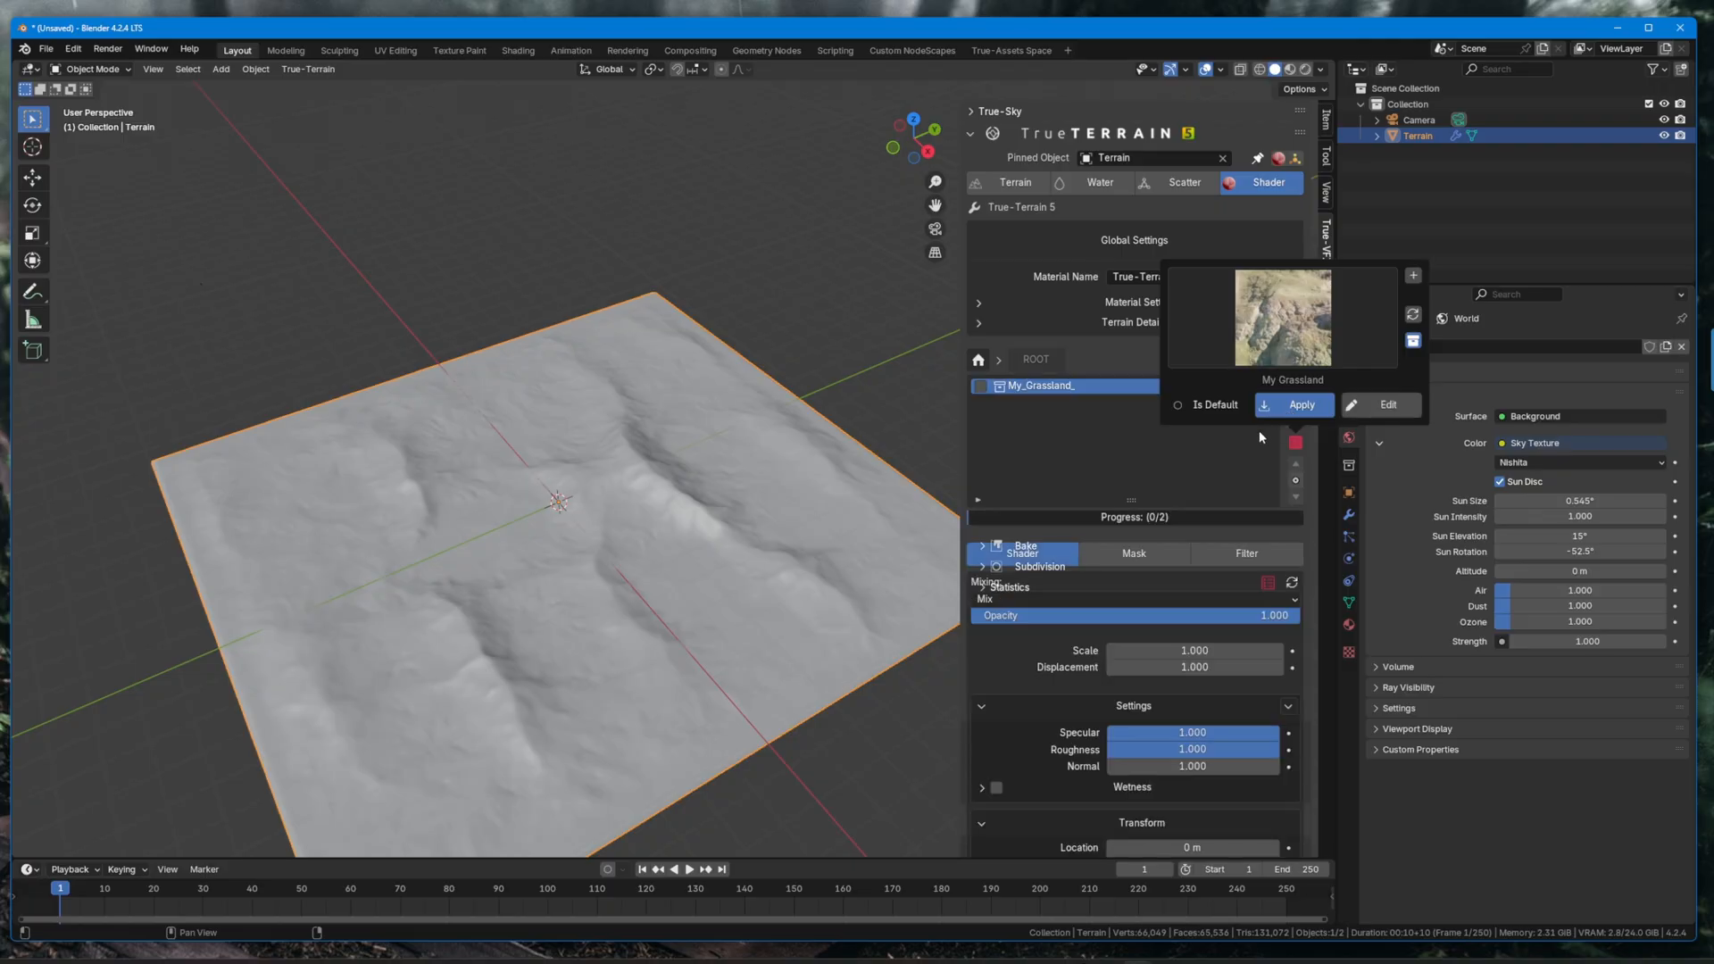
pyautogui.click(1293, 404)
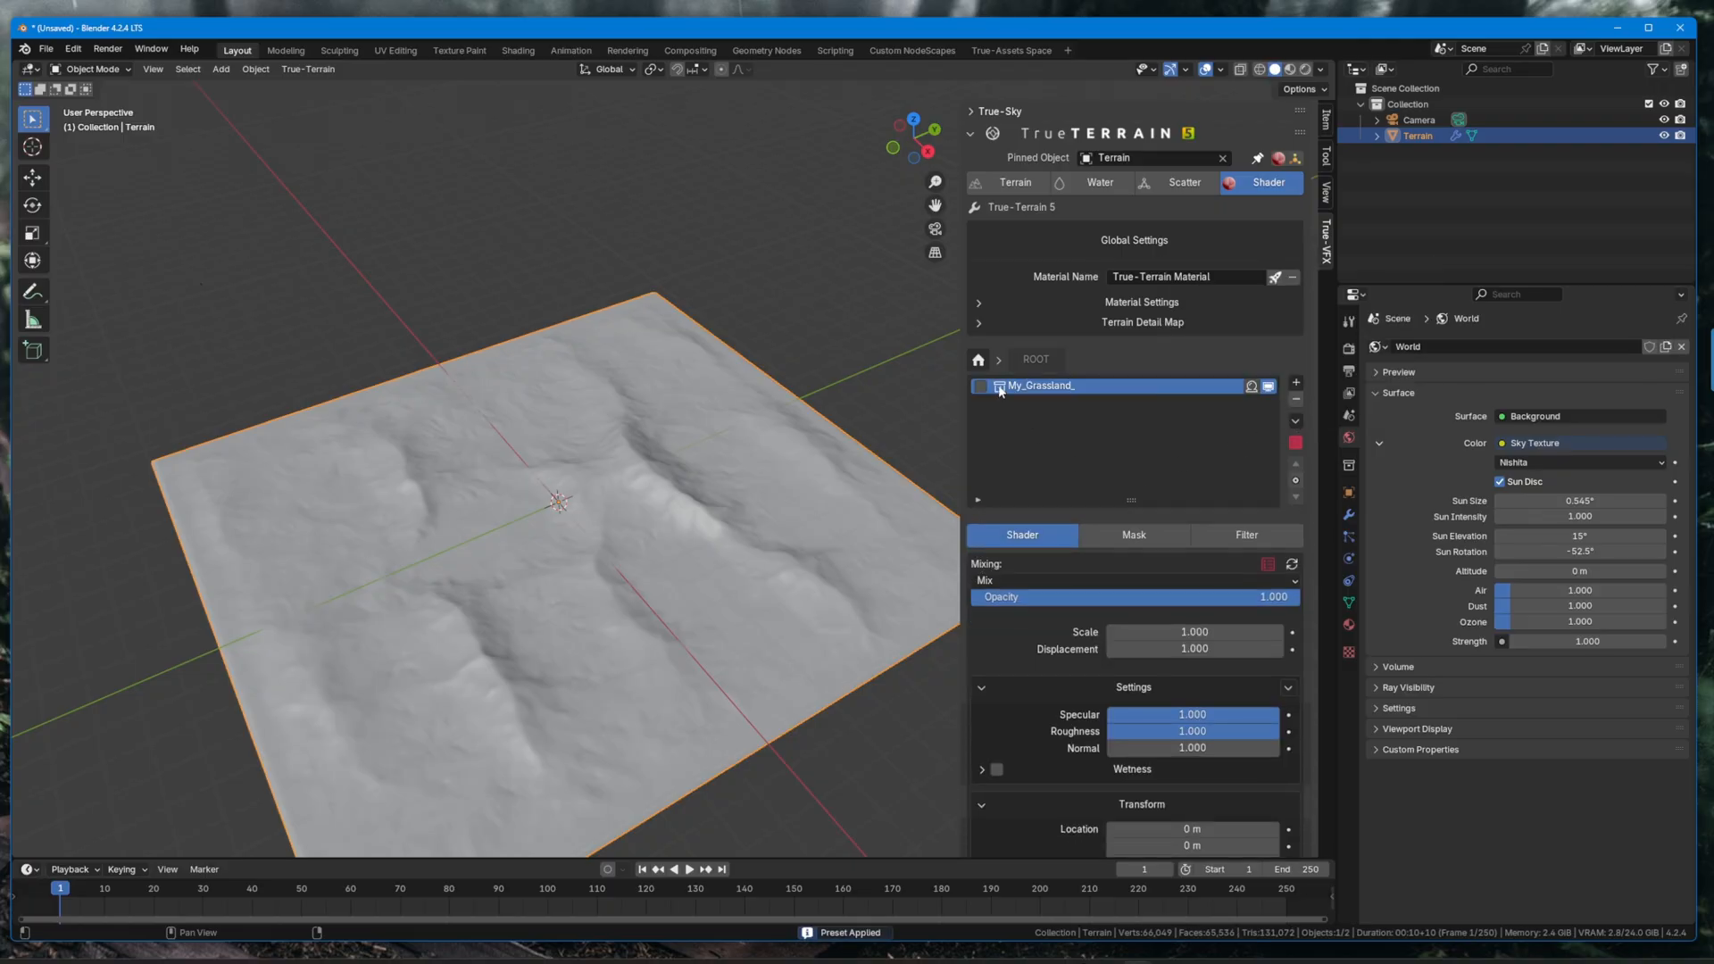
pyautogui.doubleClick(1066, 386)
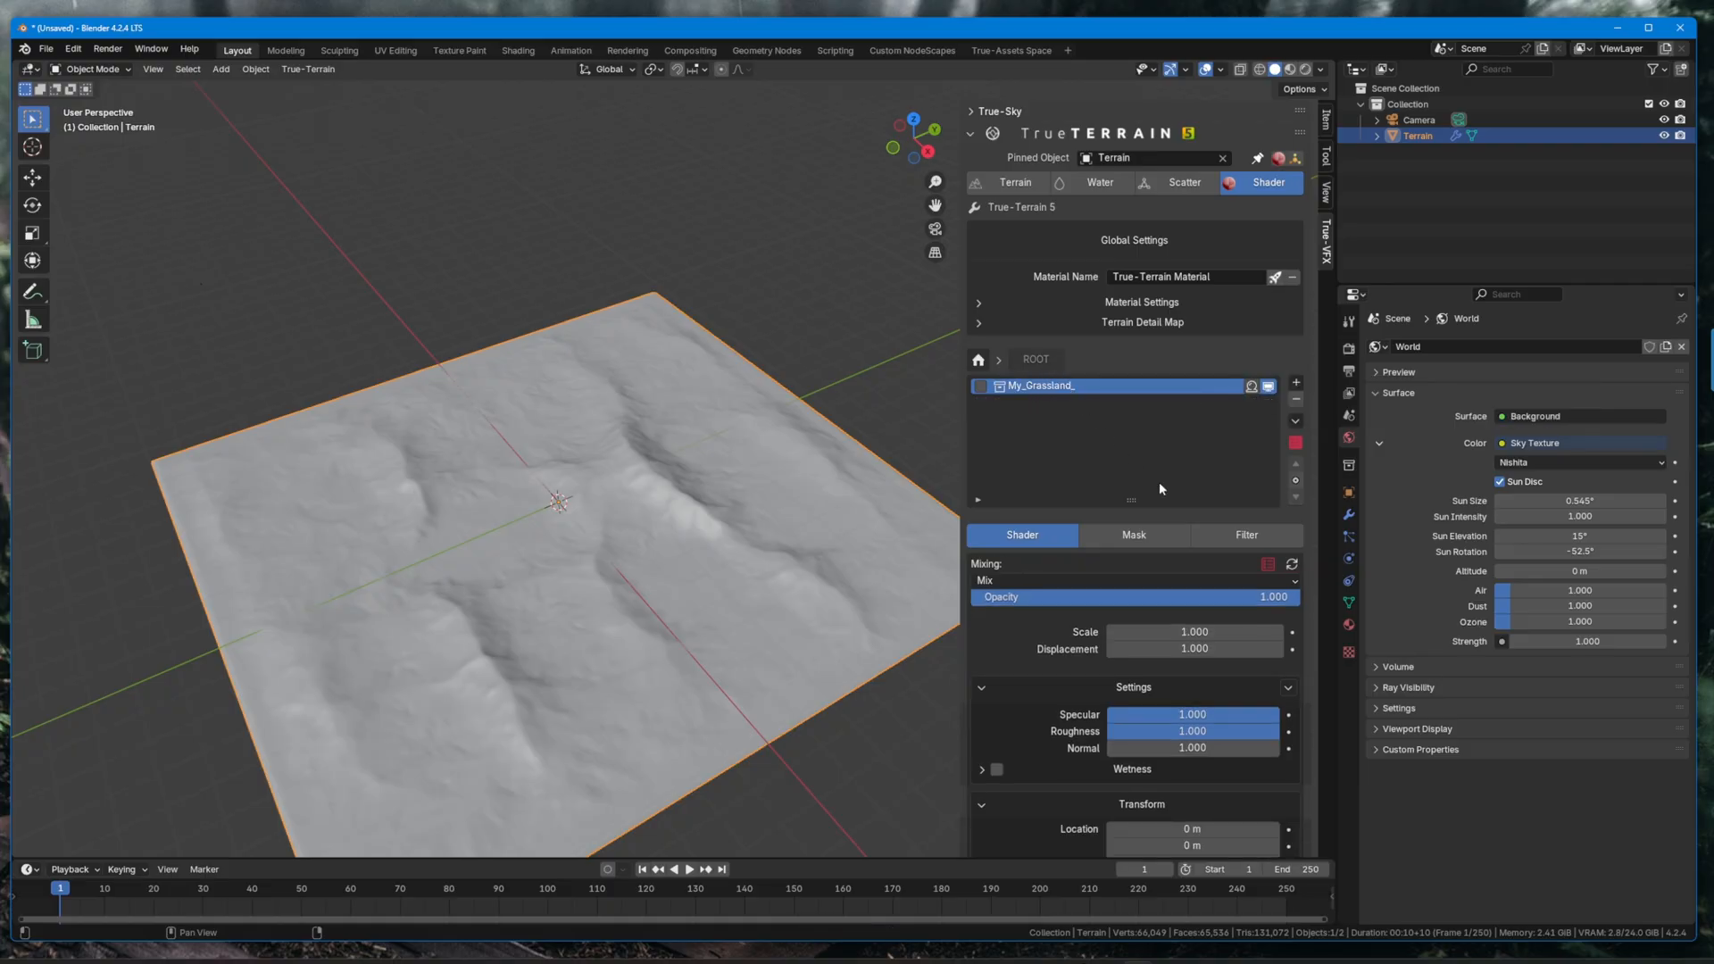
pyautogui.moveTo(1025, 400)
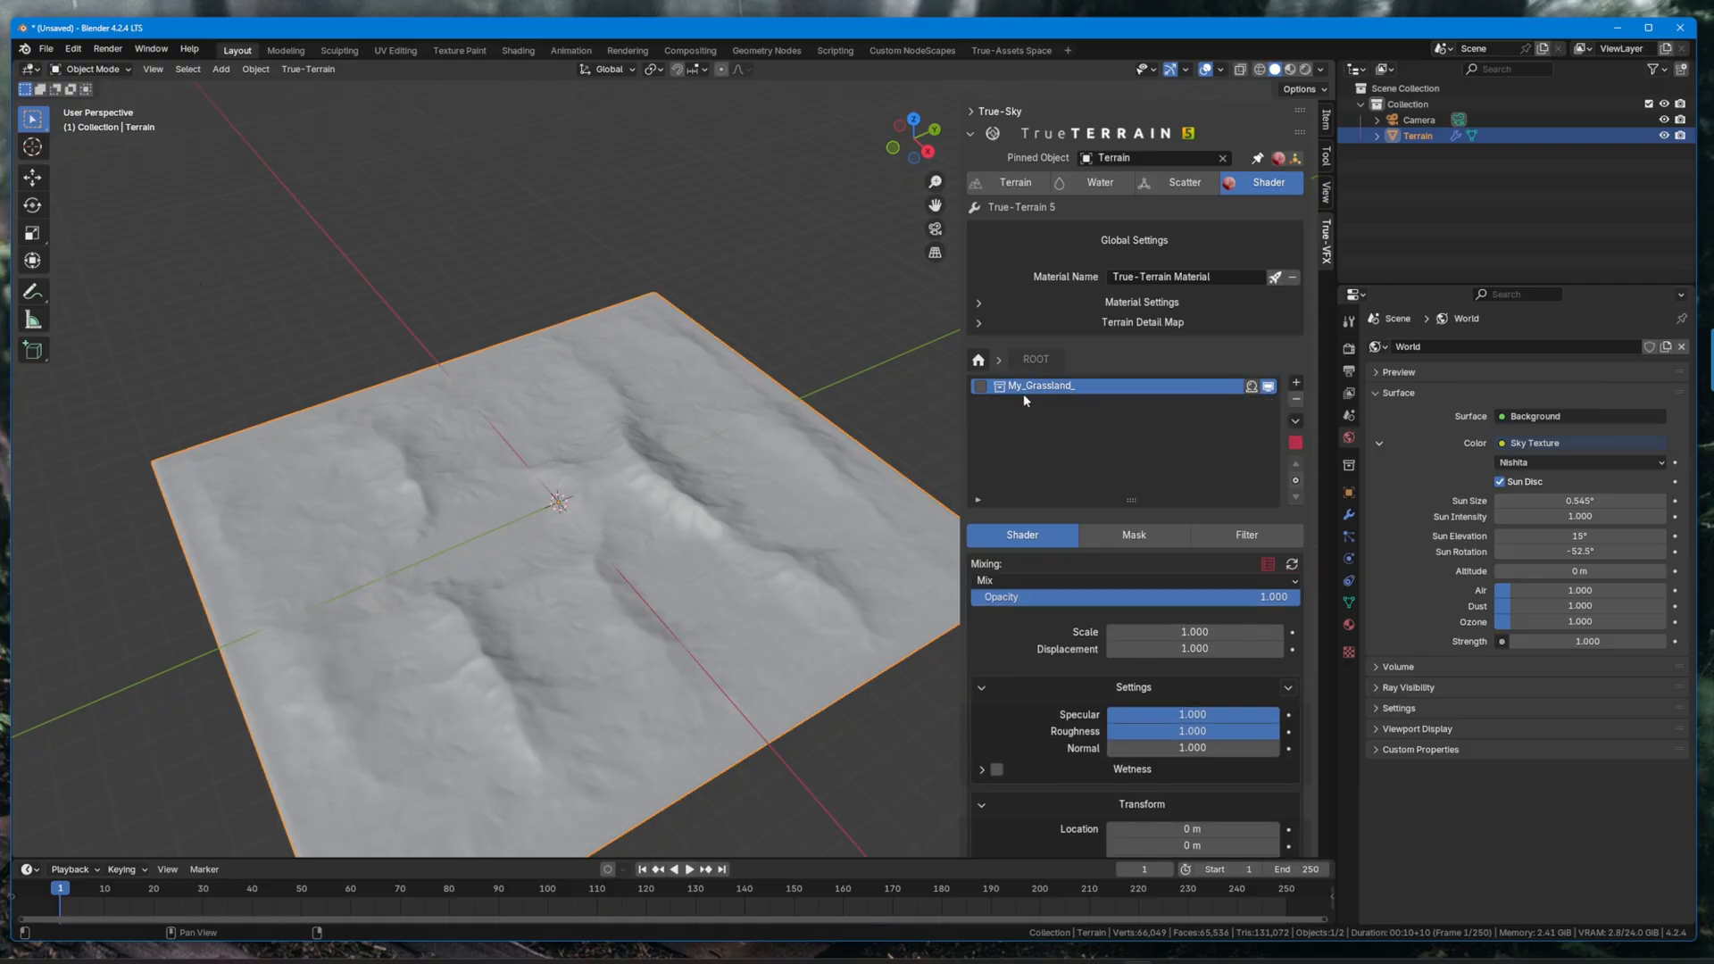
pyautogui.doubleClick(1039, 386)
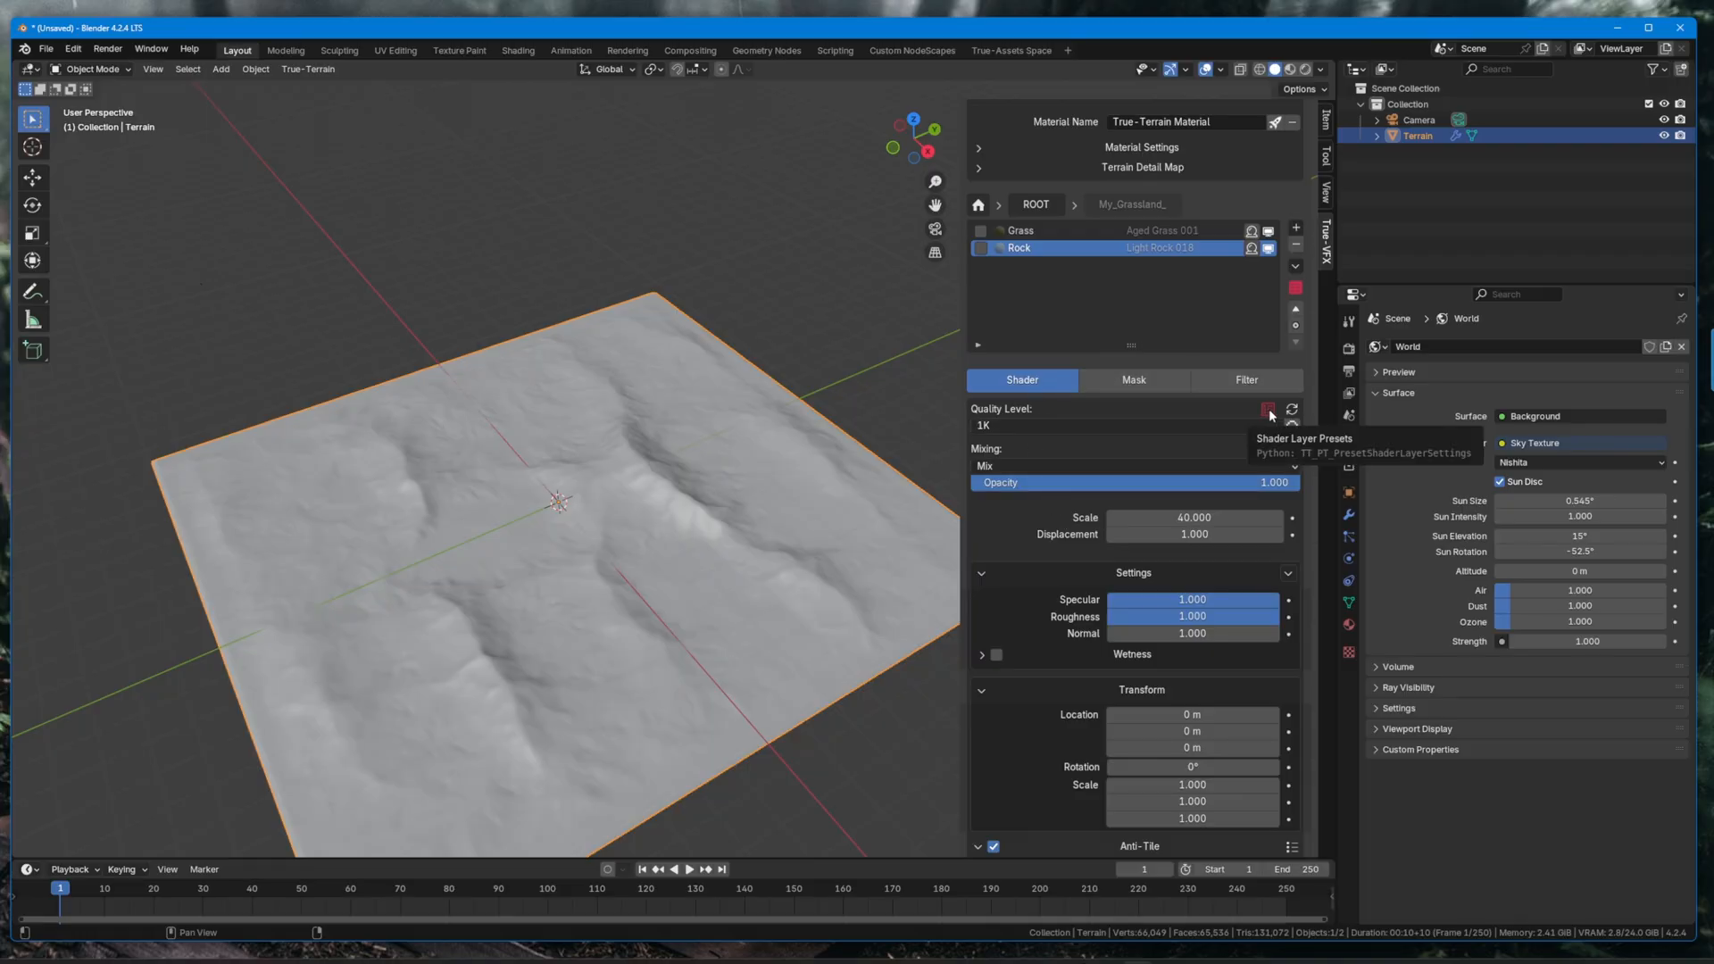
# Inspect the Rock sublayer's masks and HSV filter, then move to the Water section.
pyautogui.click(1134, 536)
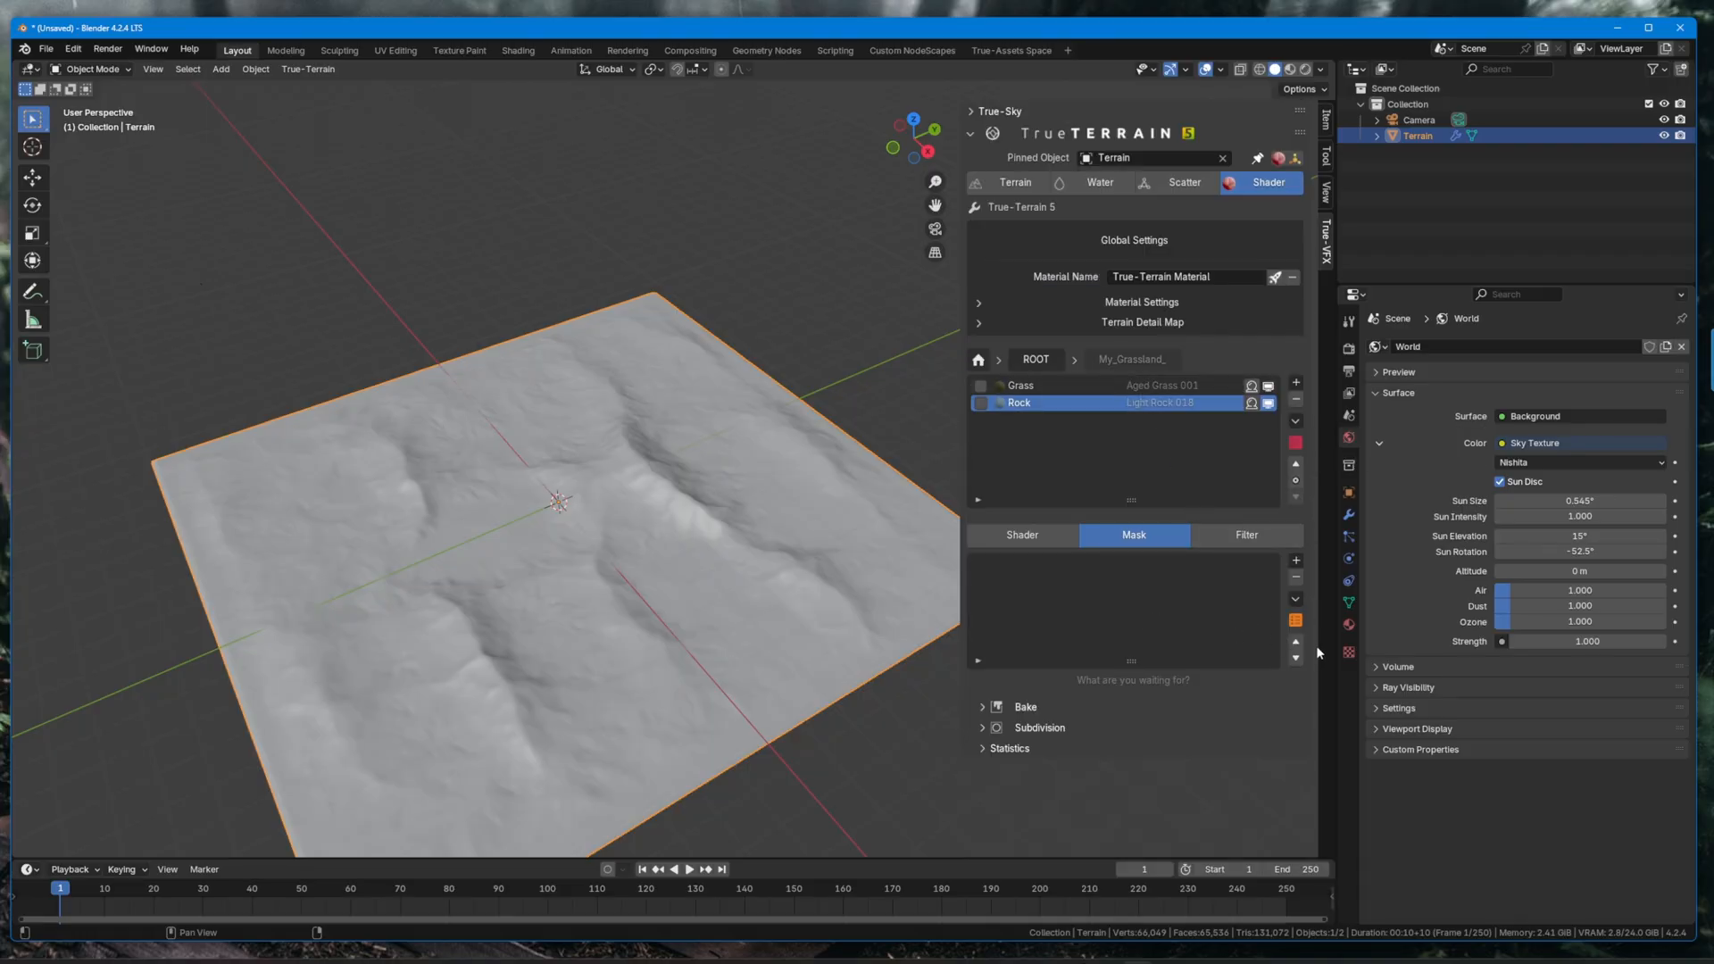
pyautogui.click(1246, 536)
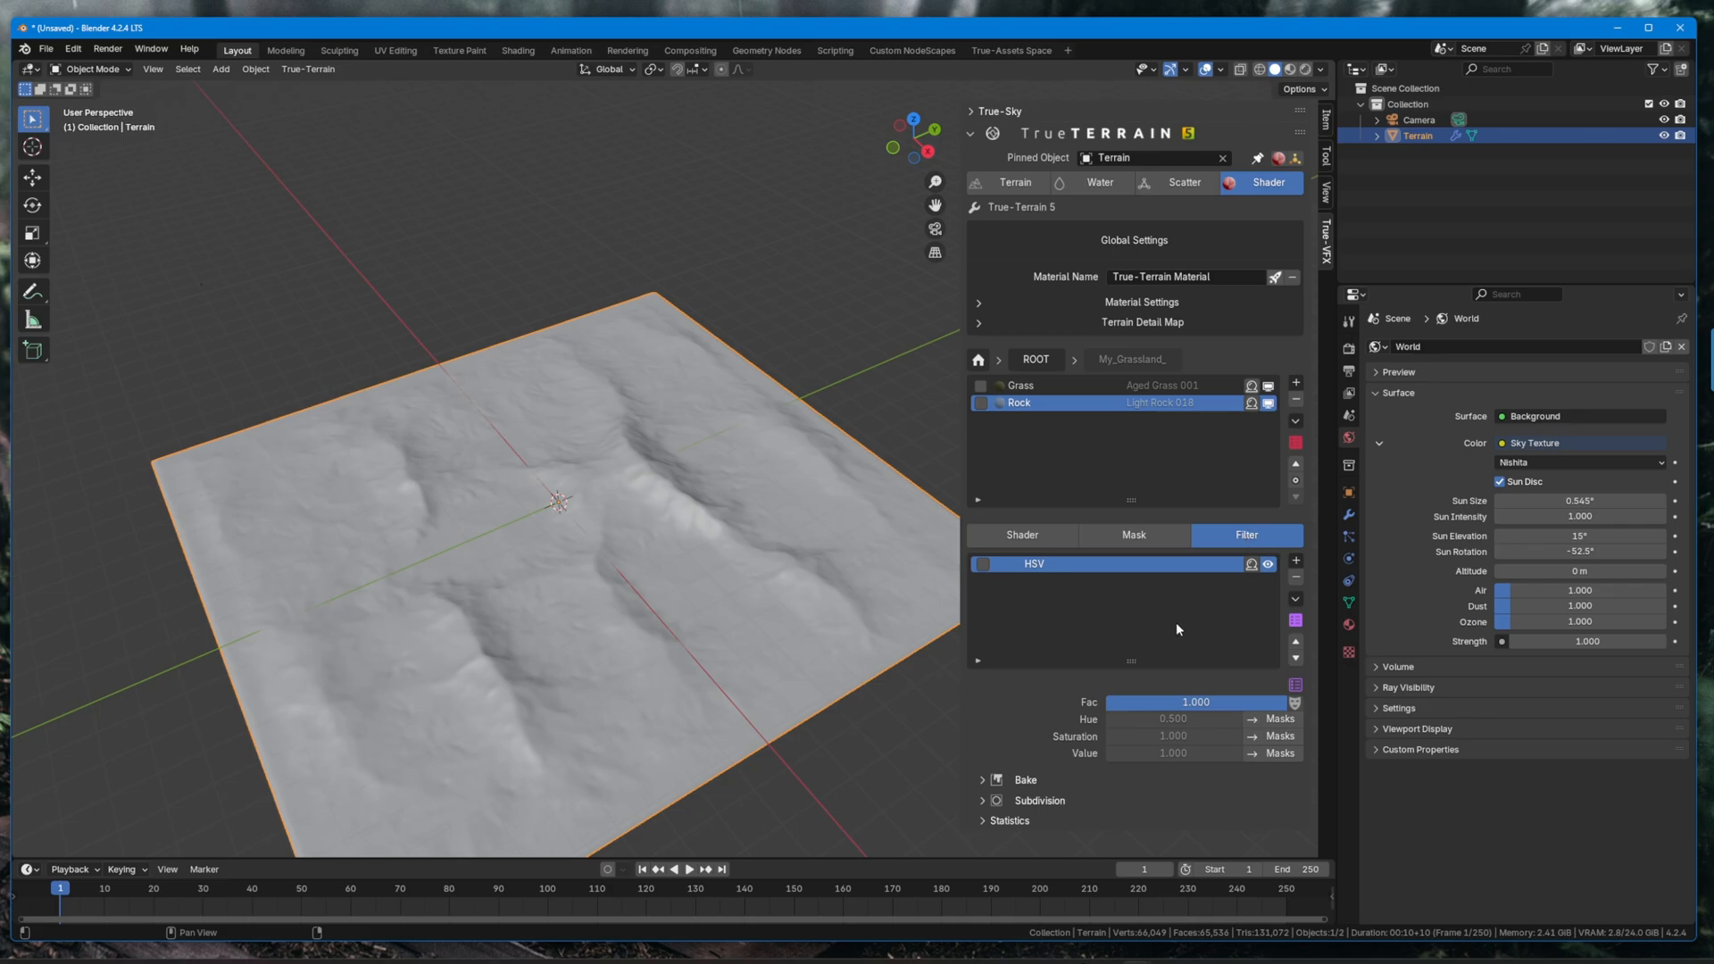
pyautogui.moveTo(1160, 498)
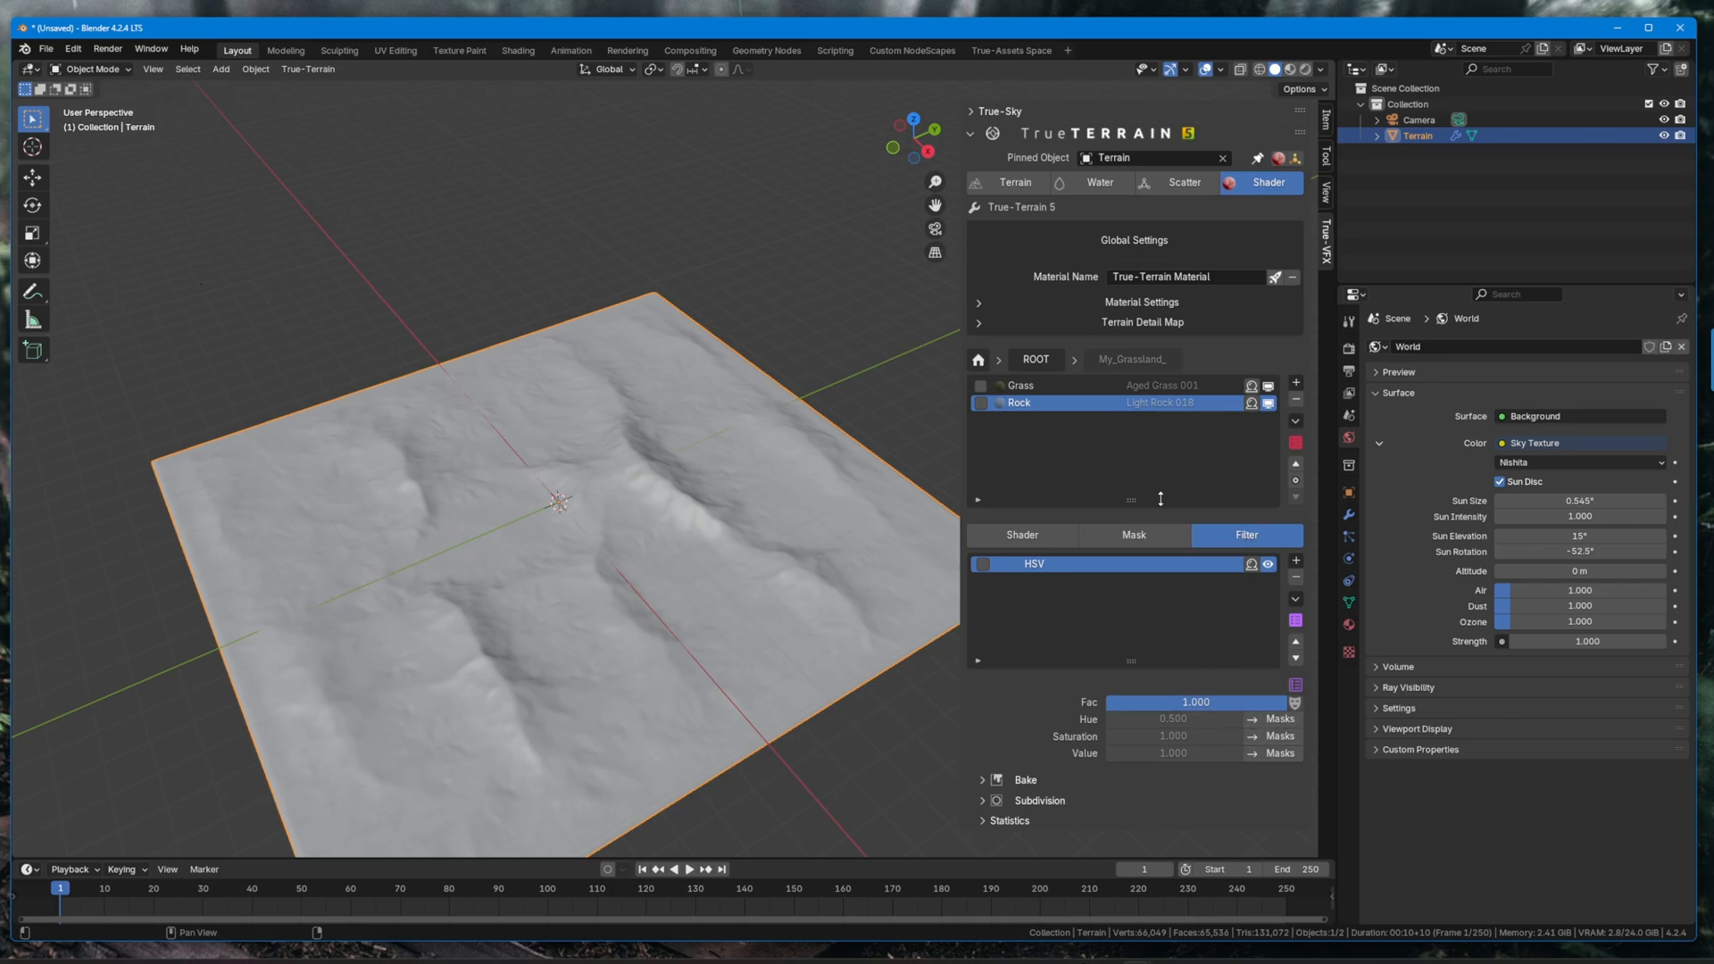
pyautogui.moveTo(1175, 190)
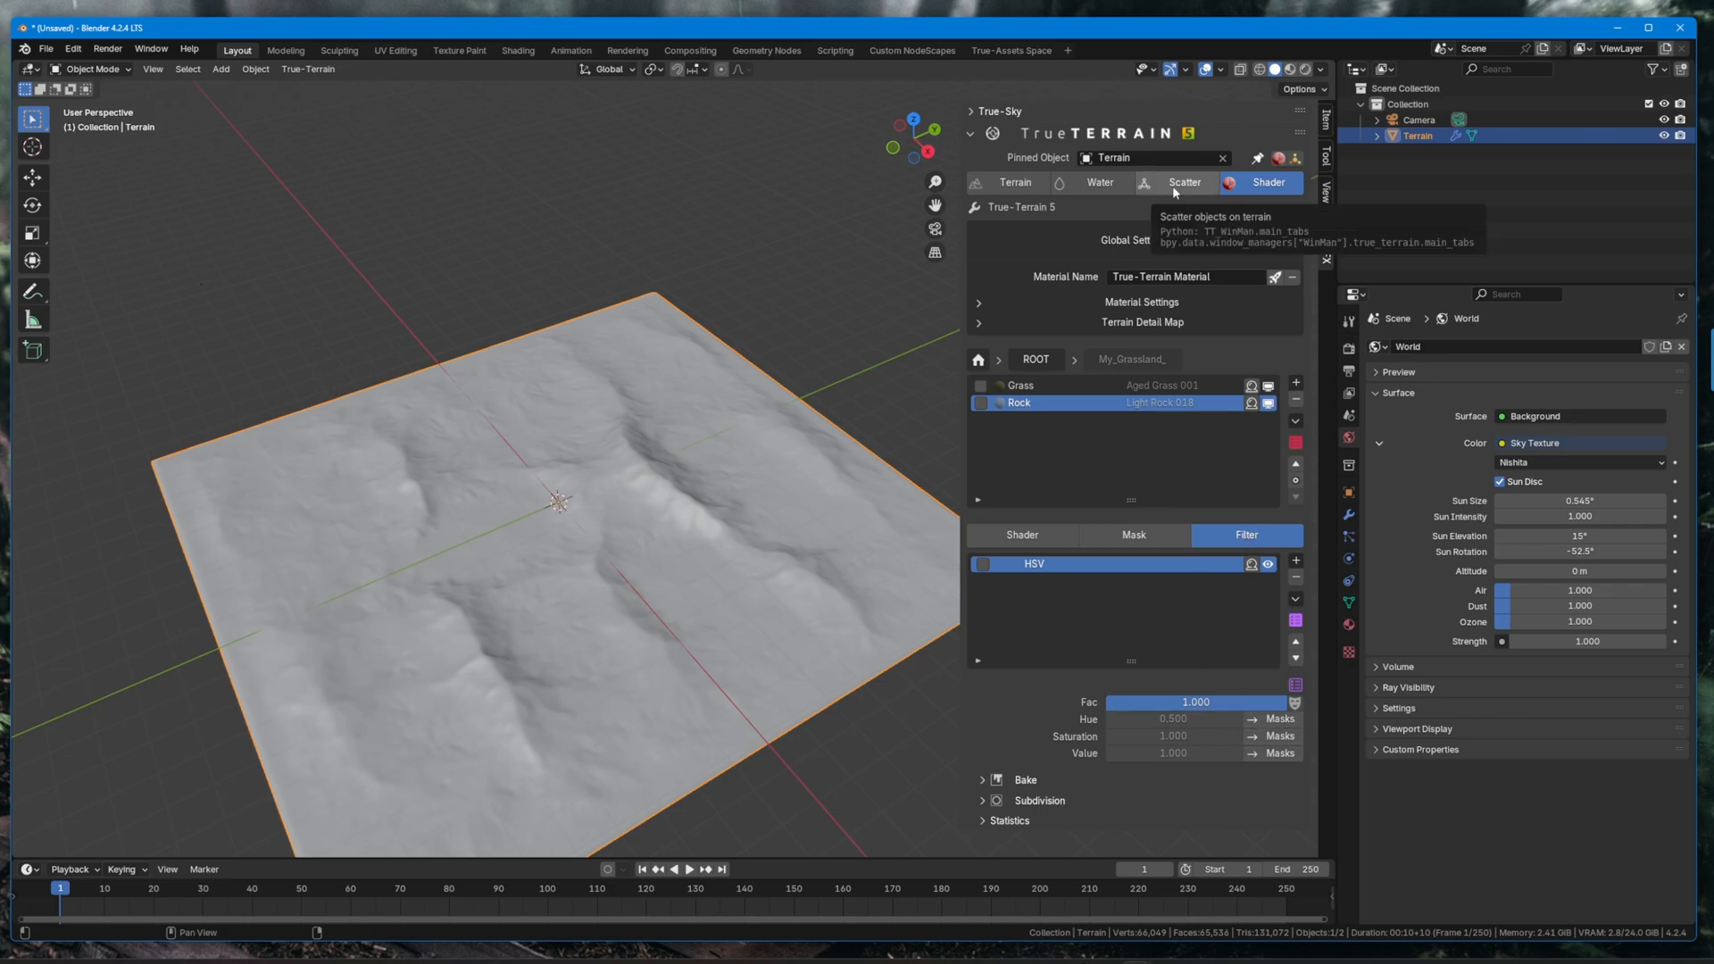
pyautogui.click(1094, 183)
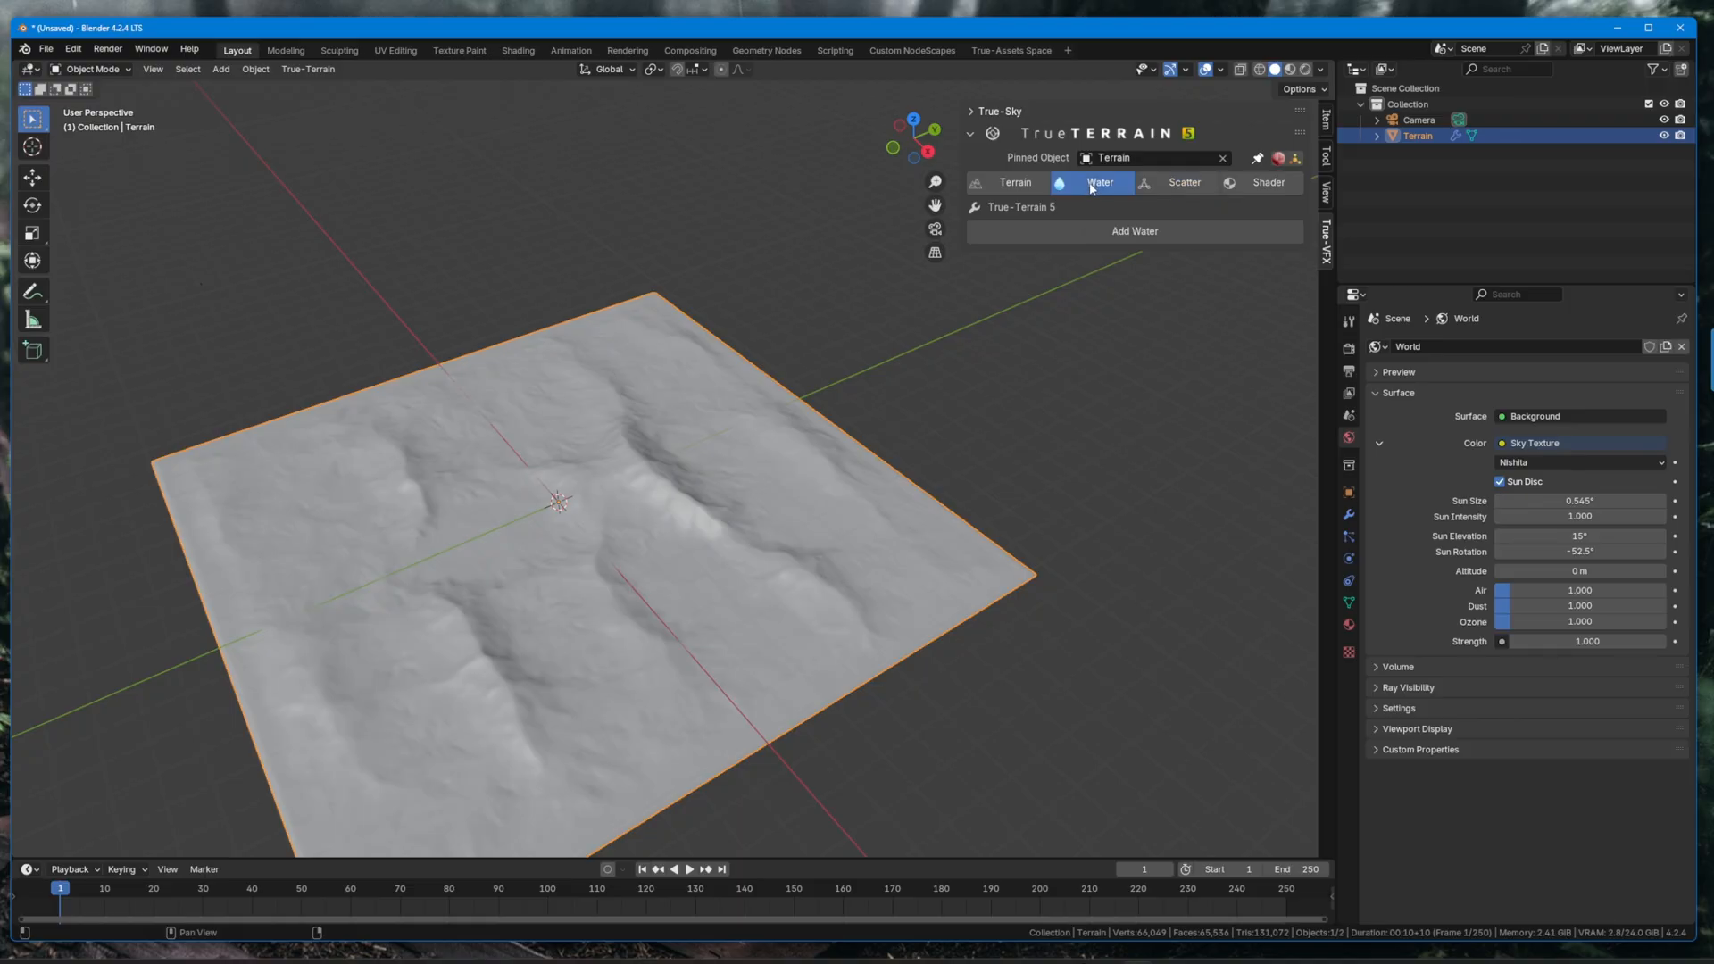
# Add a default Lake water layer and expand its Foam and Shader/volume panels, then return to Terrain.
pyautogui.click(1133, 231)
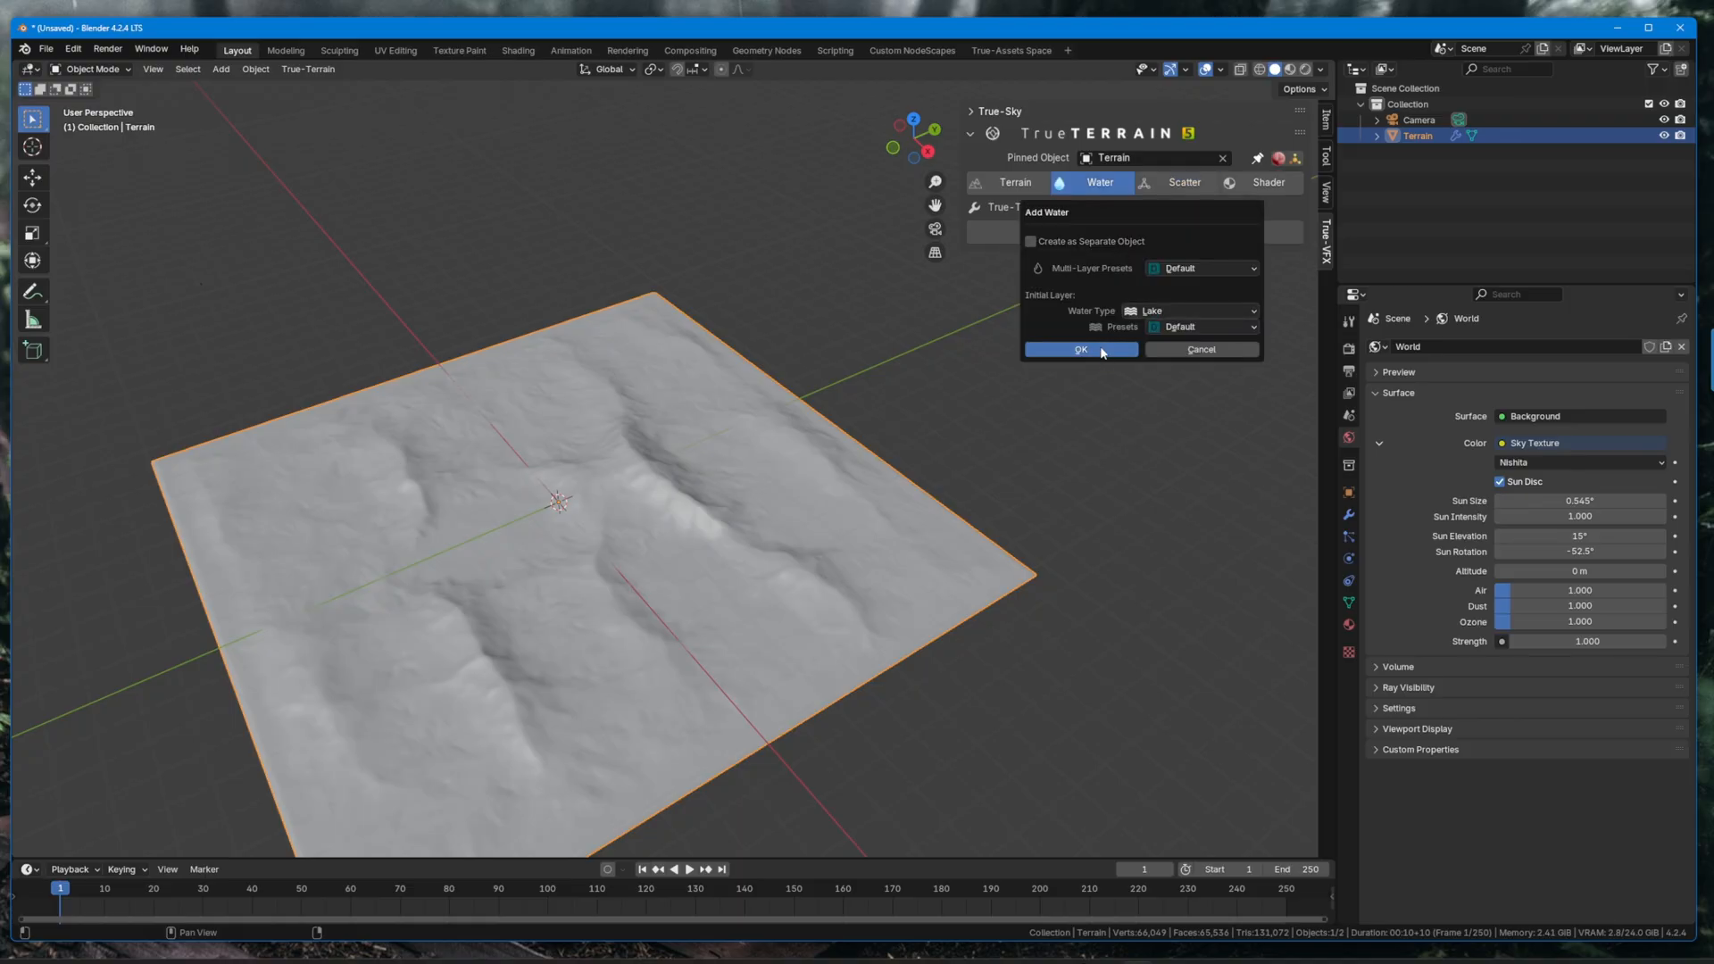
pyautogui.click(1080, 350)
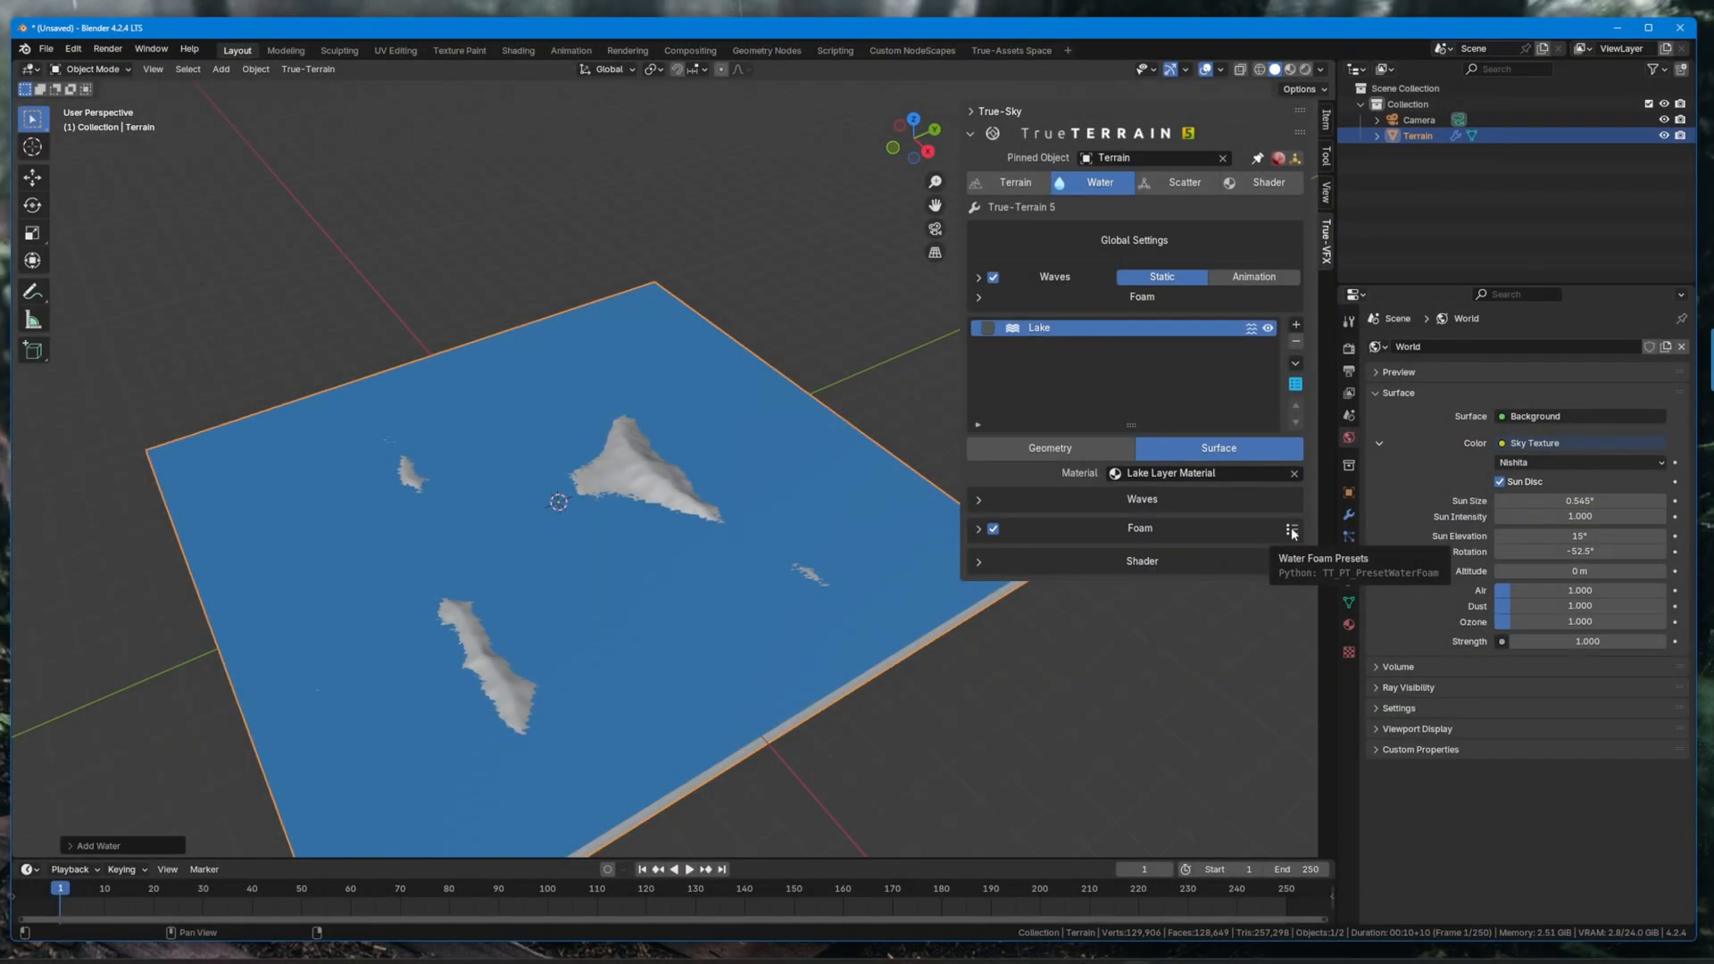
pyautogui.click(979, 529)
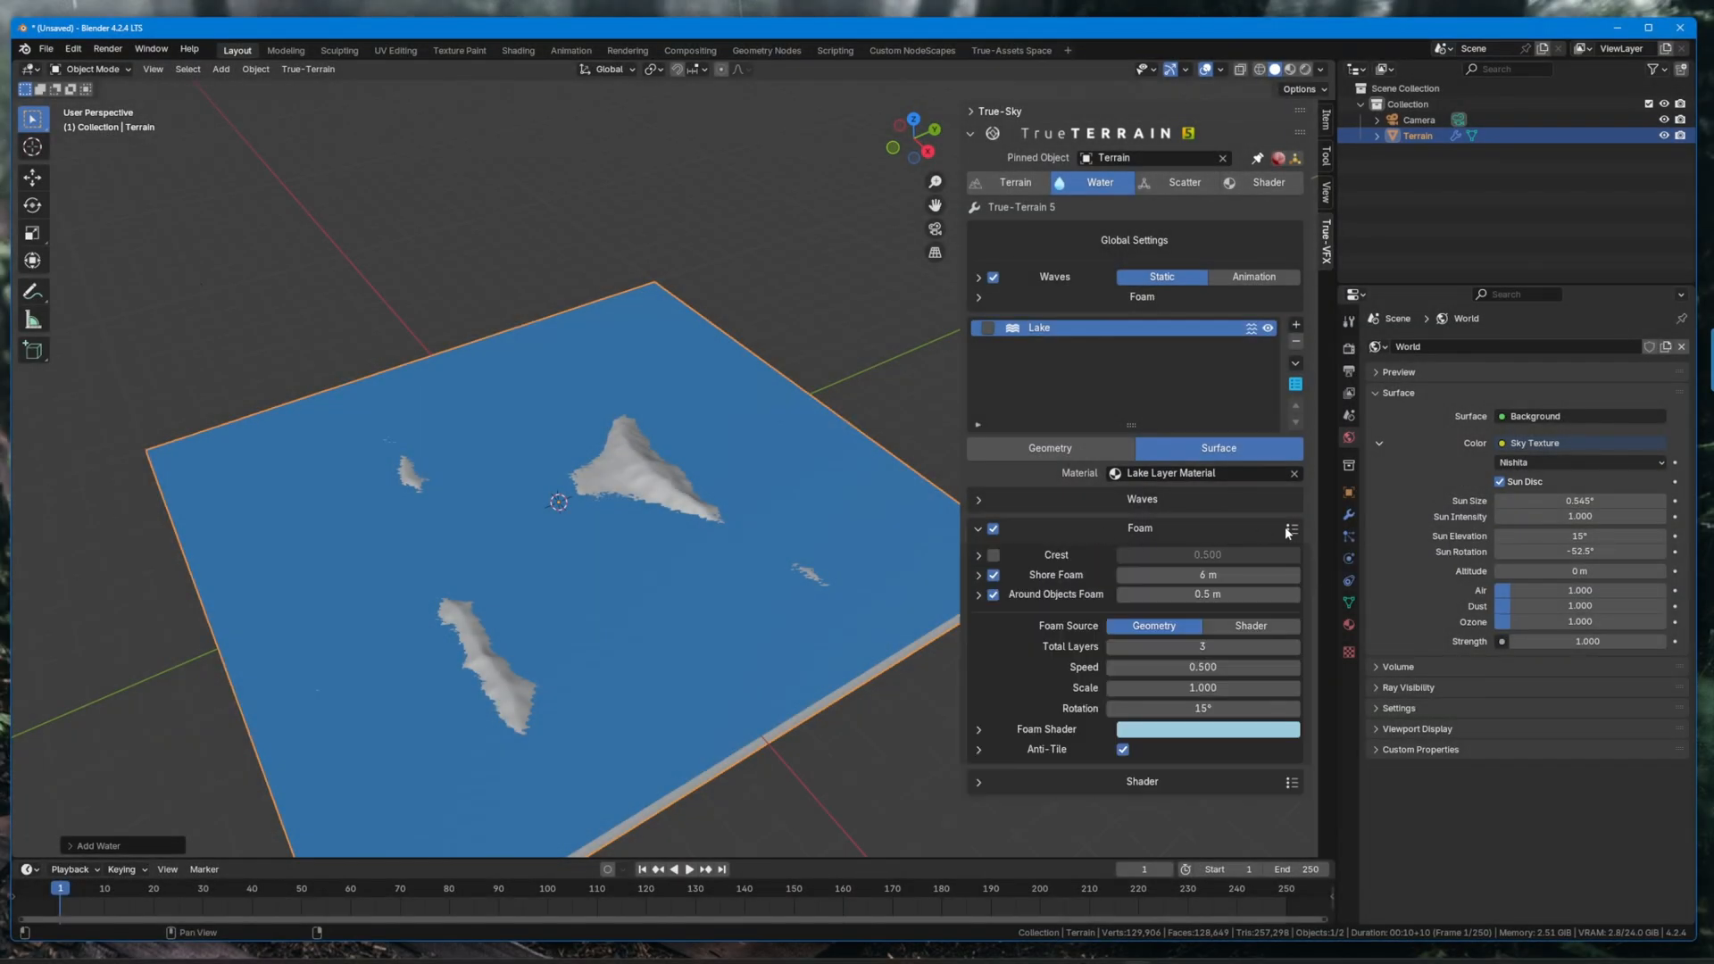
pyautogui.moveTo(1112, 495)
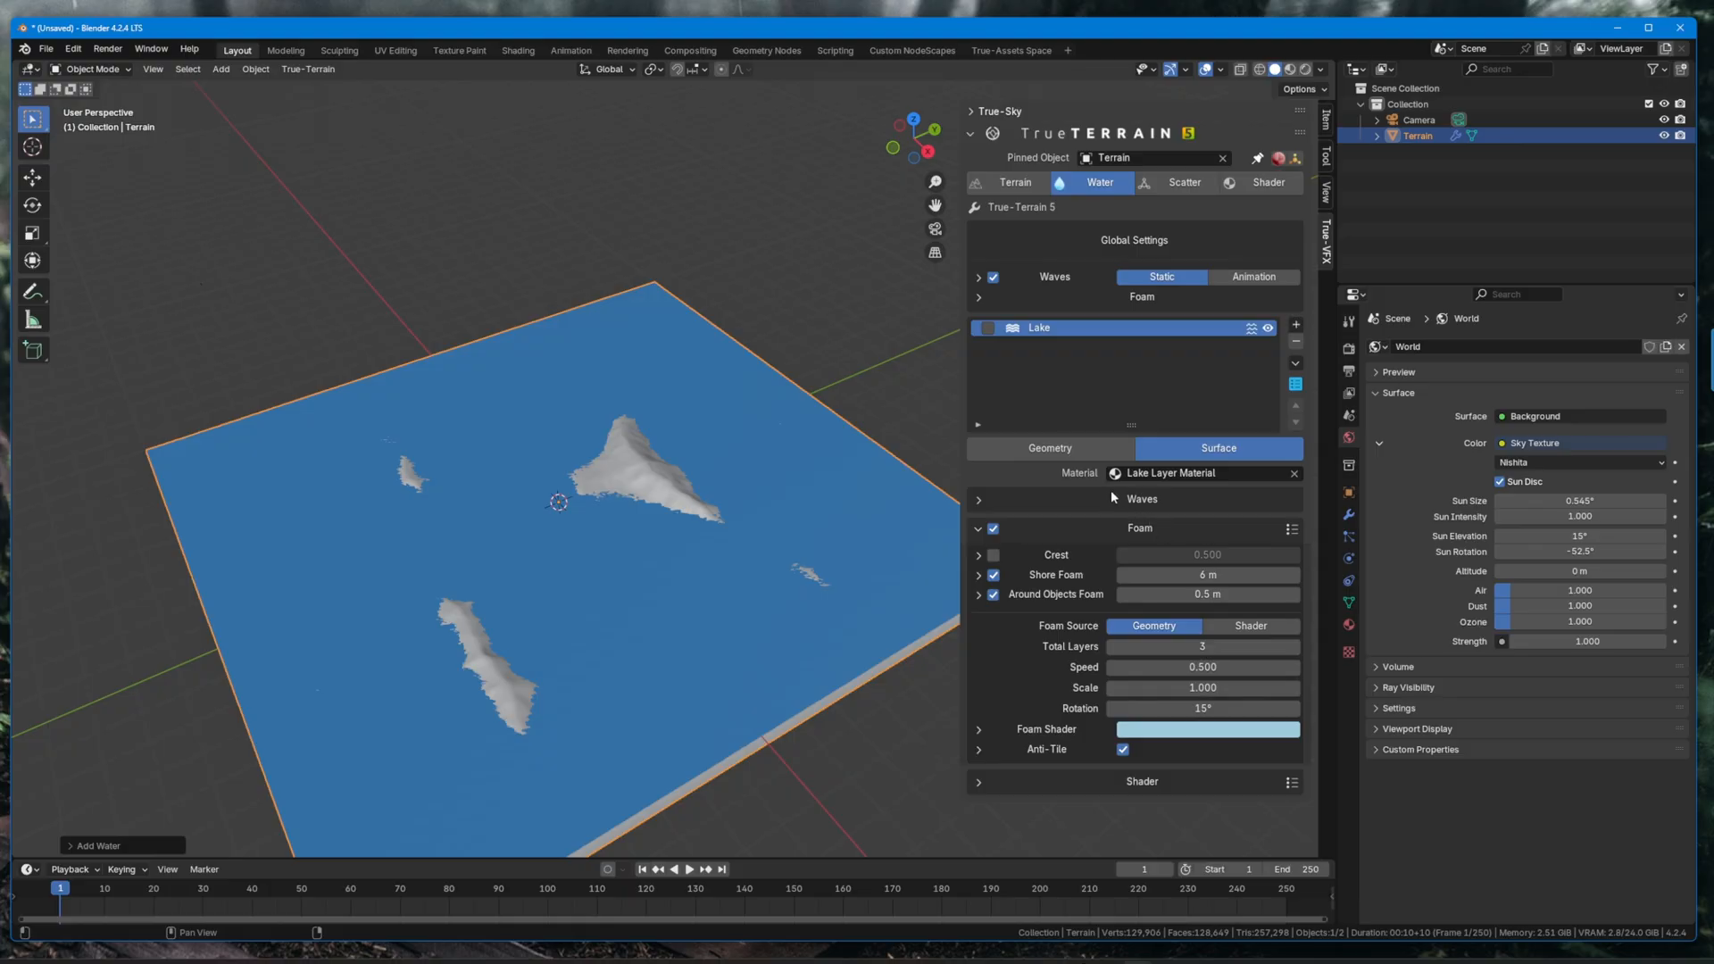
pyautogui.moveTo(1089, 736)
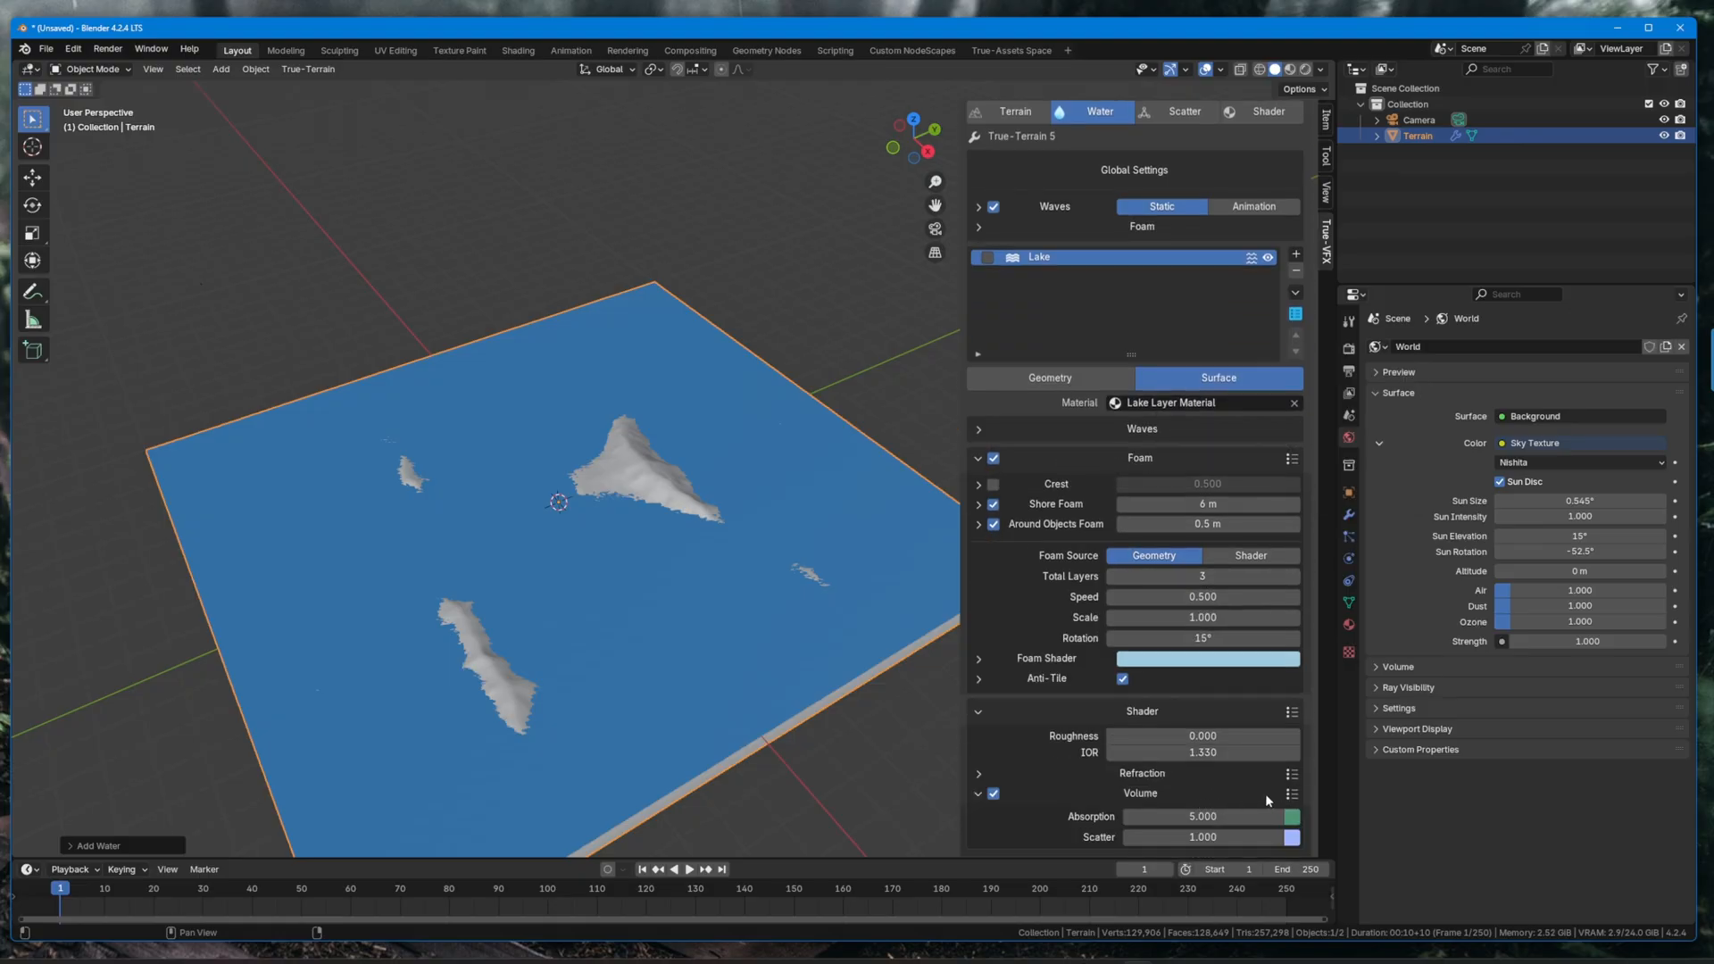
pyautogui.click(1207, 657)
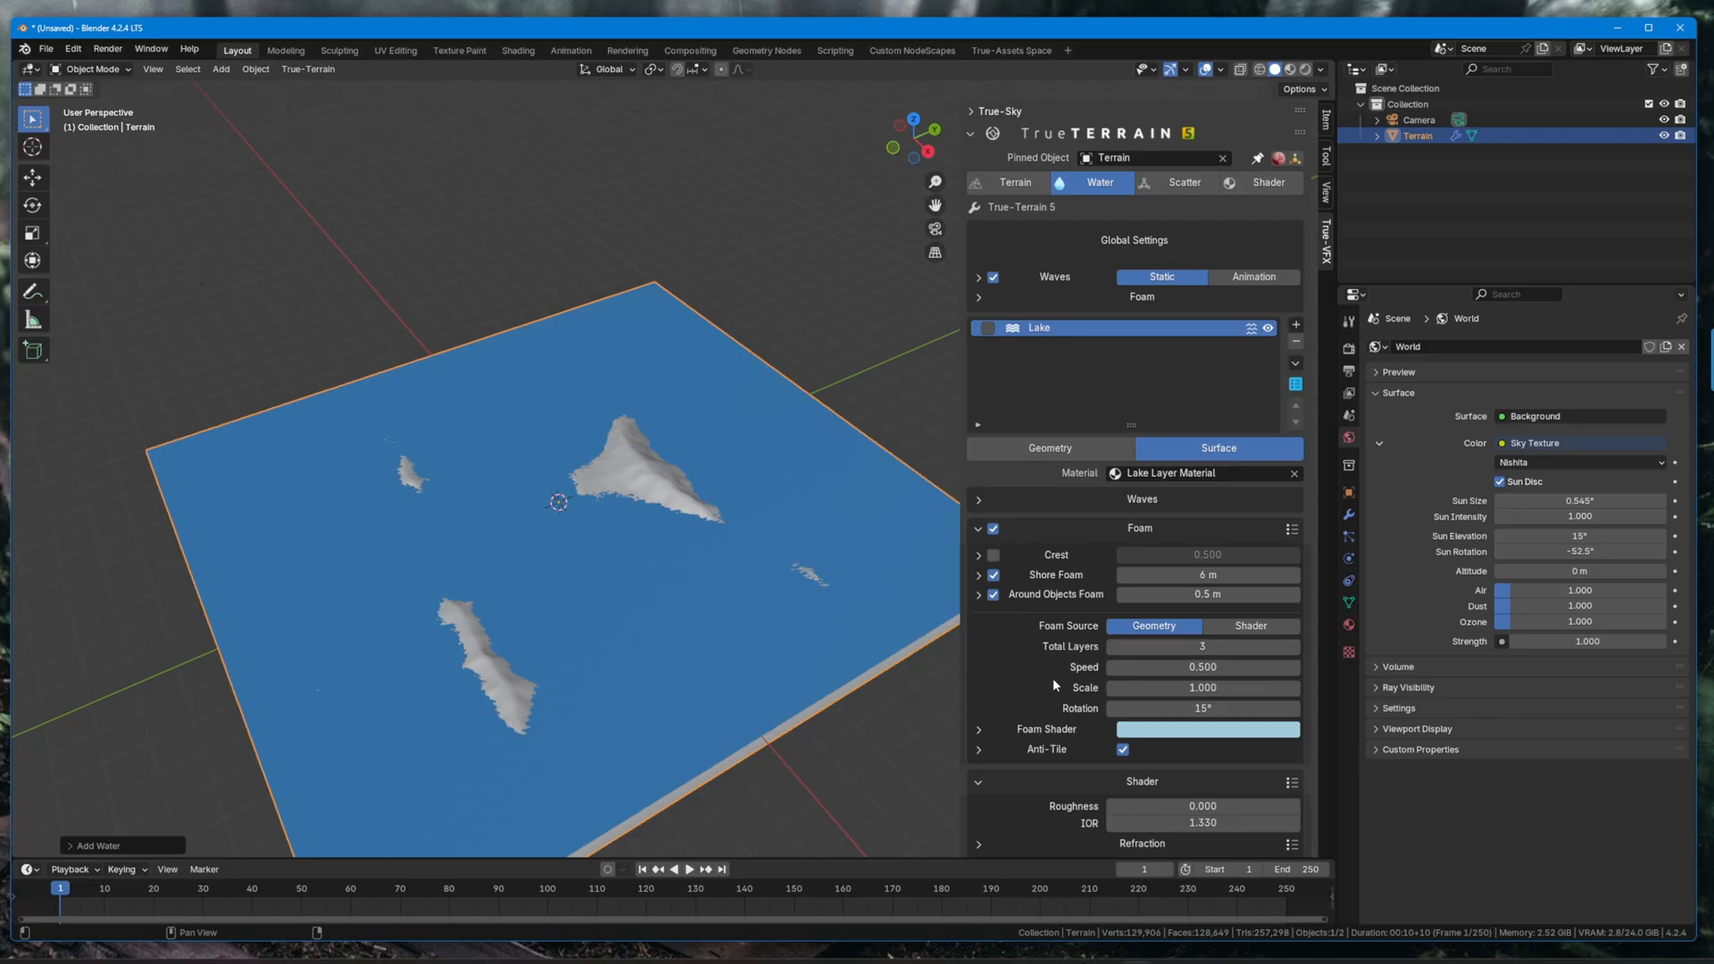
pyautogui.click(1014, 182)
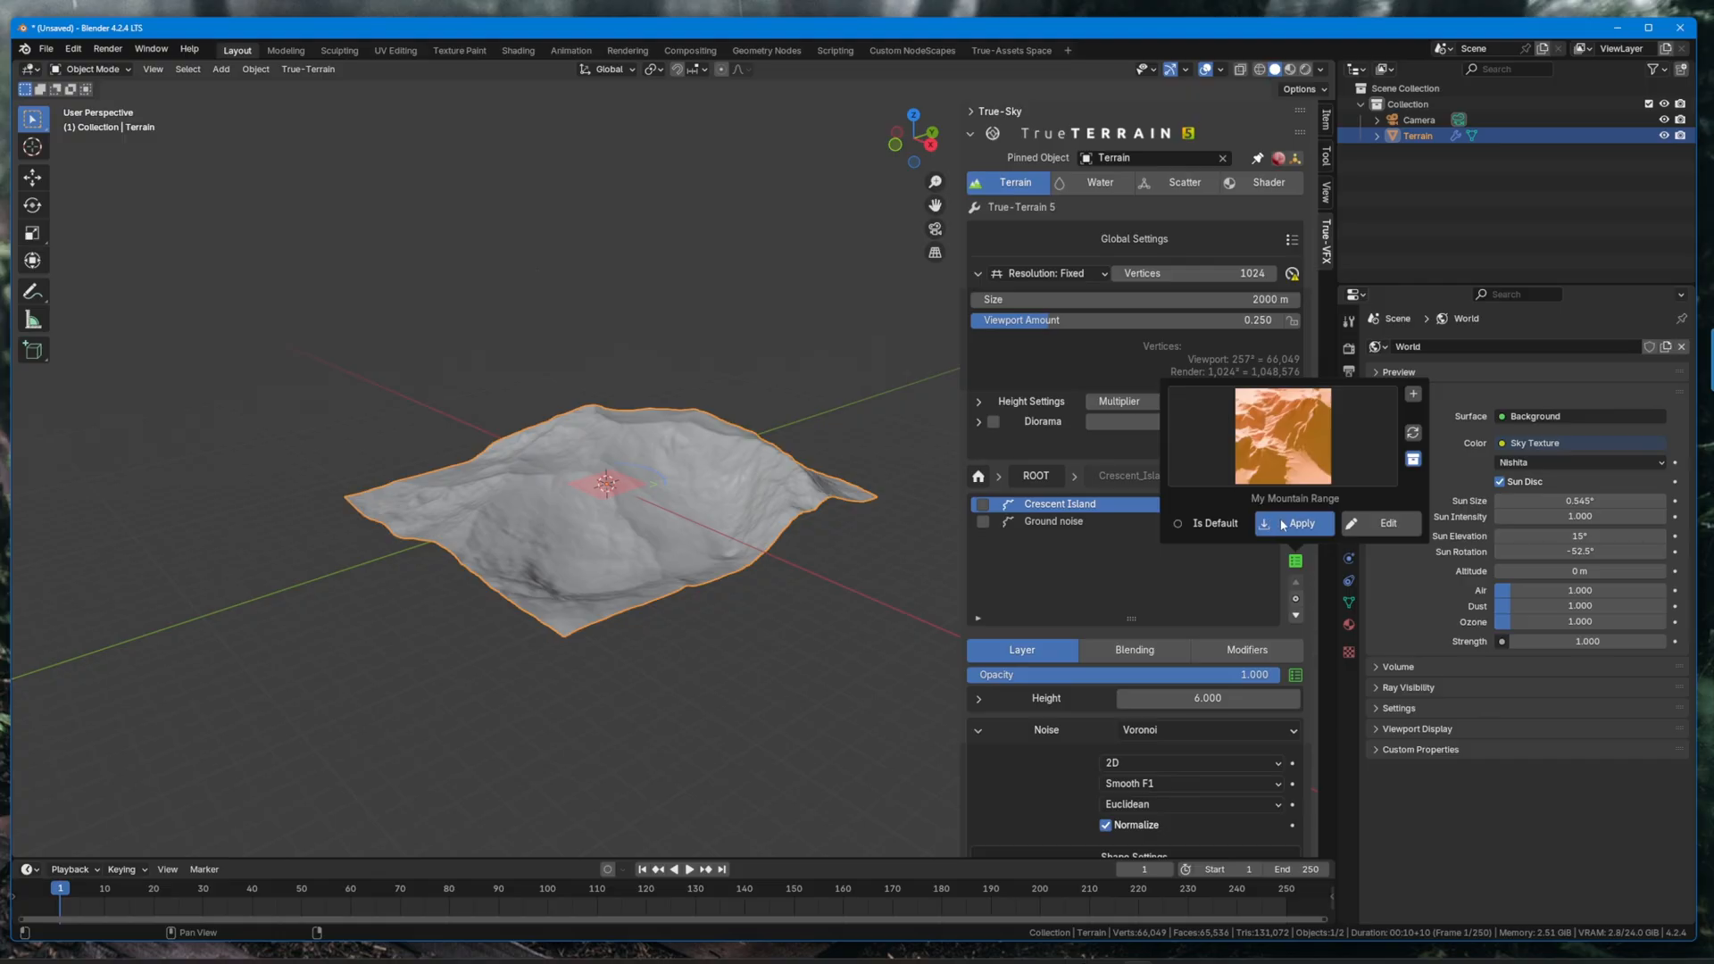
# Apply the My Mountain Range preset, adding a My_Mountain_Range layer above Crescent Island.
pyautogui.click(1300, 523)
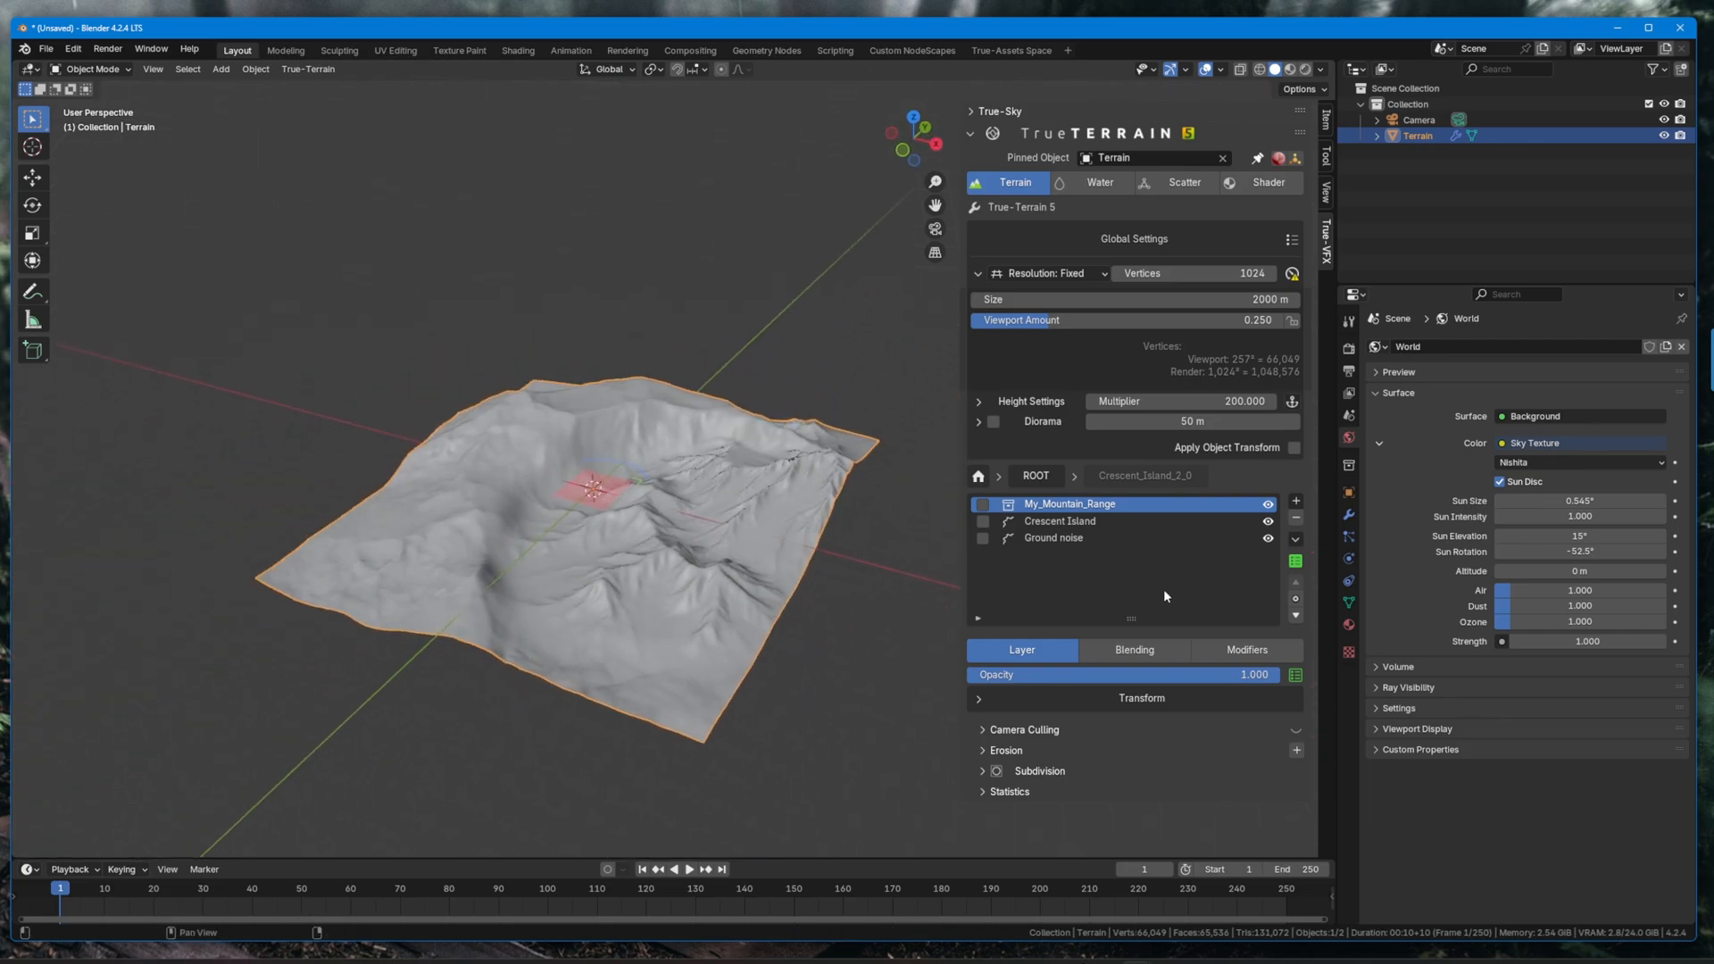
pyautogui.moveTo(1143, 589)
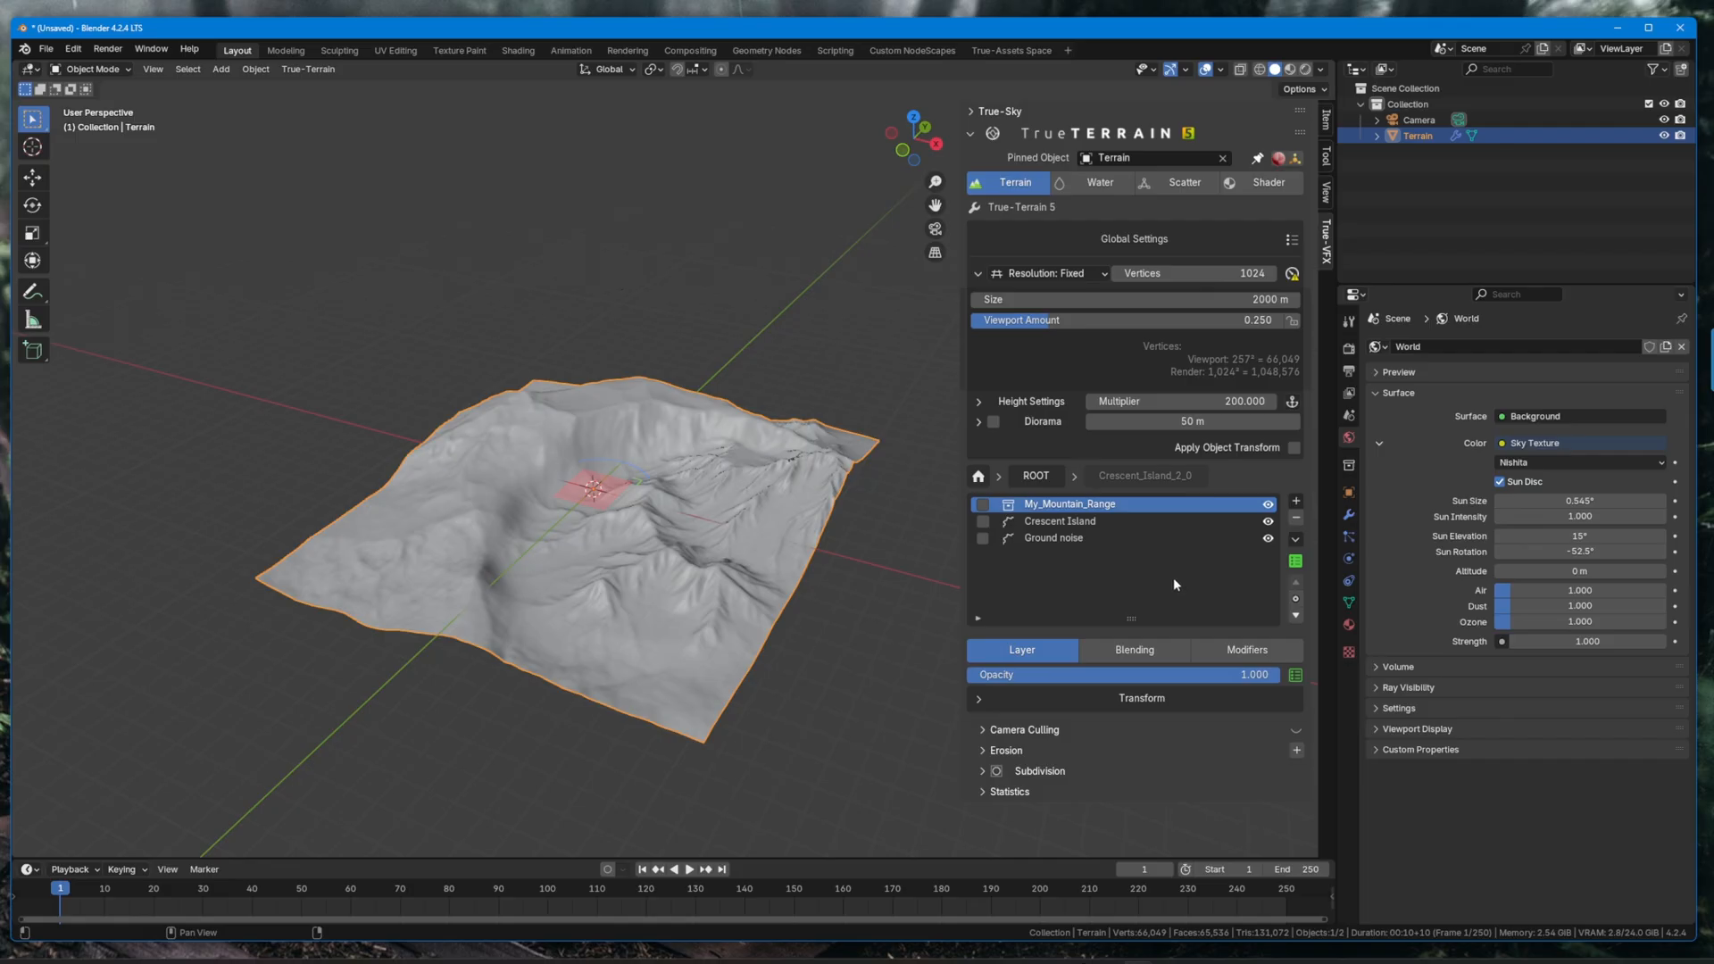
pyautogui.moveTo(1129, 590)
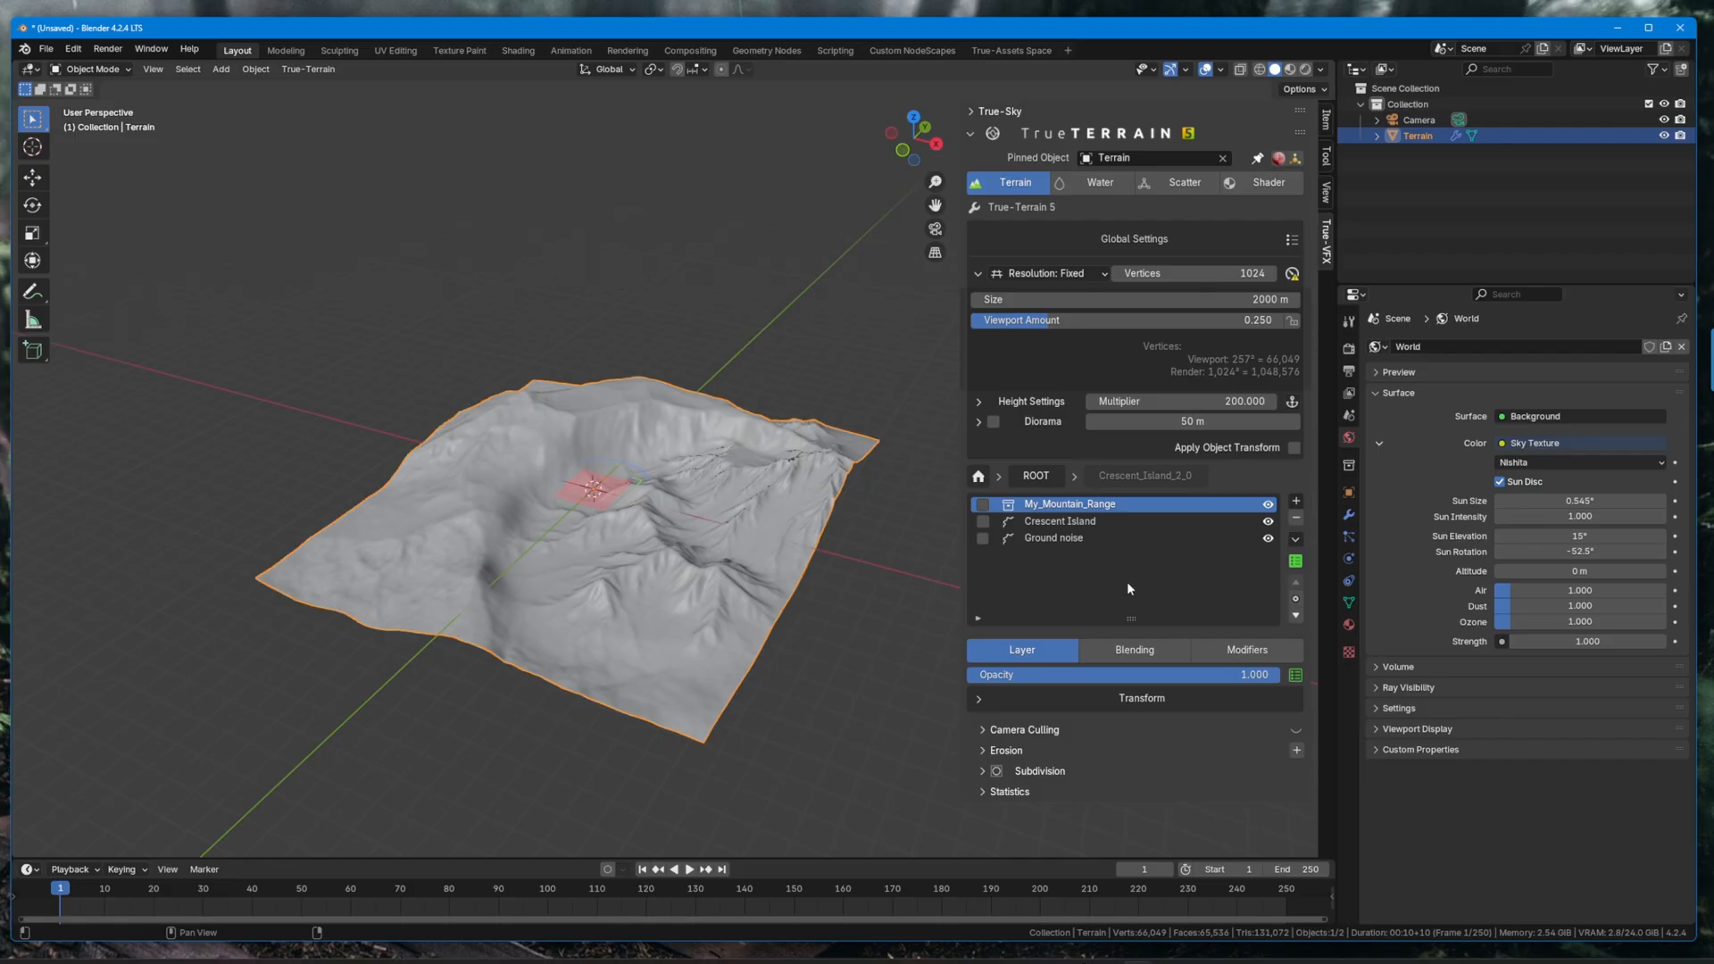